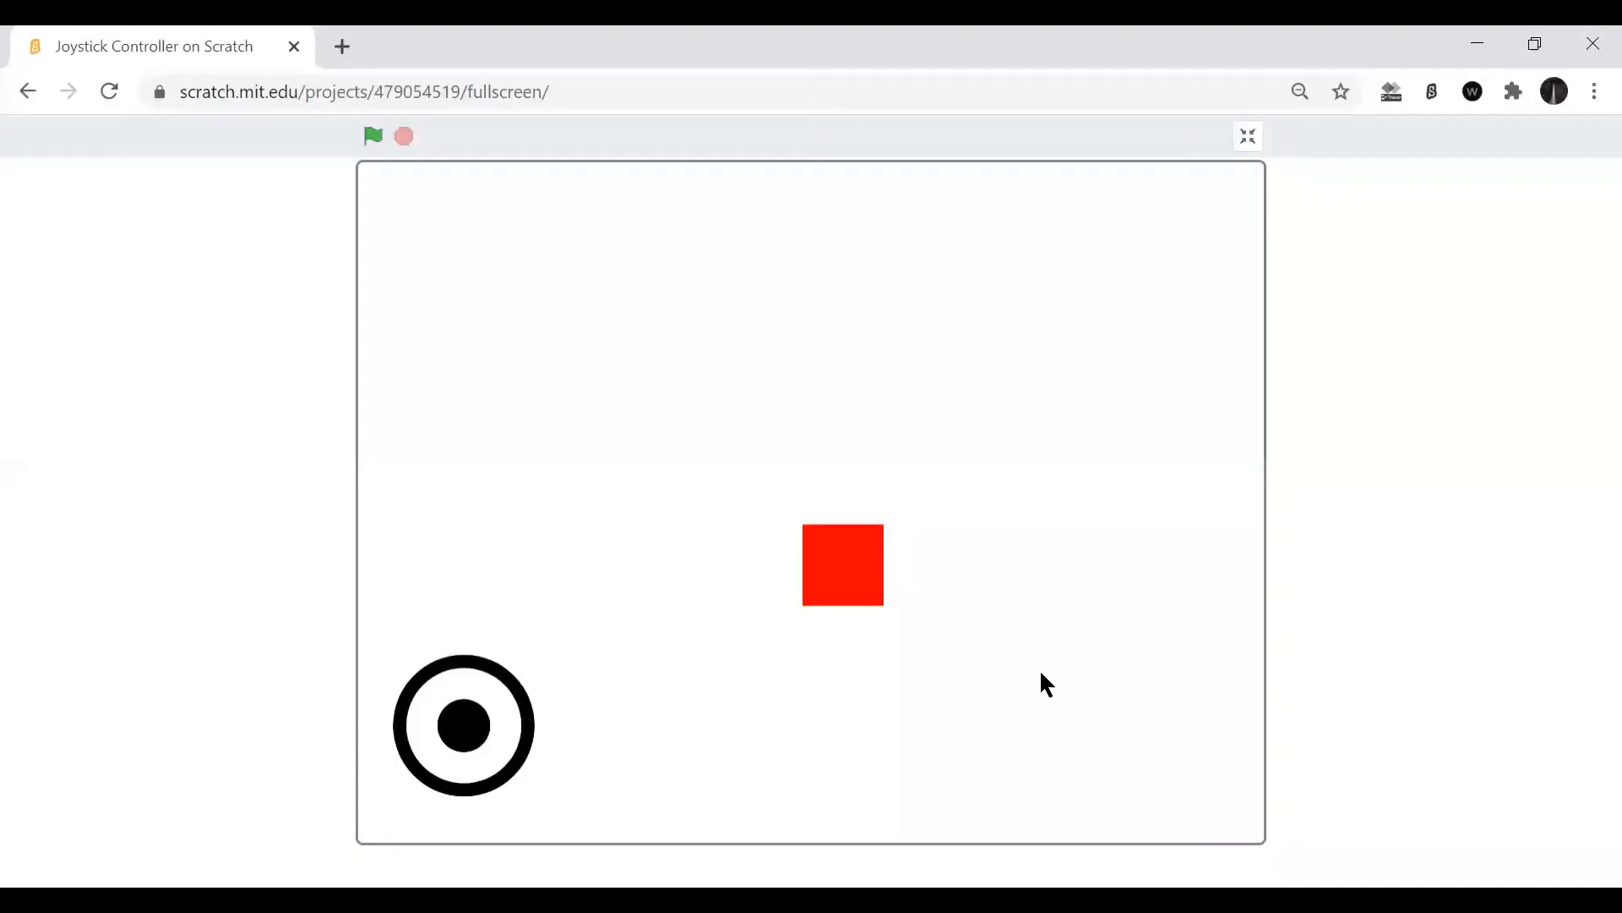
{"action": "mouse_move", "coordinate": [506, 360]}
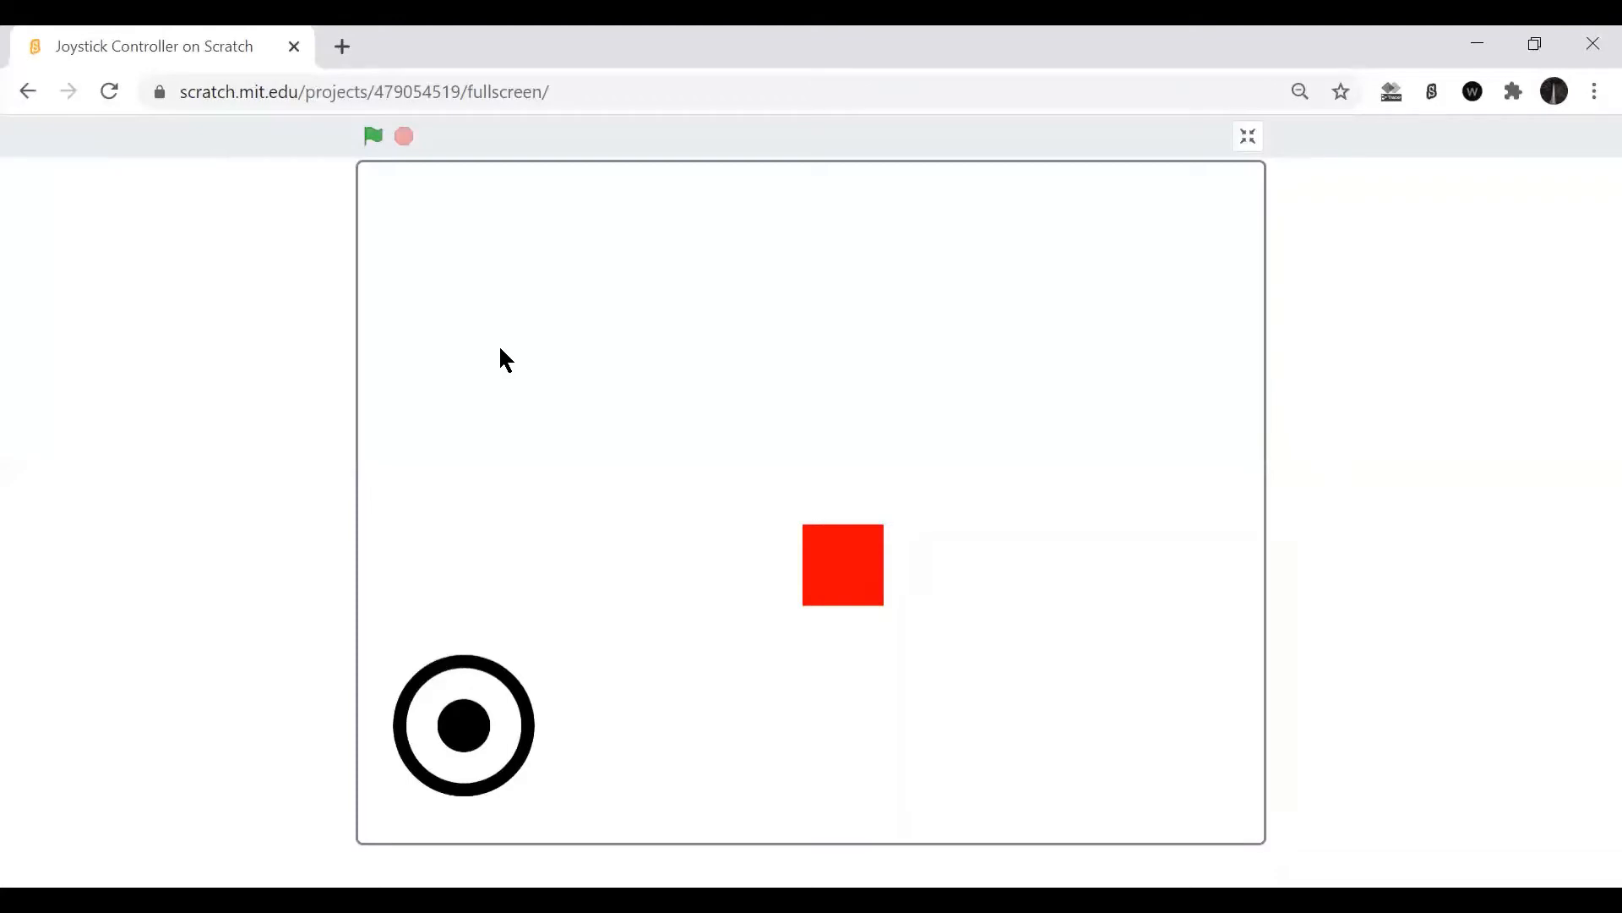
{"action": "mouse_move", "coordinate": [430, 232]}
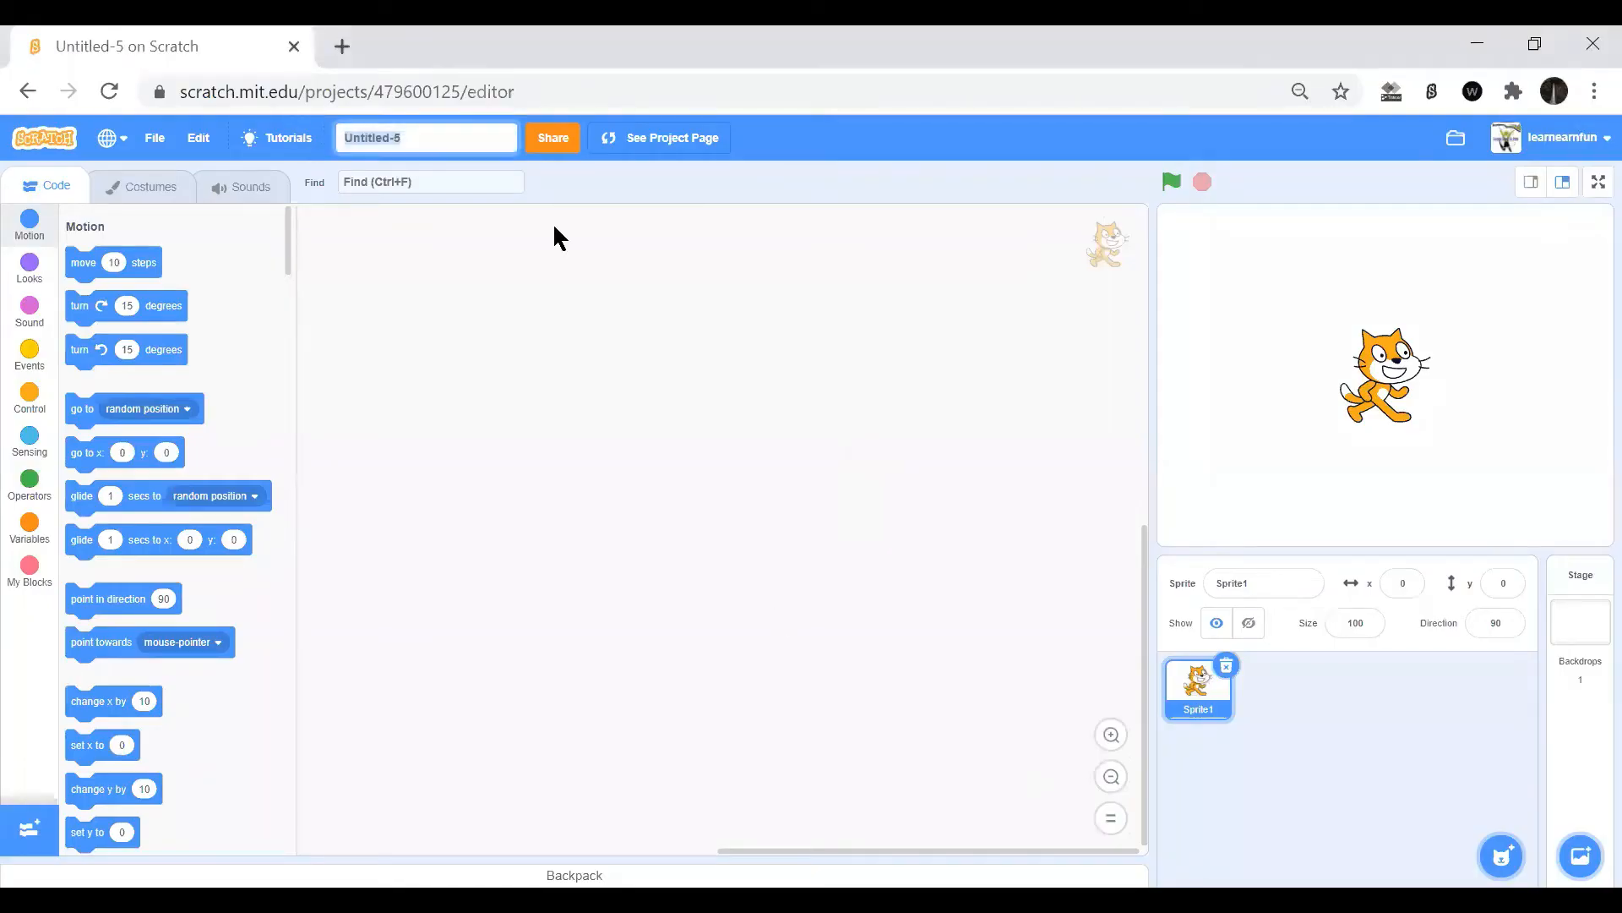
Title the project "Joystick Control".
{"action": "type", "text": "Joyst"}
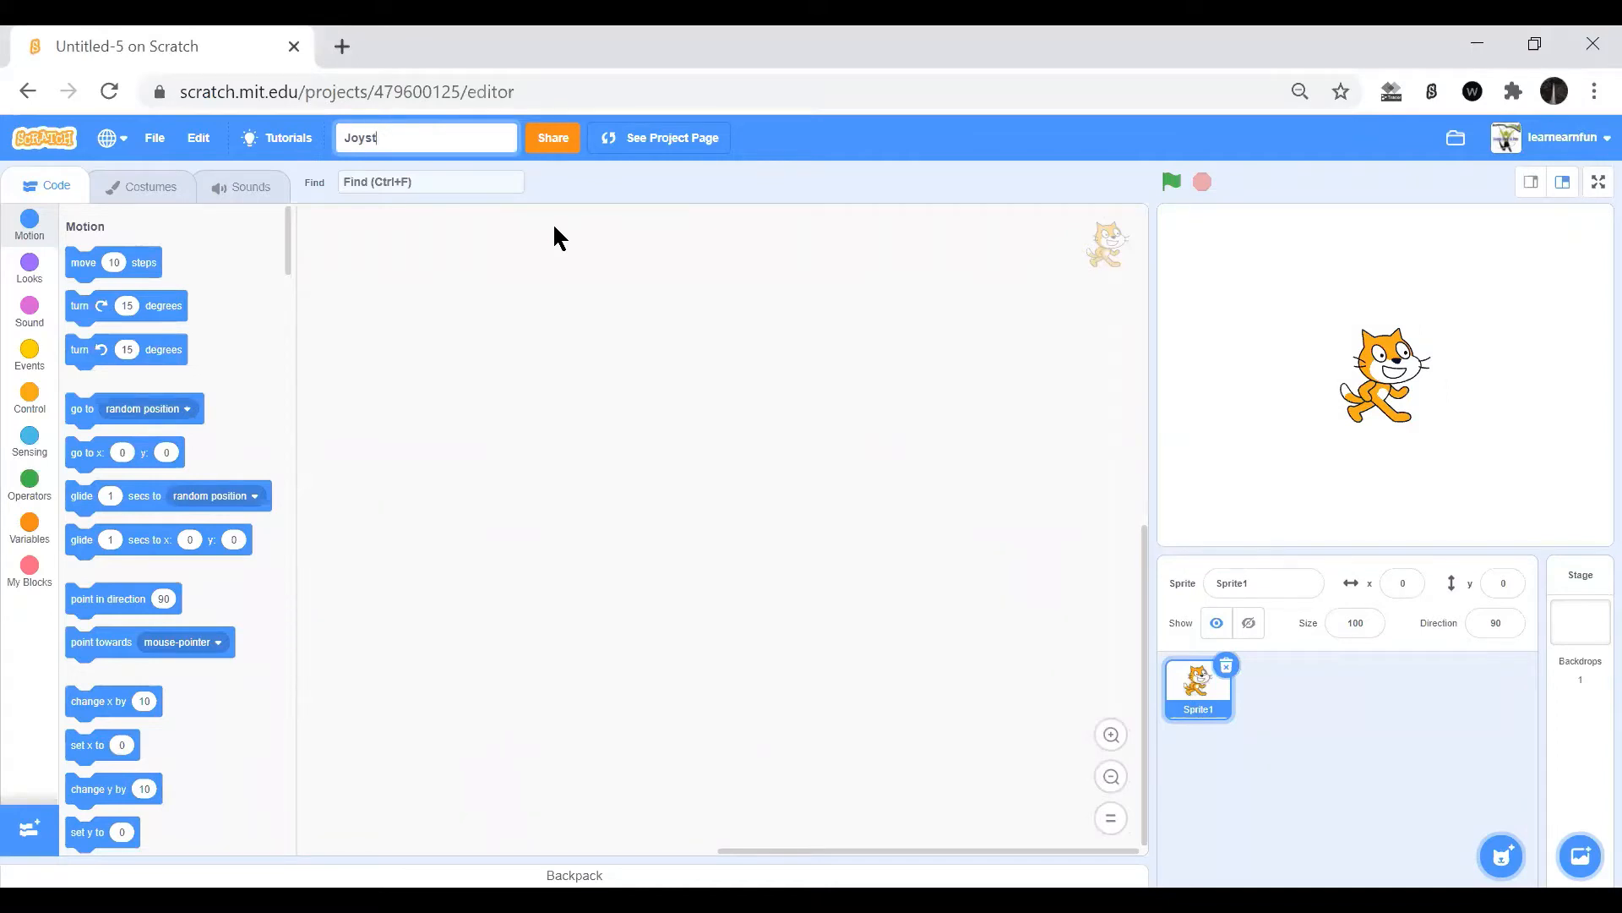
{"action": "type", "text": "ick Co"}
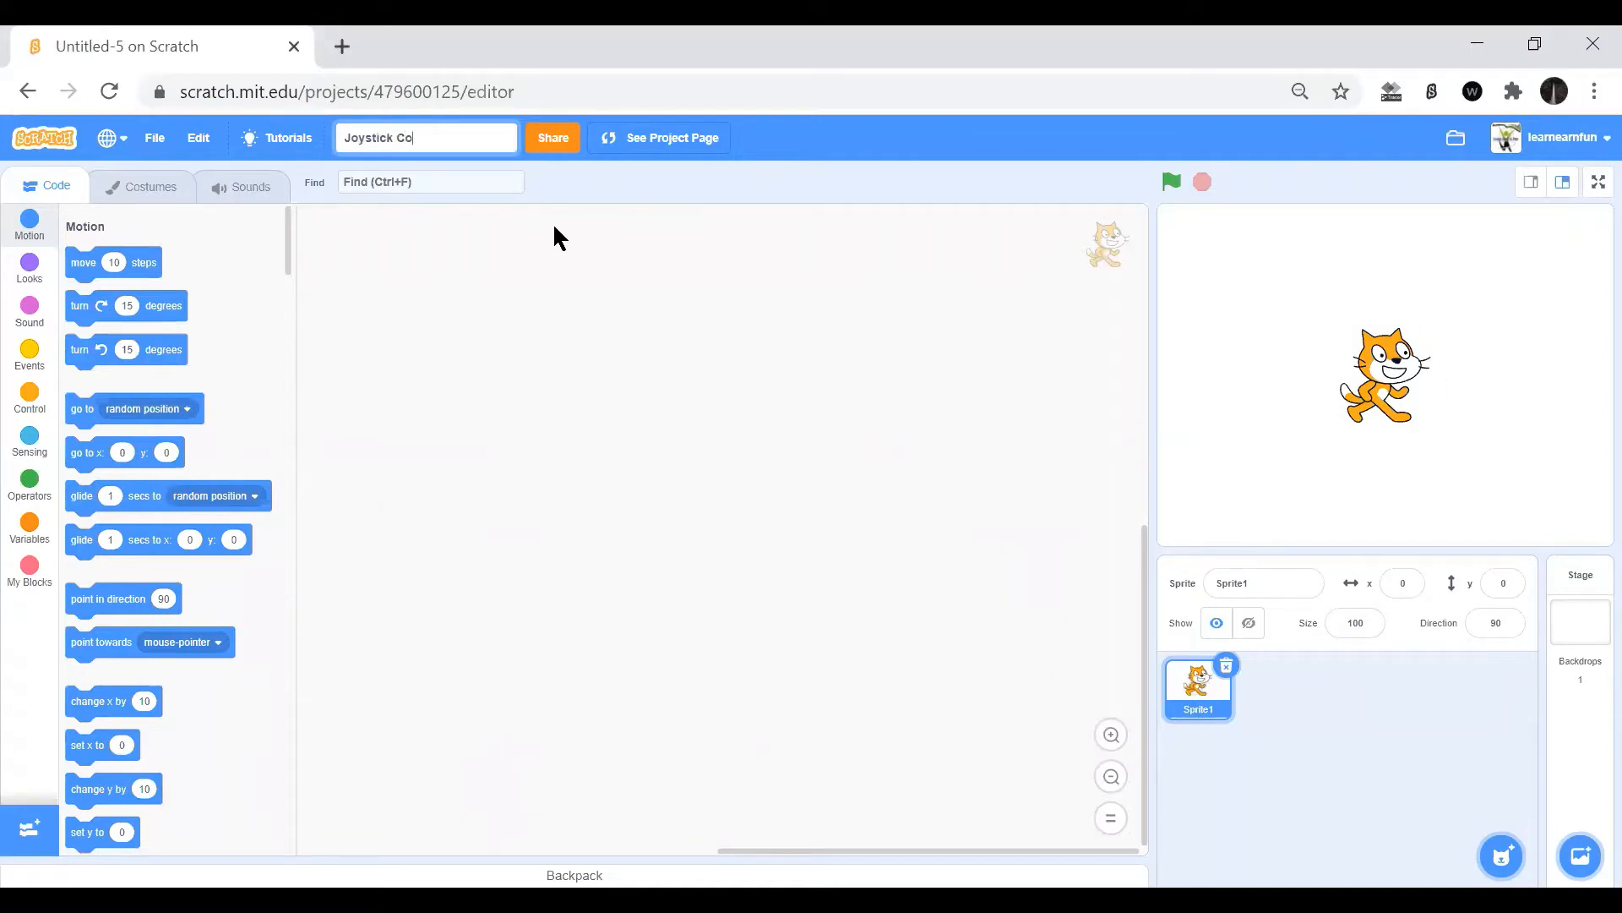
{"action": "type", "text": "ntrol"}
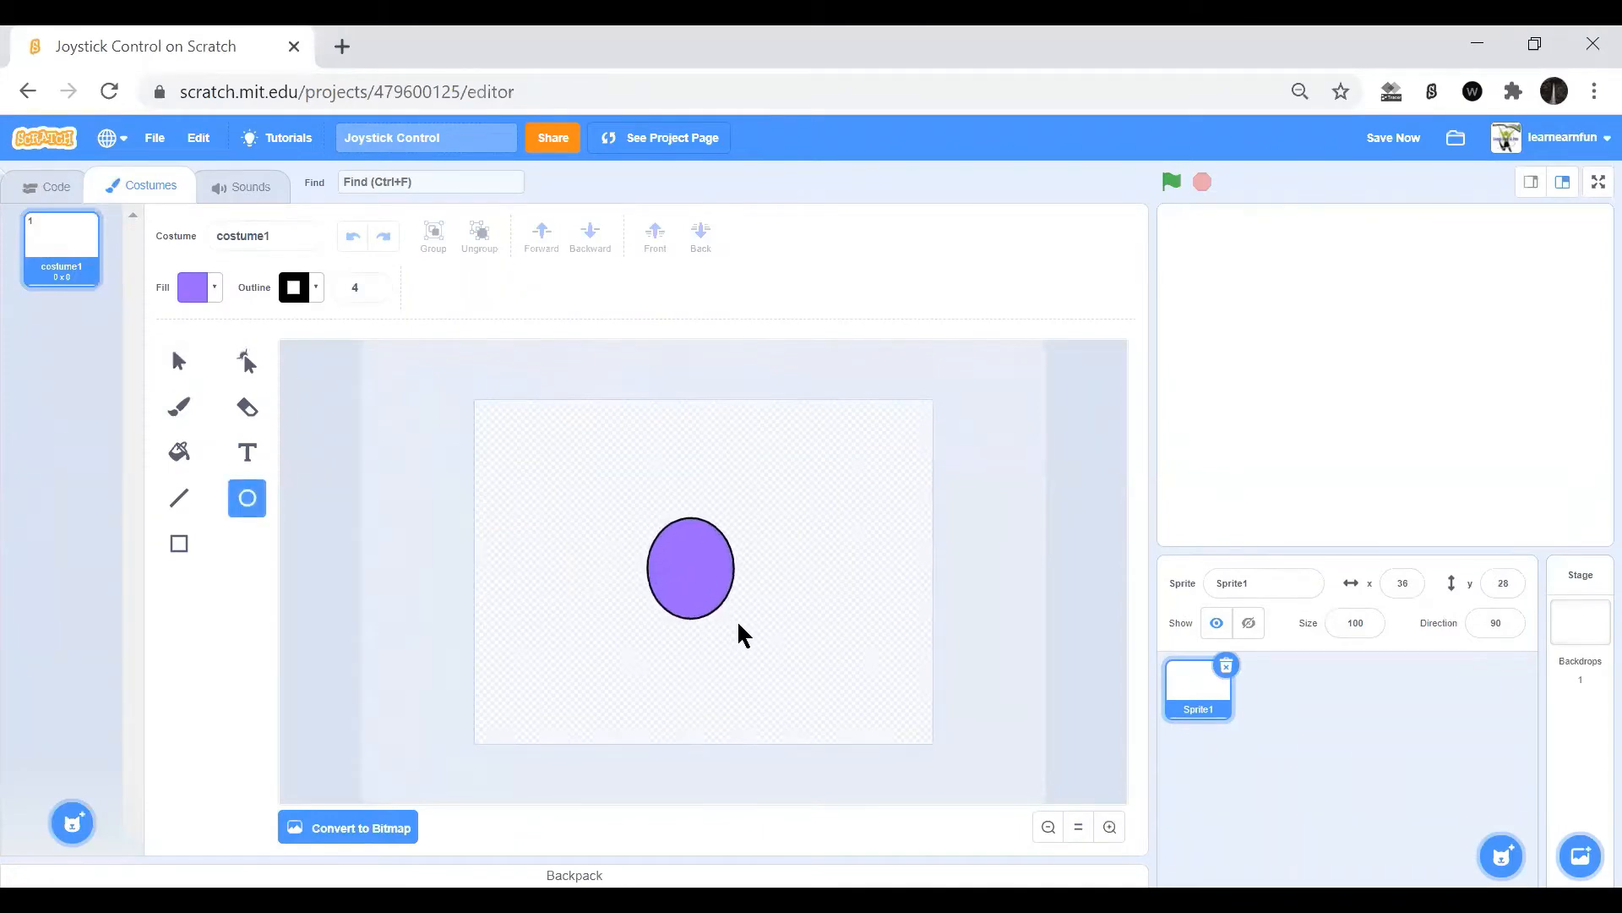
Replace the ellipse with a centred unfilled black ring of outline width 15, then return to Code.
{"action": "key", "text": "Delete"}
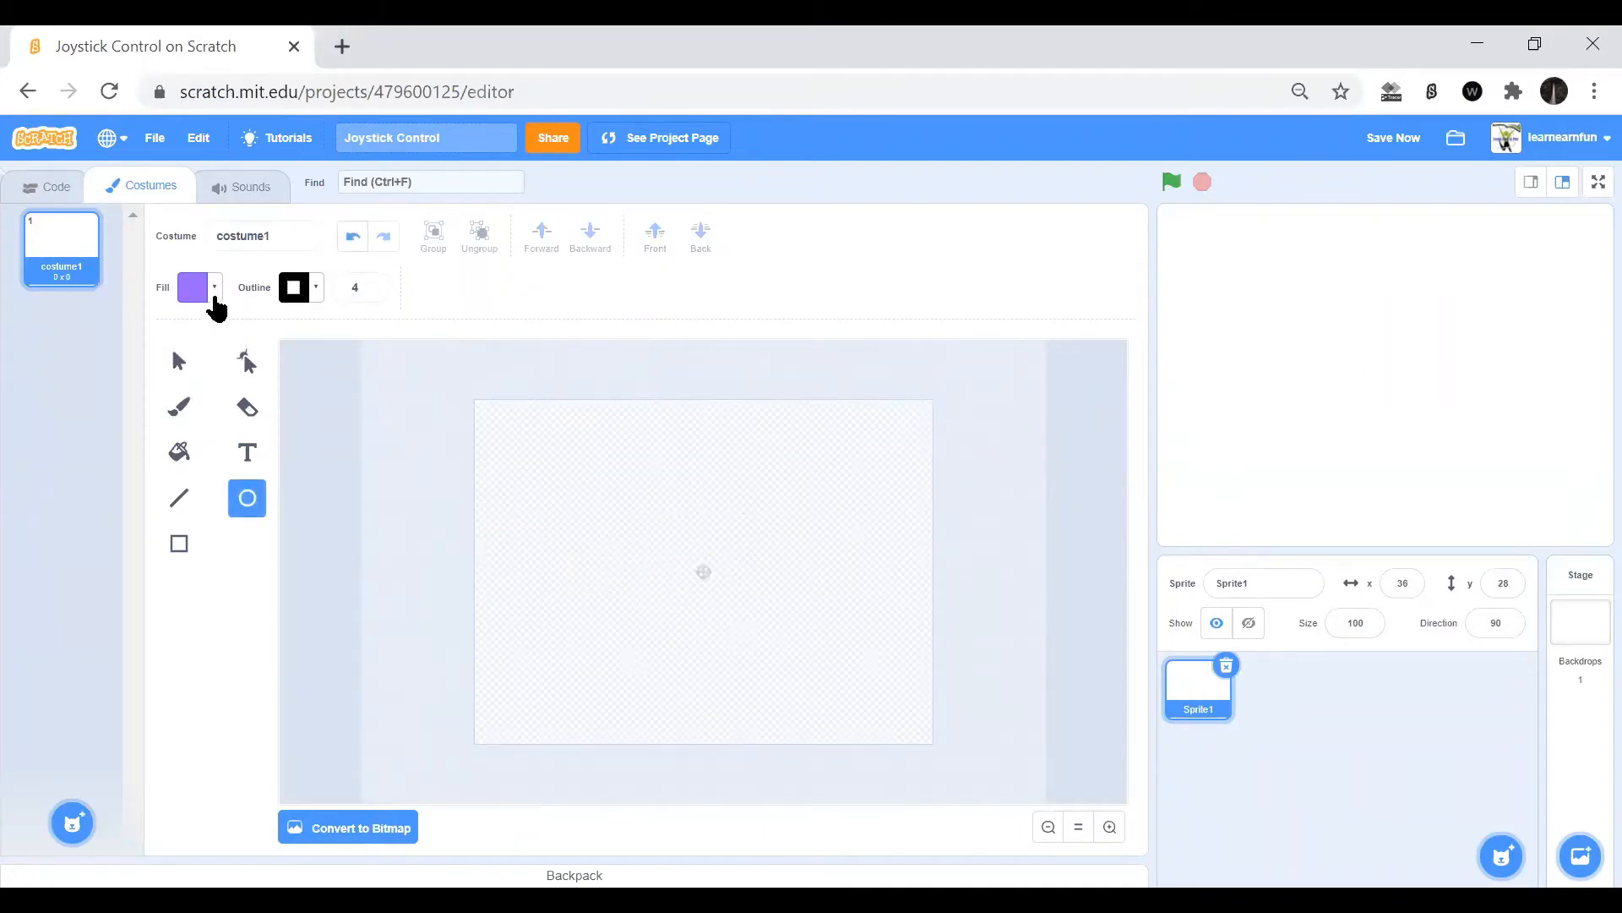
{"action": "left_click", "coordinate": [196, 287]}
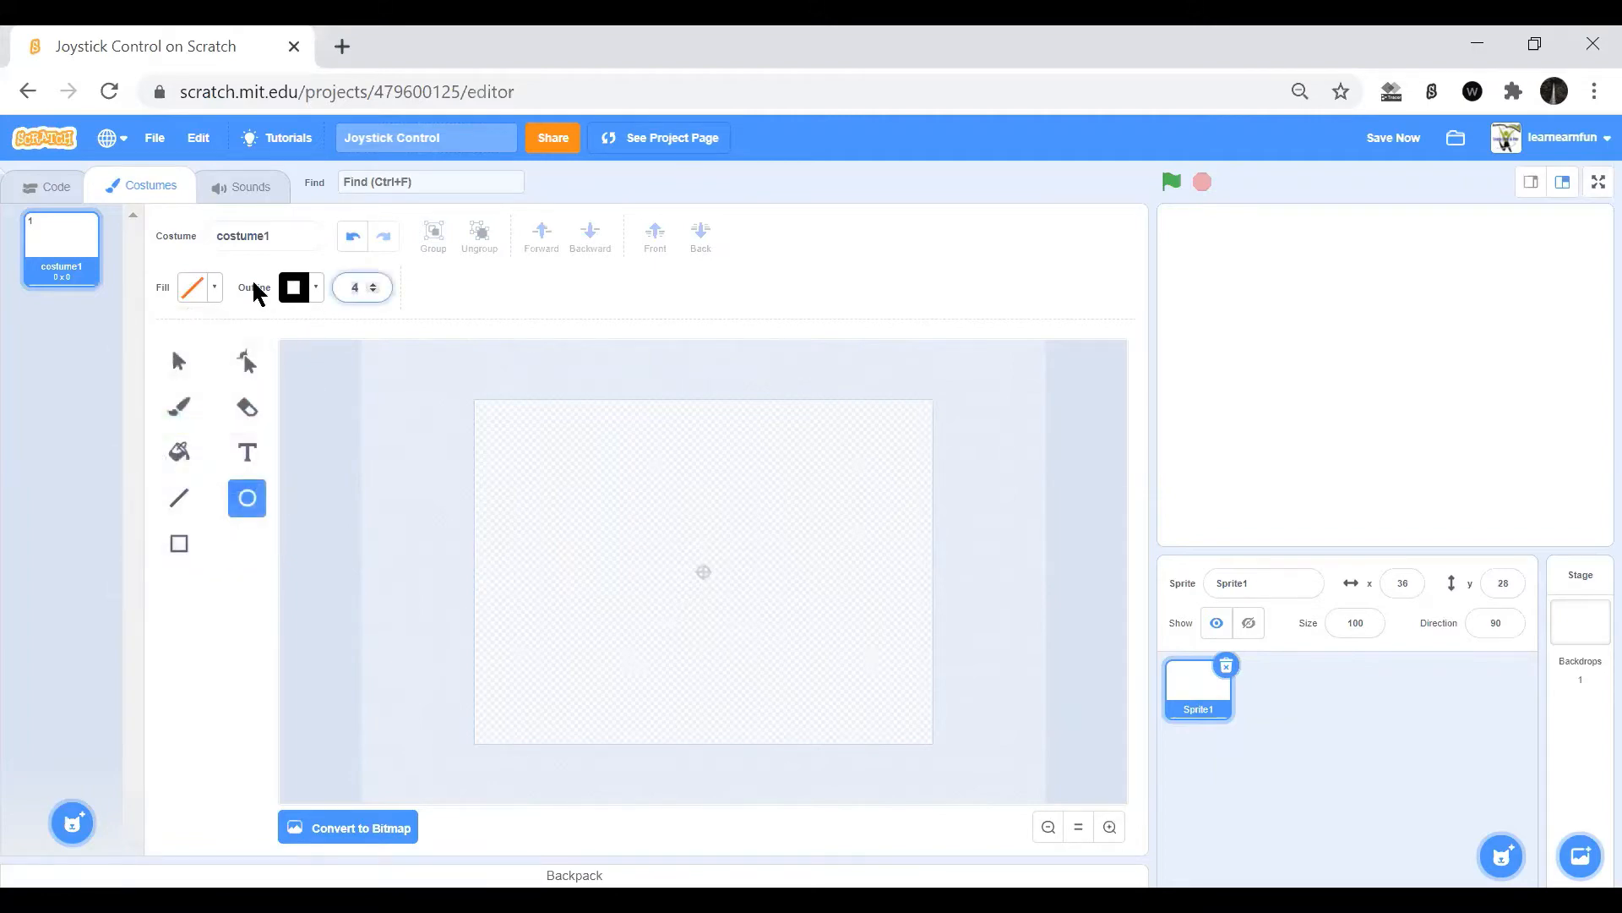
{"action": "left_click", "coordinate": [373, 282]}
{"action": "type", "text": "15"}
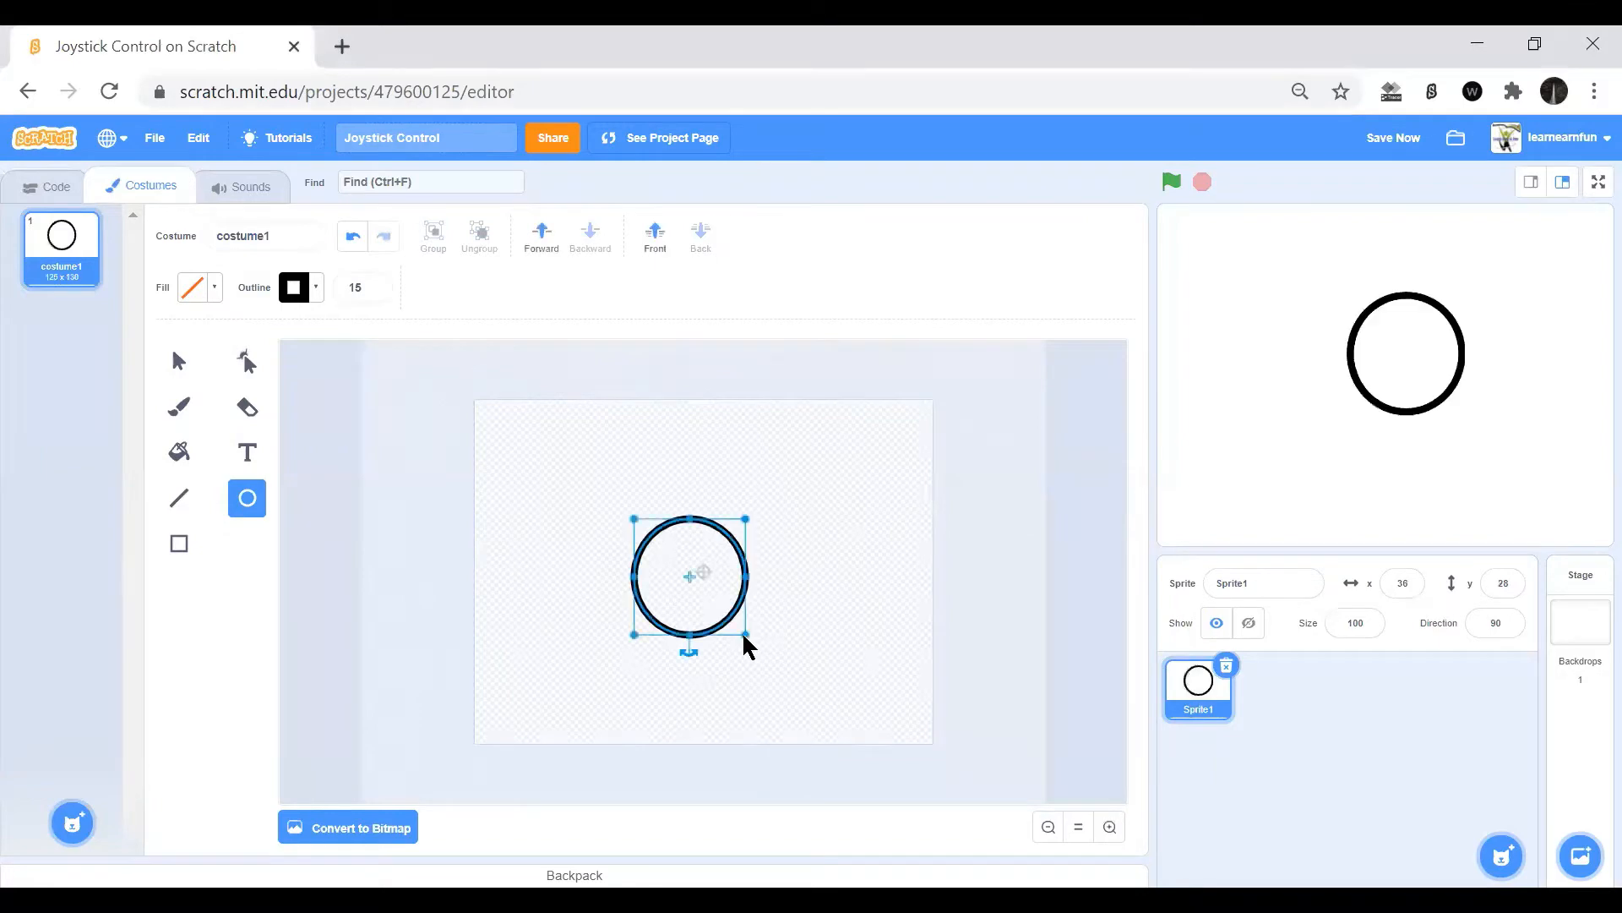
{"action": "mouse_move", "coordinate": [693, 588]}
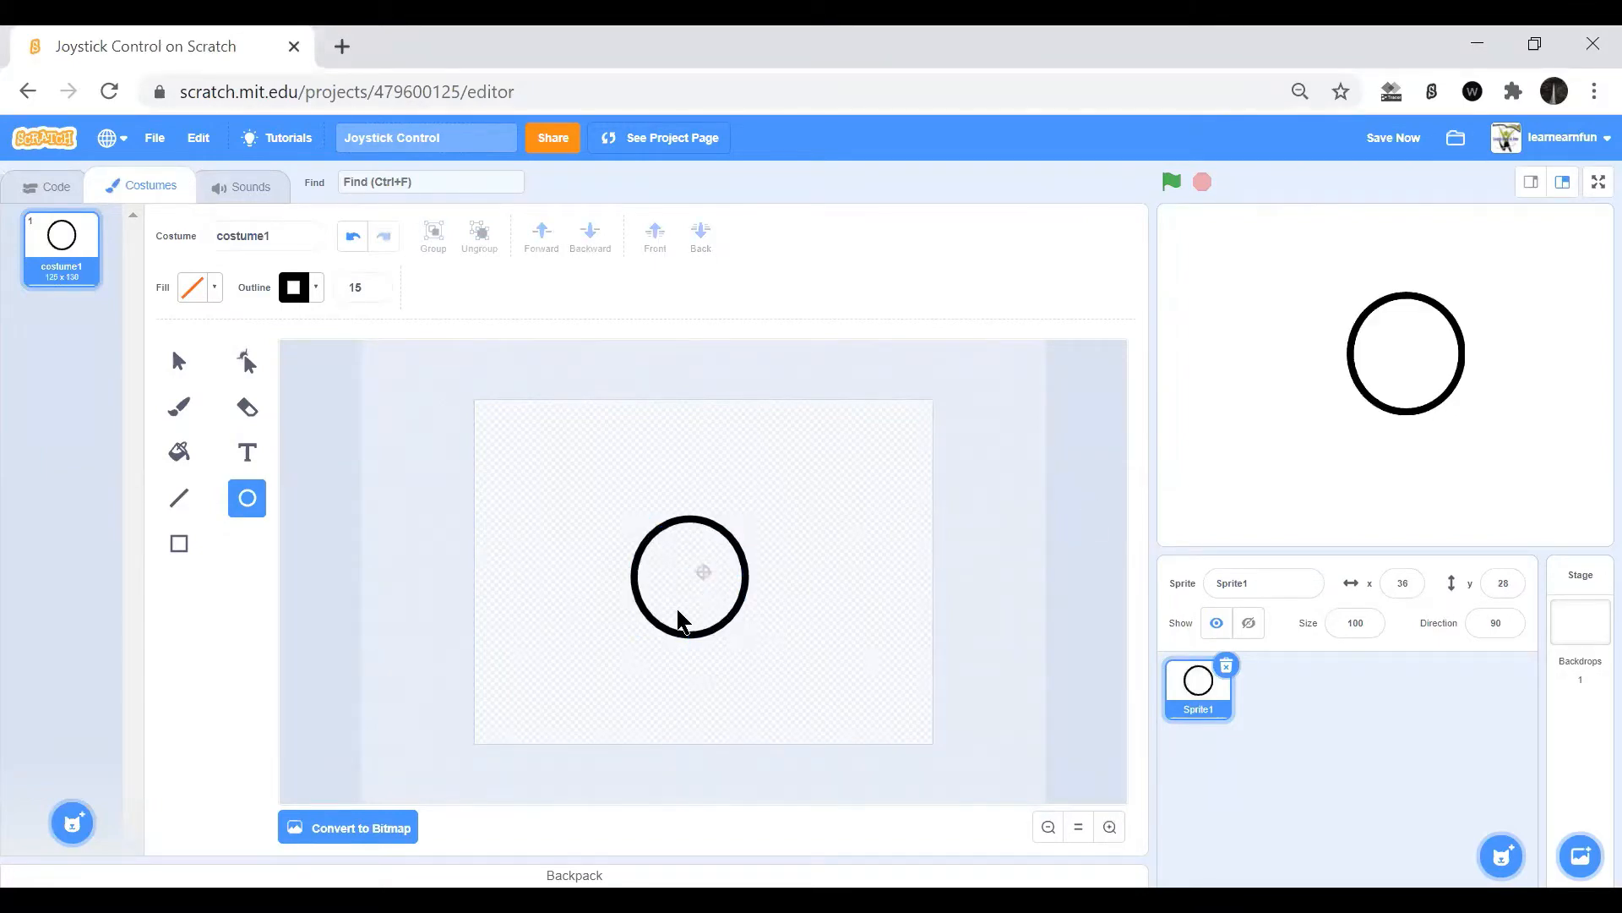
{"action": "left_click", "coordinate": [177, 360]}
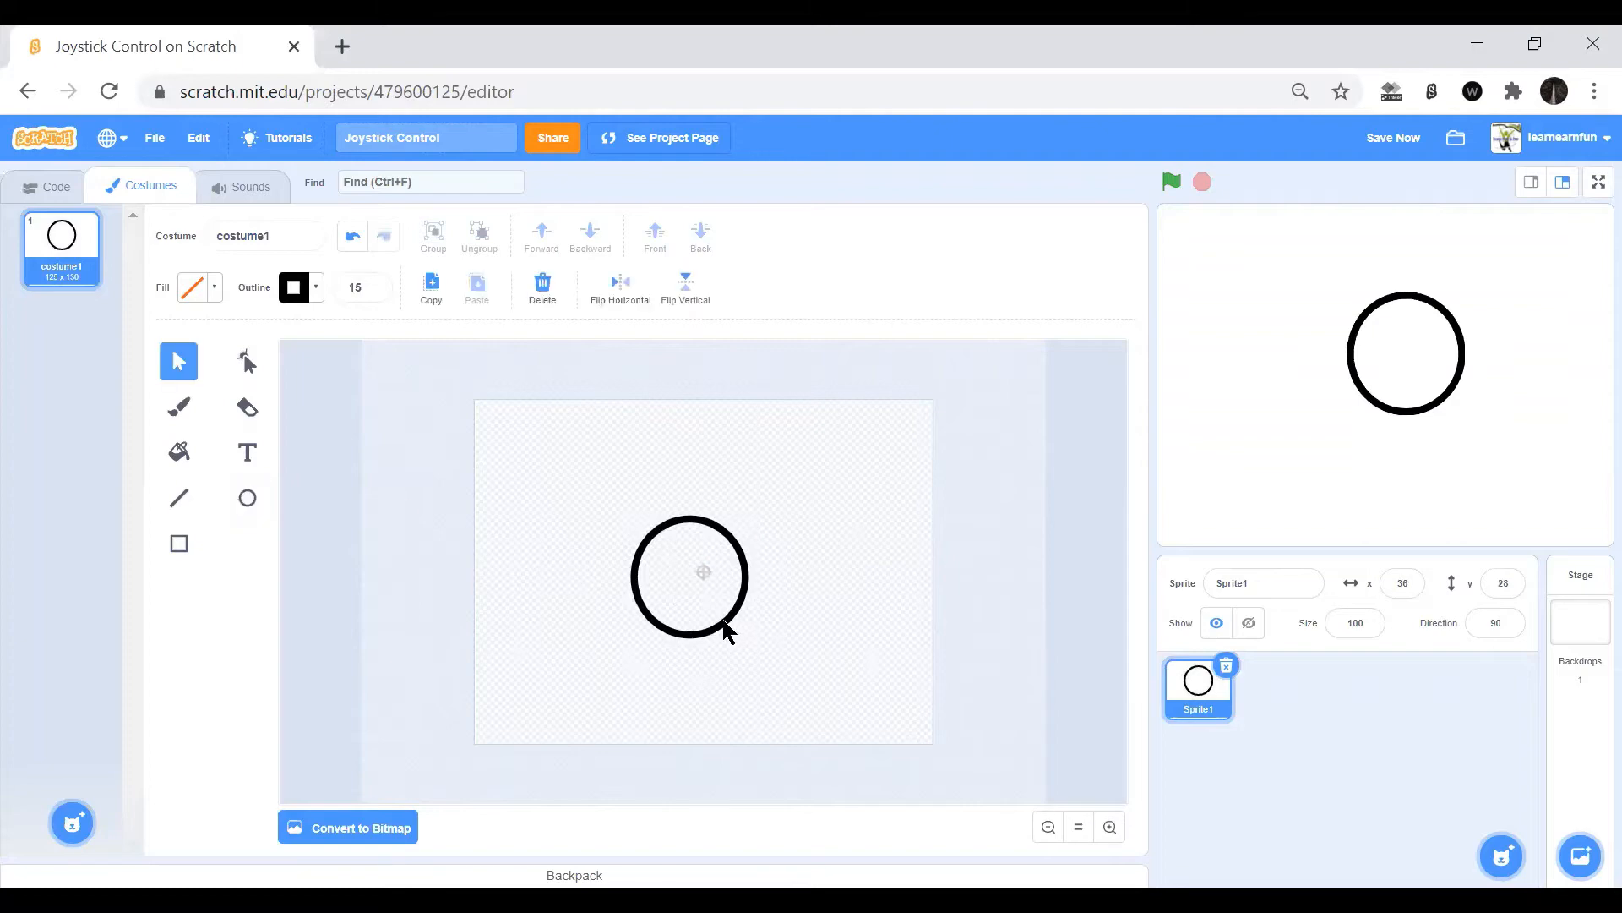
{"action": "left_click", "coordinate": [688, 634]}
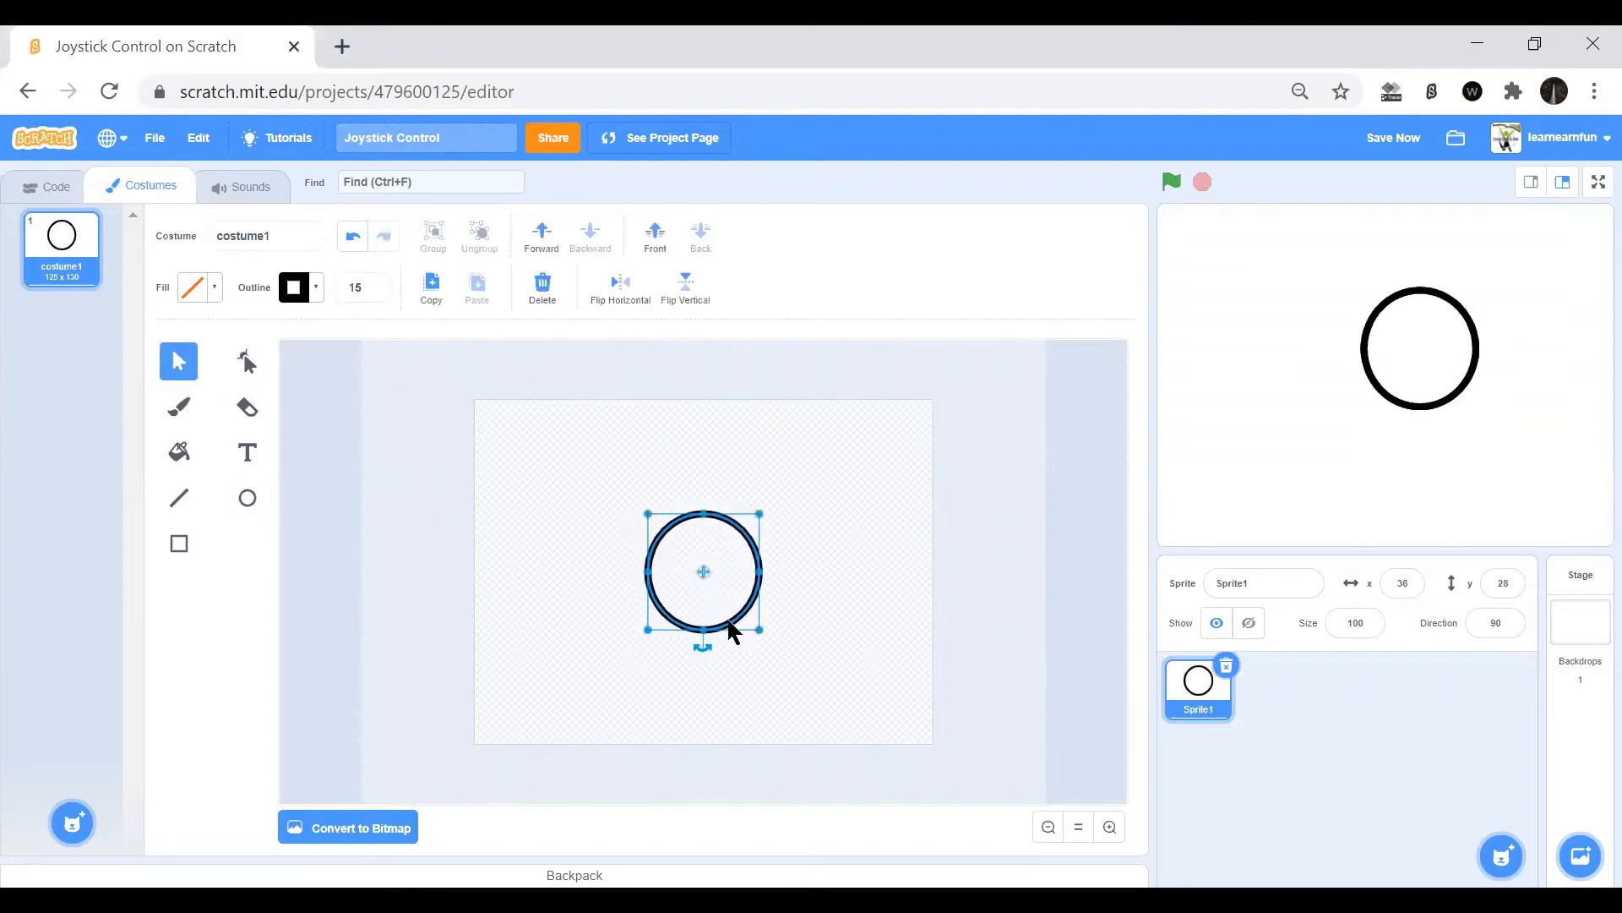
{"action": "mouse_move", "coordinate": [1364, 494]}
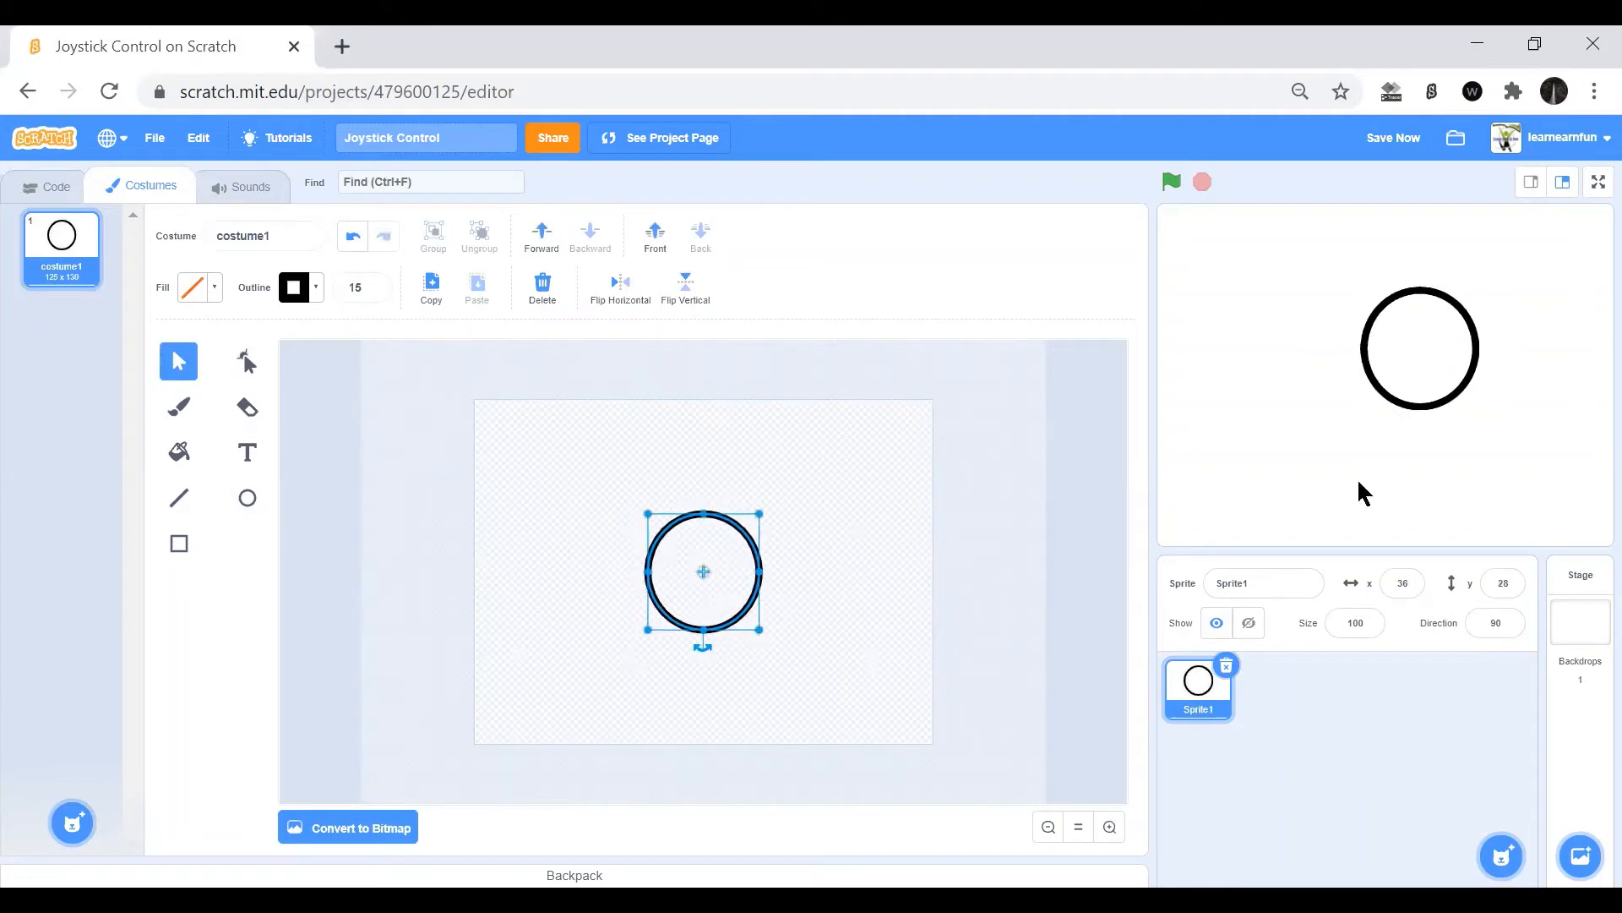
{"action": "mouse_move", "coordinate": [1444, 433]}
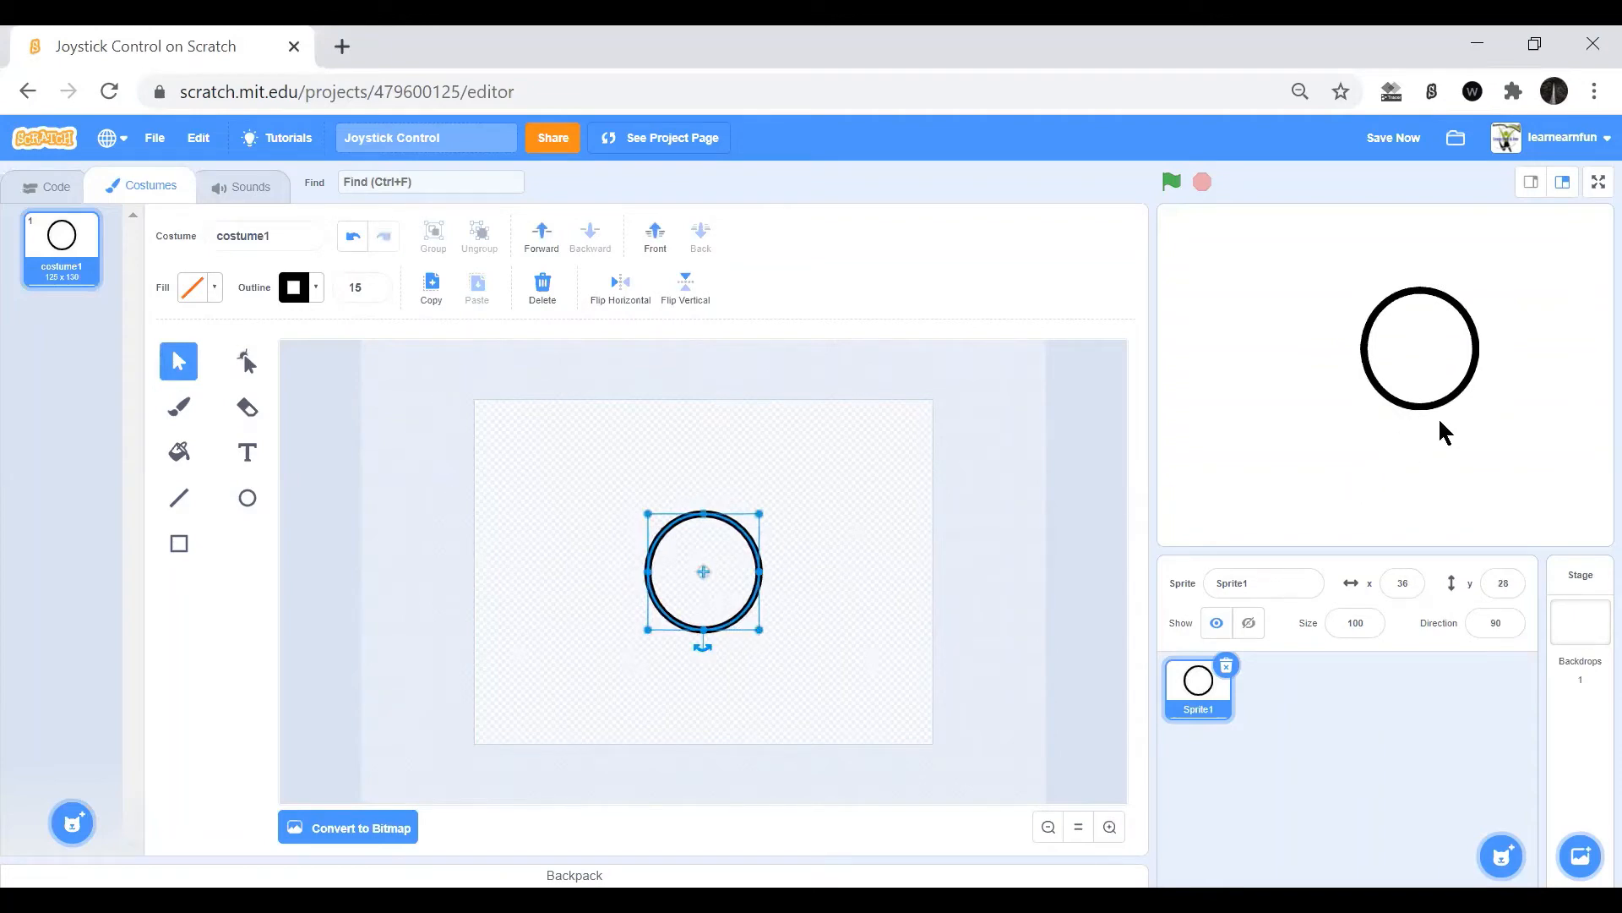
{"action": "mouse_move", "coordinate": [821, 578]}
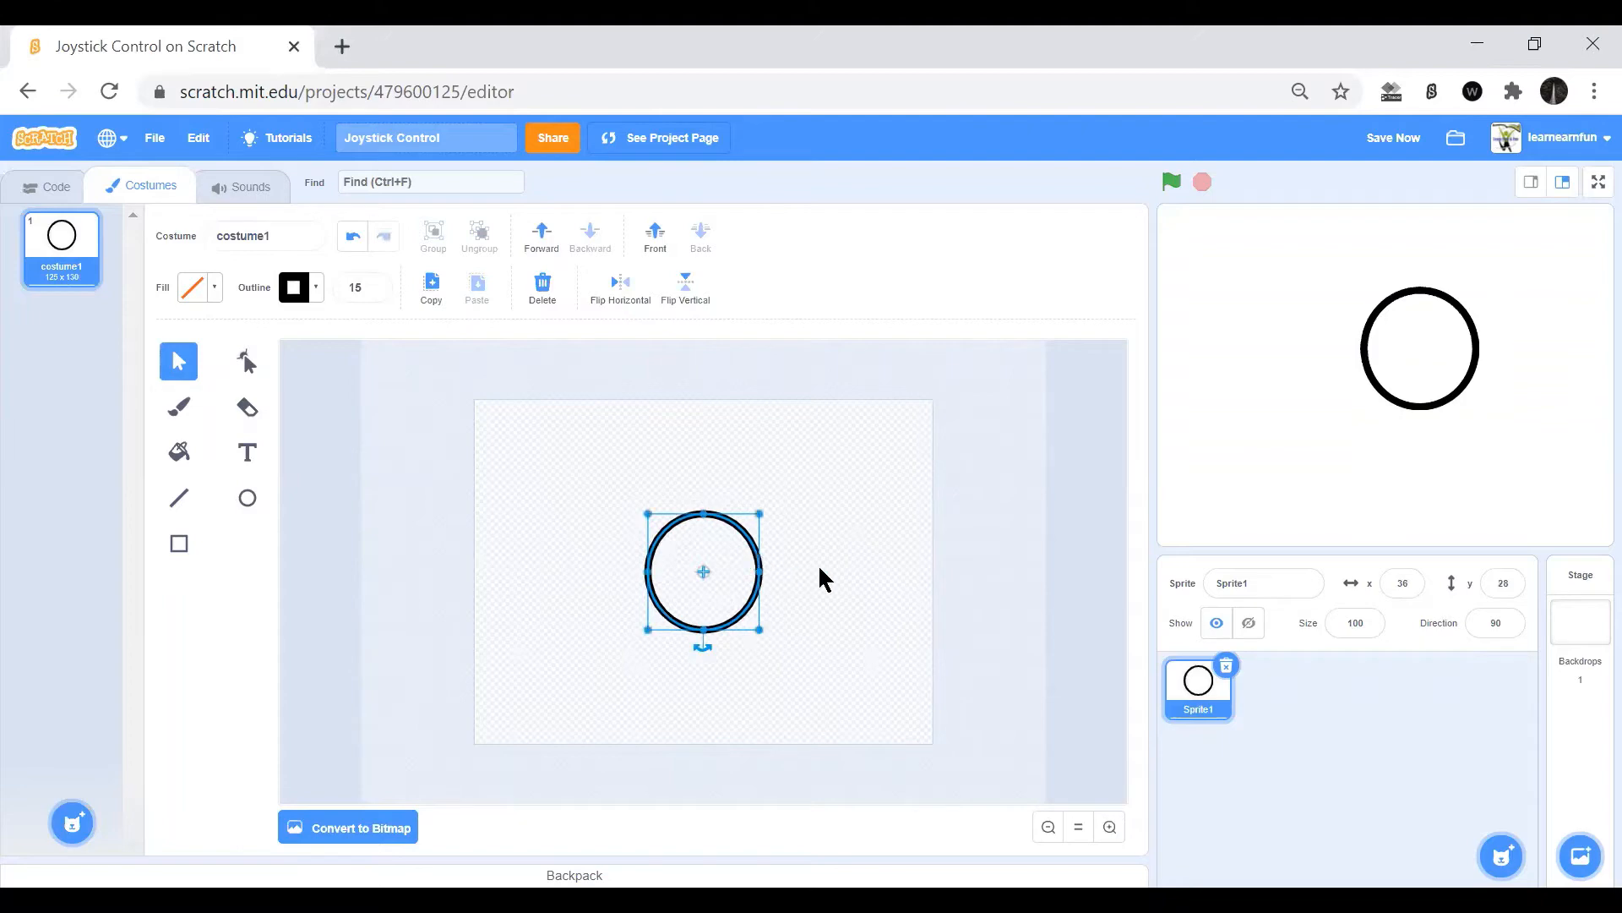
{"action": "left_click", "coordinate": [419, 458]}
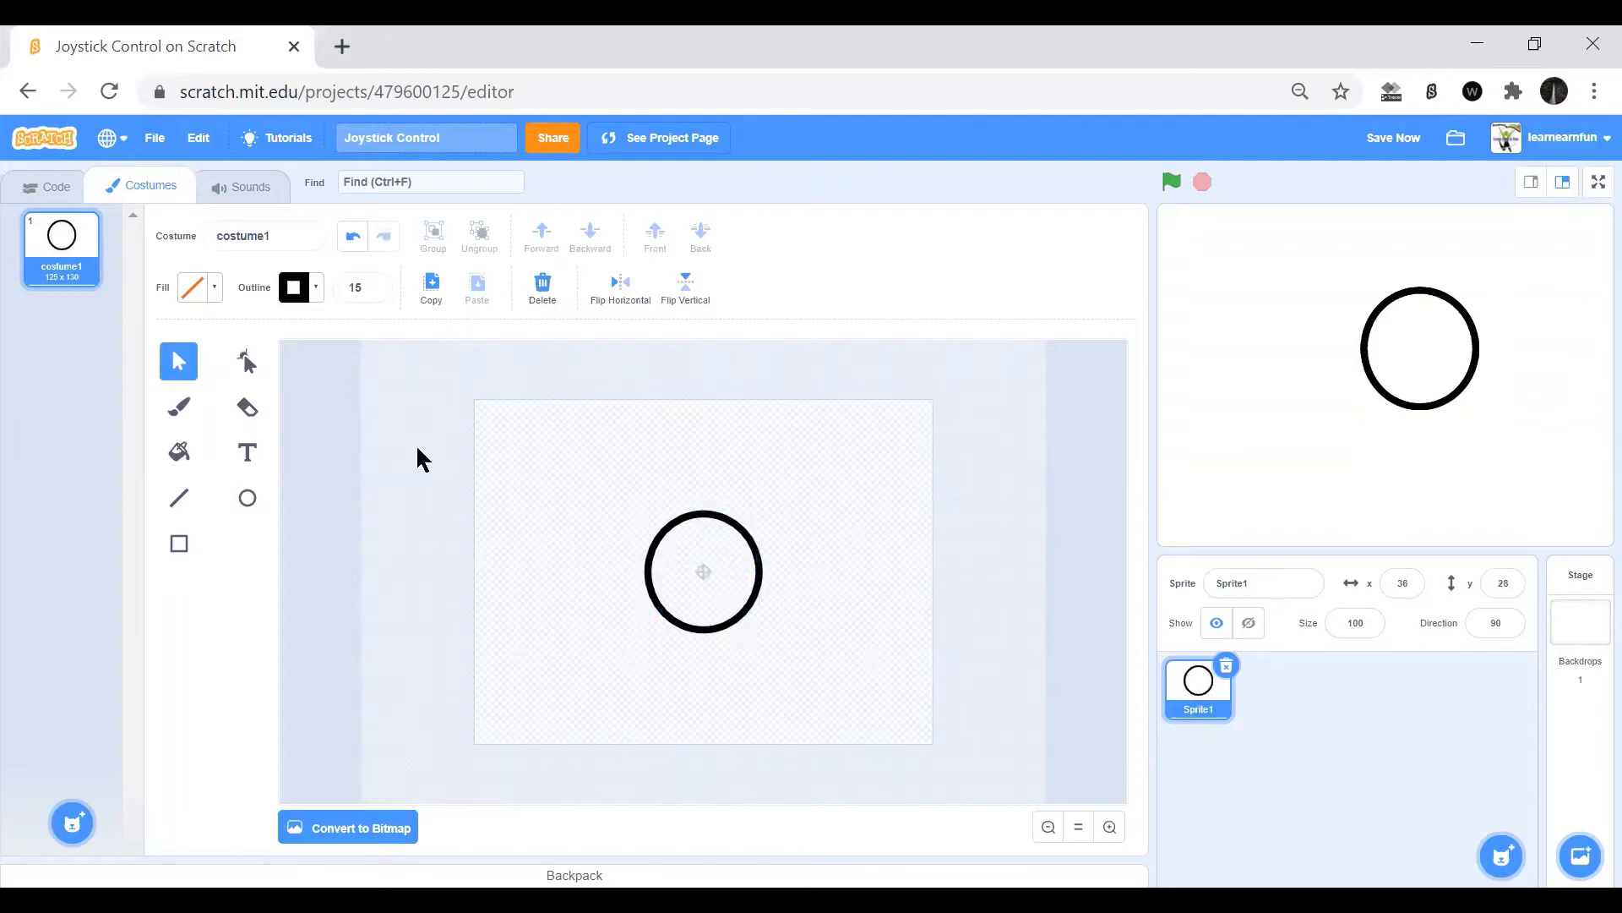
{"action": "left_click", "coordinate": [47, 186]}
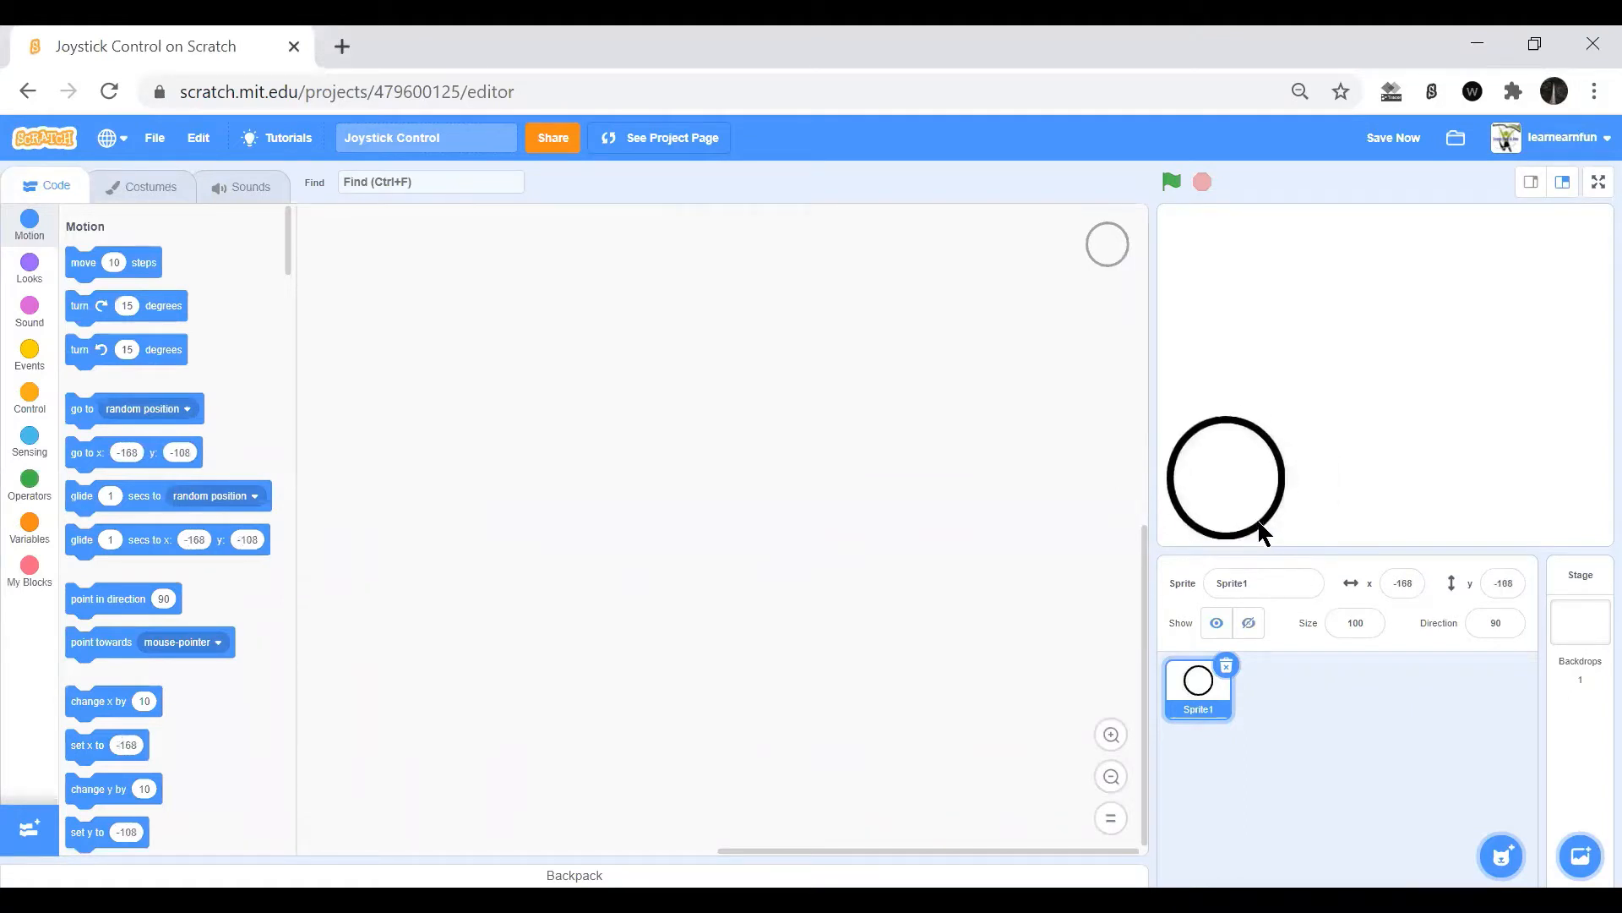
Add Sprite2 as a solid black dot inside the ring and create a blank third sprite.
{"action": "left_click", "coordinate": [1499, 855]}
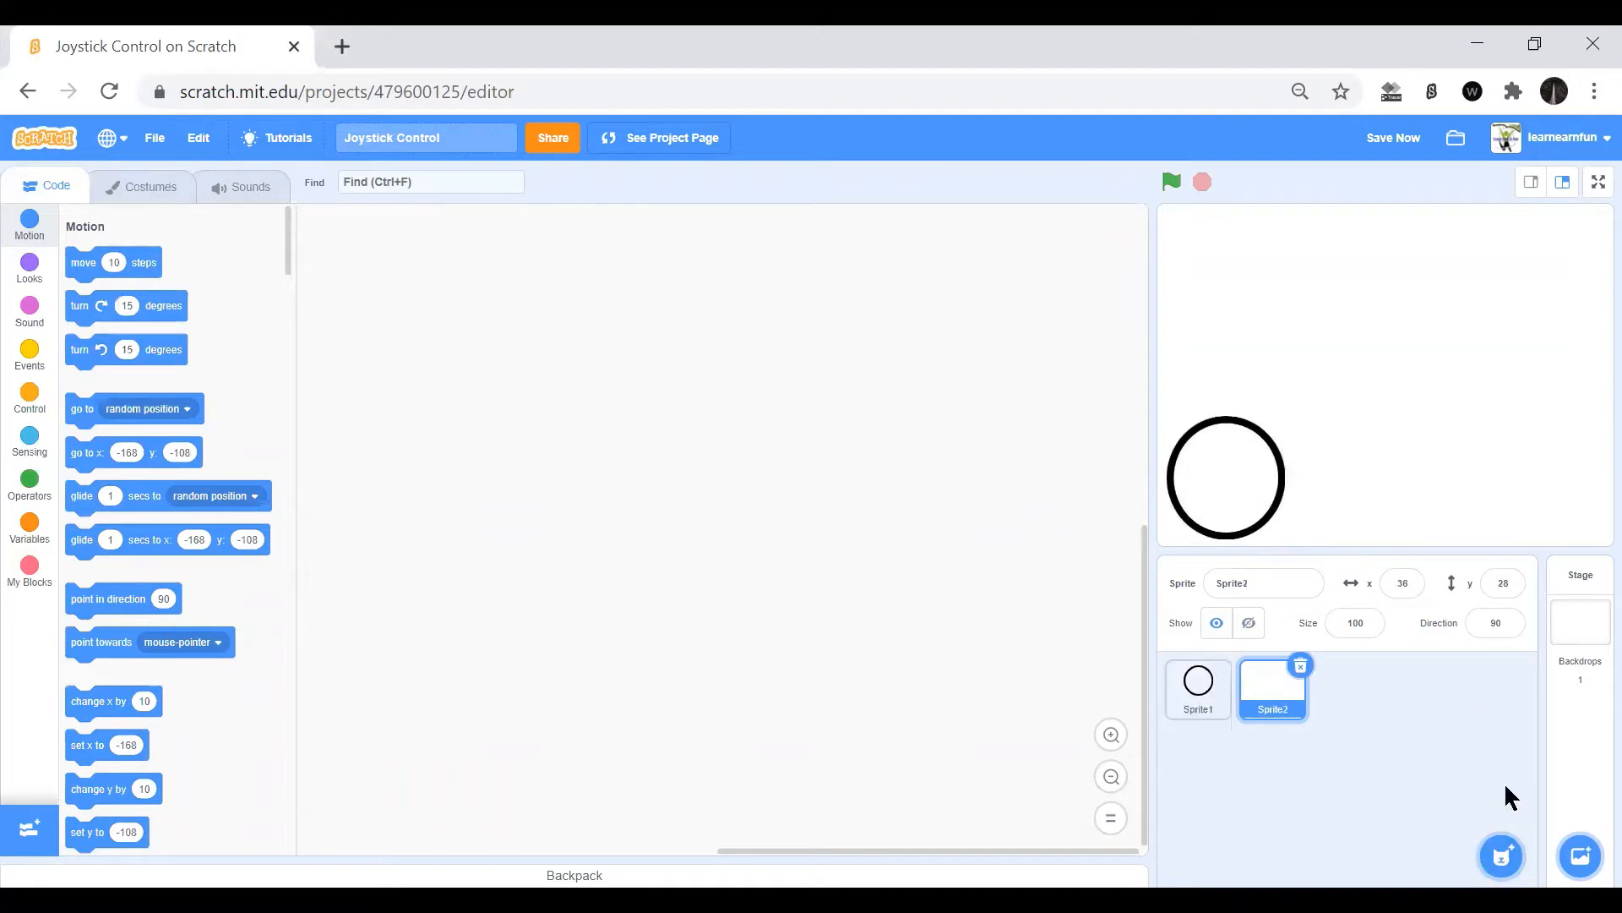
{"action": "left_click", "coordinate": [142, 186]}
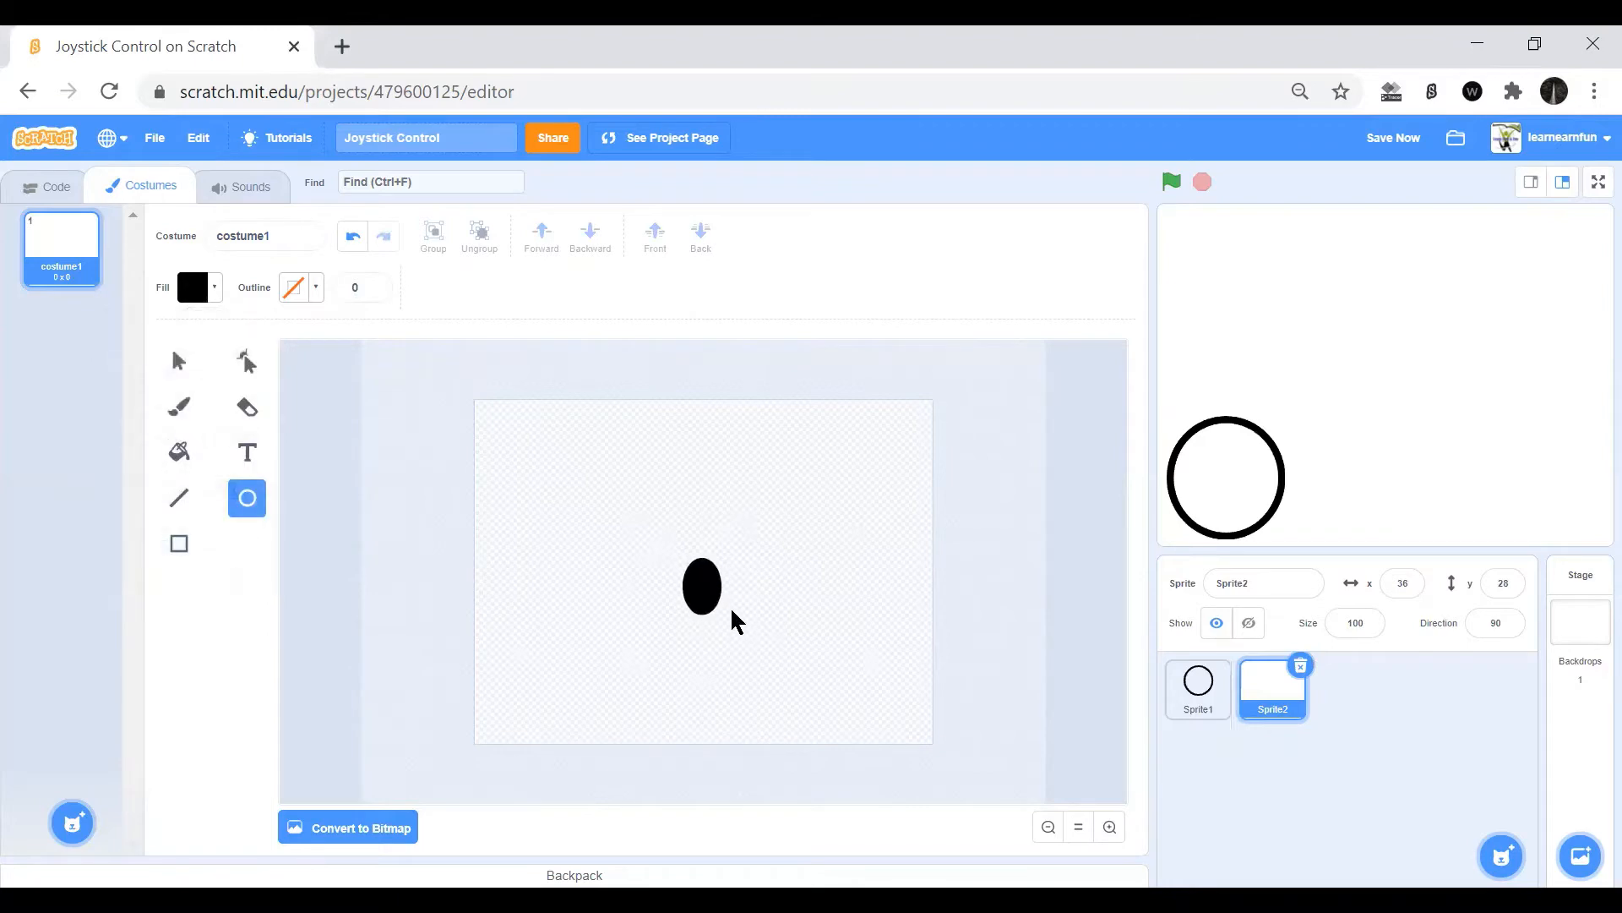
{"action": "left_click", "coordinate": [701, 586]}
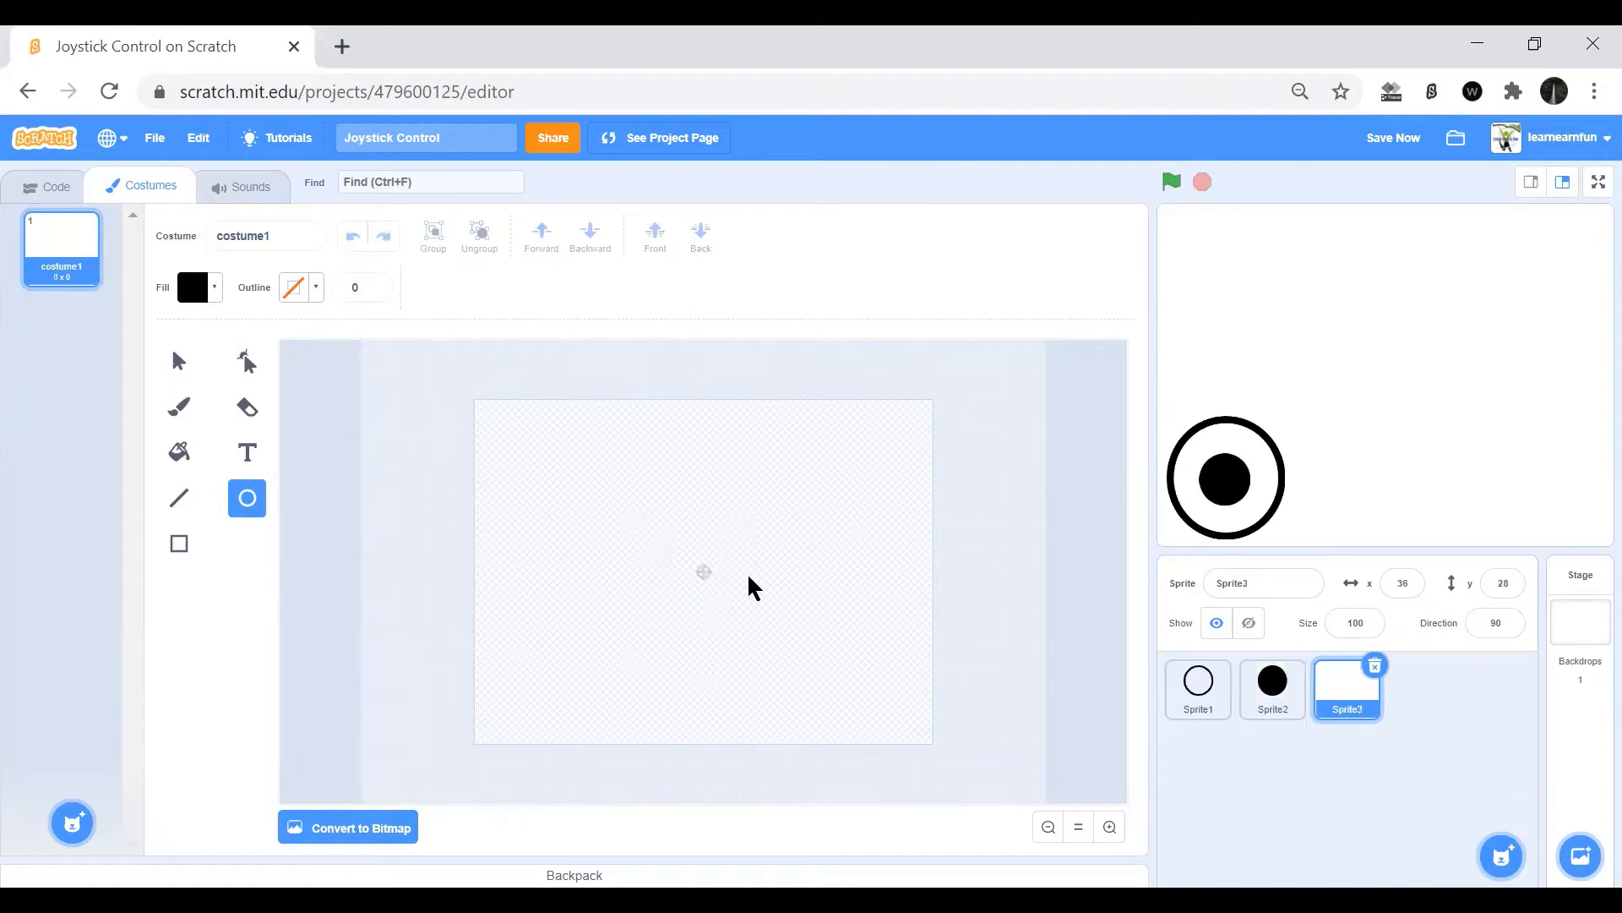
Give Sprite3 a small solid red square costume and return to its code.
{"action": "left_click", "coordinate": [178, 543]}
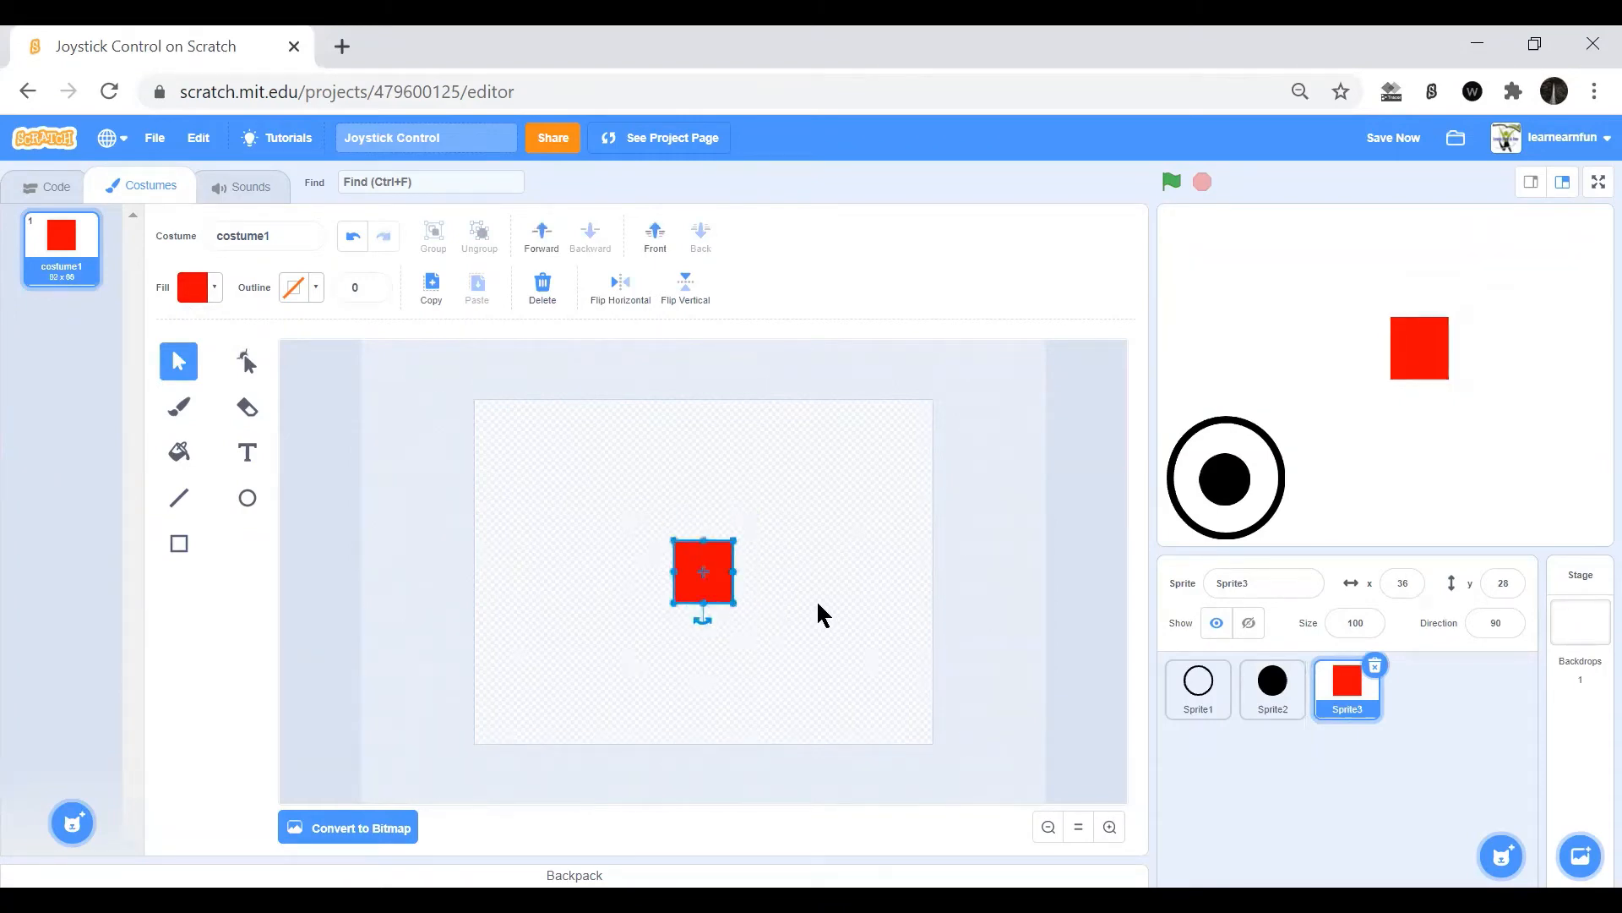
{"action": "left_click", "coordinate": [54, 186]}
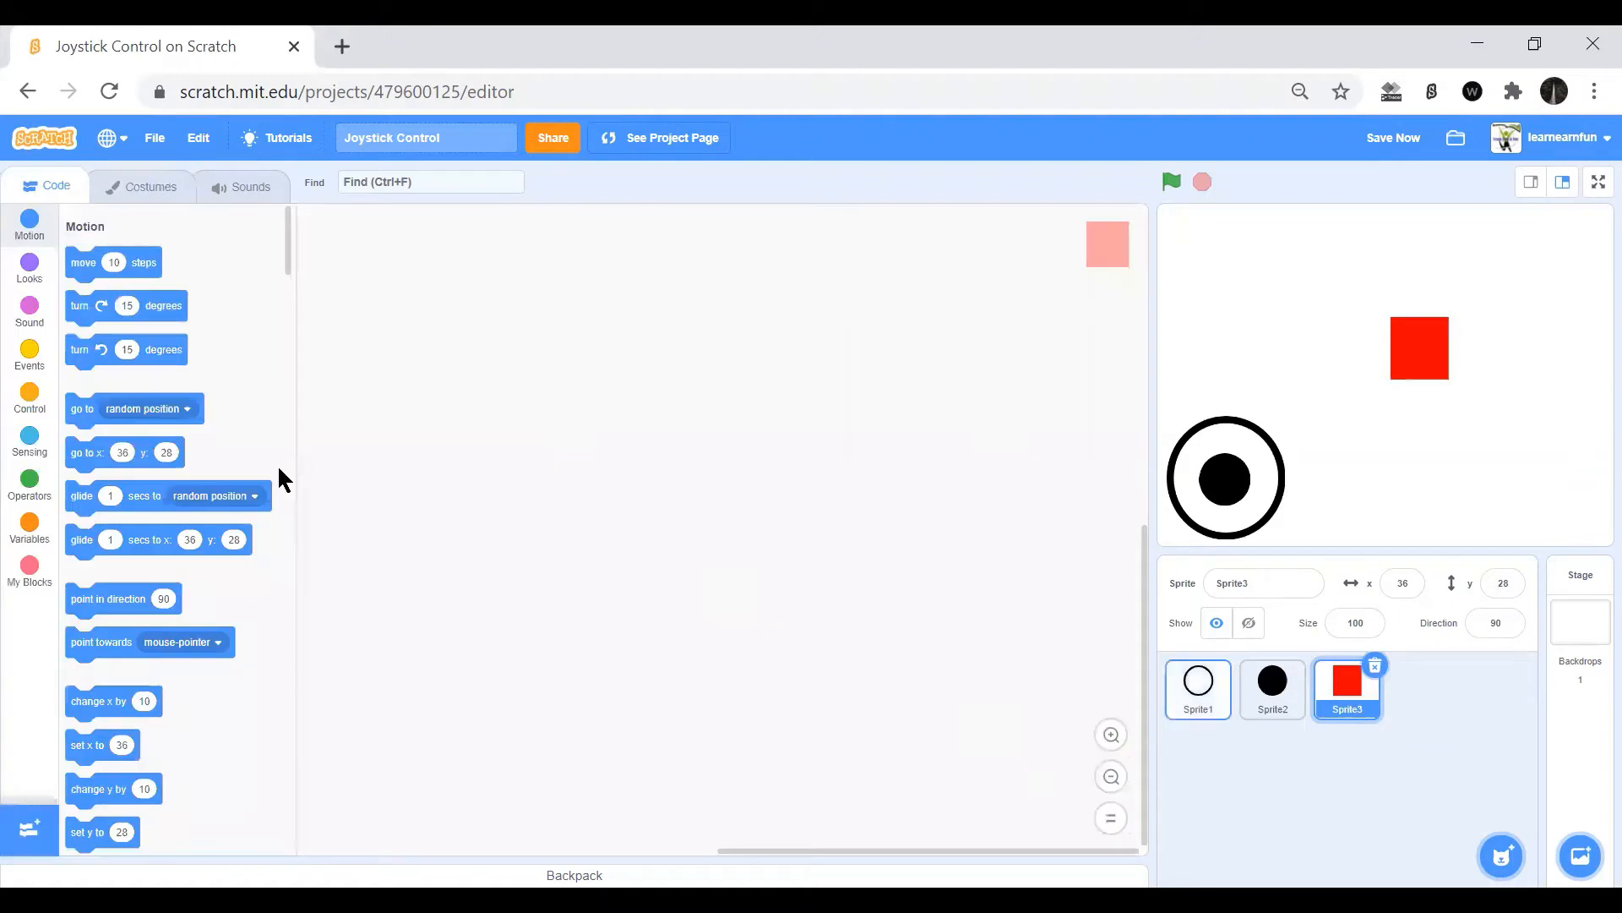
Start the square's flag script going to x 0, y 0 and the back layer.
{"action": "left_click", "coordinate": [29, 357]}
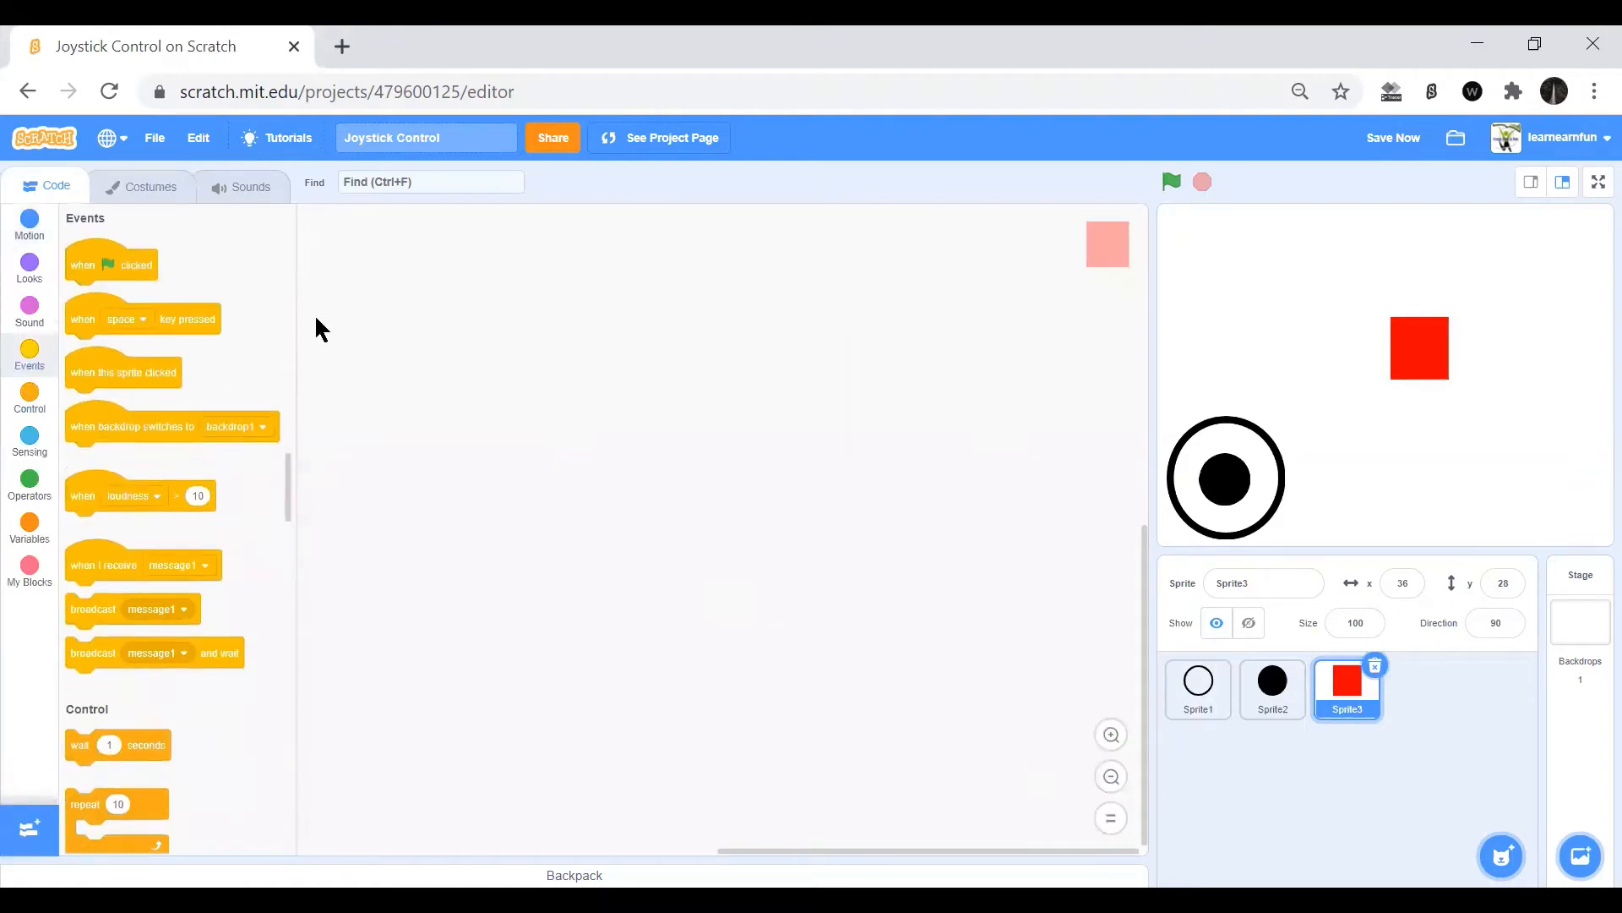
{"action": "left_click_drag", "start_coordinate": [112, 264], "coordinate": [417, 301]}
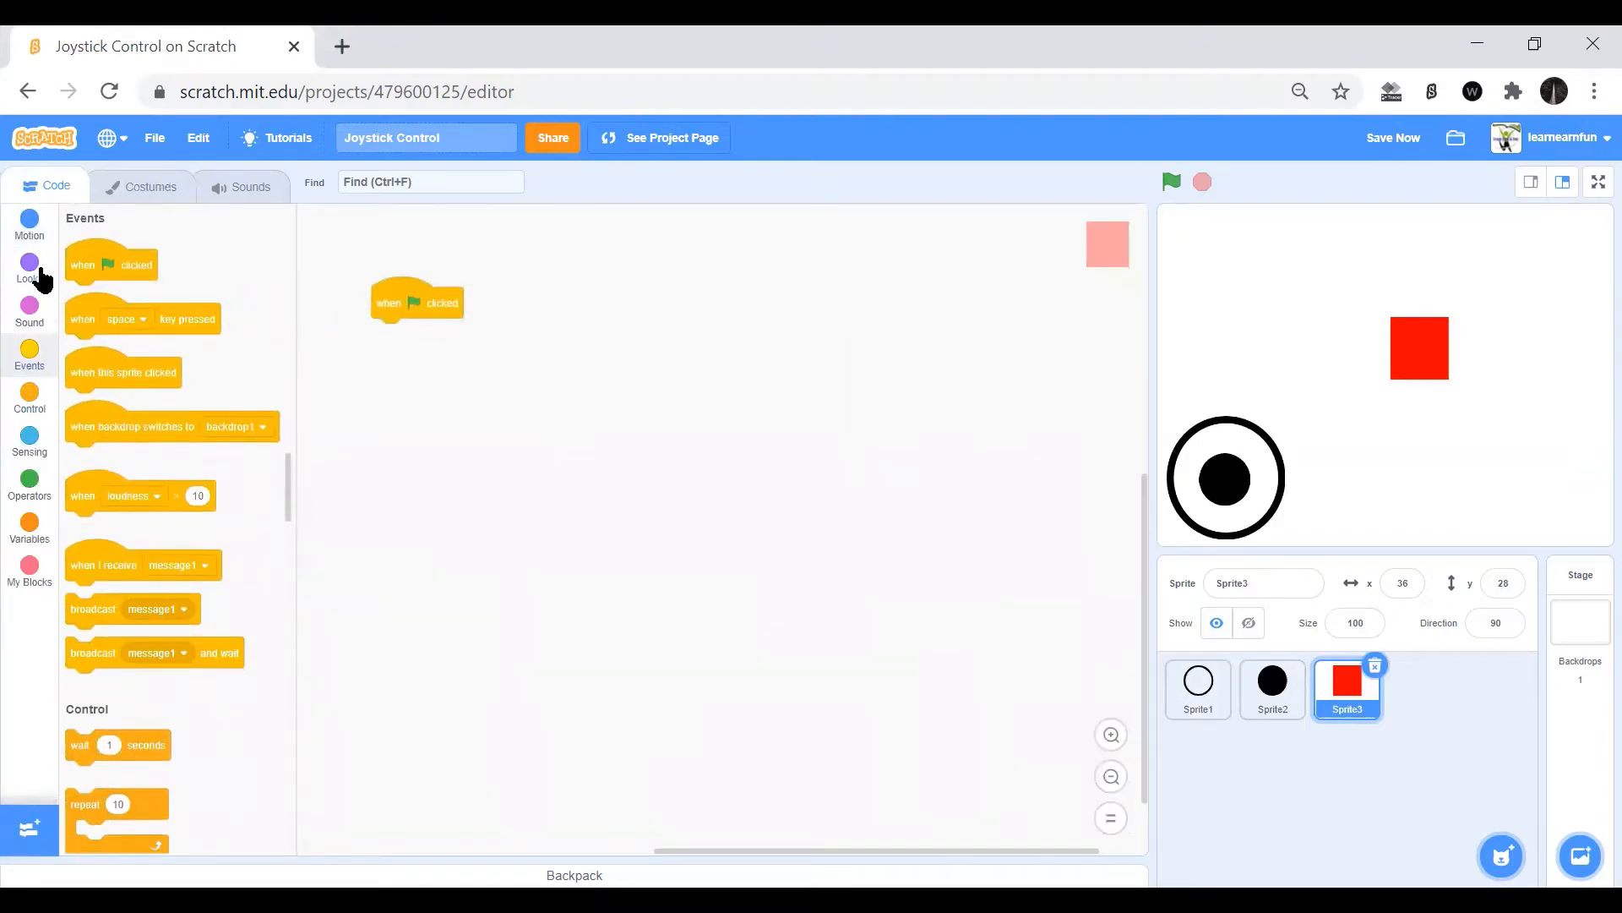
{"action": "left_click", "coordinate": [29, 271]}
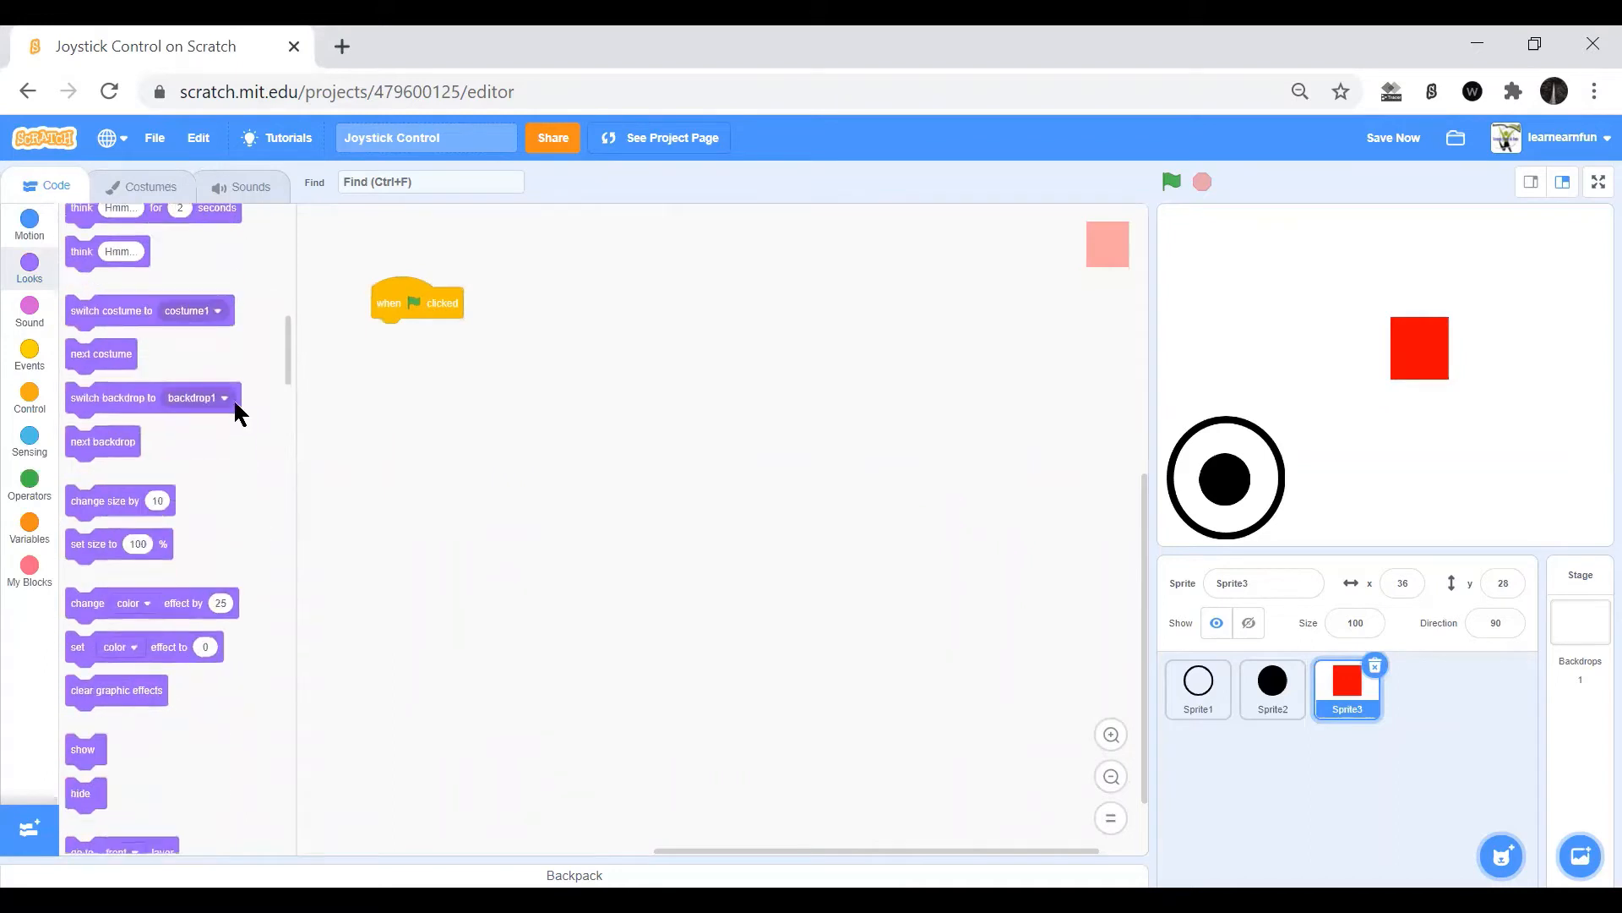
{"action": "scroll", "scroll_direction": "down", "scroll_amount": 3}
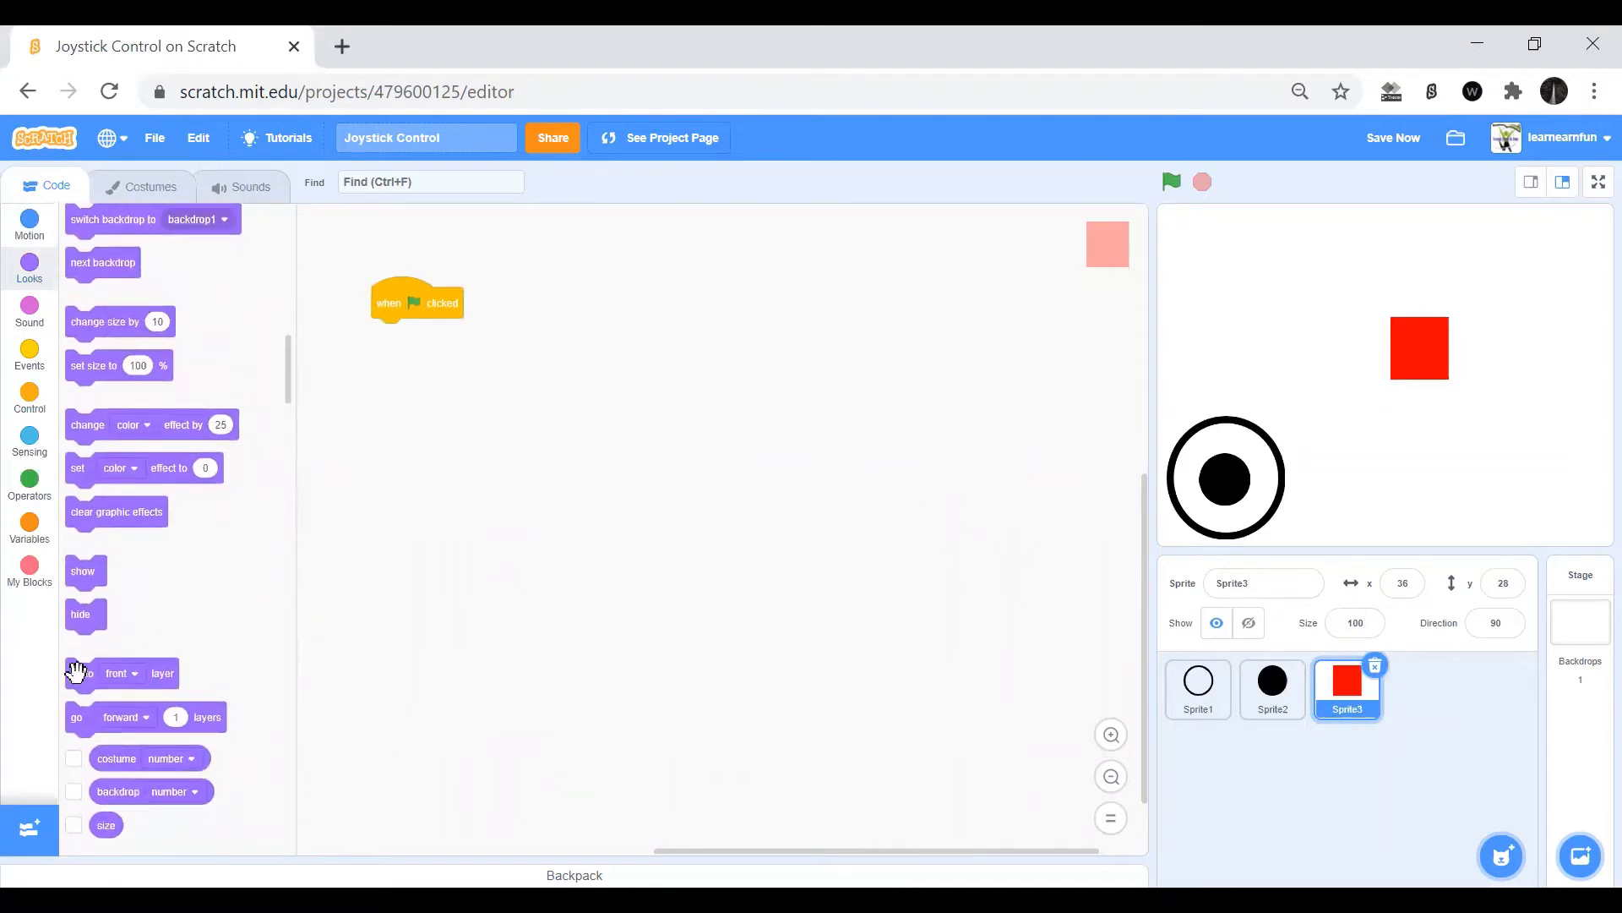
{"action": "left_click", "coordinate": [428, 333]}
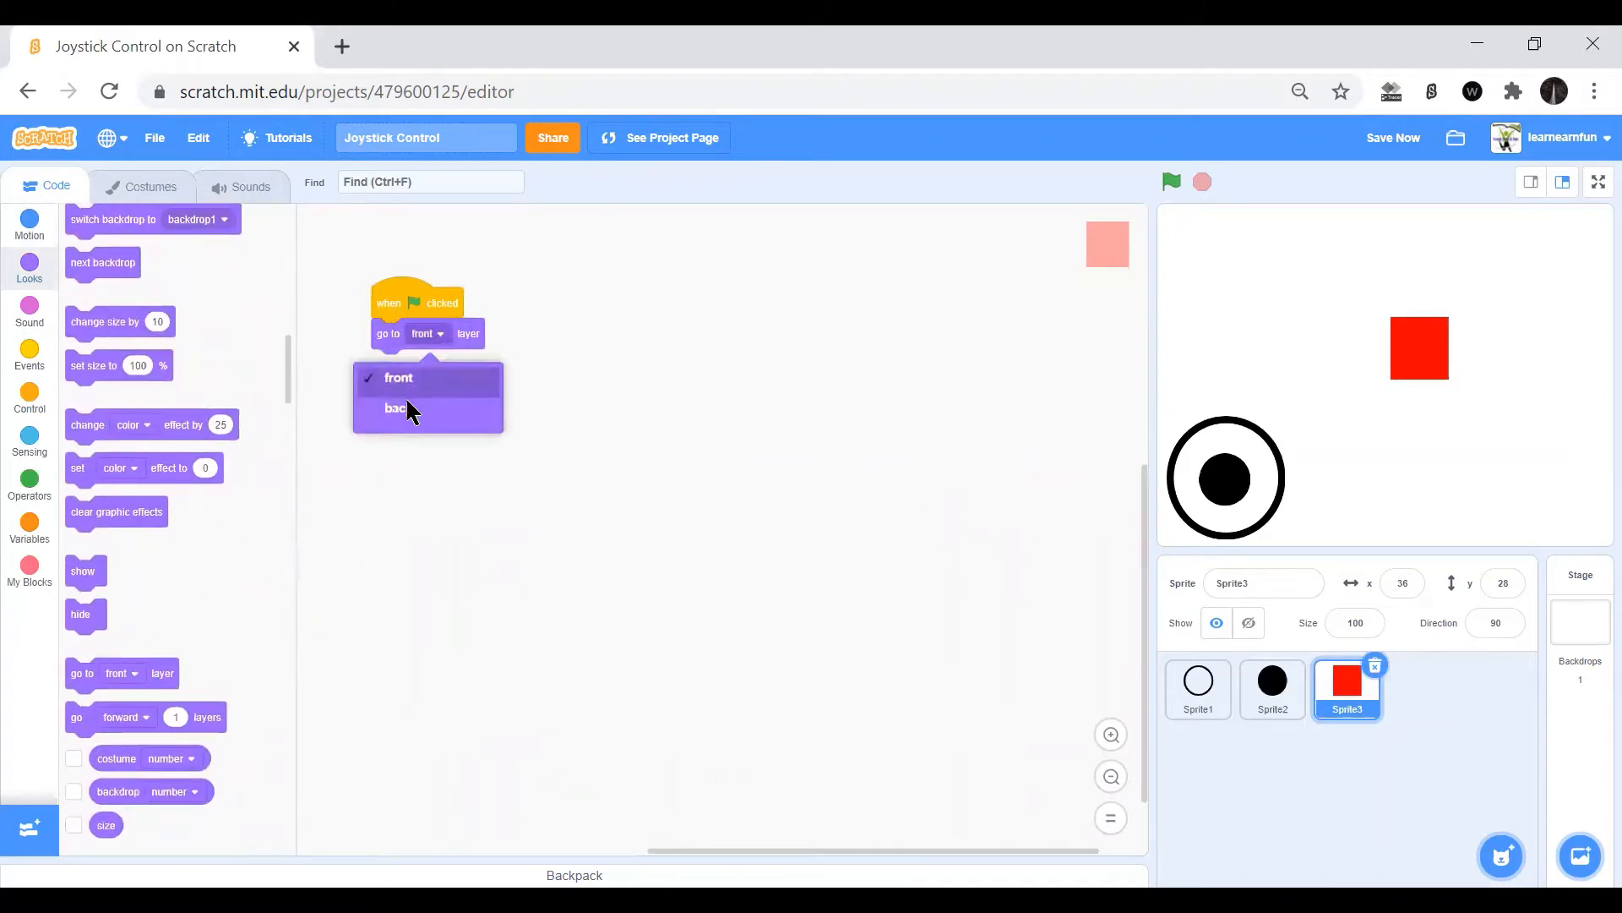
{"action": "left_click", "coordinate": [399, 407]}
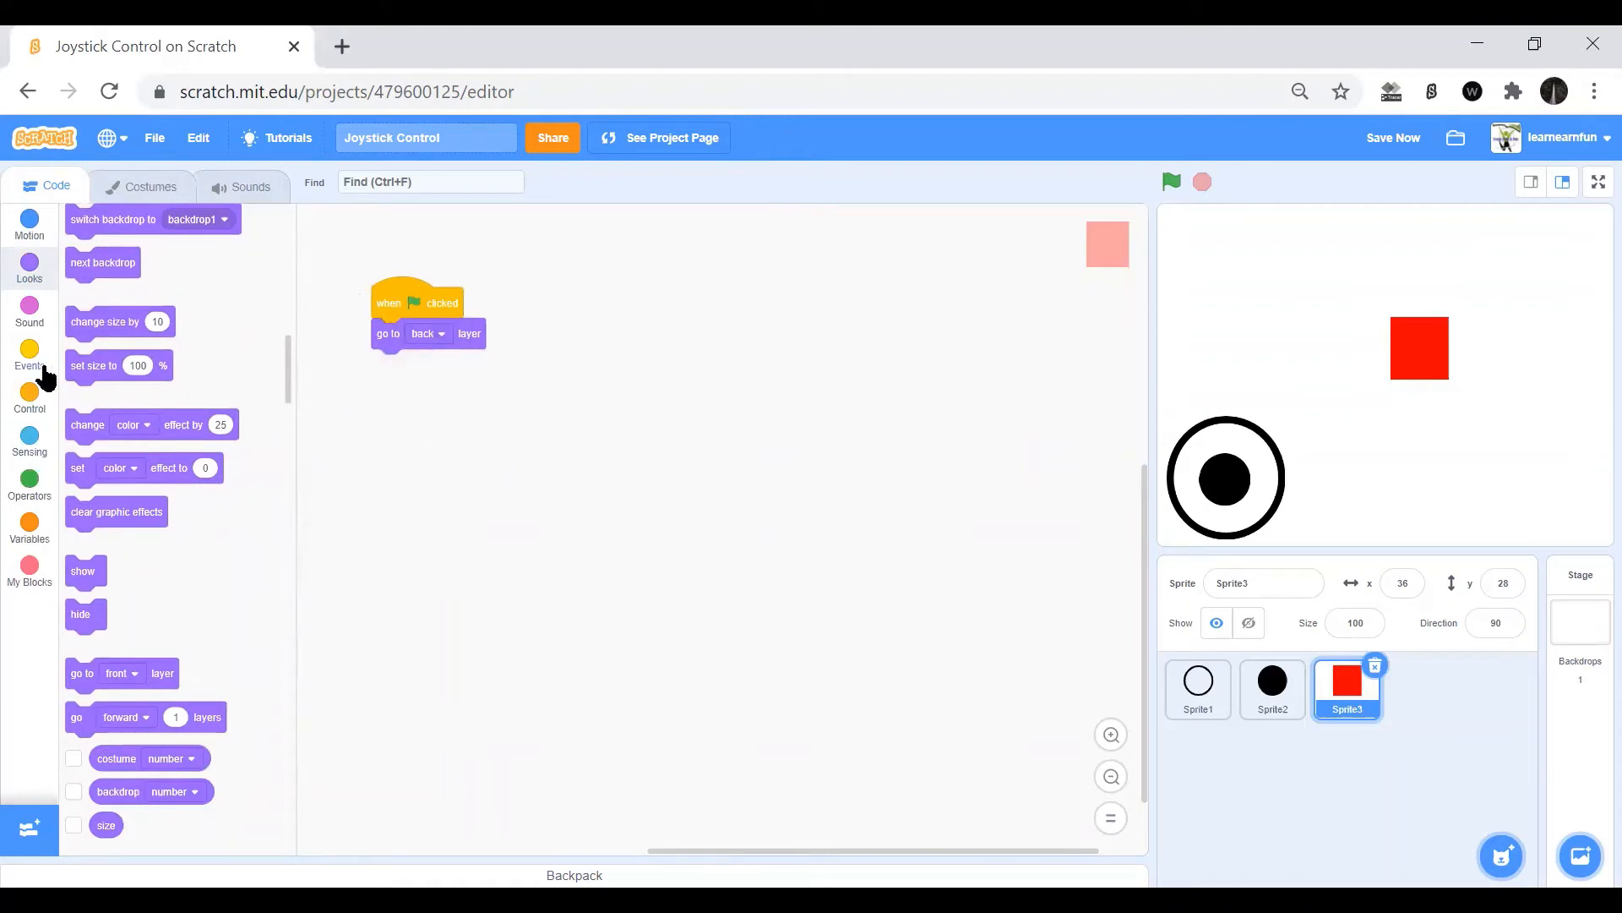
Add a forever loop changing the square's color effect by 1.
{"action": "left_click", "coordinate": [29, 394]}
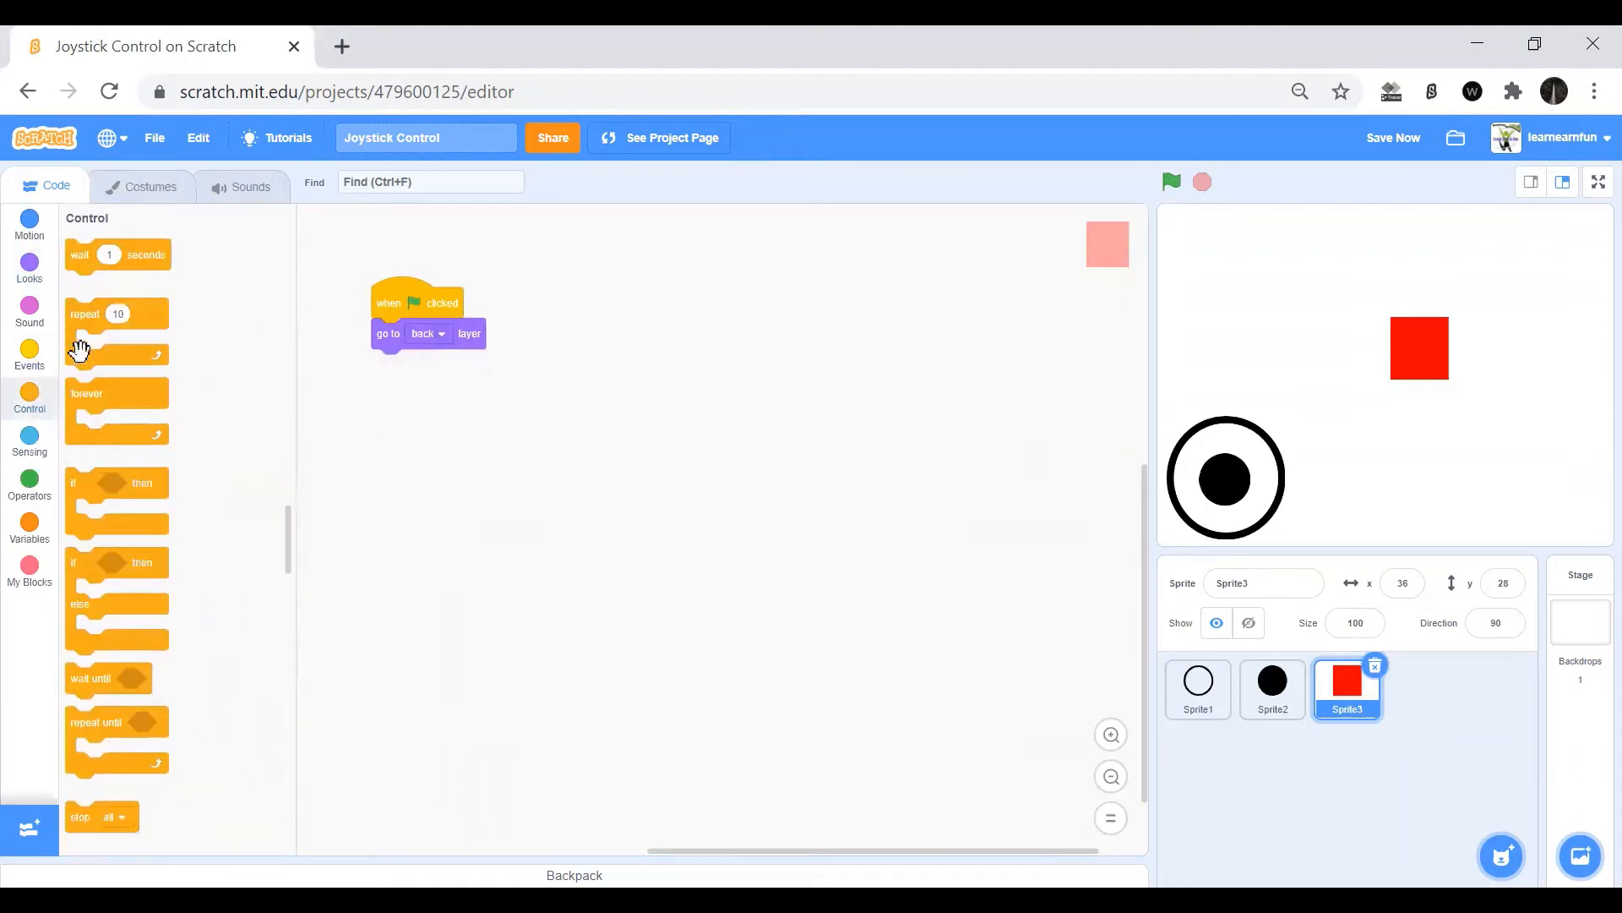
{"action": "left_click", "coordinate": [28, 263]}
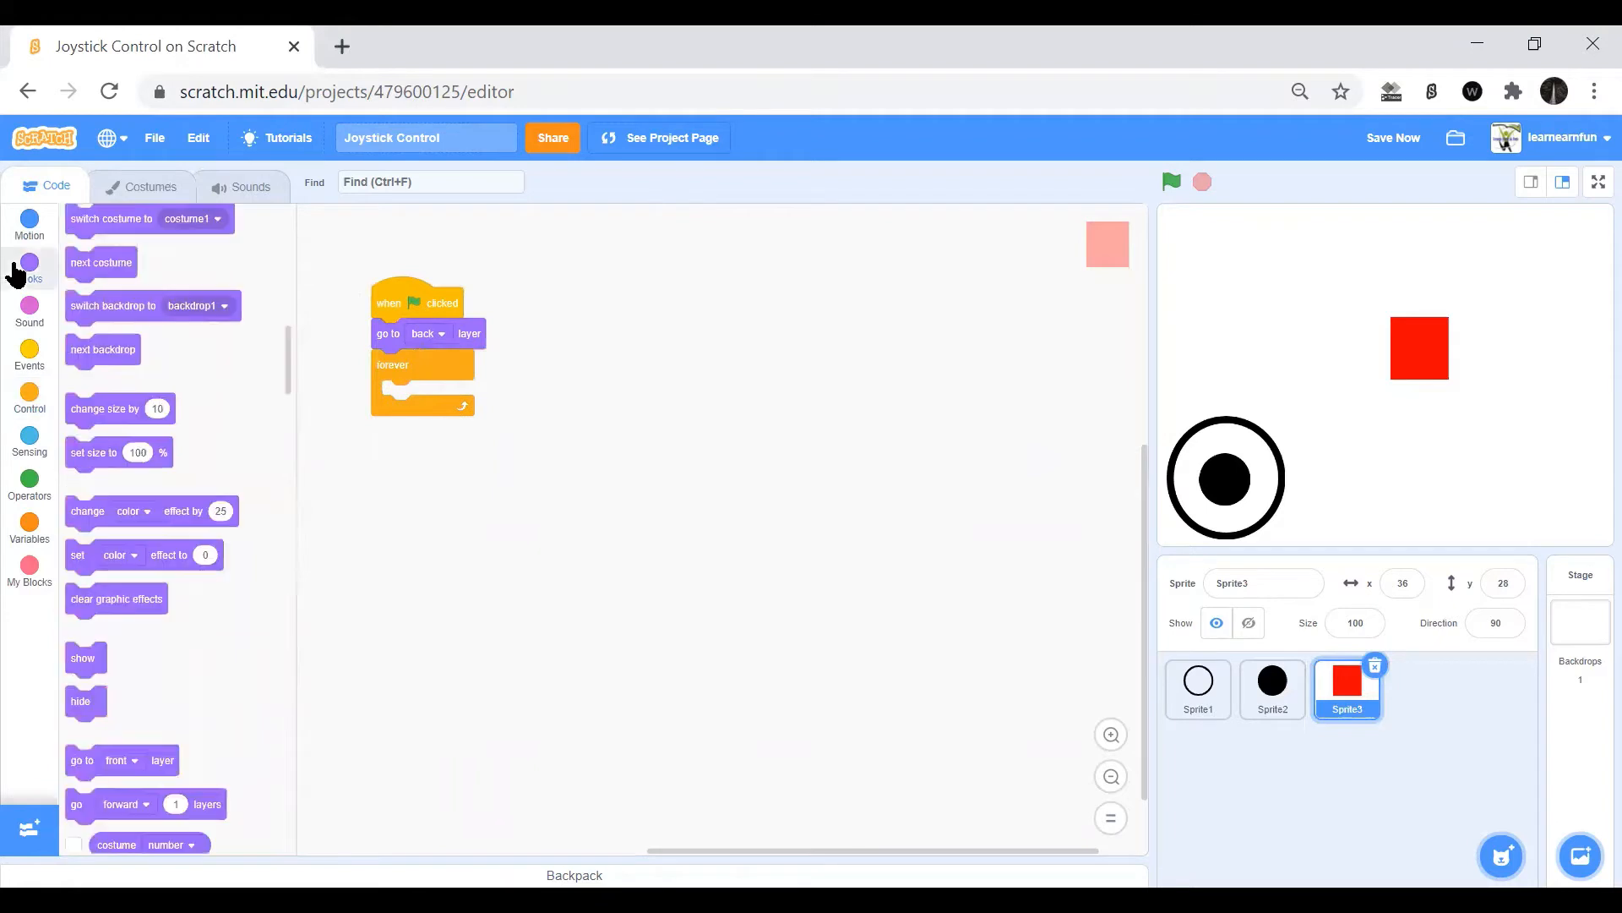
{"action": "left_click", "coordinate": [29, 267]}
{"action": "type", "text": "1"}
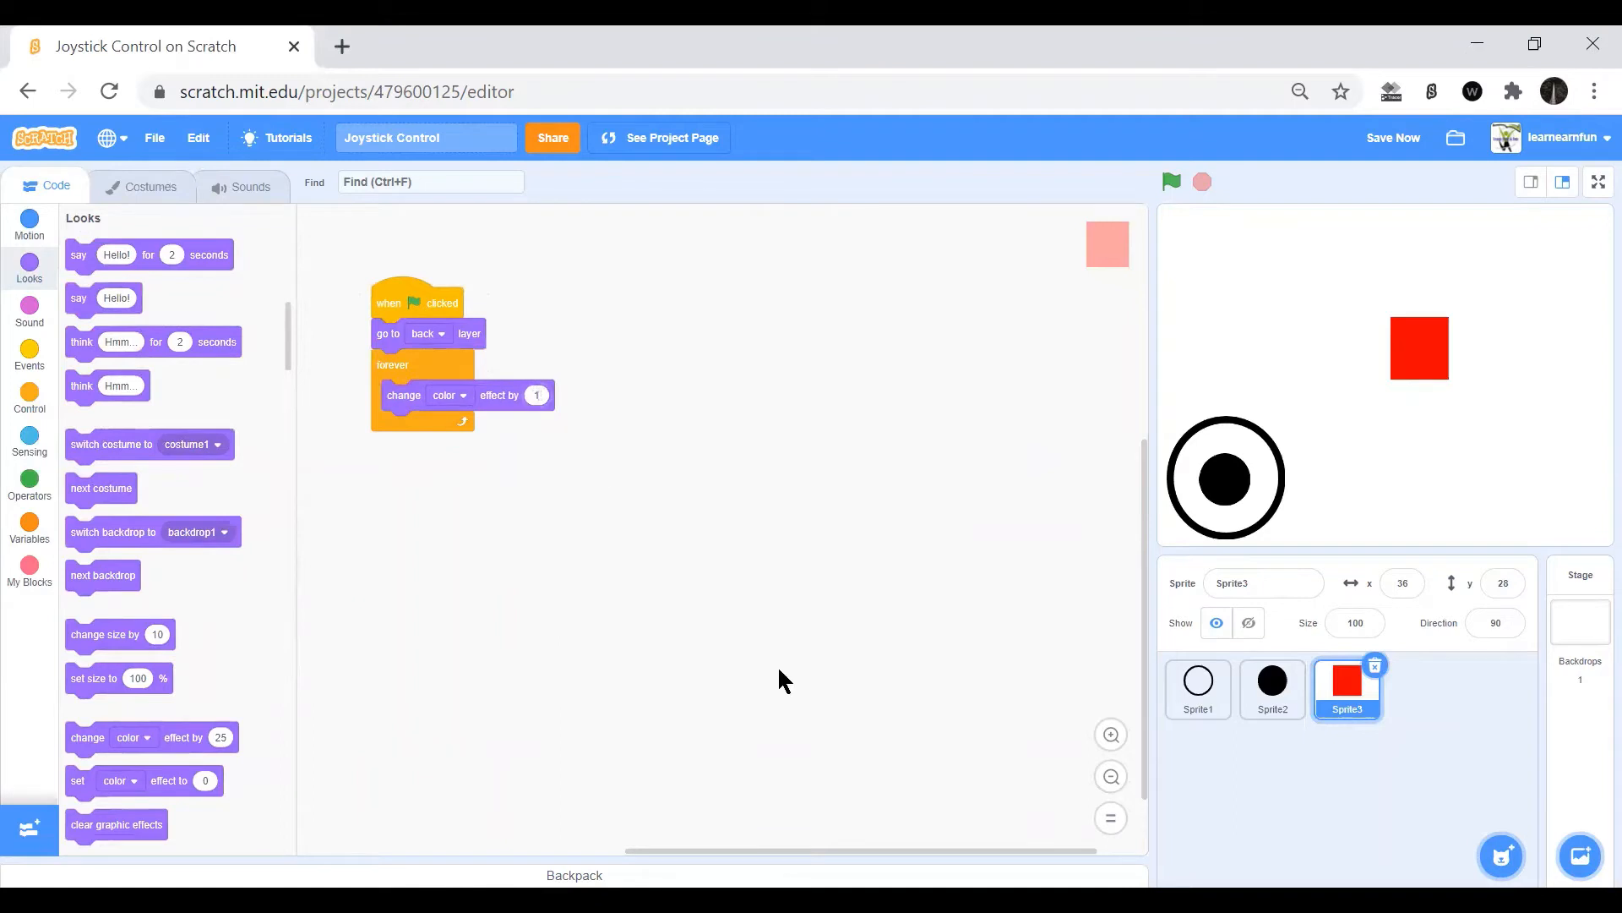
{"action": "mouse_move", "coordinate": [247, 391]}
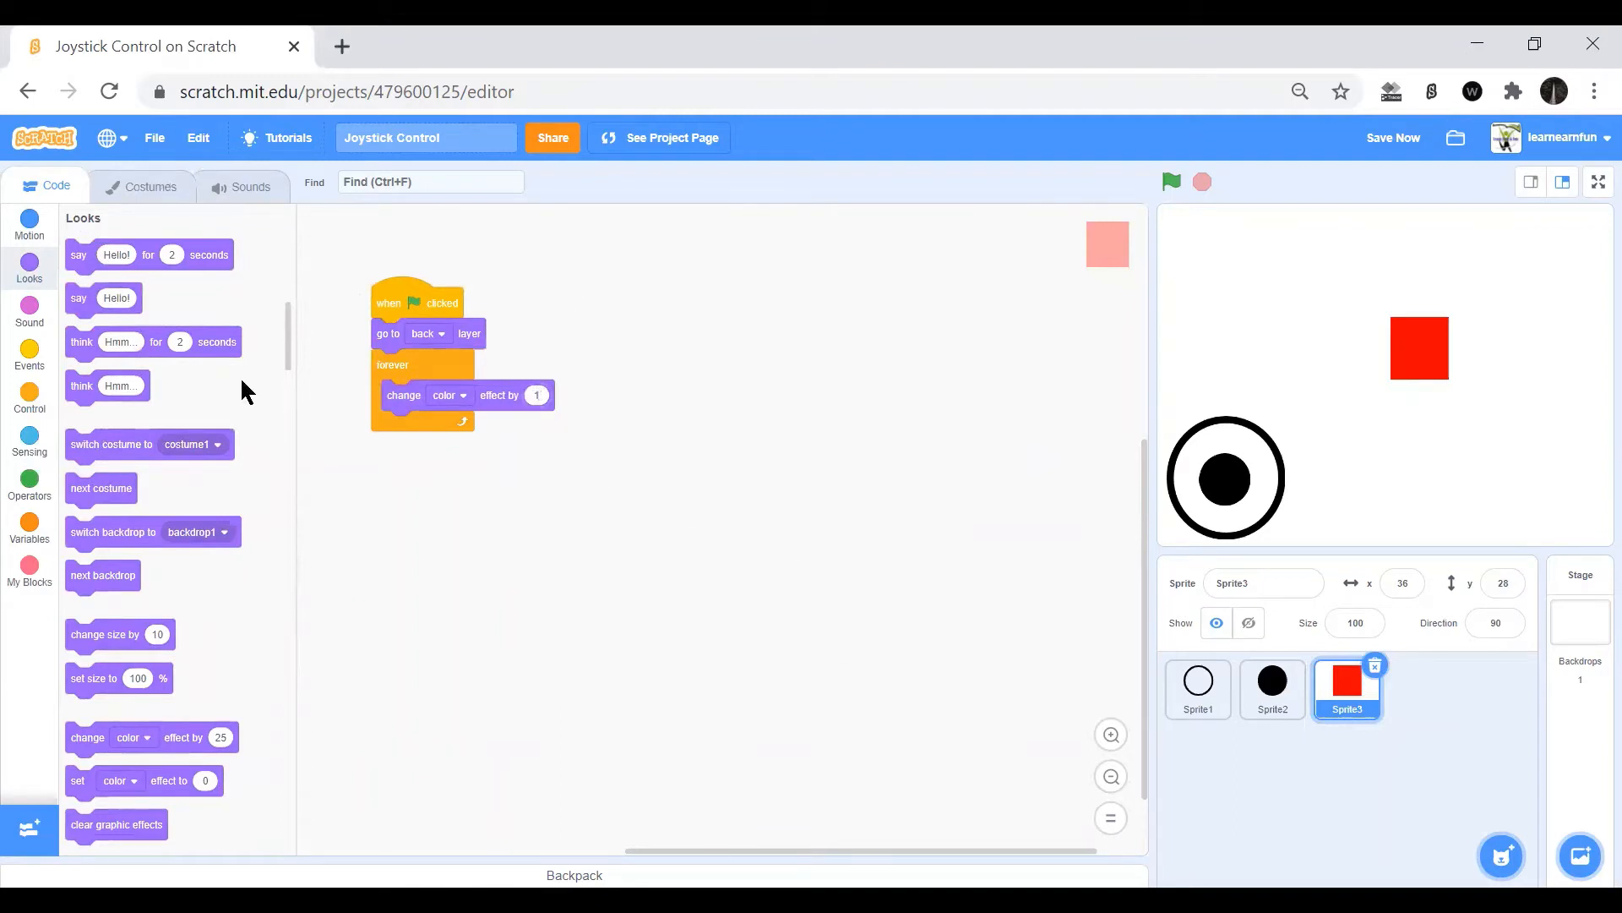
{"action": "mouse_move", "coordinate": [29, 223]}
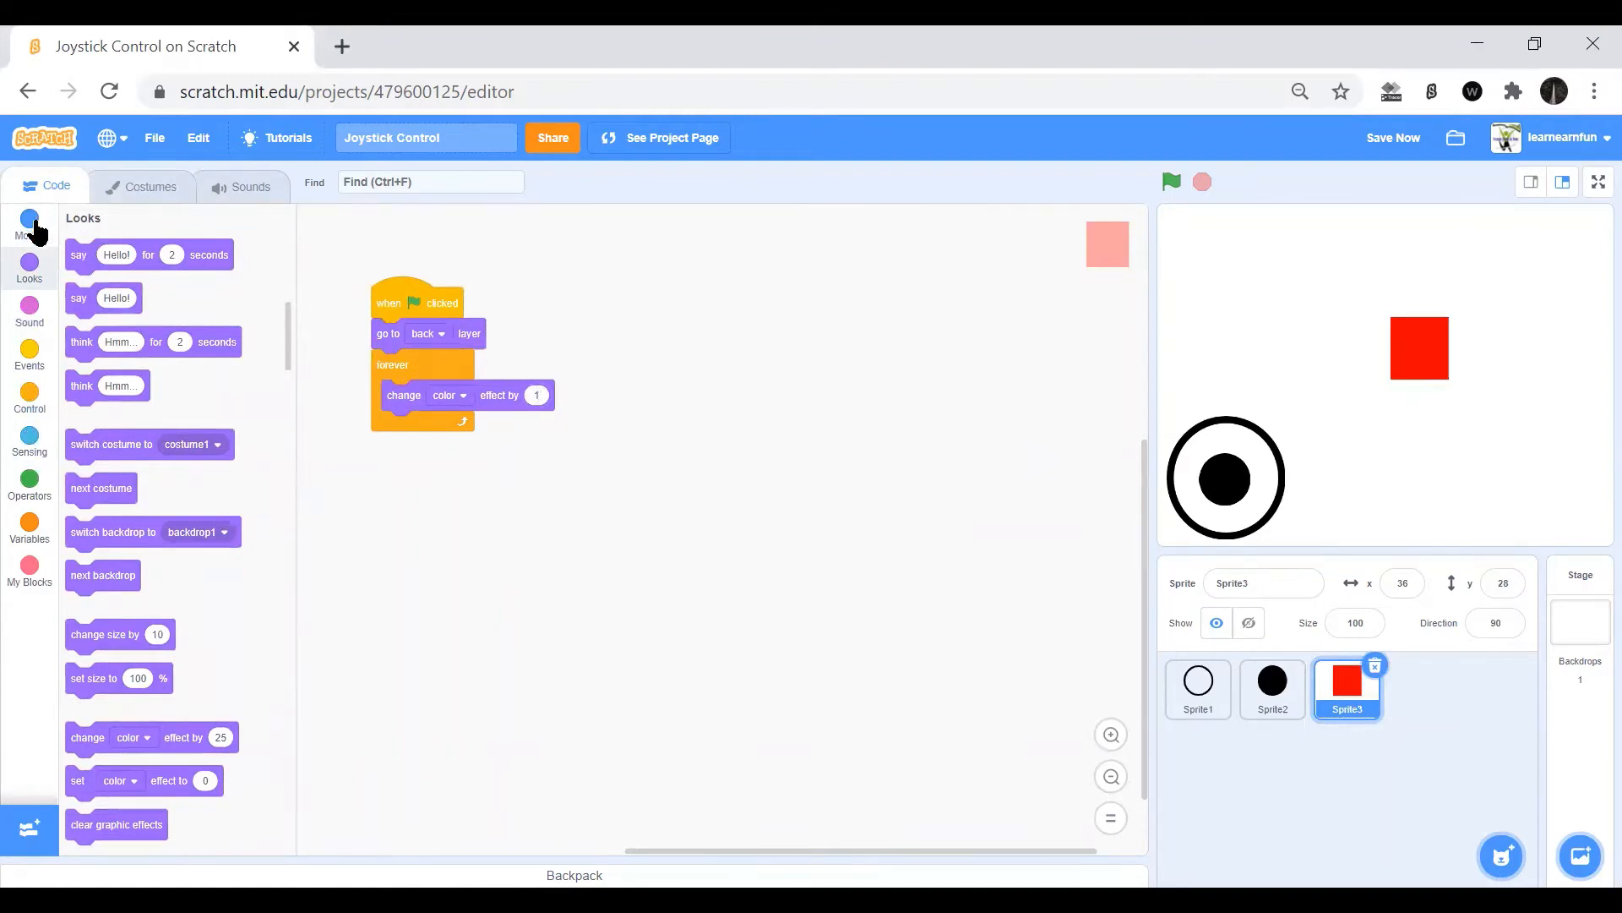
{"action": "left_click", "coordinate": [29, 219]}
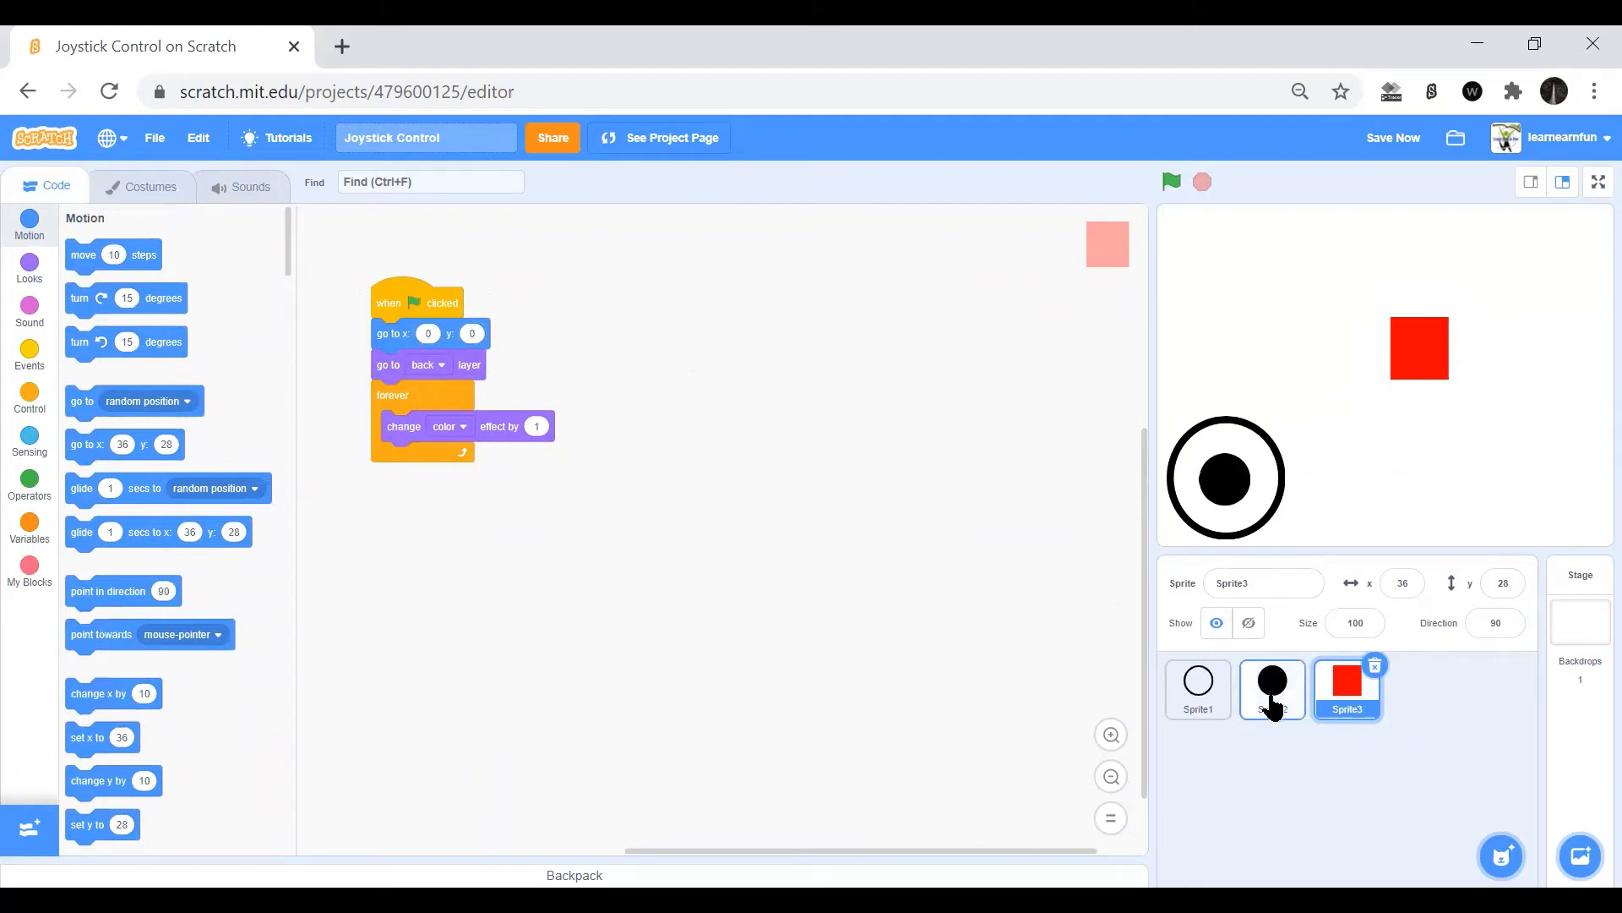
Give the dot sprite a flag-started go to random position script.
{"action": "left_click", "coordinate": [1271, 690]}
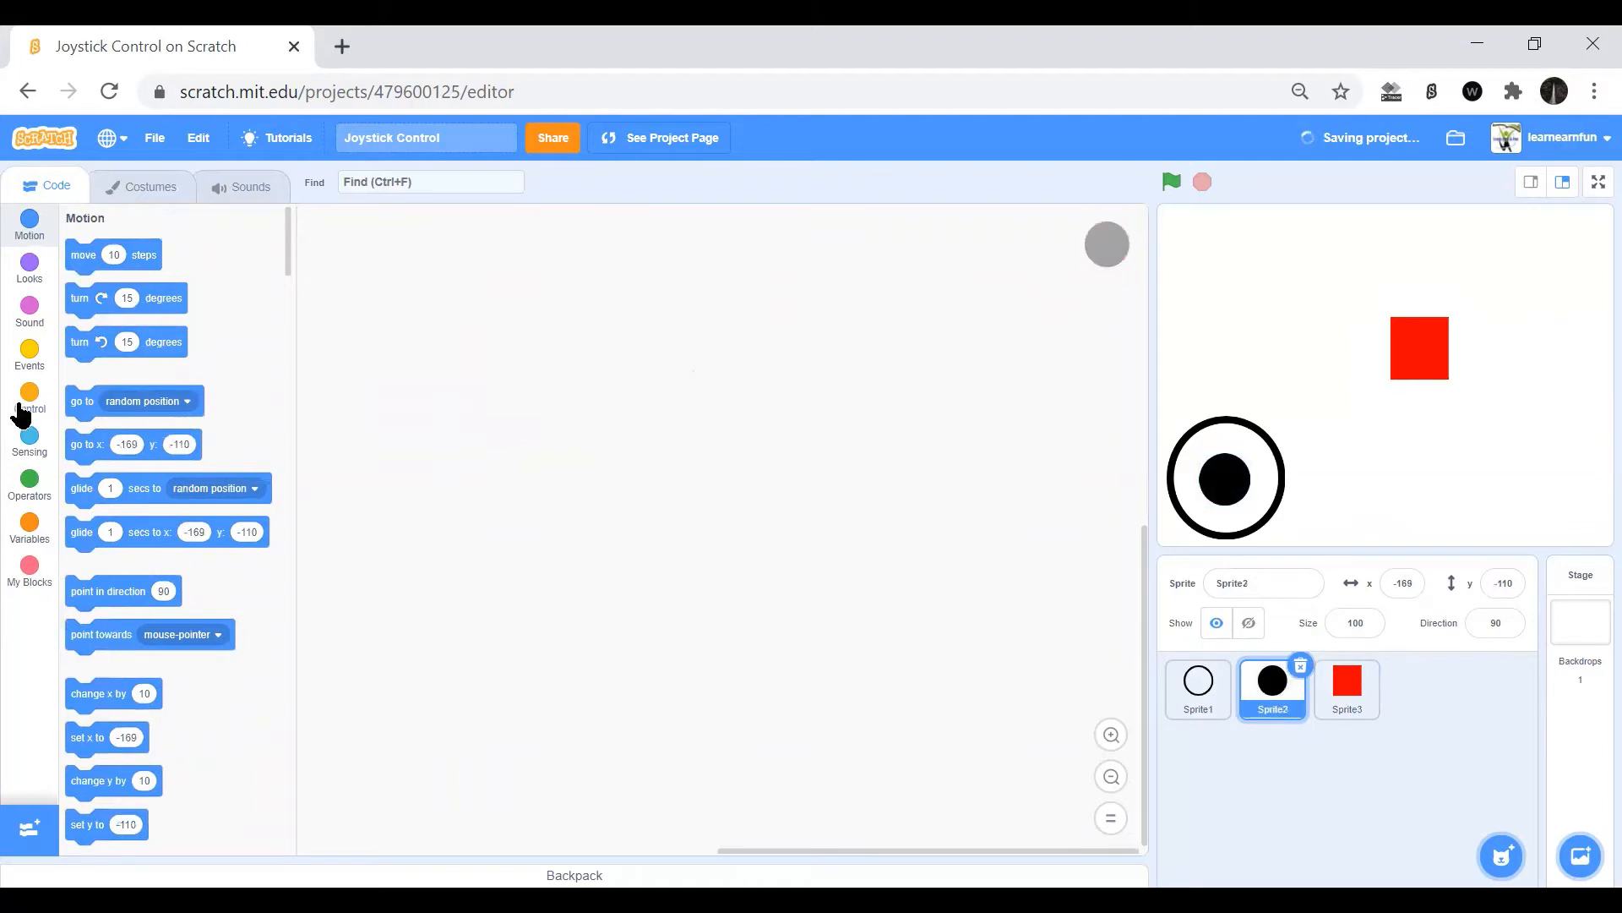
{"action": "left_click", "coordinate": [29, 355]}
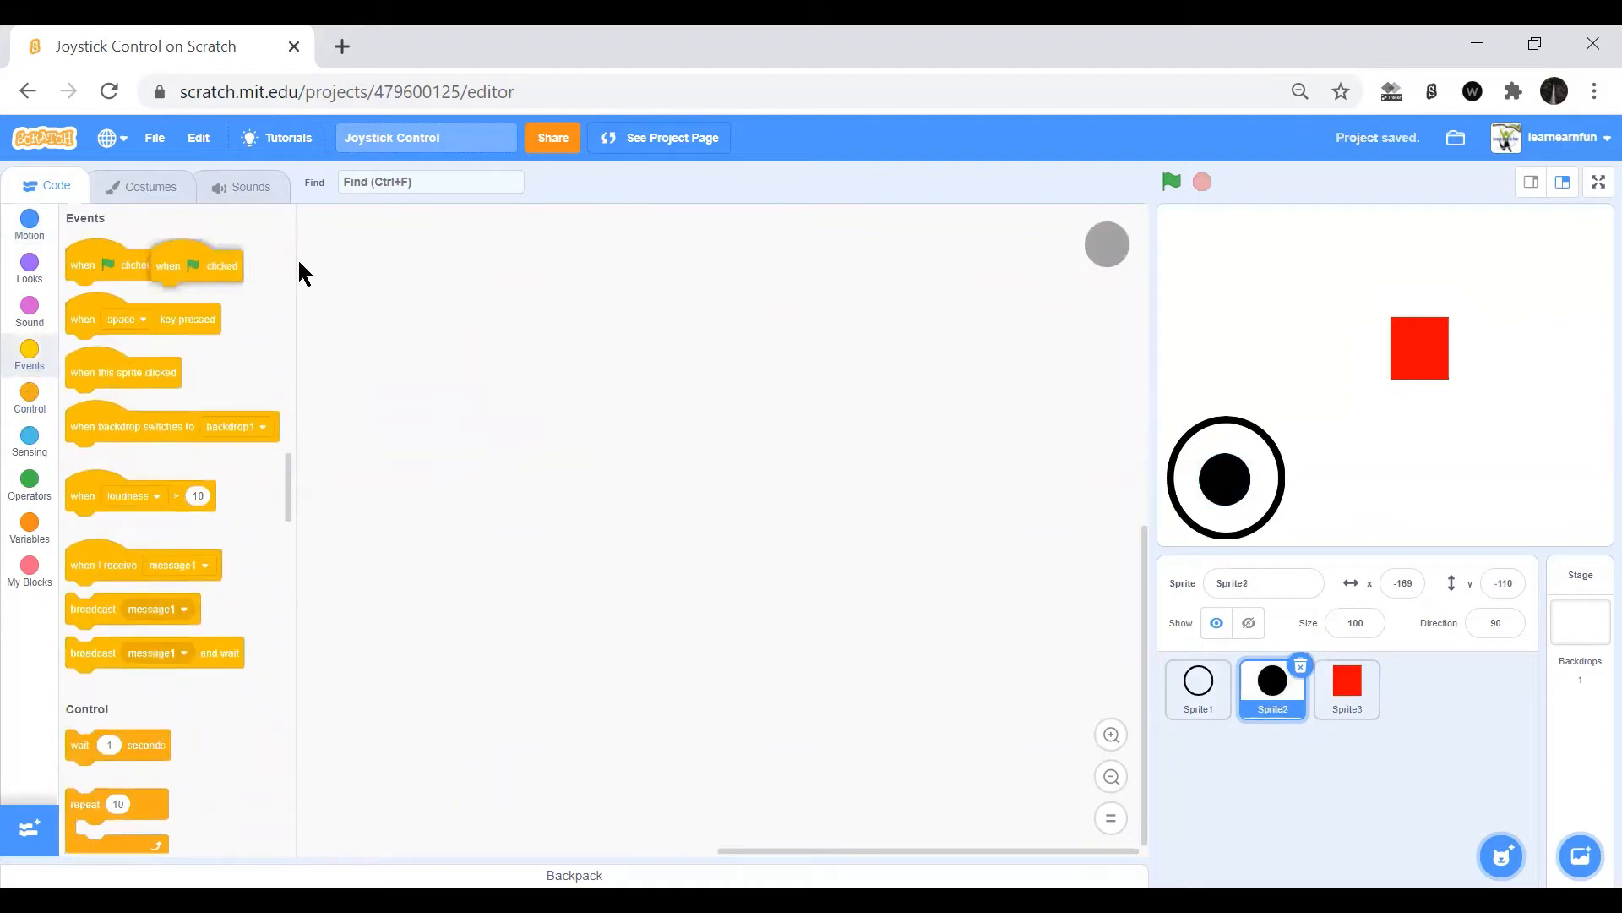
{"action": "left_click", "coordinate": [29, 220]}
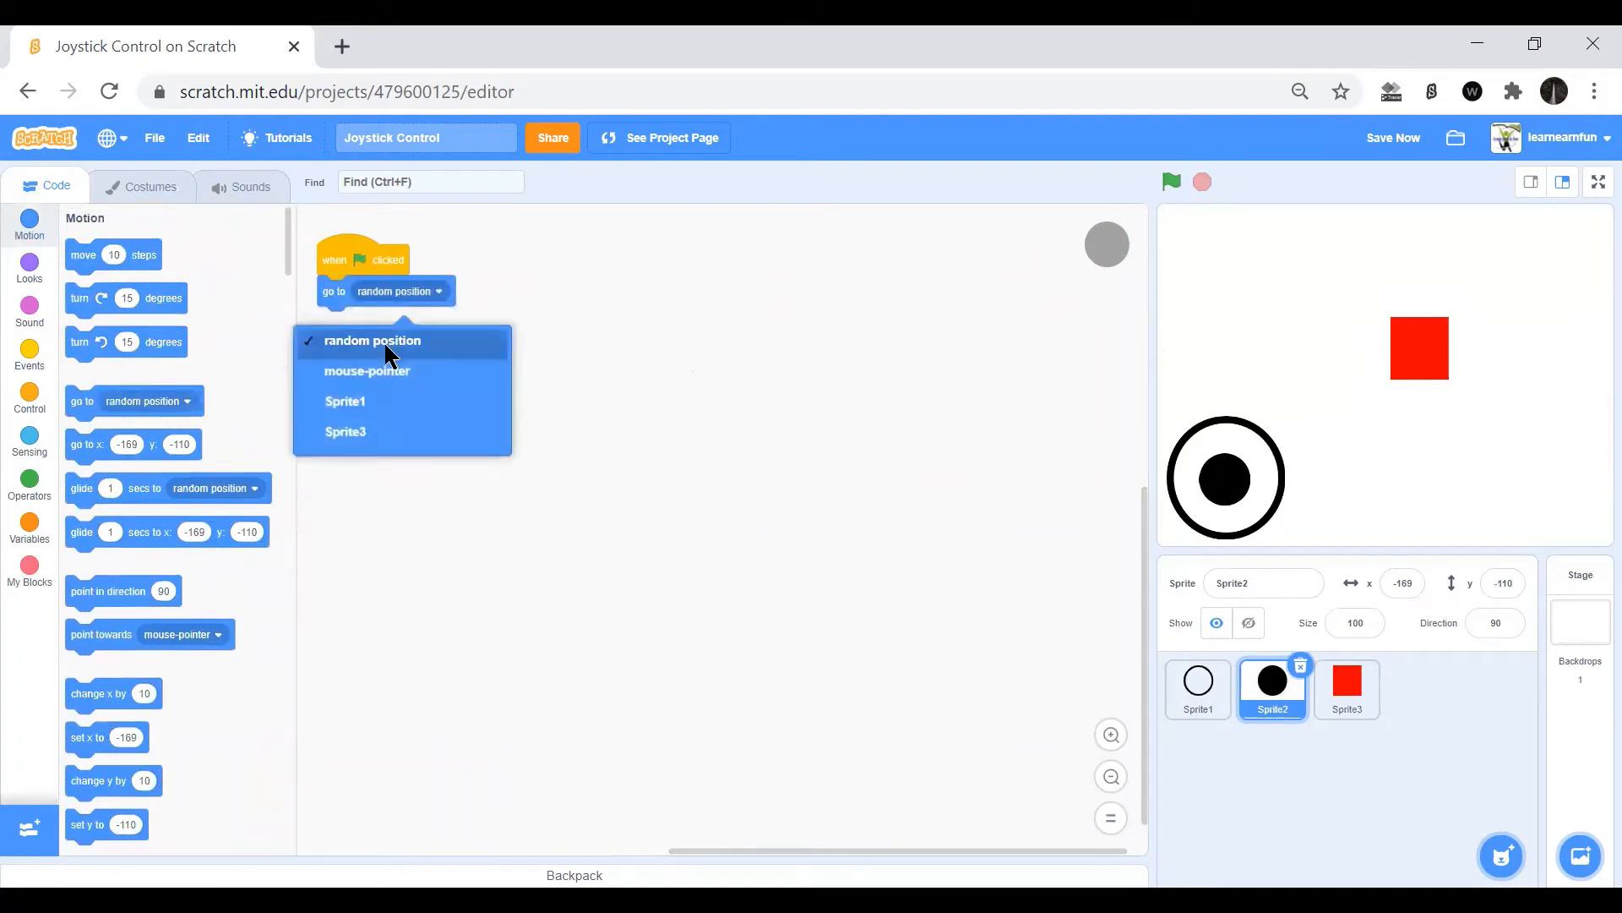
{"action": "left_click", "coordinate": [1197, 688]}
{"action": "type", "text": "Joystick"}
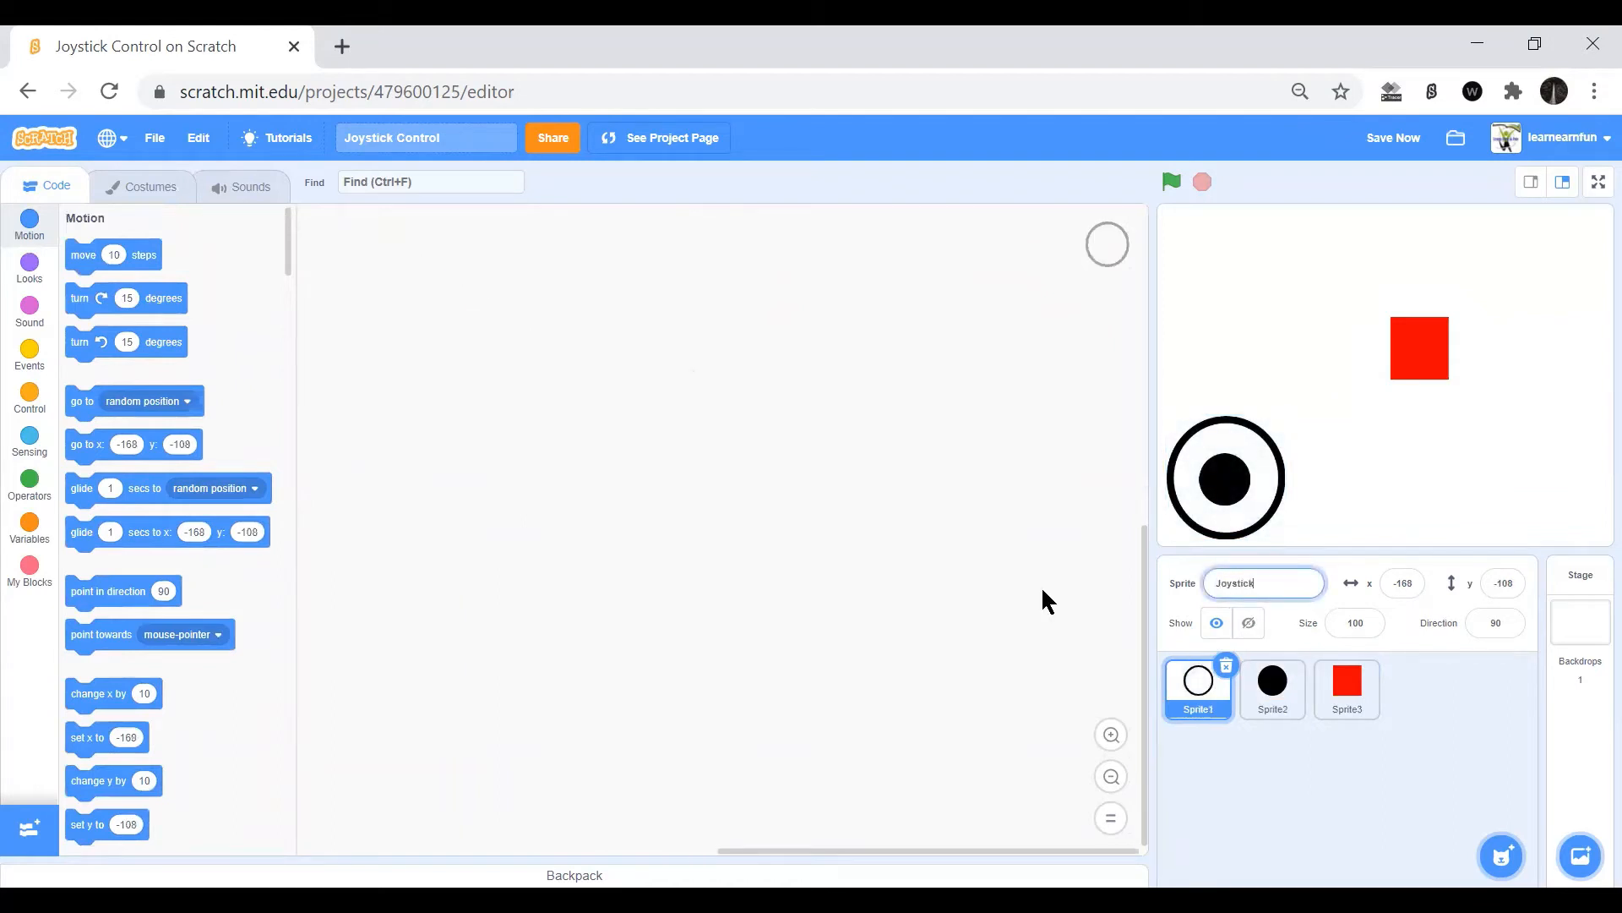
Rename the sprites to Joystick and Joystick handler.
{"action": "left_click", "coordinate": [1271, 688]}
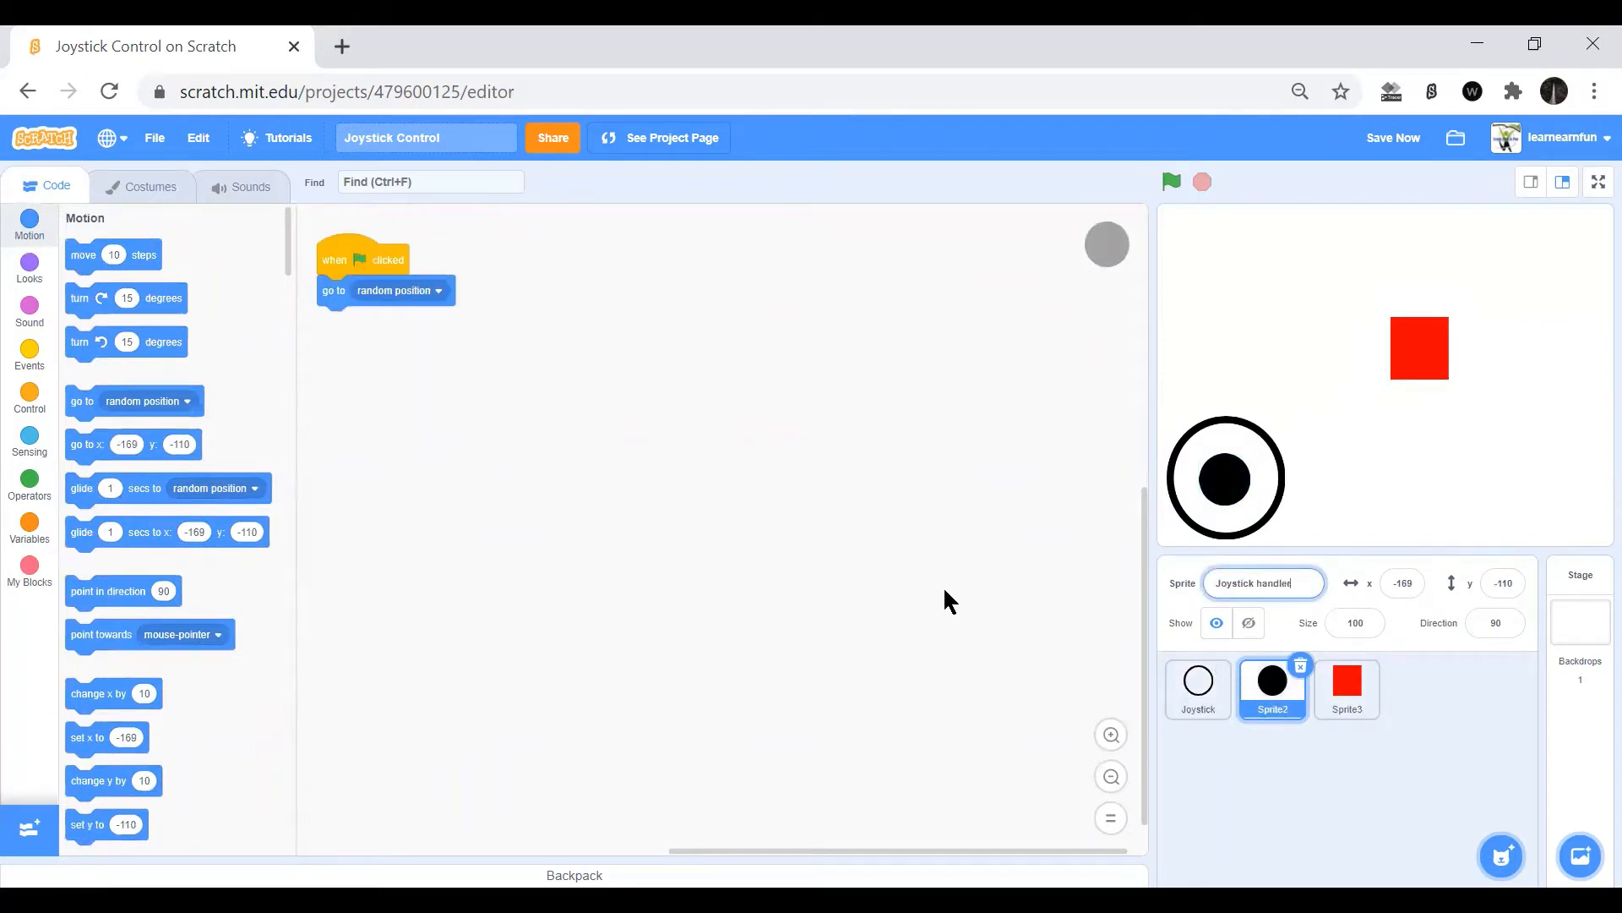
{"action": "left_click", "coordinate": [1347, 688]}
{"action": "type", "text": "Squarw"}
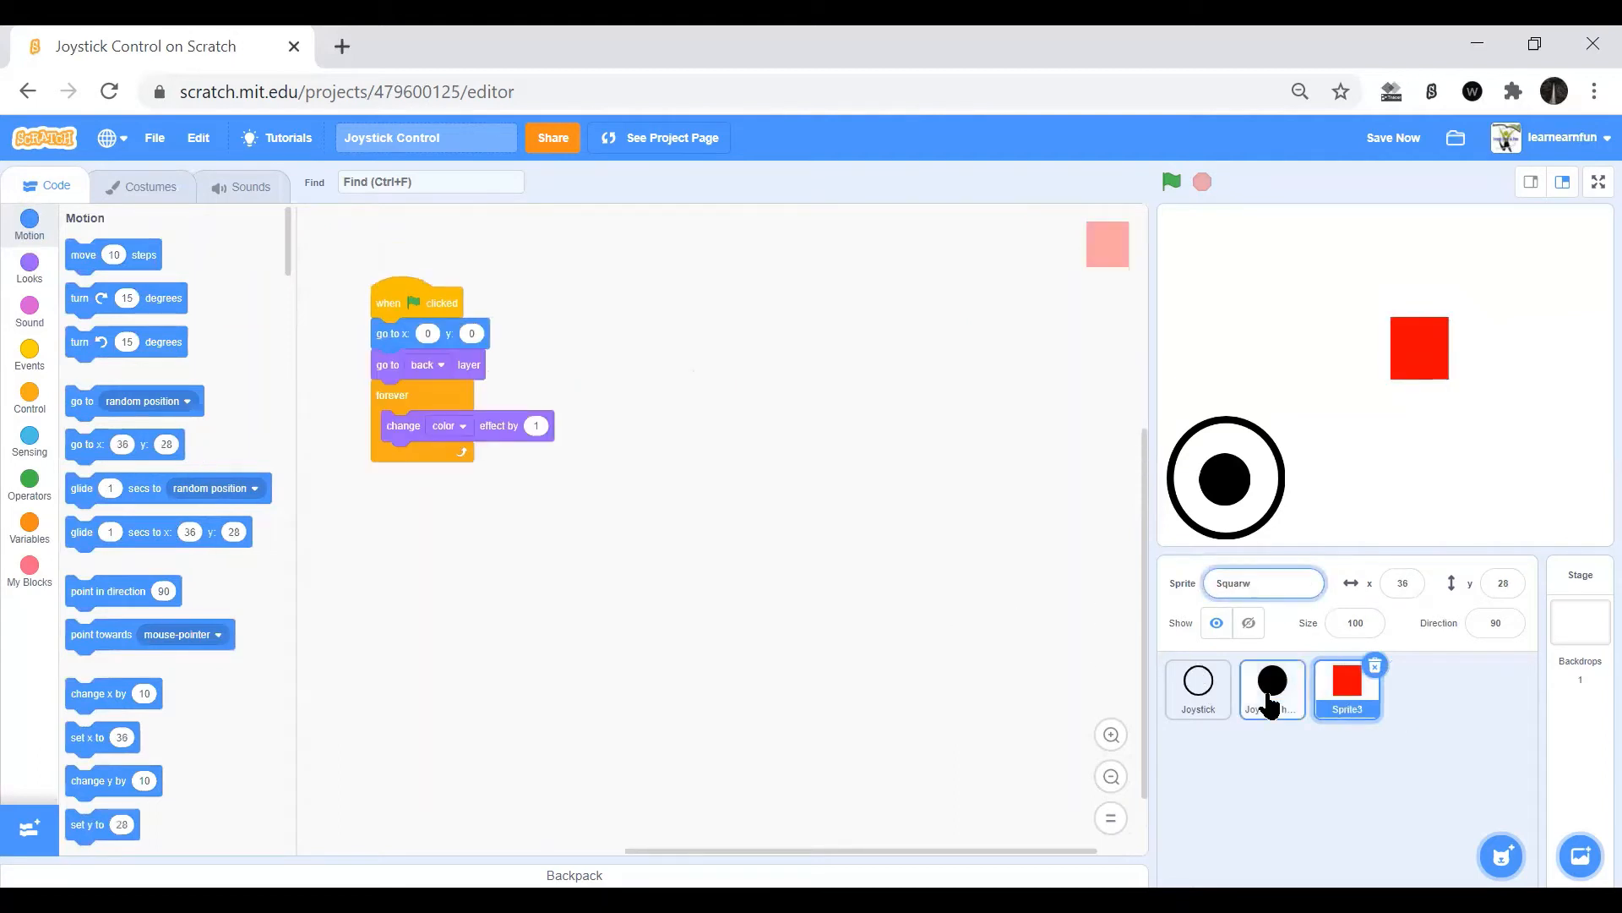
Make the handler forever point 90, go to Joystick, and wait until mouse down and touching mouse-pointer.
{"action": "left_click", "coordinate": [1270, 688]}
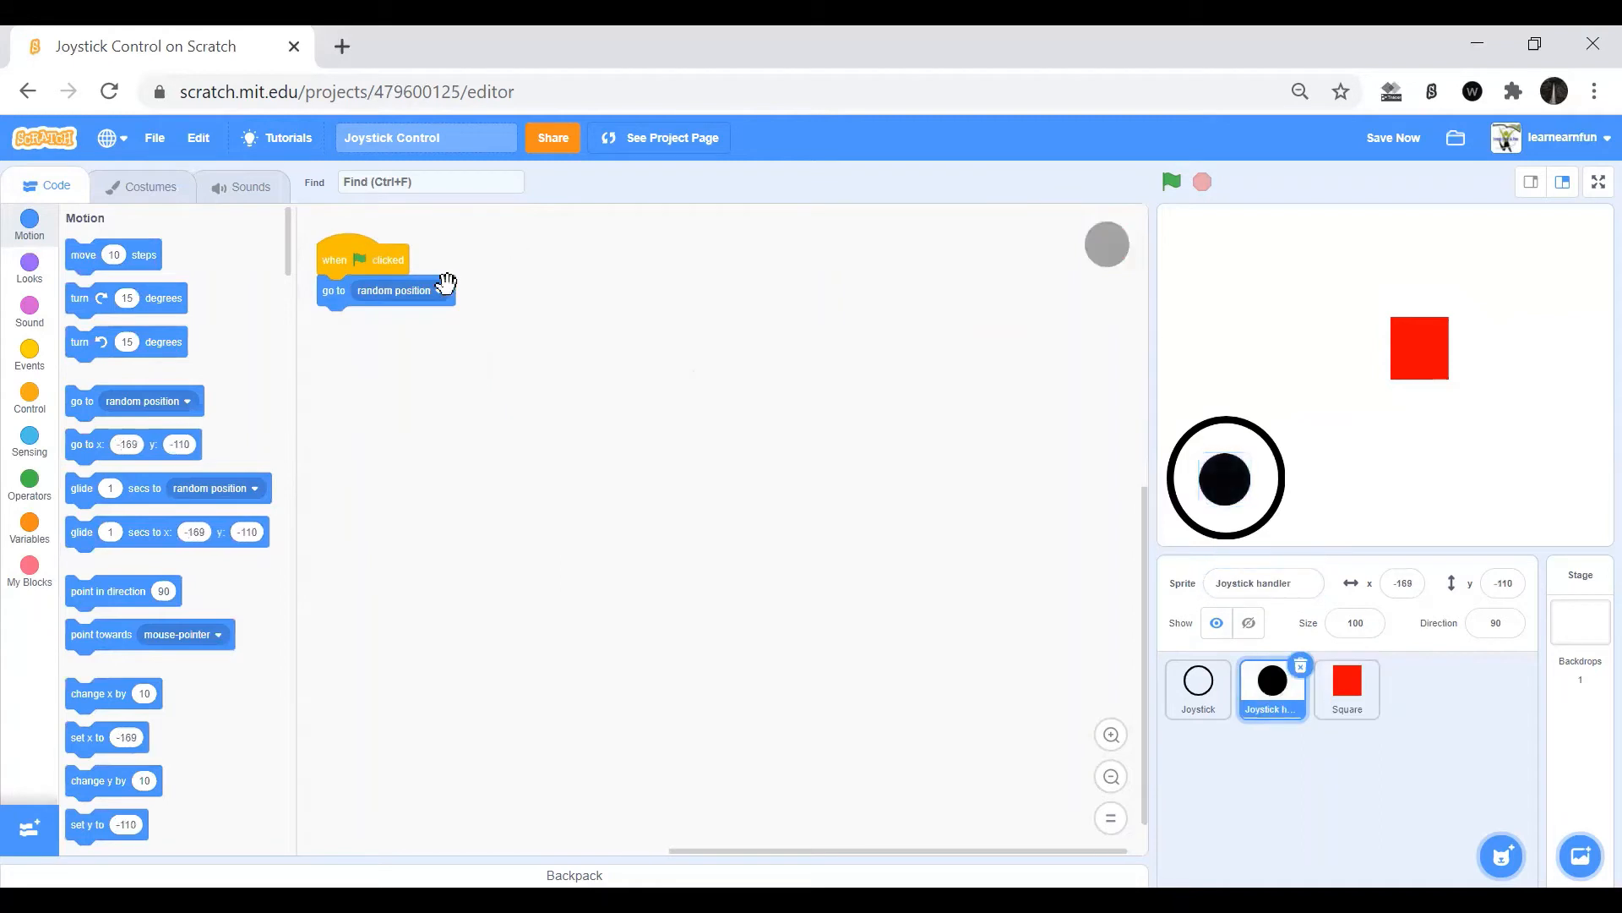
{"action": "left_click", "coordinate": [393, 289]}
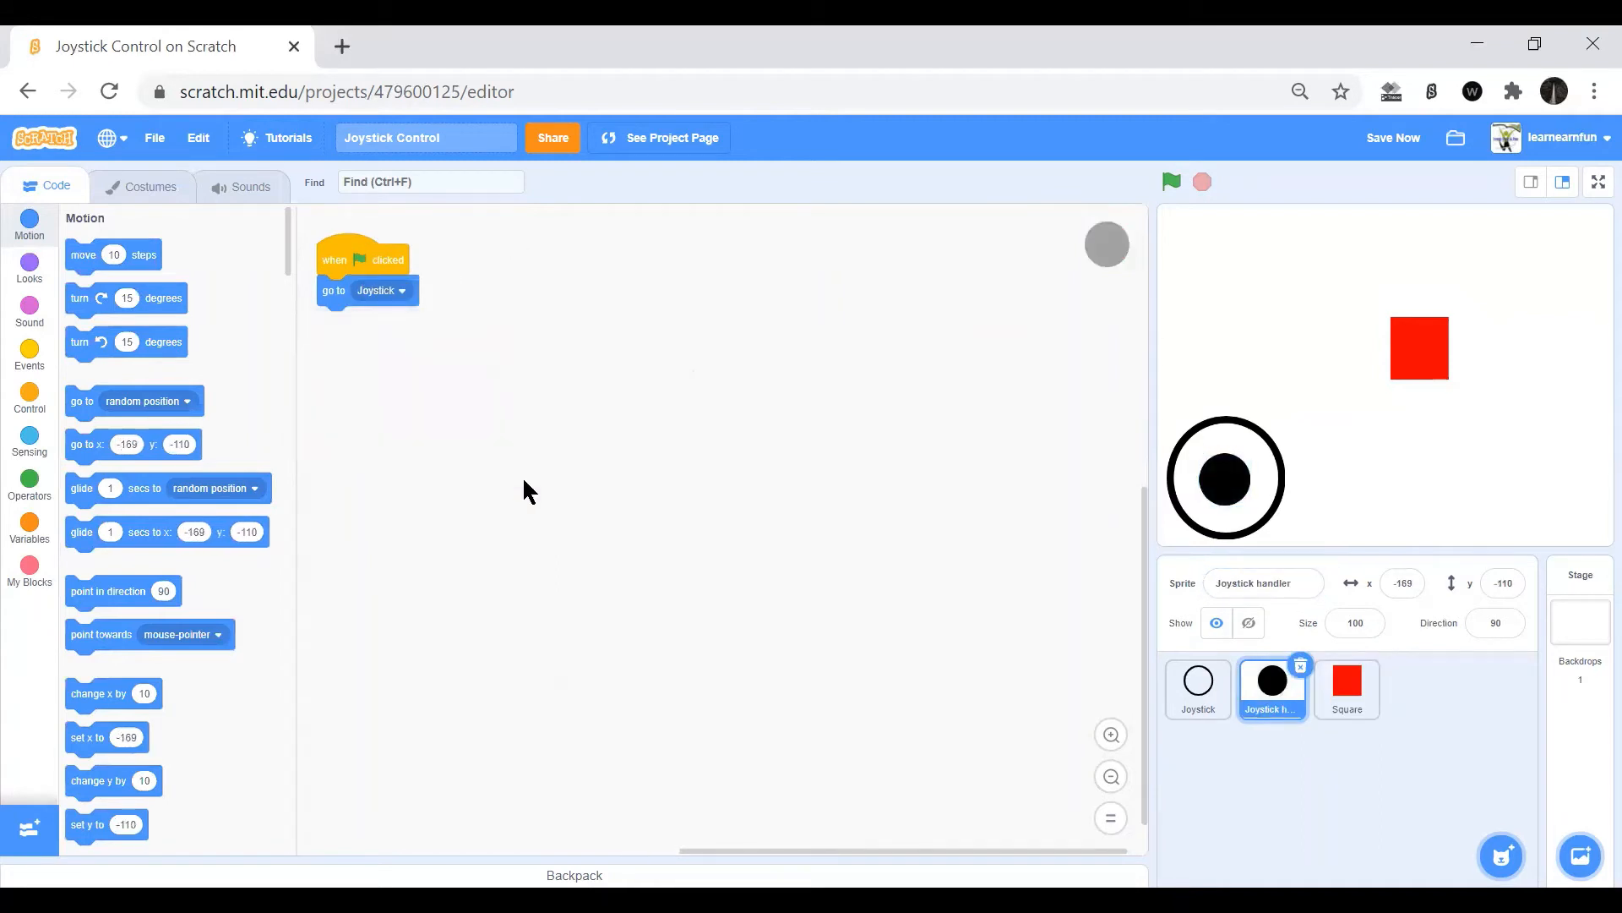
{"action": "mouse_move", "coordinate": [157, 394]}
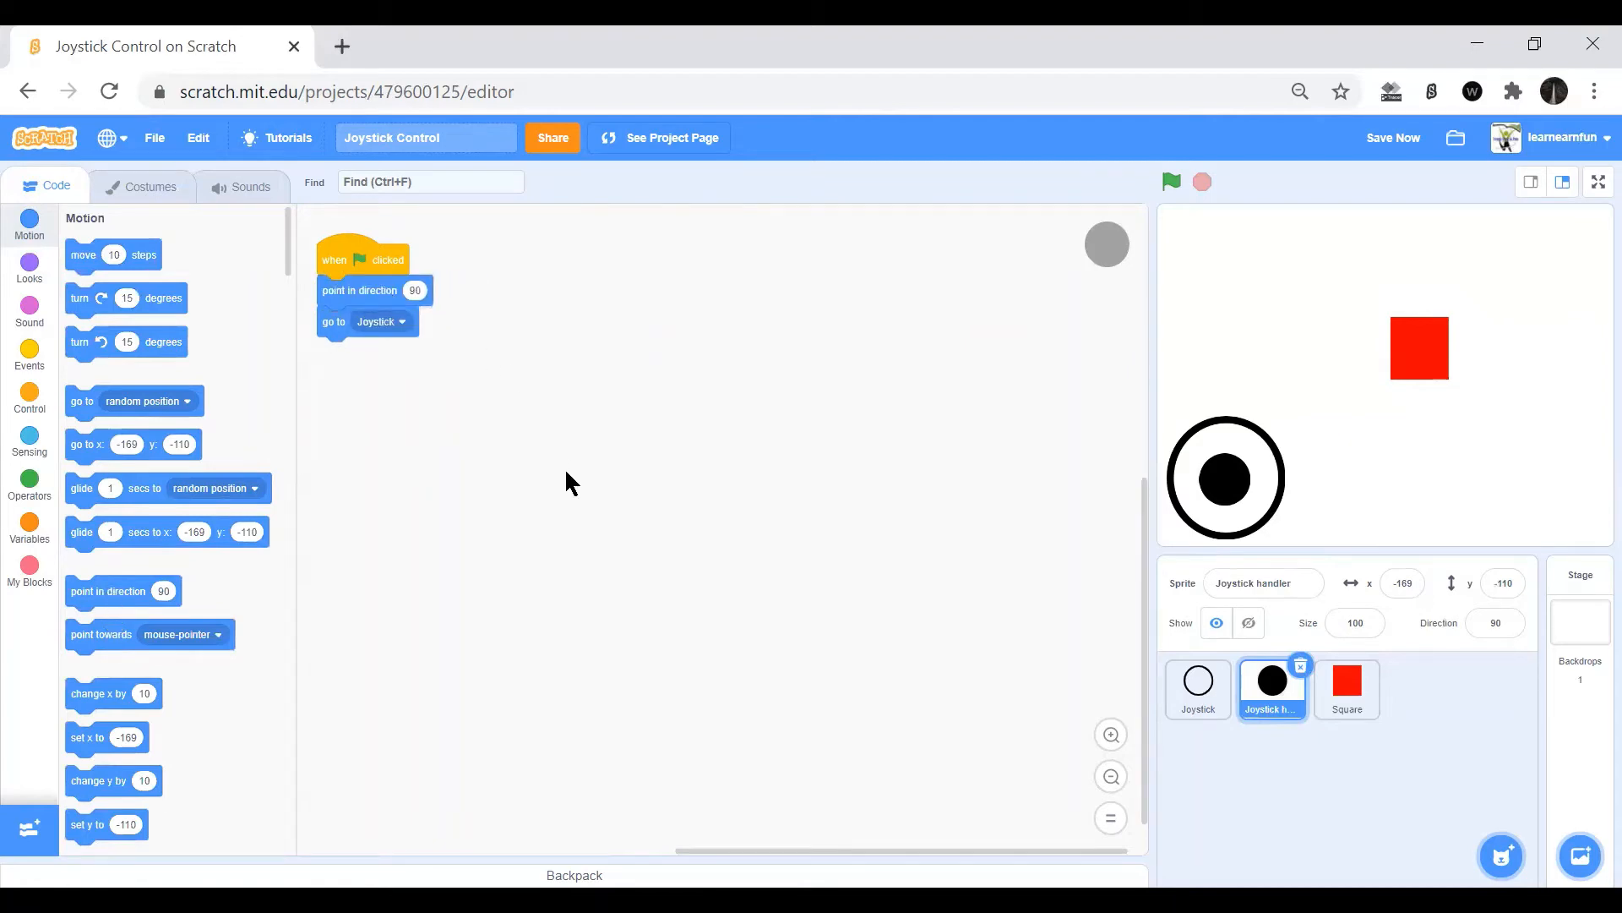
{"action": "left_click", "coordinate": [29, 401]}
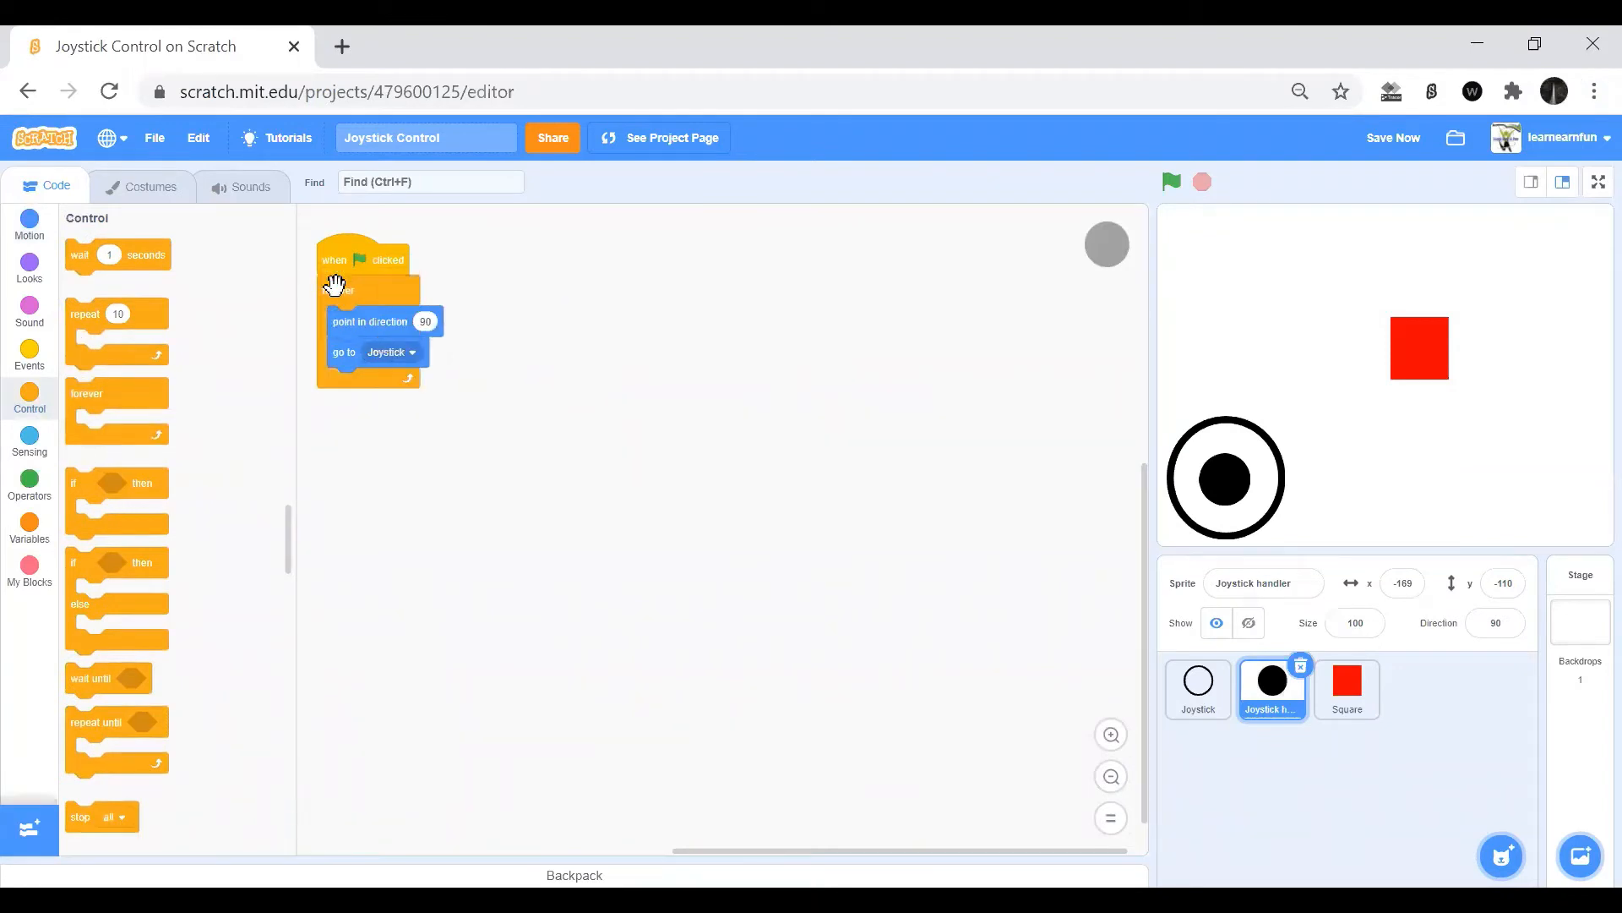
{"action": "scroll", "scroll_direction": "down", "scroll_amount": 3}
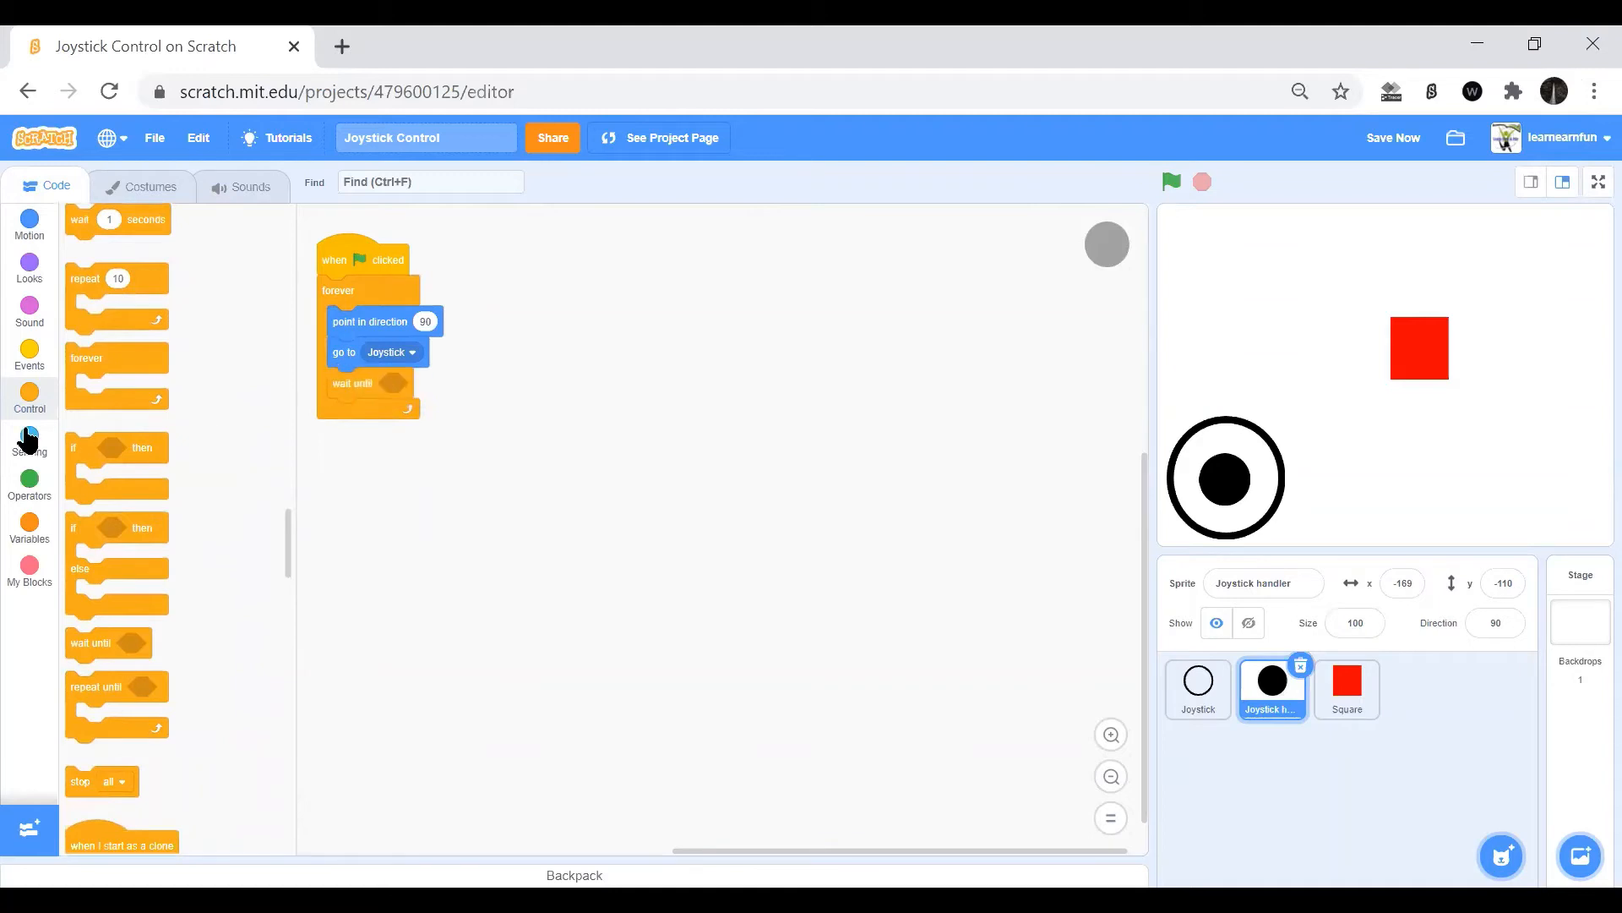
{"action": "left_click", "coordinate": [29, 486]}
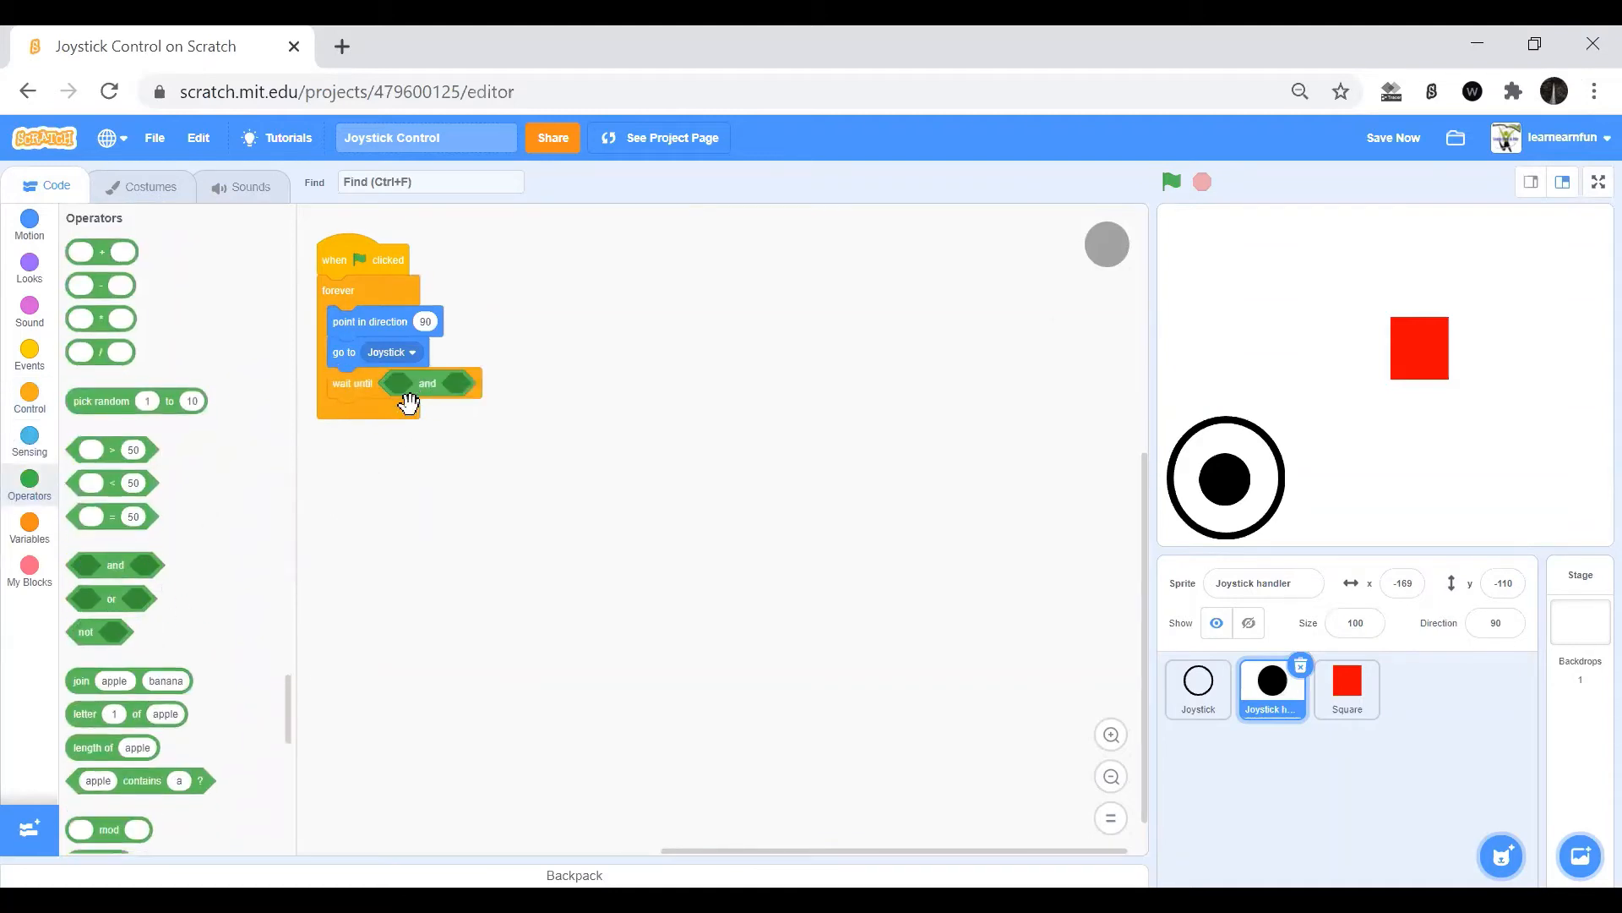
{"action": "left_click", "coordinate": [29, 434]}
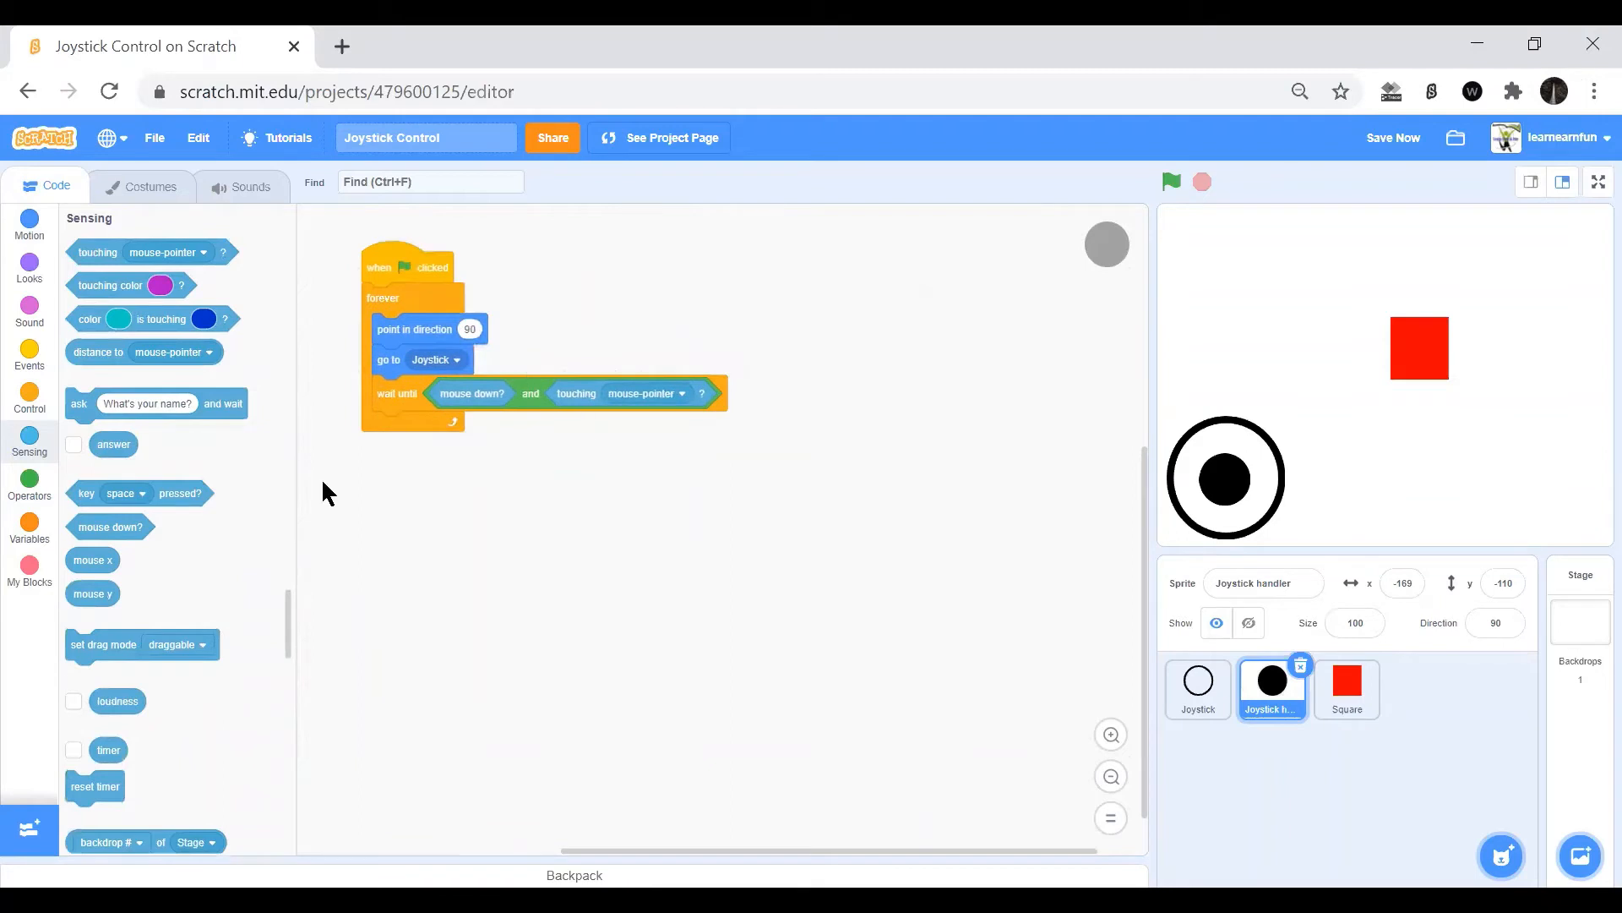
Add a repeat until not mouse down loop going to mouse-pointer and pointing towards Joystick.
{"action": "left_click", "coordinate": [29, 400]}
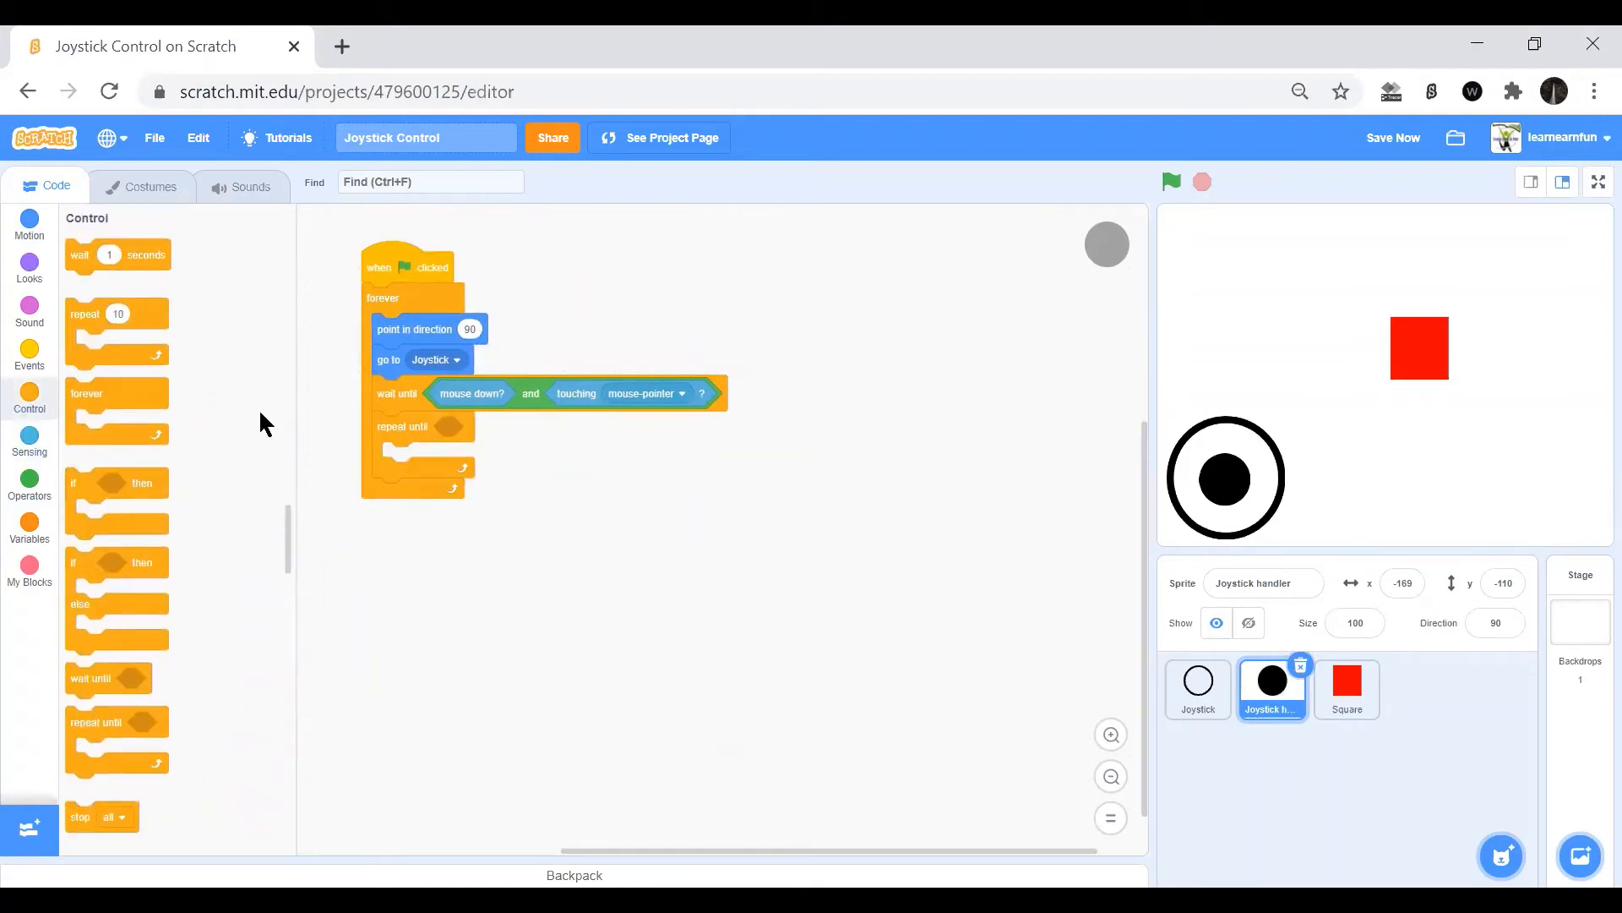
{"action": "mouse_move", "coordinate": [28, 487]}
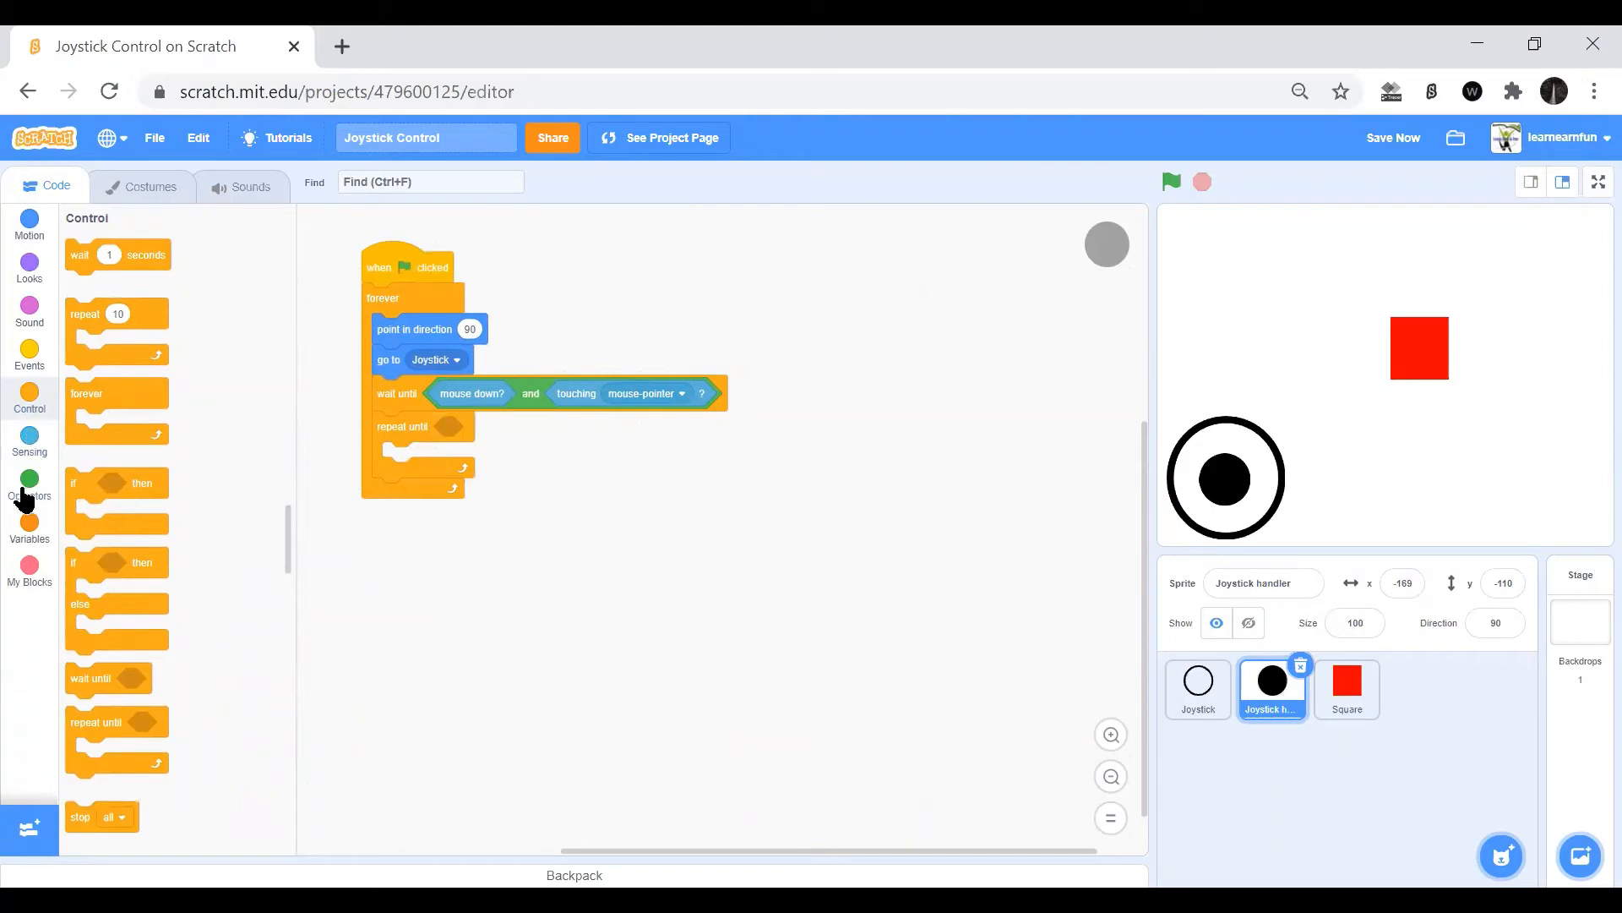
{"action": "left_click", "coordinate": [28, 478]}
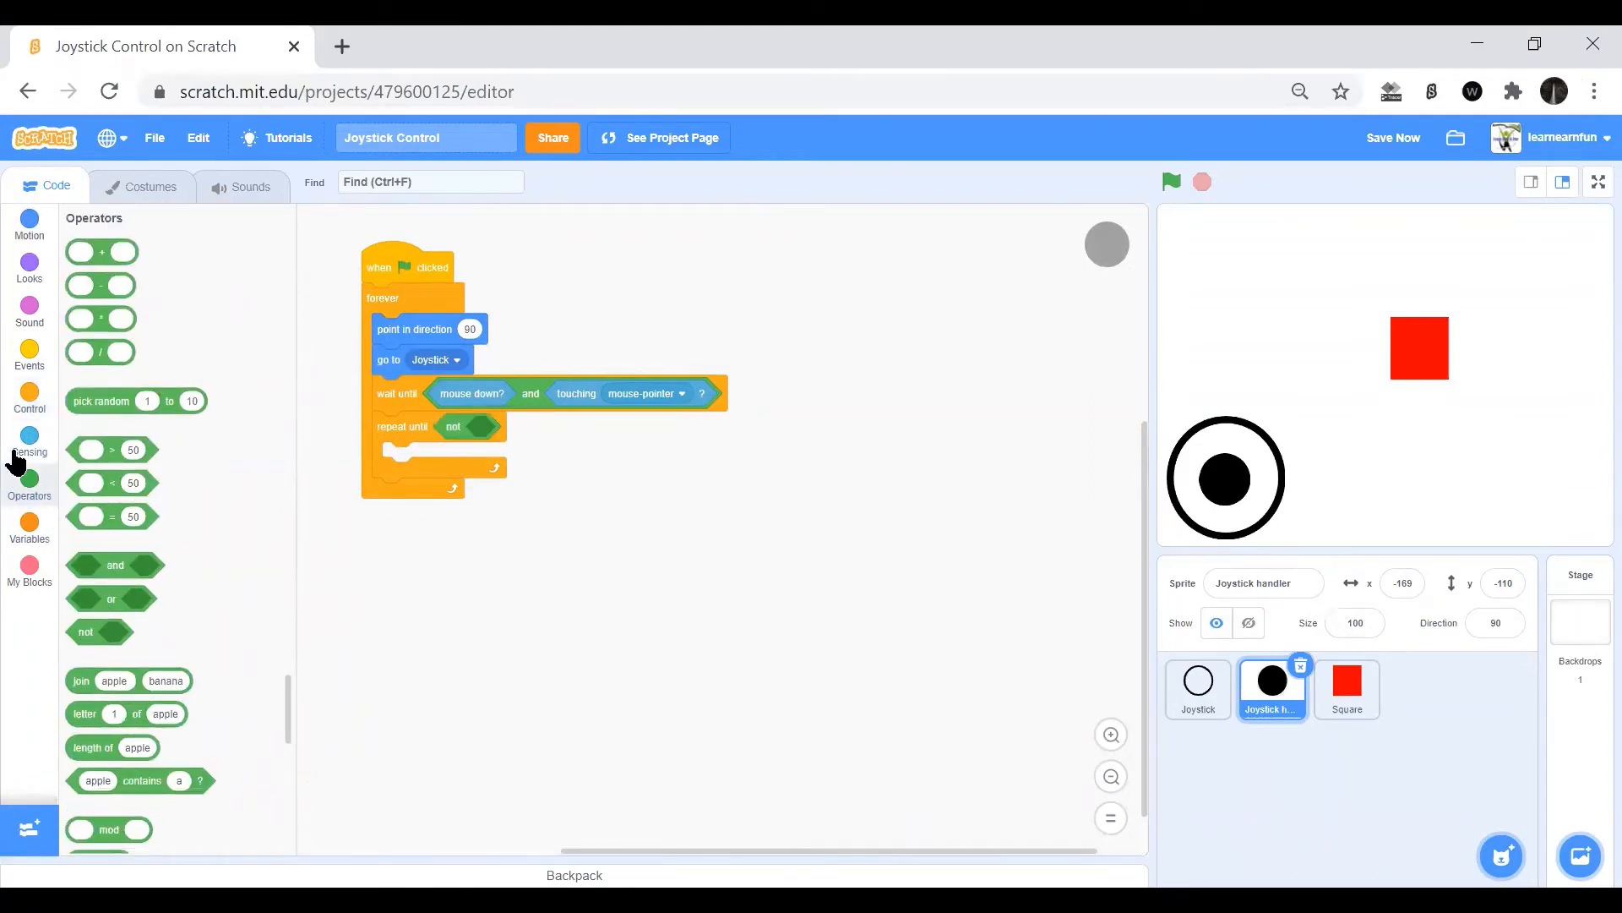
{"action": "left_click", "coordinate": [29, 446]}
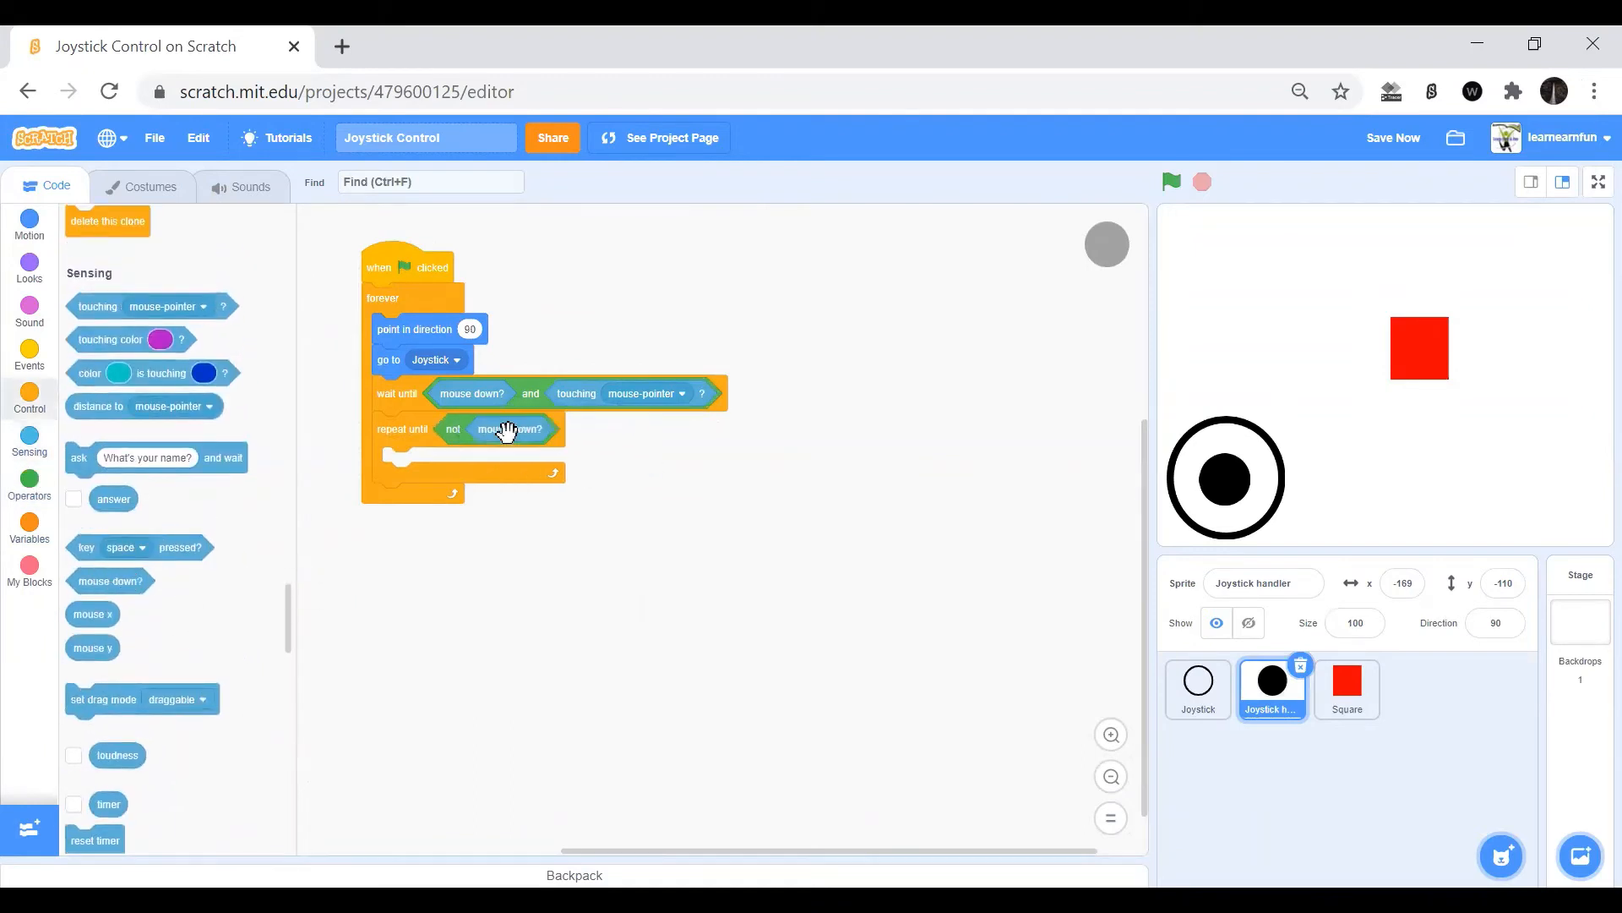
{"action": "mouse_move", "coordinate": [610, 644]}
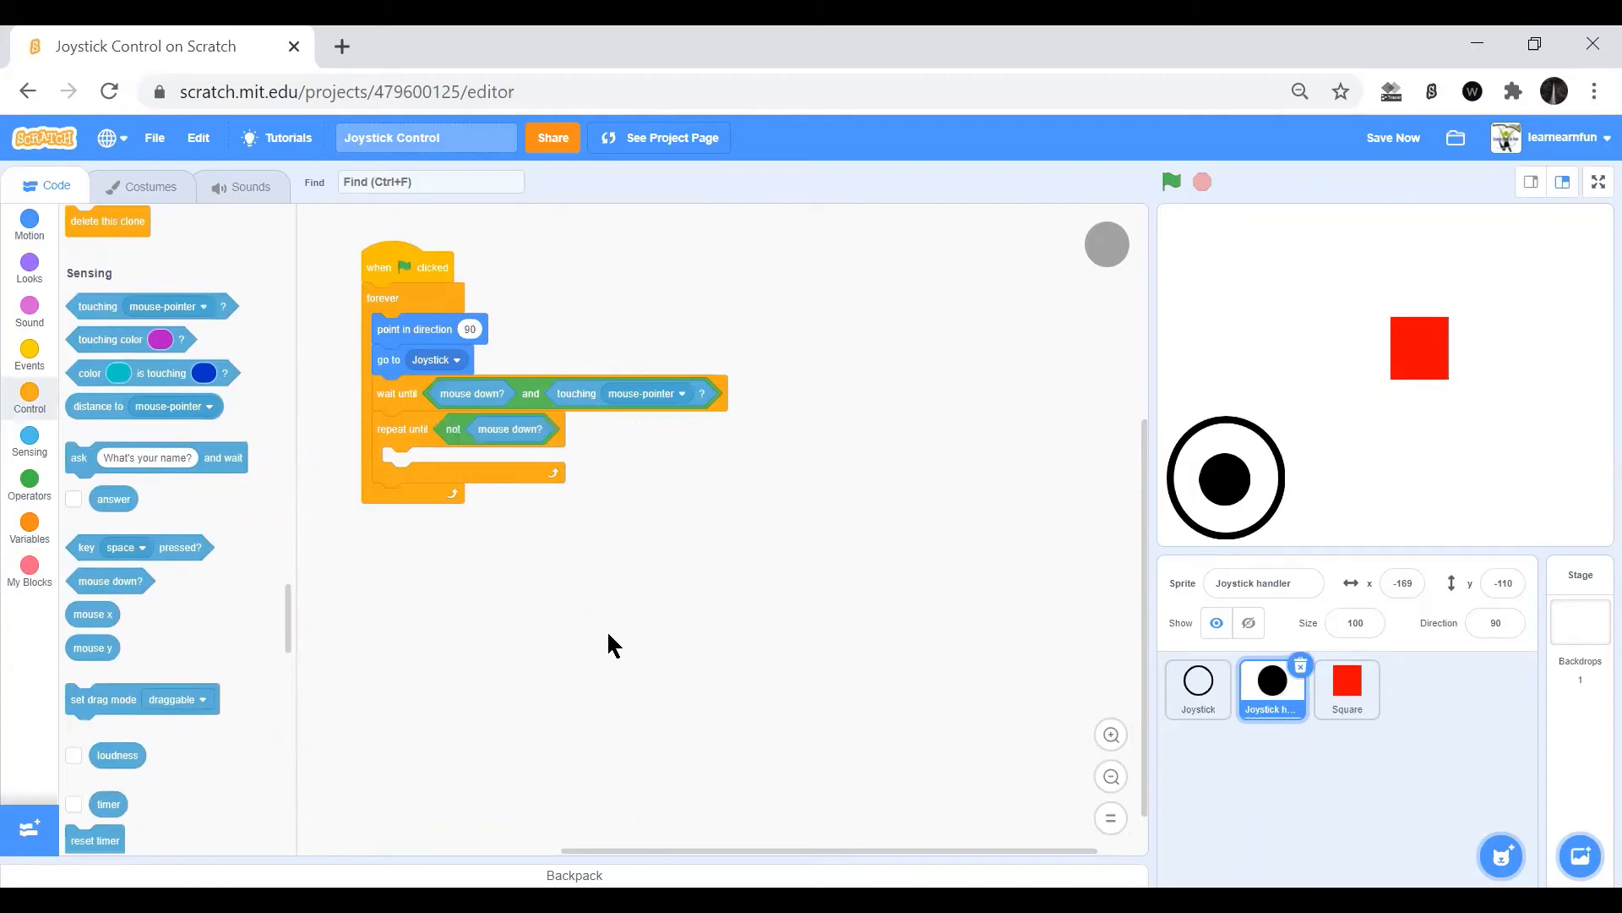
{"action": "mouse_move", "coordinate": [57, 399]}
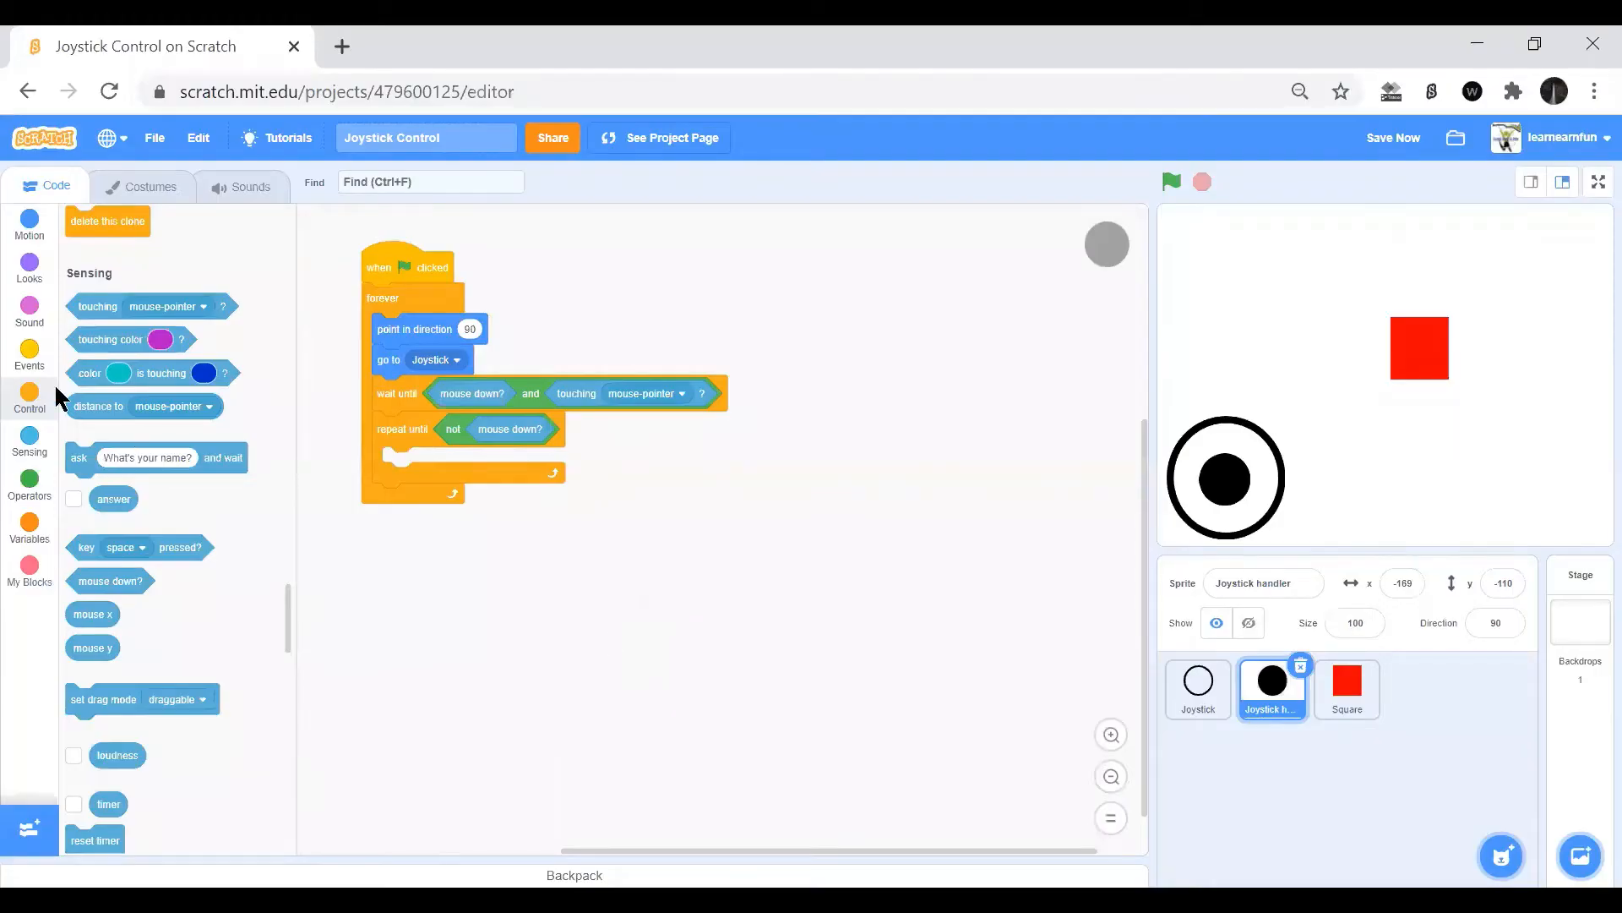
{"action": "left_click", "coordinate": [28, 218]}
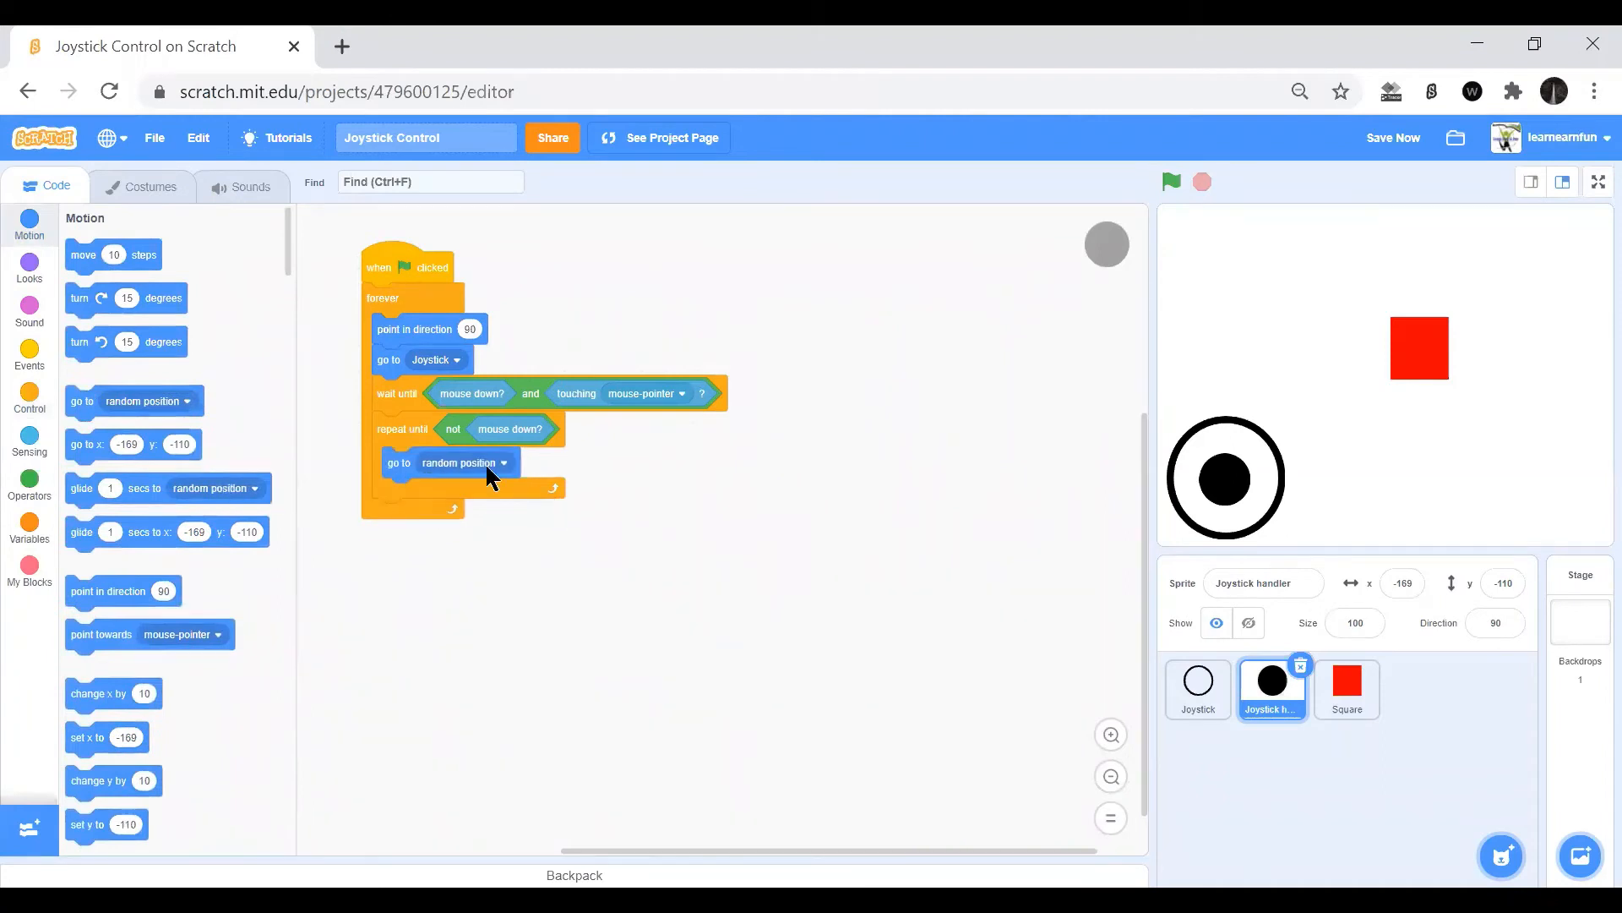
{"action": "left_click", "coordinate": [504, 463]}
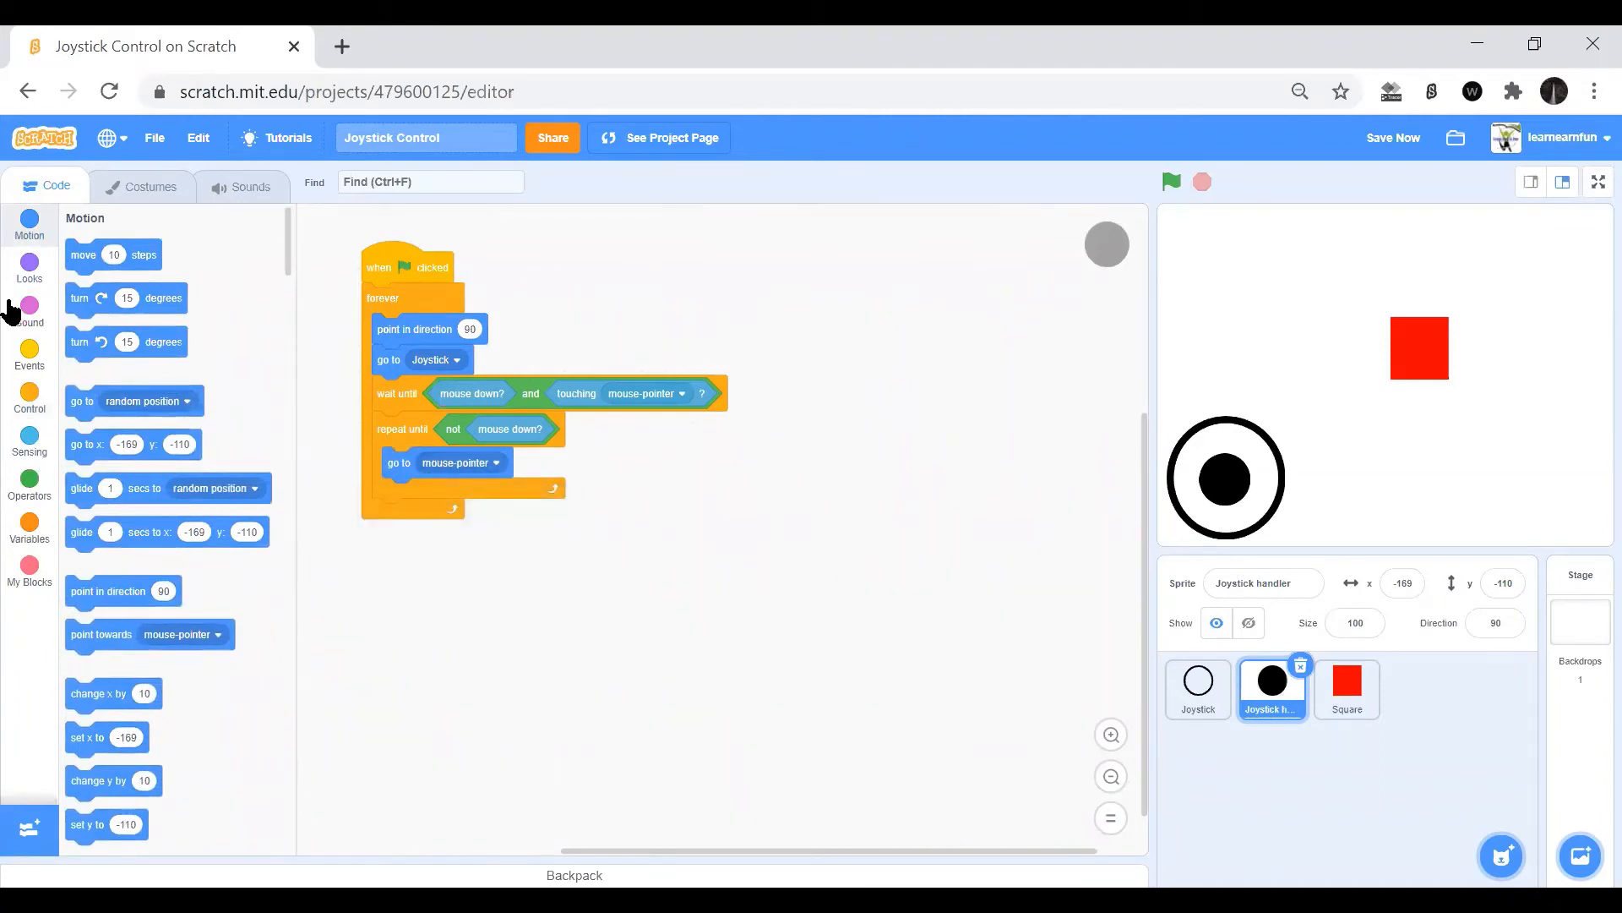
{"action": "mouse_move", "coordinate": [85, 580]}
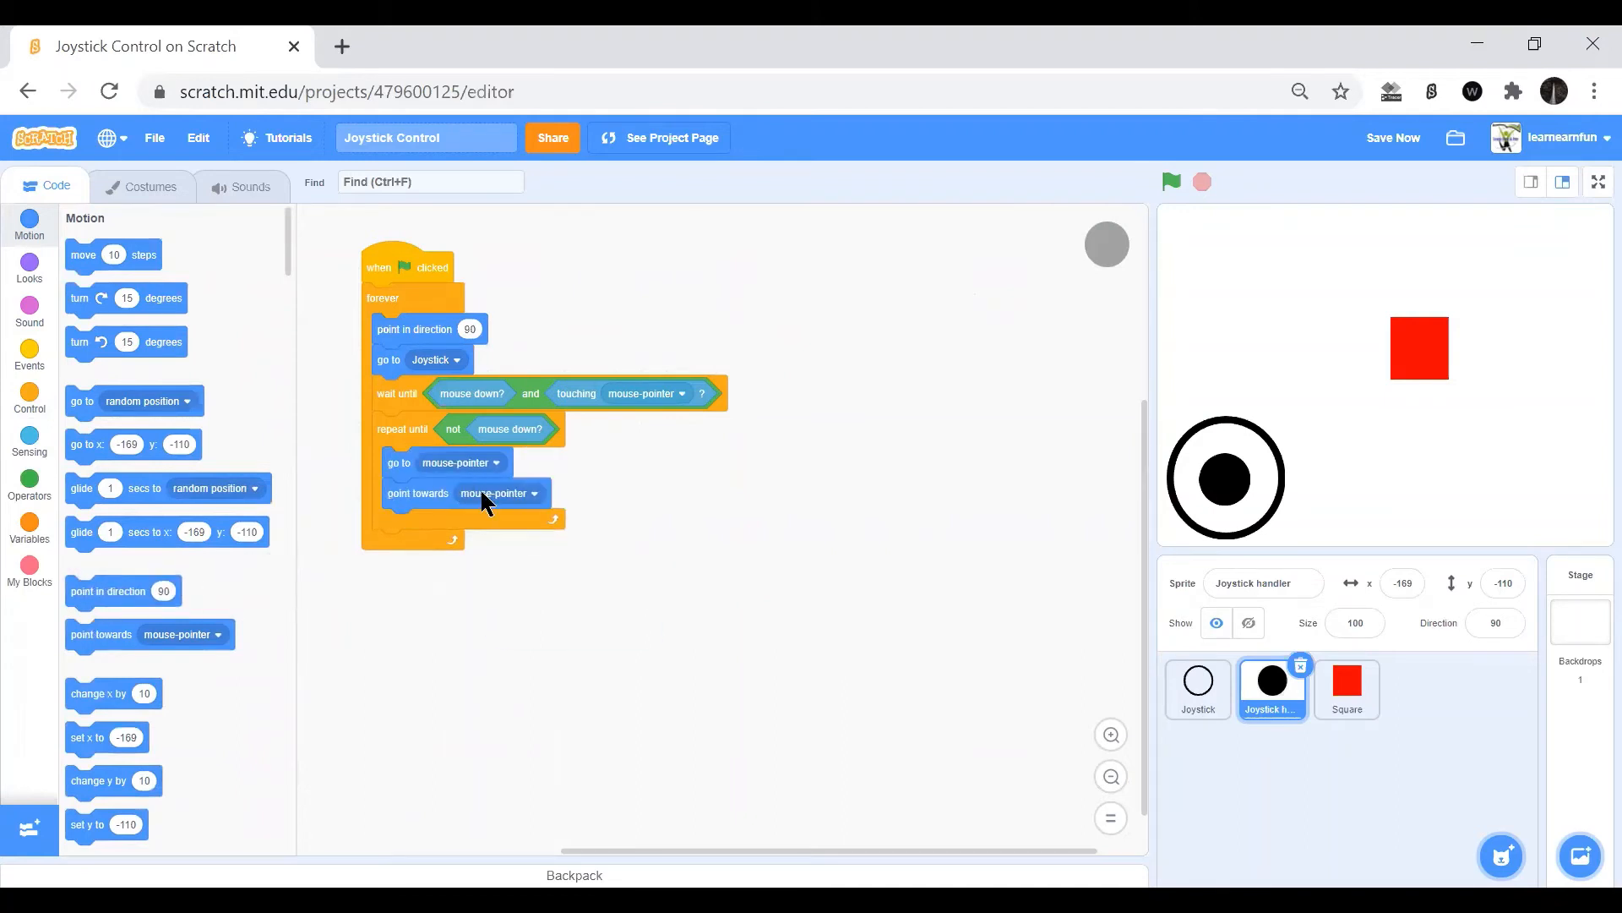
{"action": "left_click", "coordinate": [497, 492]}
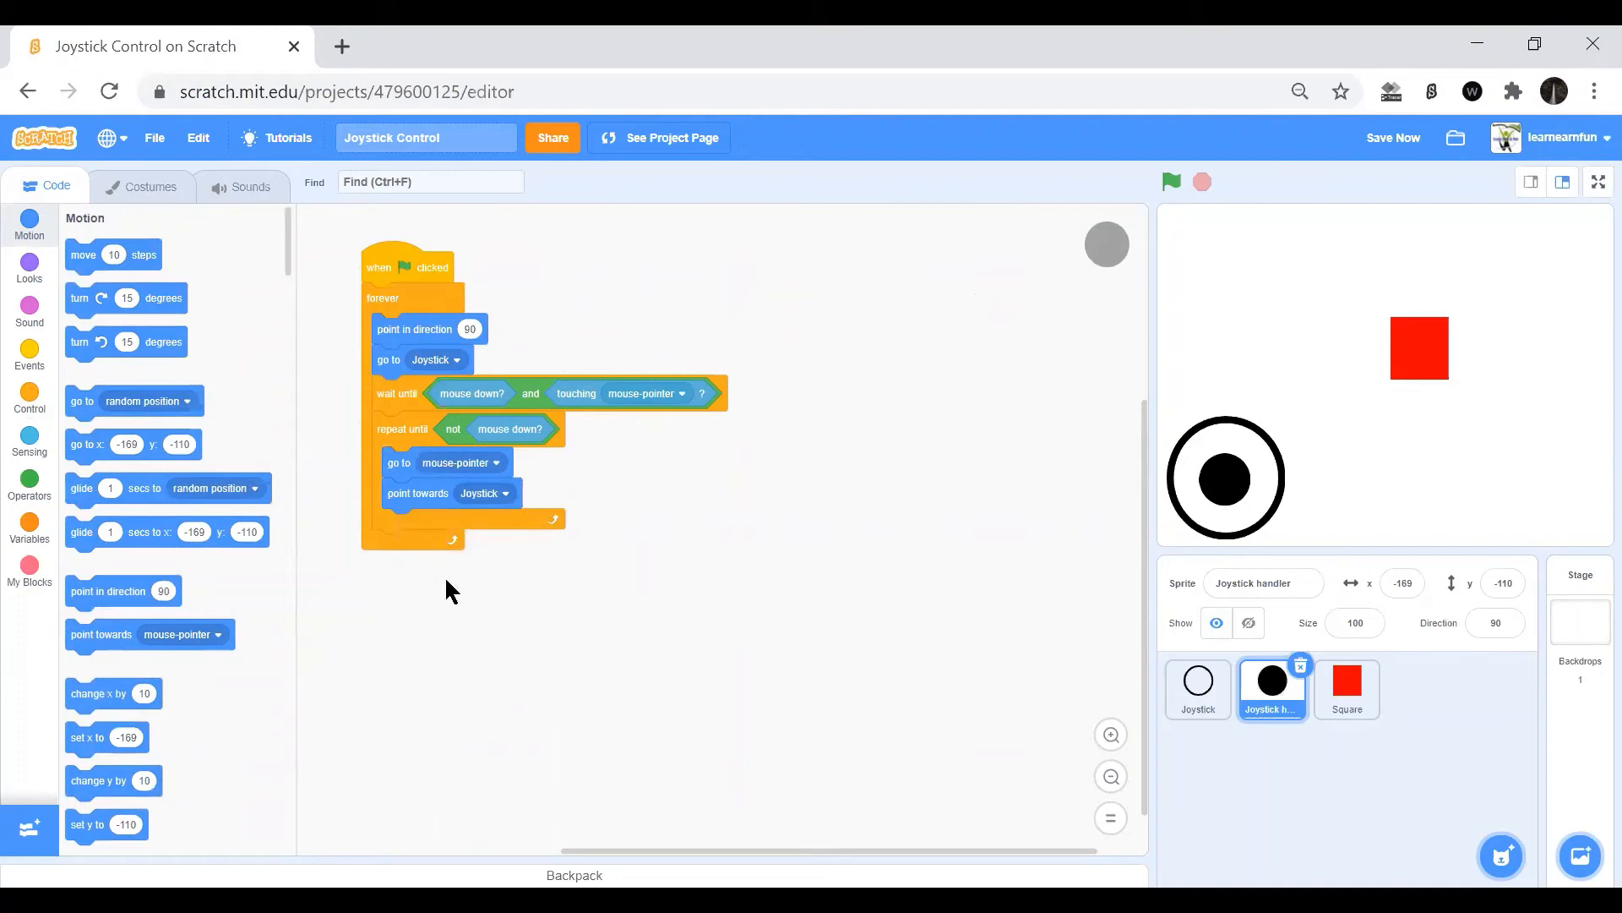
Add an if checking distance to Joystick > 30 inside the loop.
{"action": "left_click", "coordinate": [28, 399]}
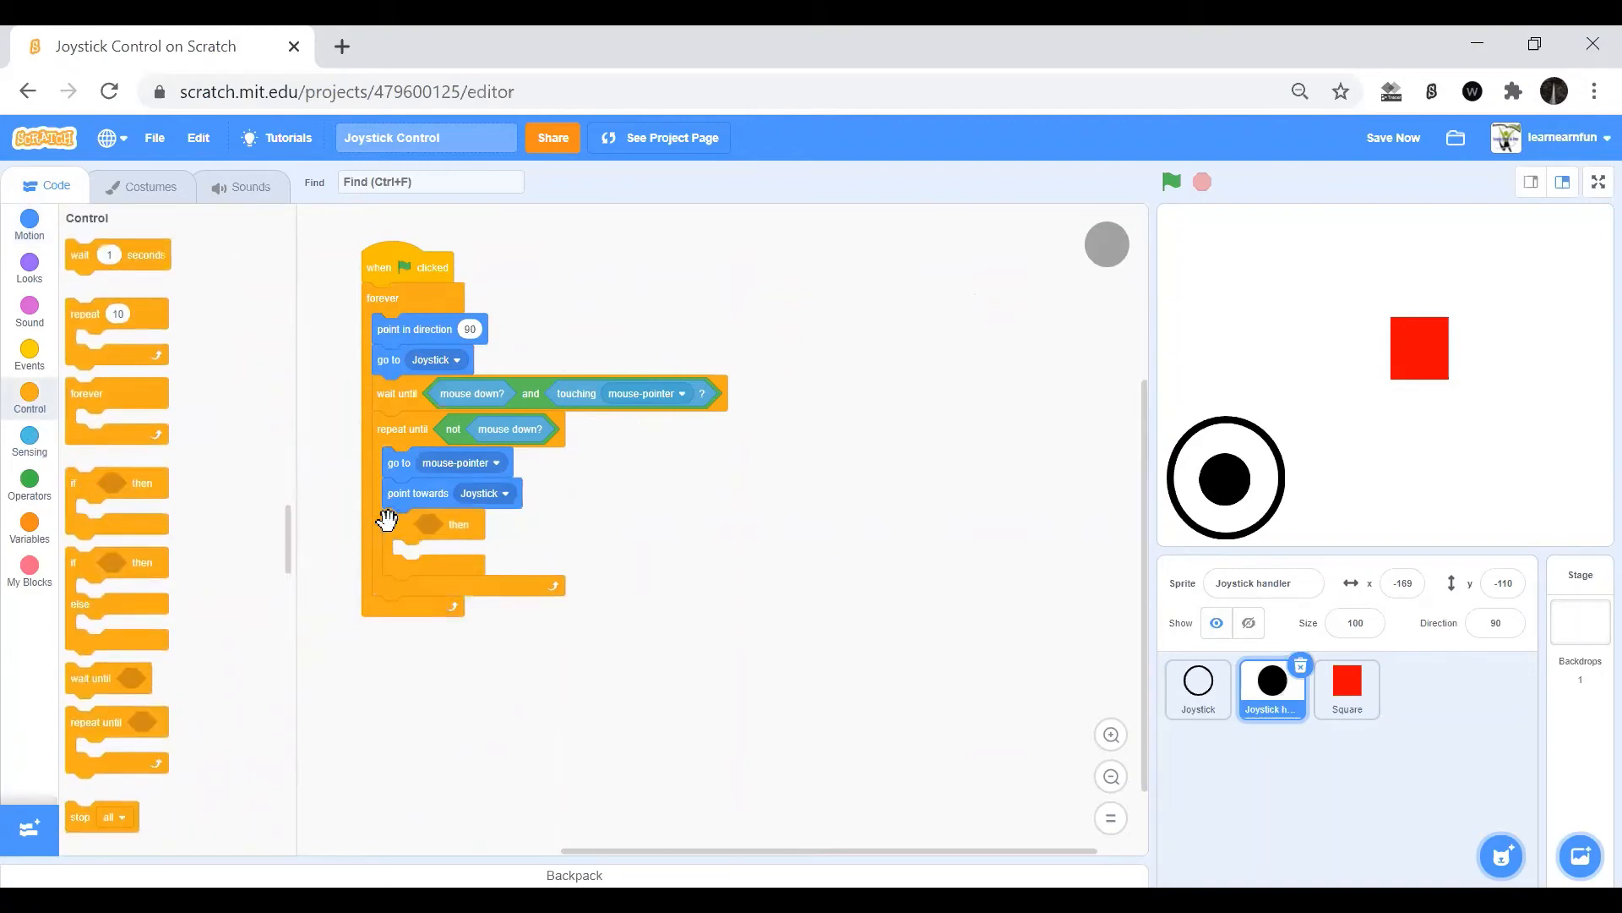
{"action": "mouse_move", "coordinate": [29, 395]}
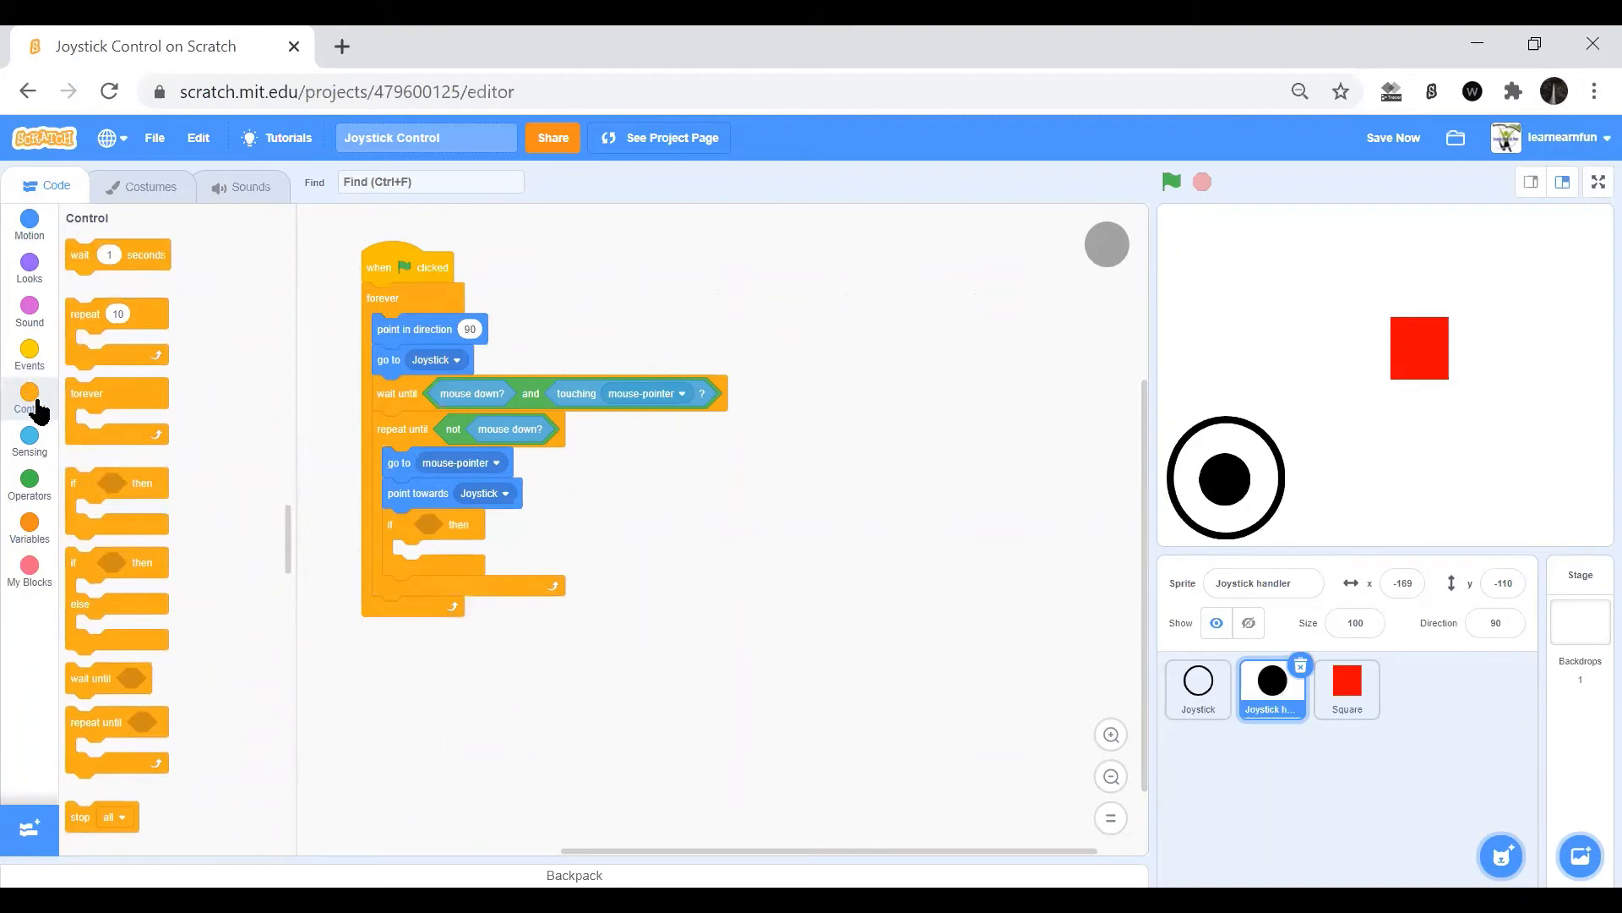
{"action": "mouse_move", "coordinate": [31, 454]}
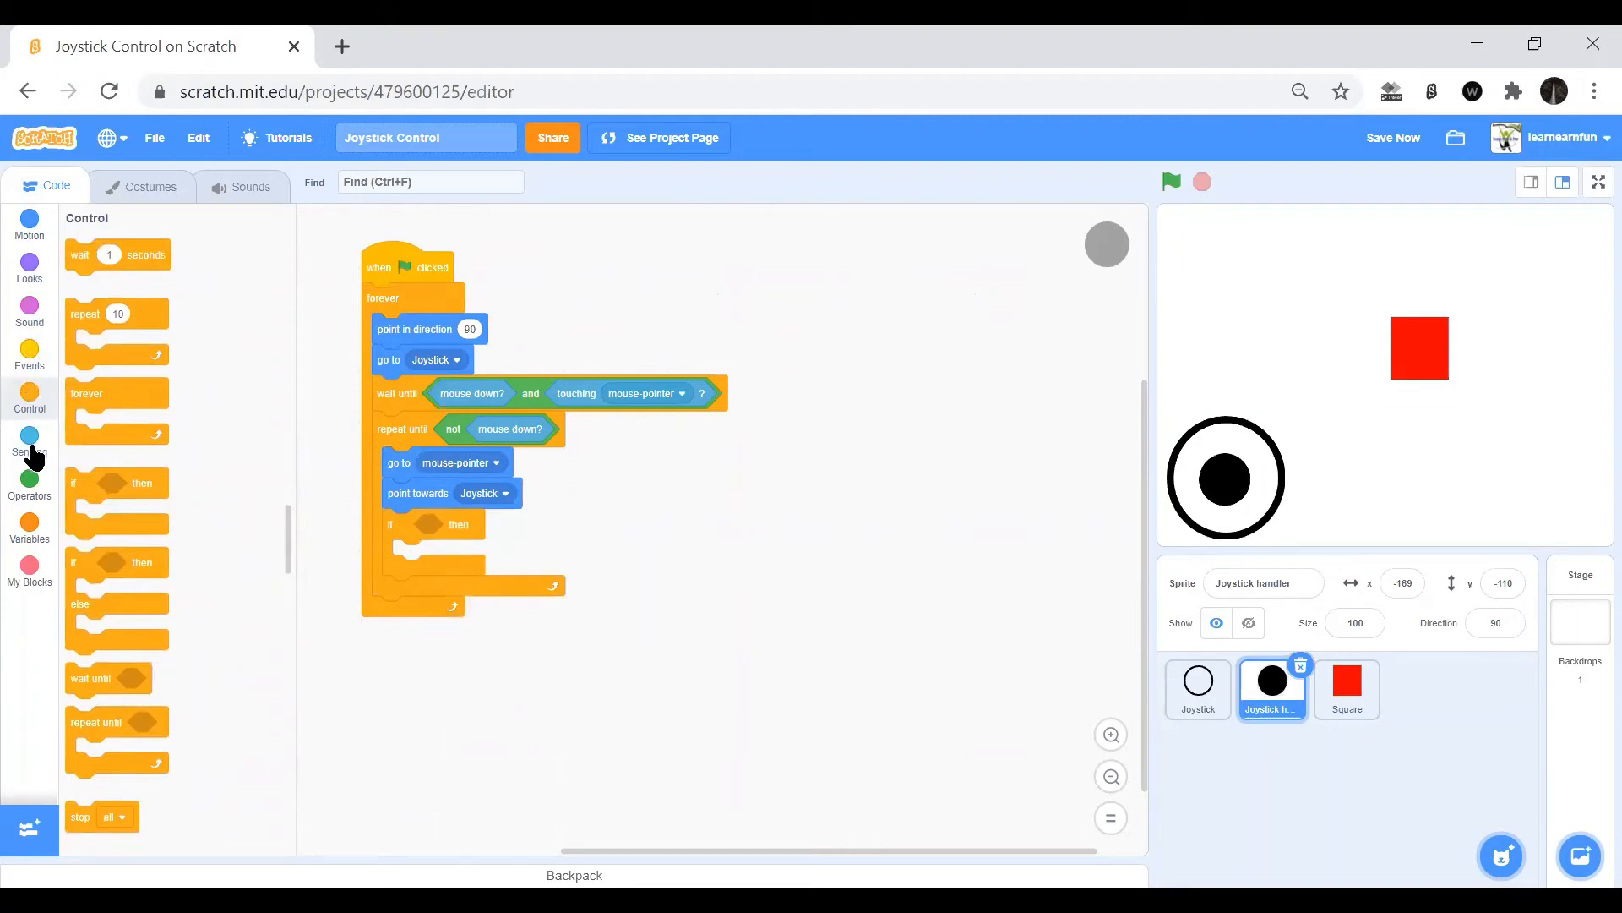
{"action": "left_click", "coordinate": [29, 482]}
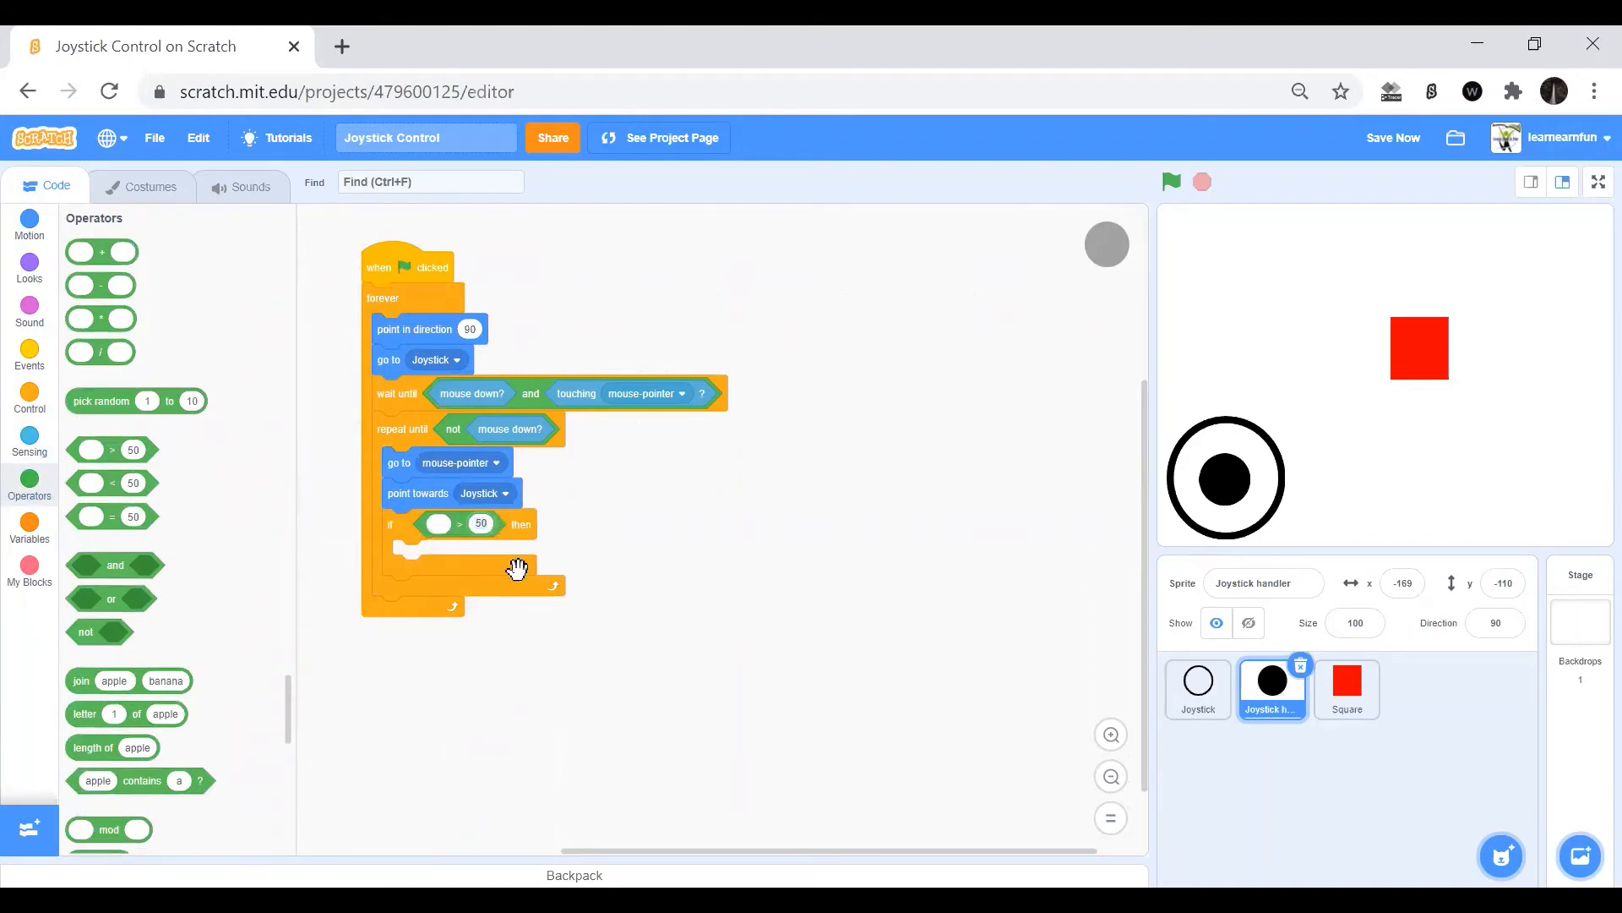
{"action": "left_click", "coordinate": [1391, 137]}
{"action": "type", "text": "30"}
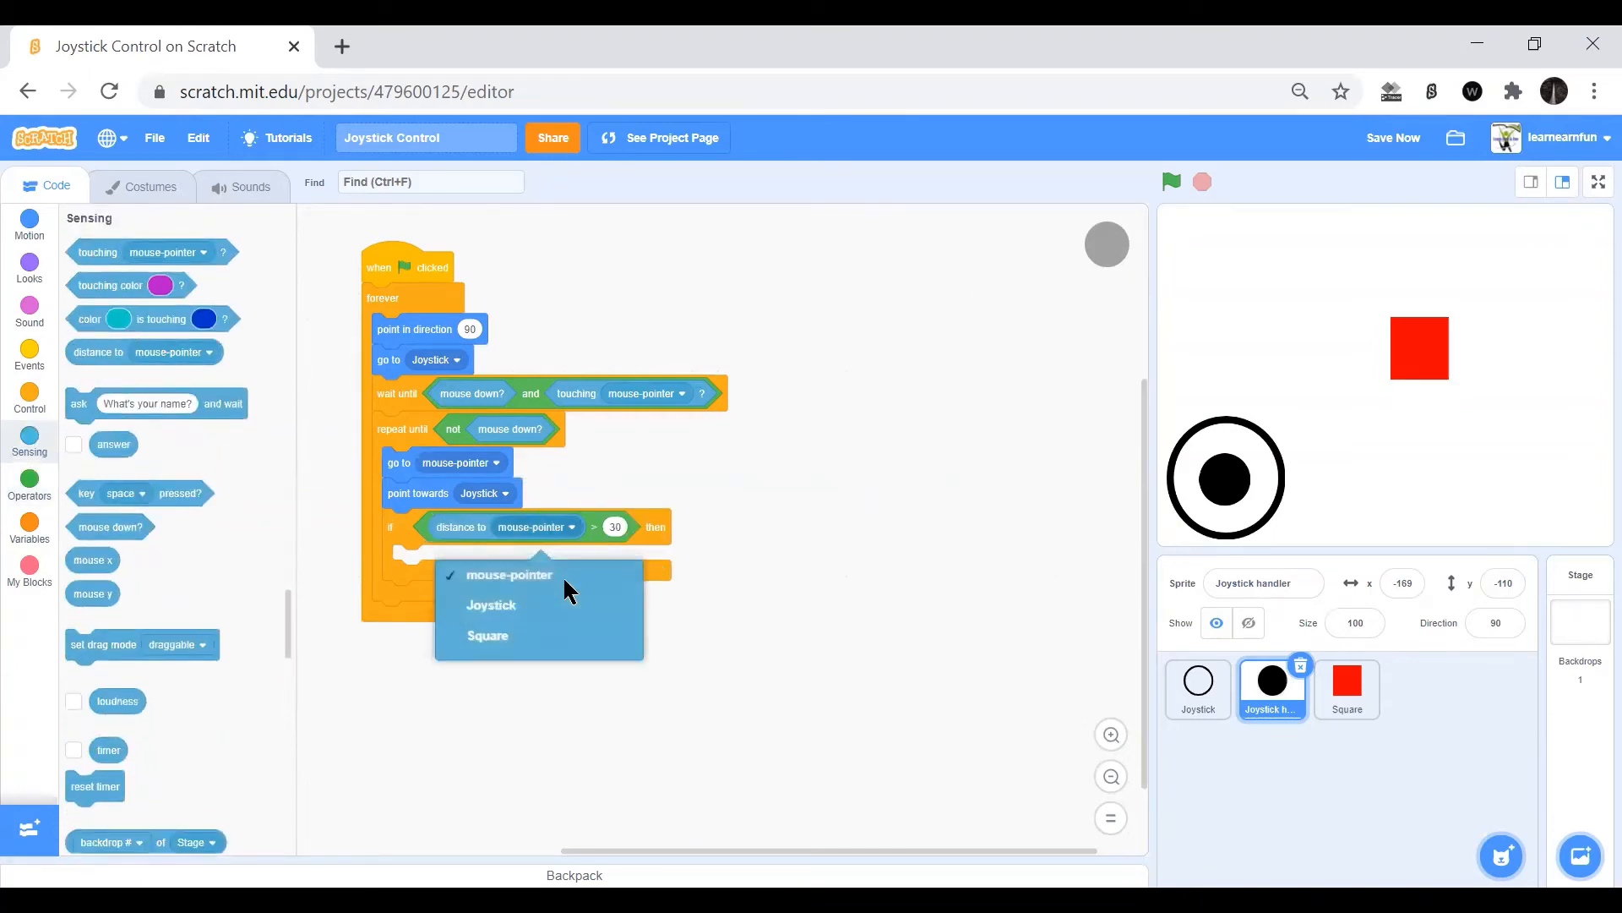
{"action": "left_click", "coordinate": [492, 605]}
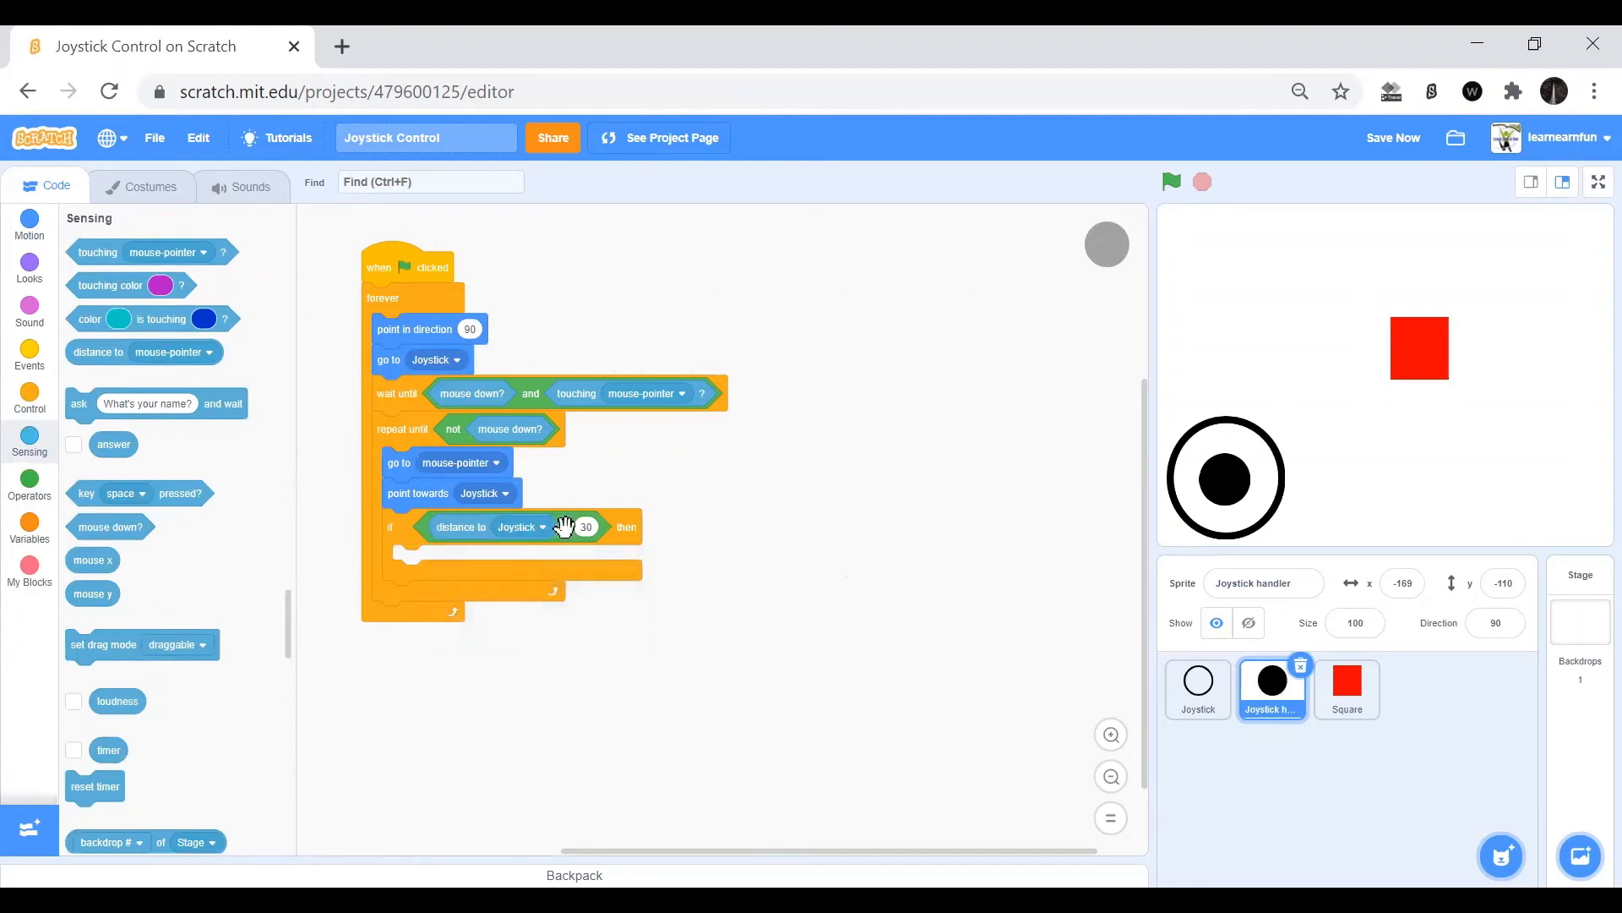
{"action": "mouse_move", "coordinate": [568, 536]}
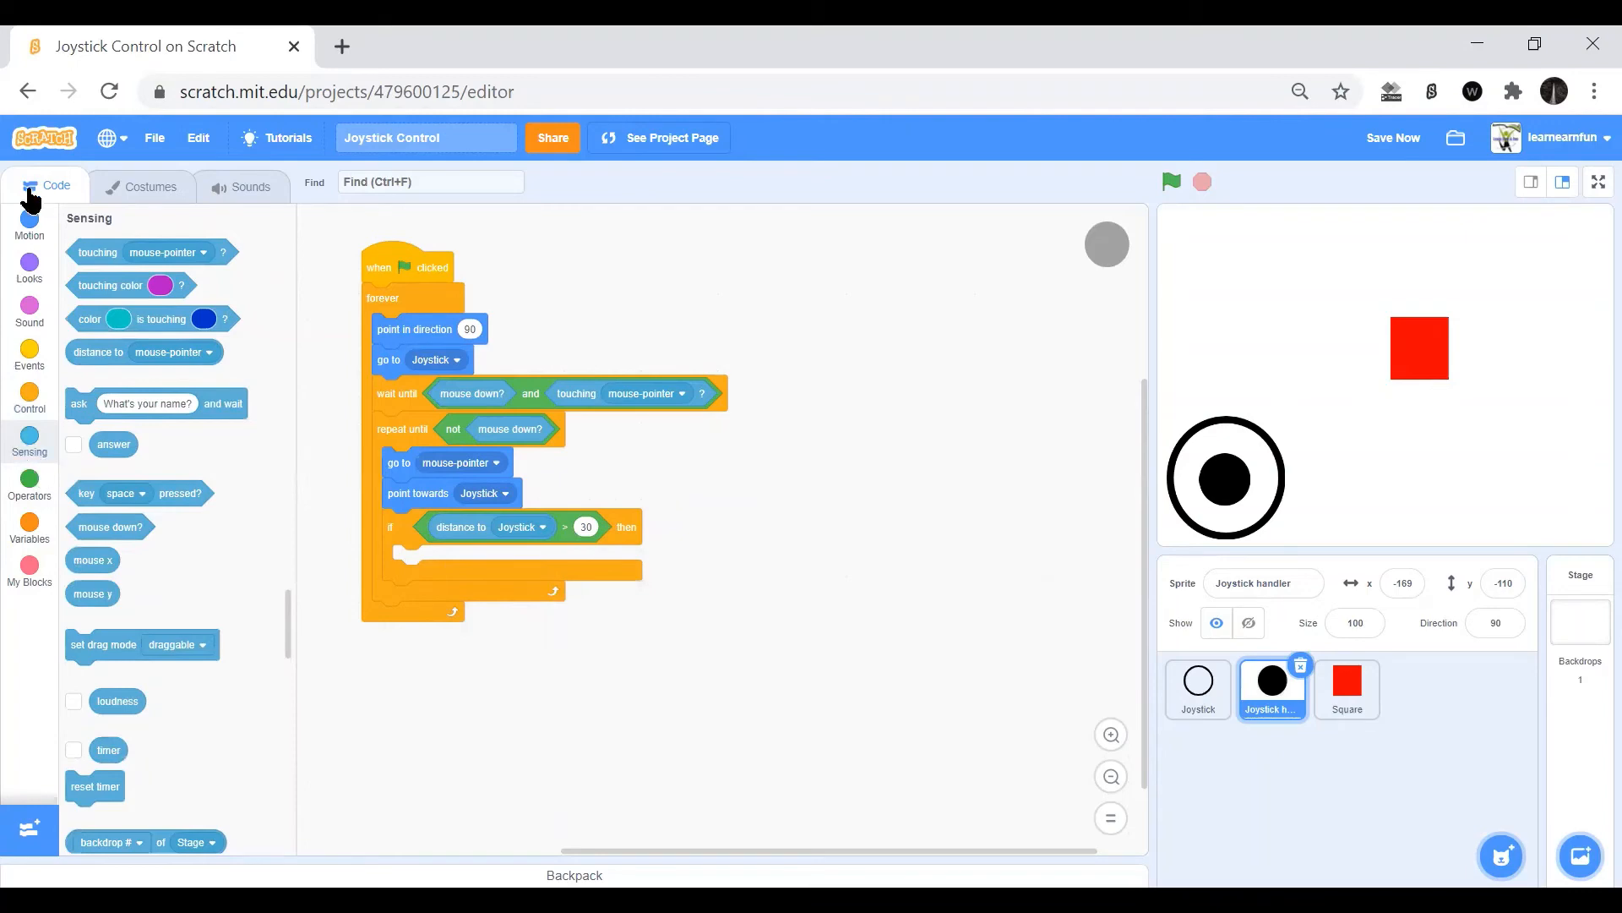
Inside the if, move distance to Joystick minus 30 steps.
{"action": "left_click", "coordinate": [28, 218]}
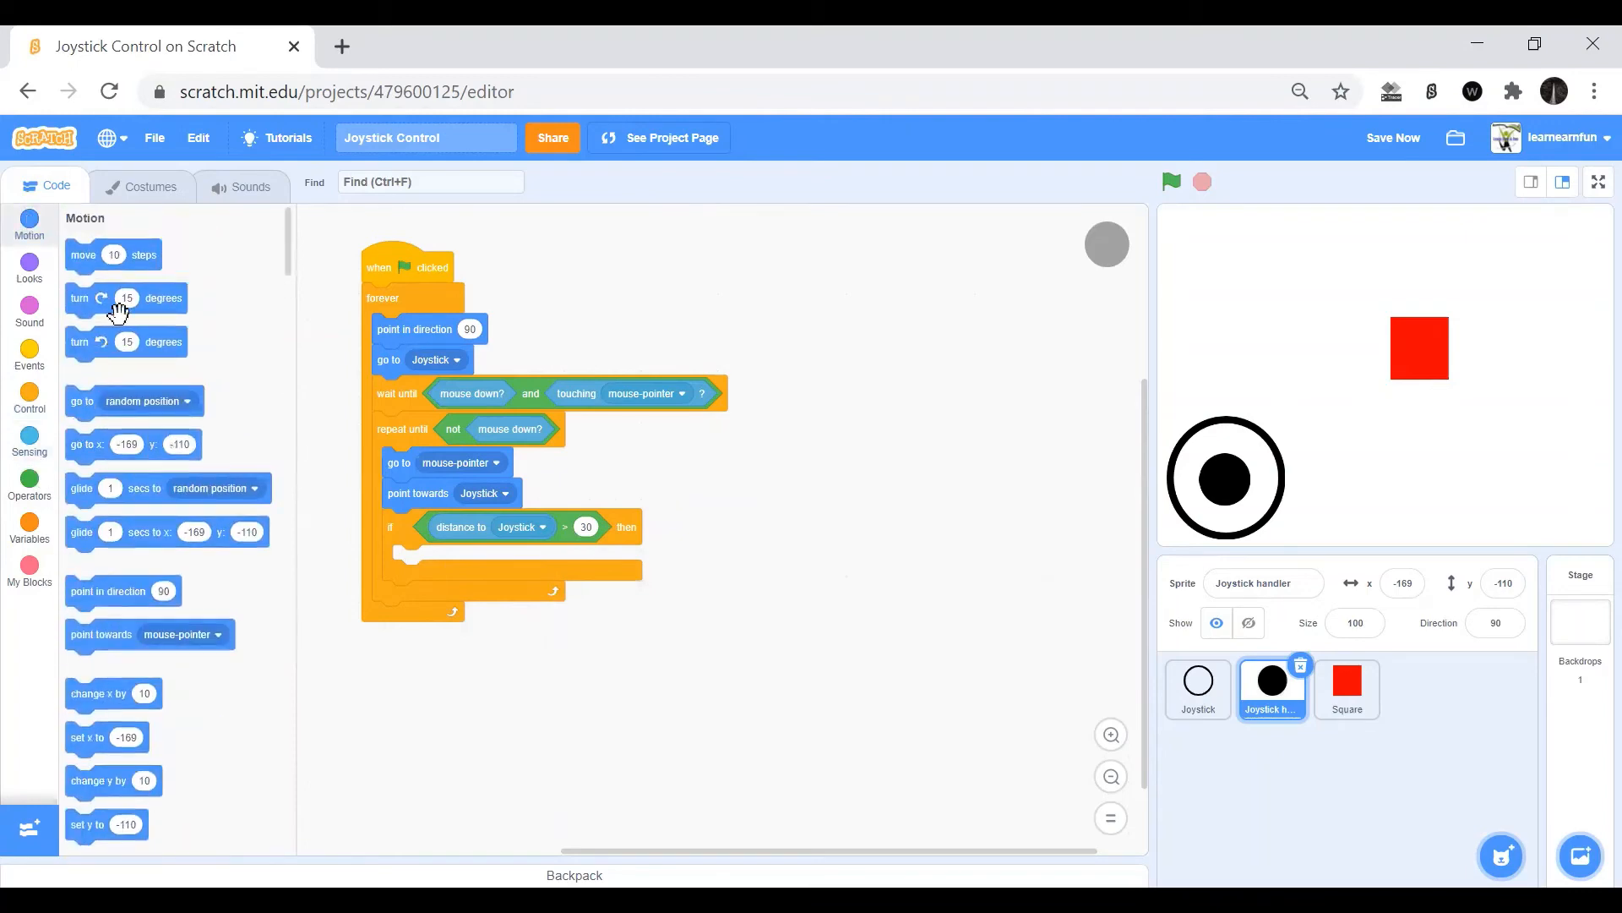
{"action": "mouse_move", "coordinate": [230, 691]}
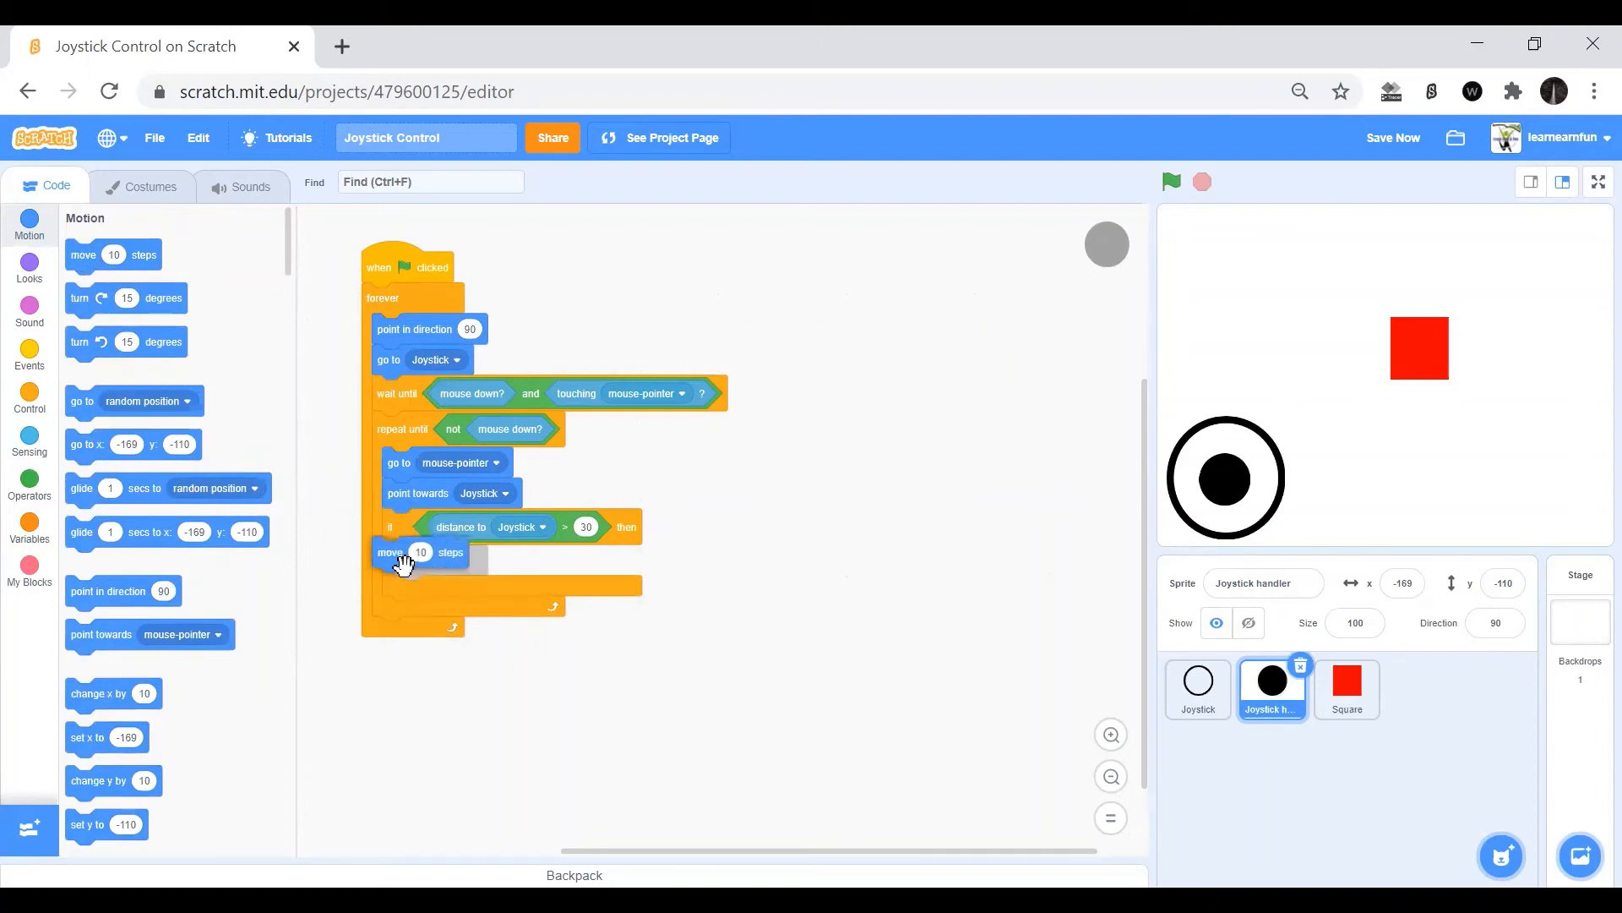
{"action": "left_click", "coordinate": [29, 487]}
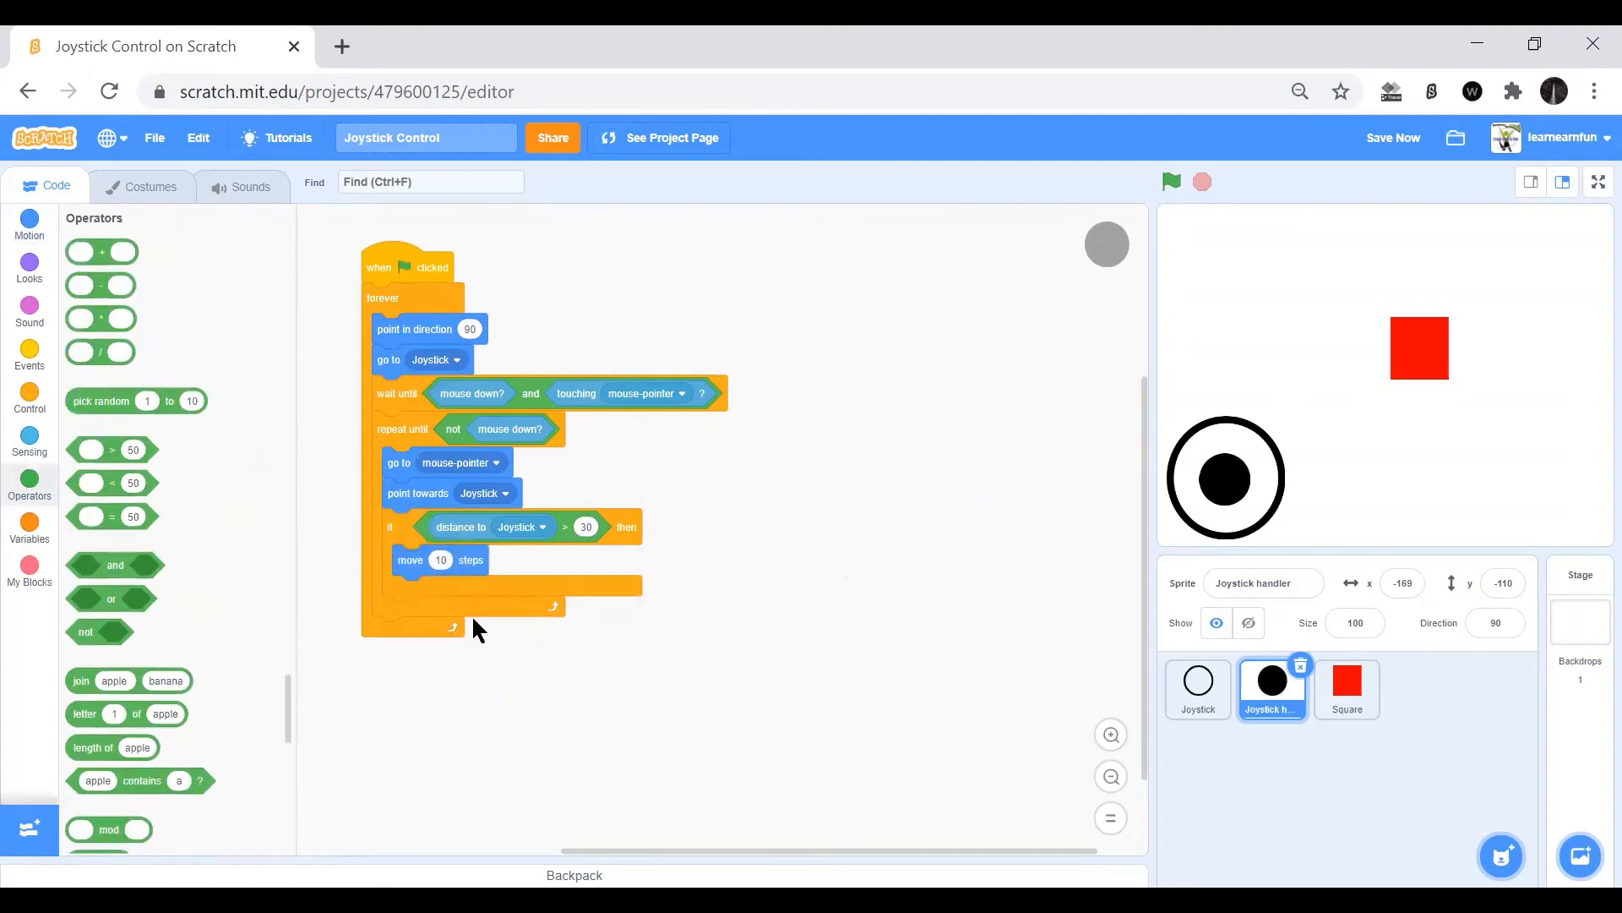
{"action": "left_click", "coordinate": [29, 445]}
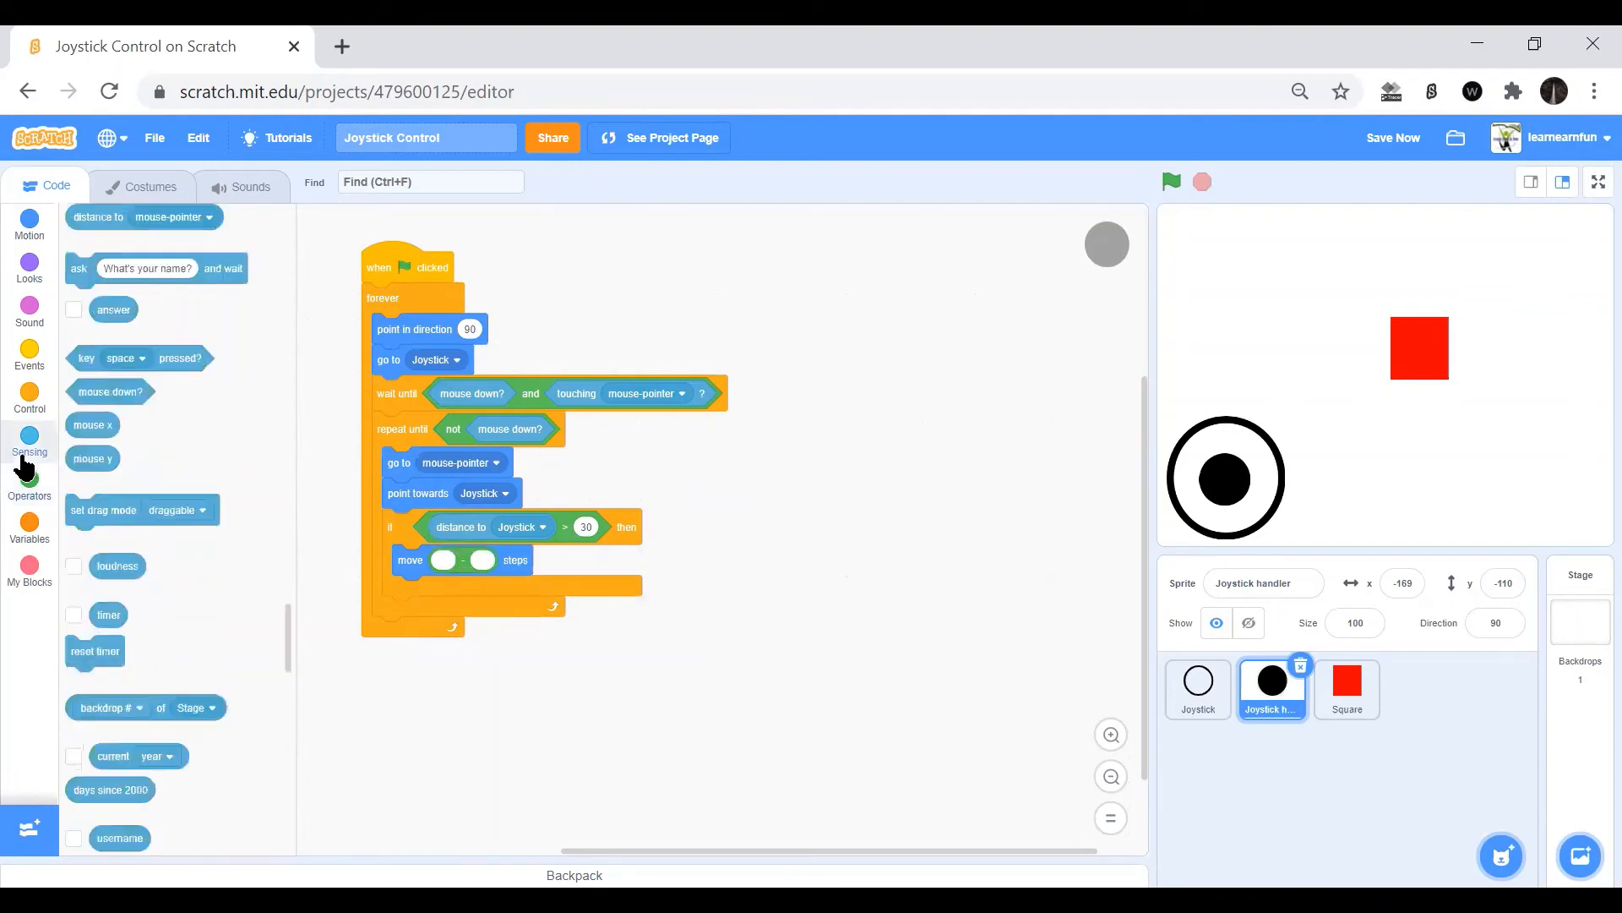
{"action": "scroll", "scroll_direction": "up", "scroll_amount": 3}
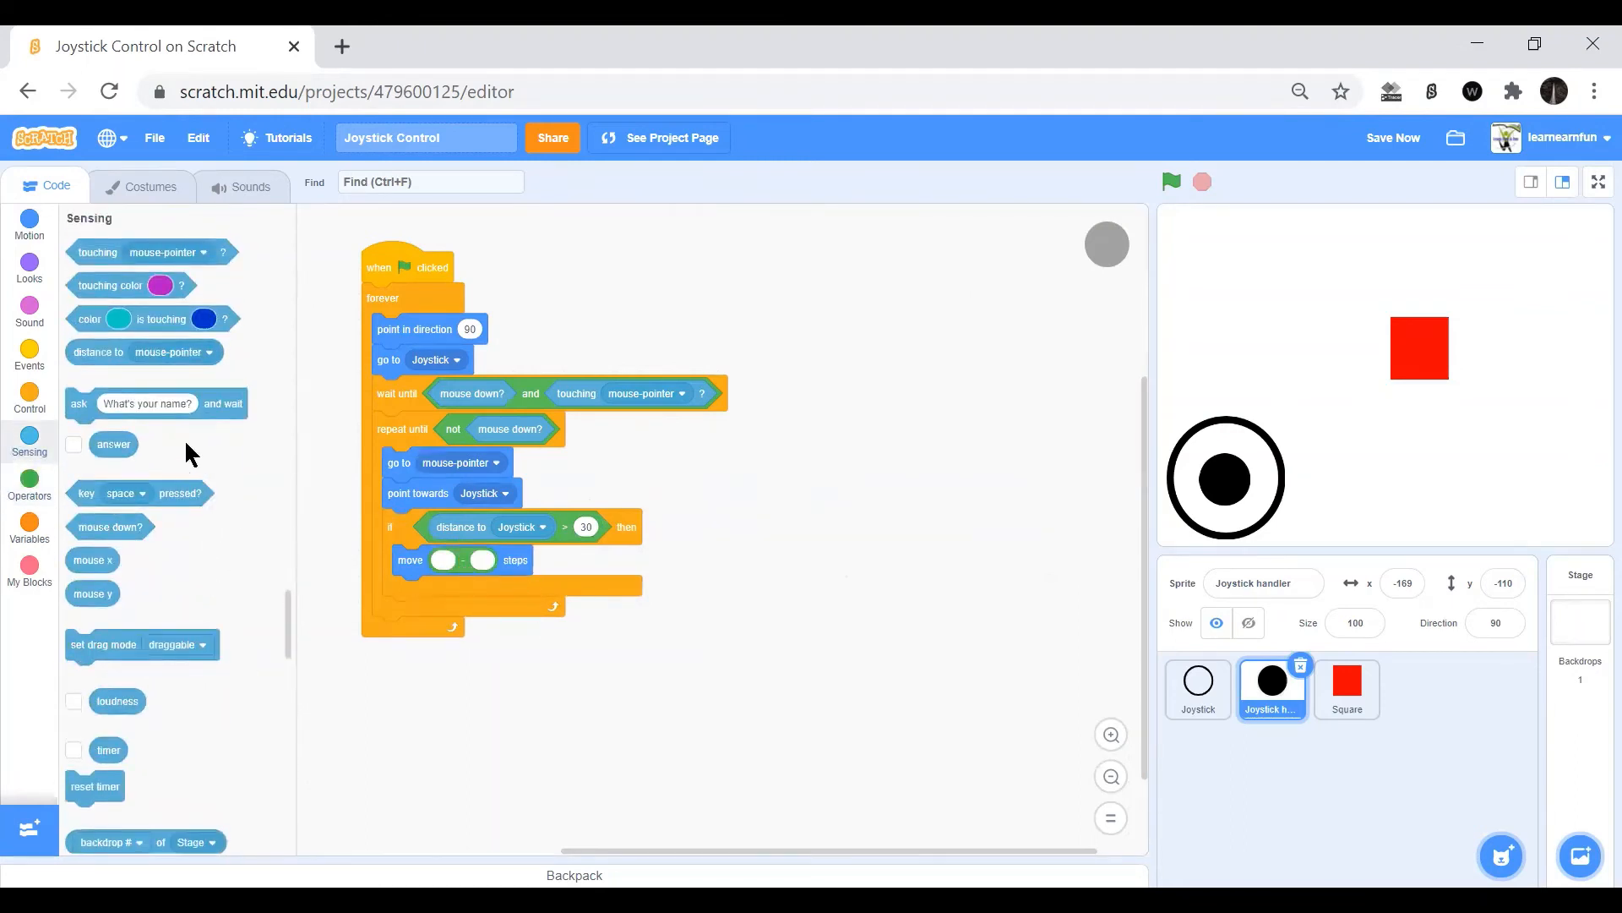
{"action": "mouse_move", "coordinate": [205, 653]}
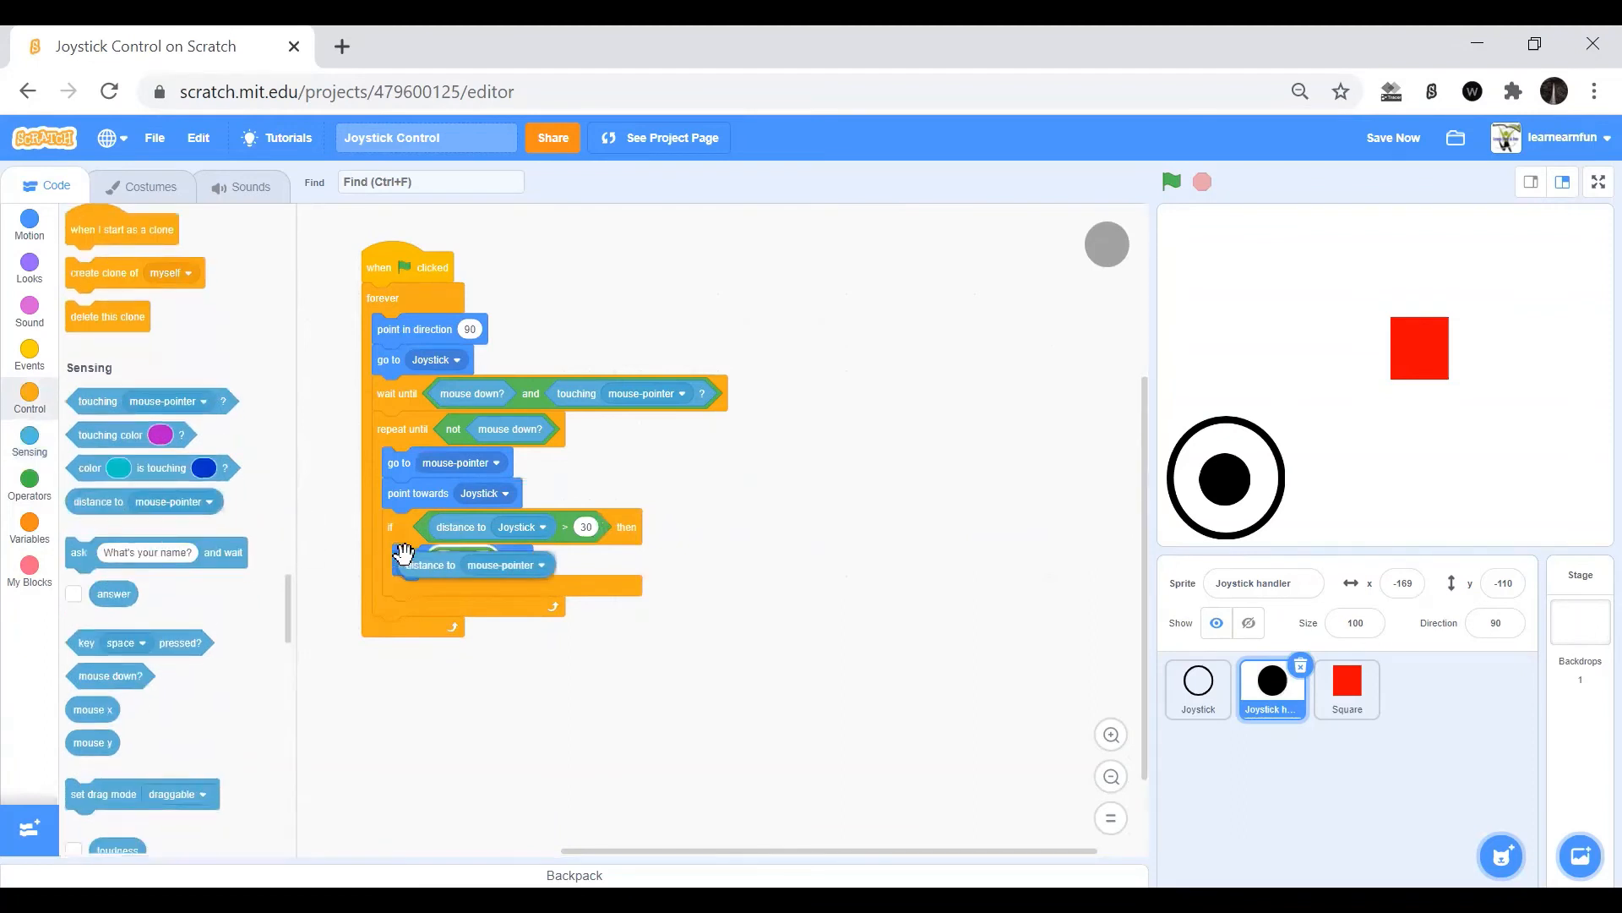
{"action": "left_click", "coordinate": [537, 563]}
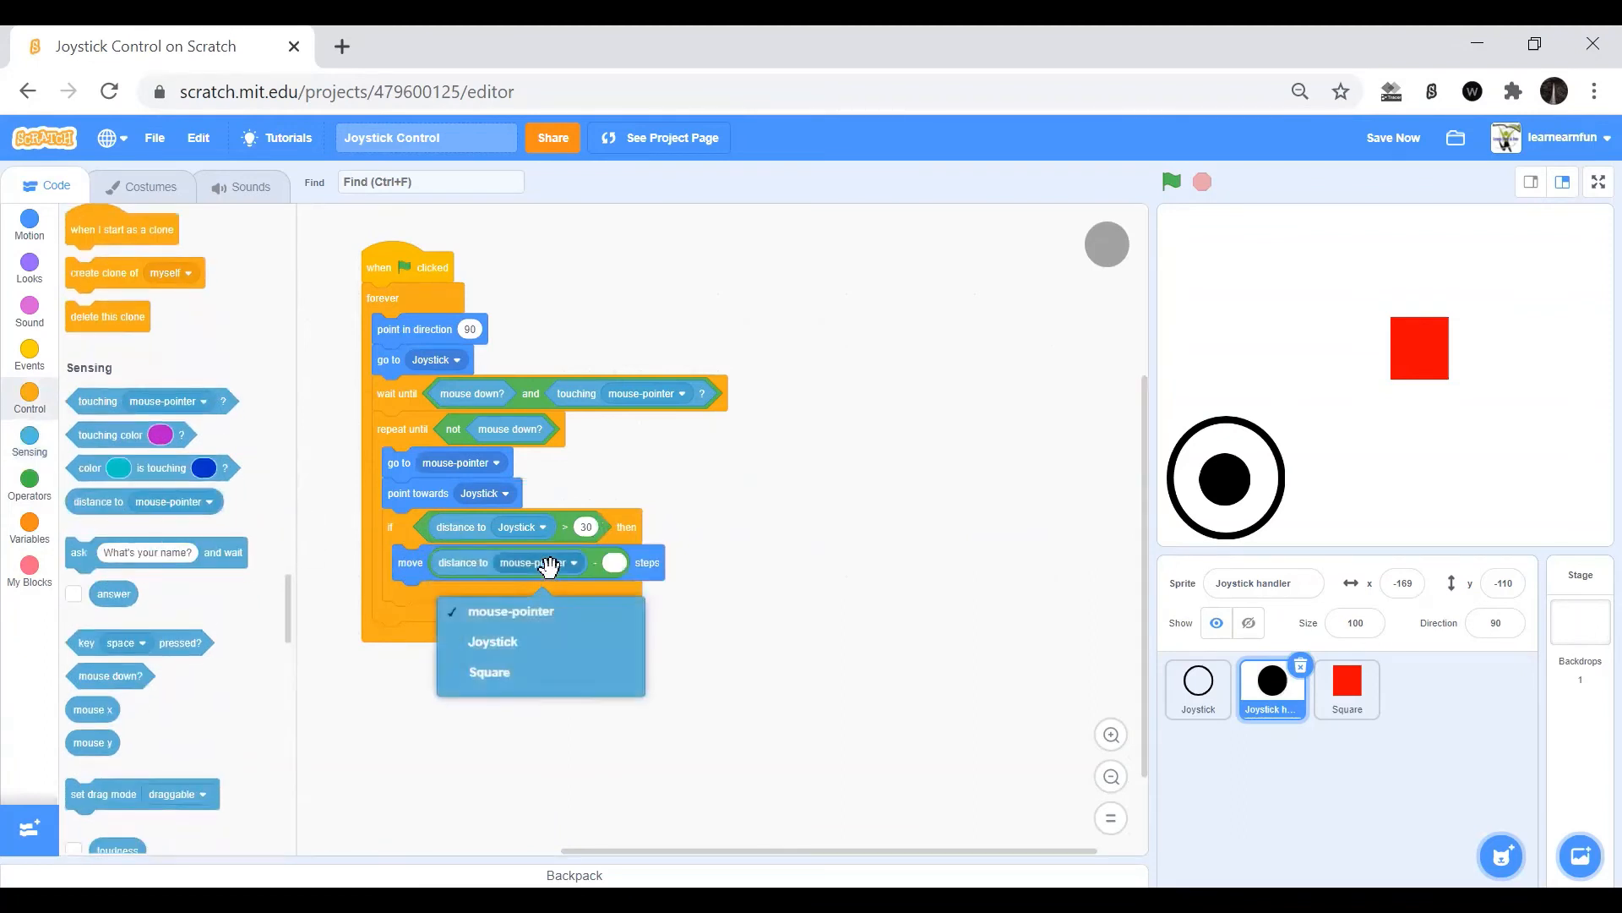
{"action": "left_click", "coordinate": [492, 640]}
{"action": "type", "text": "30"}
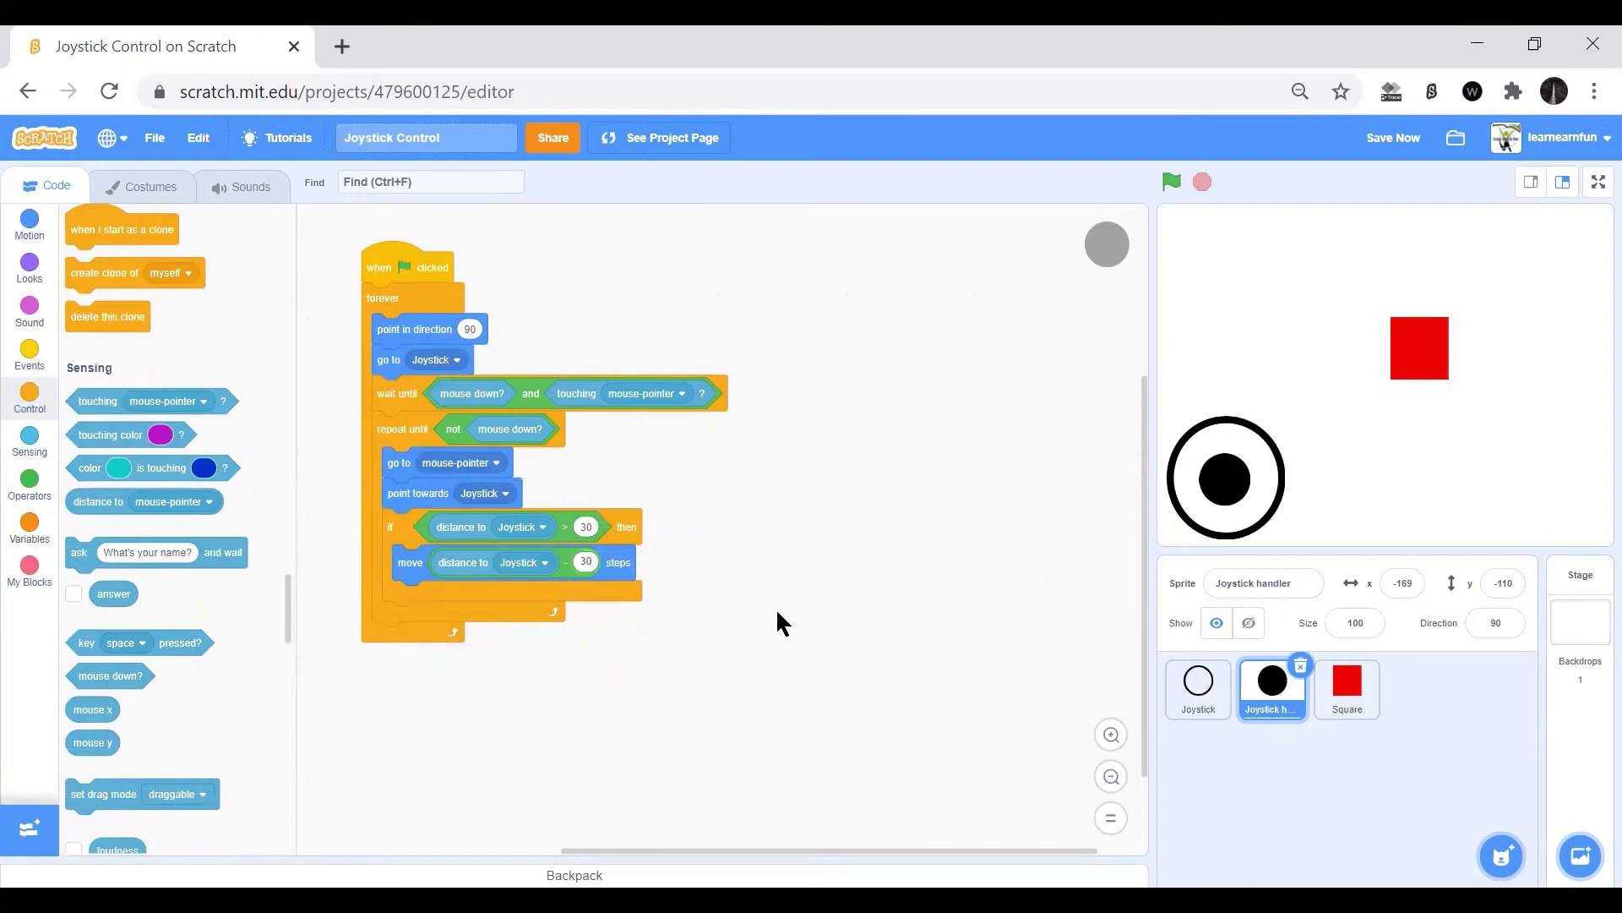
Check the Square script, then start a second when-flag-clicked script in Joystick handler.
{"action": "left_click", "coordinate": [1347, 688]}
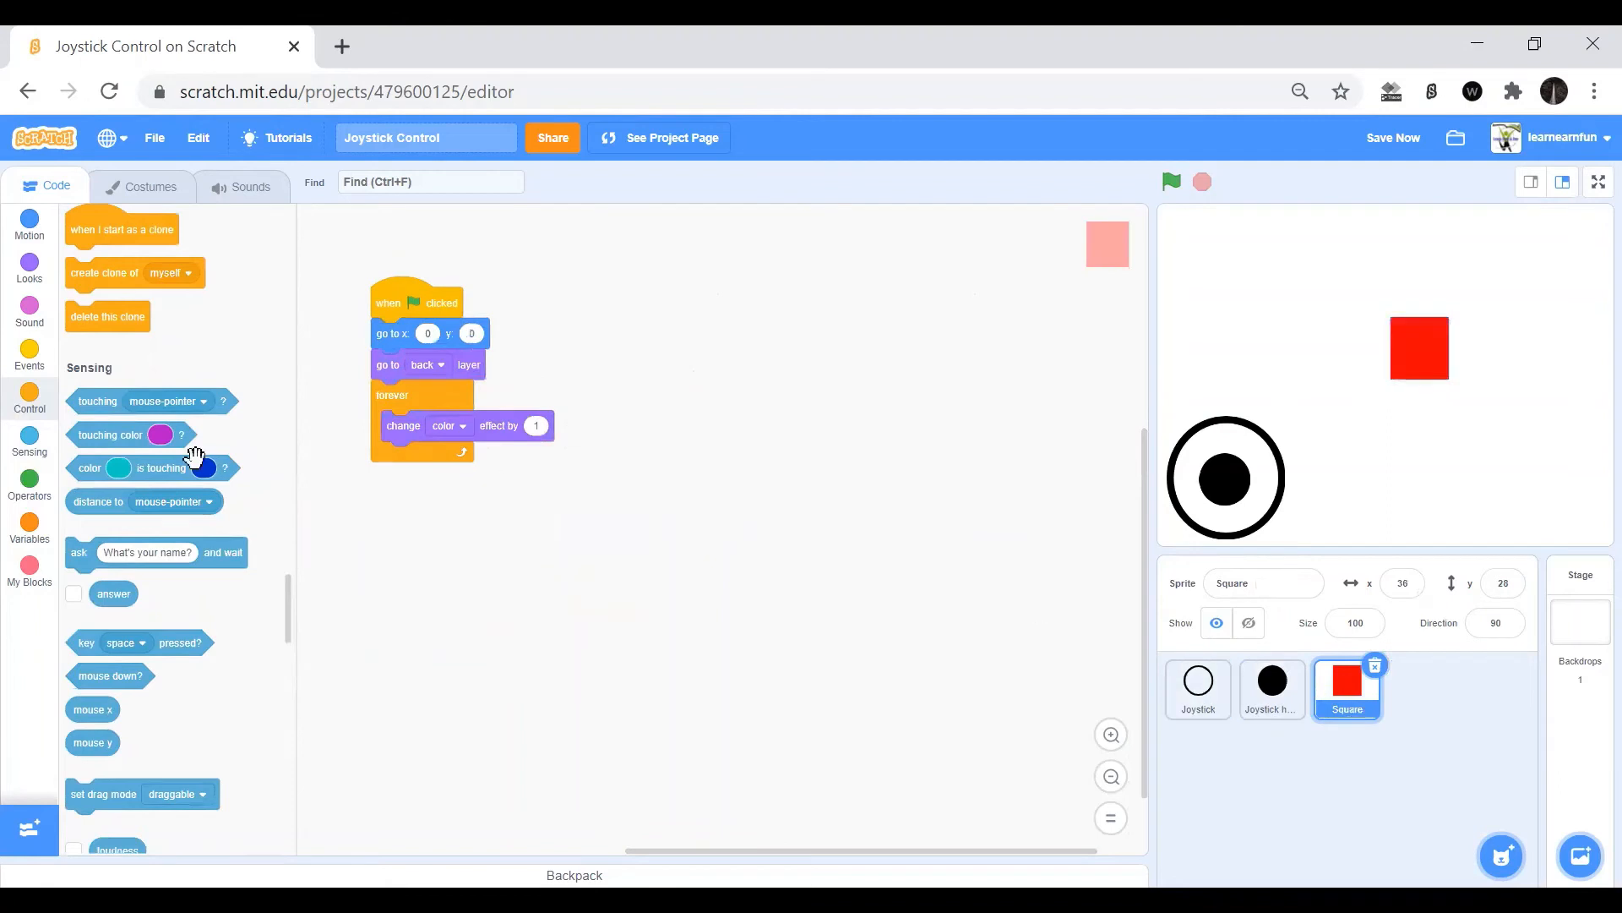
{"action": "mouse_move", "coordinate": [1087, 690]}
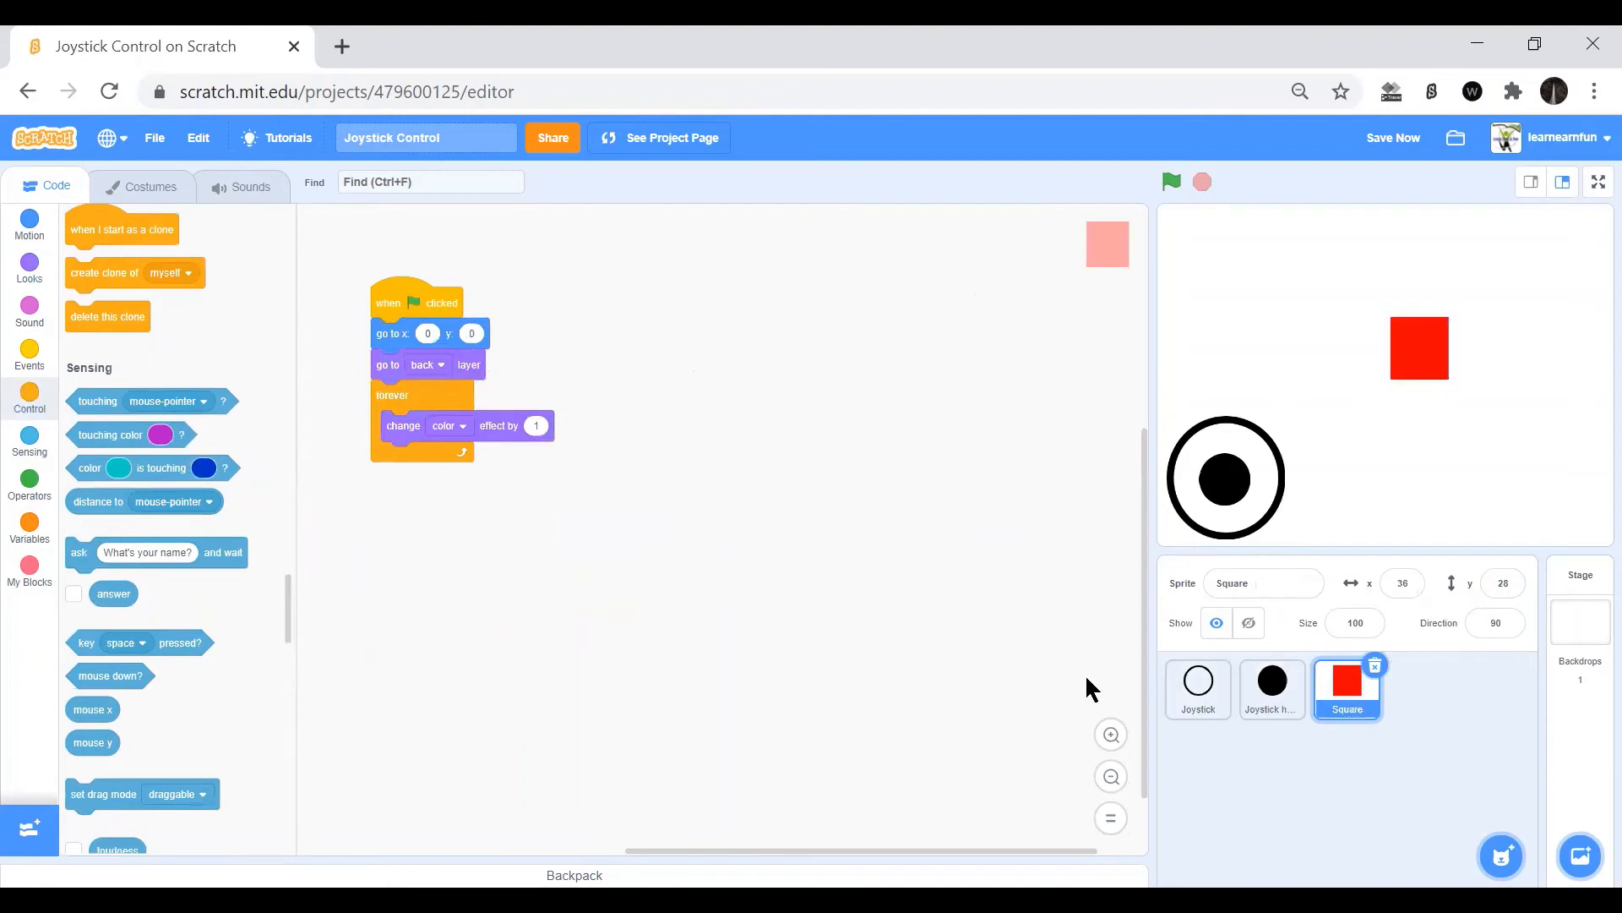
{"action": "left_click", "coordinate": [1271, 688]}
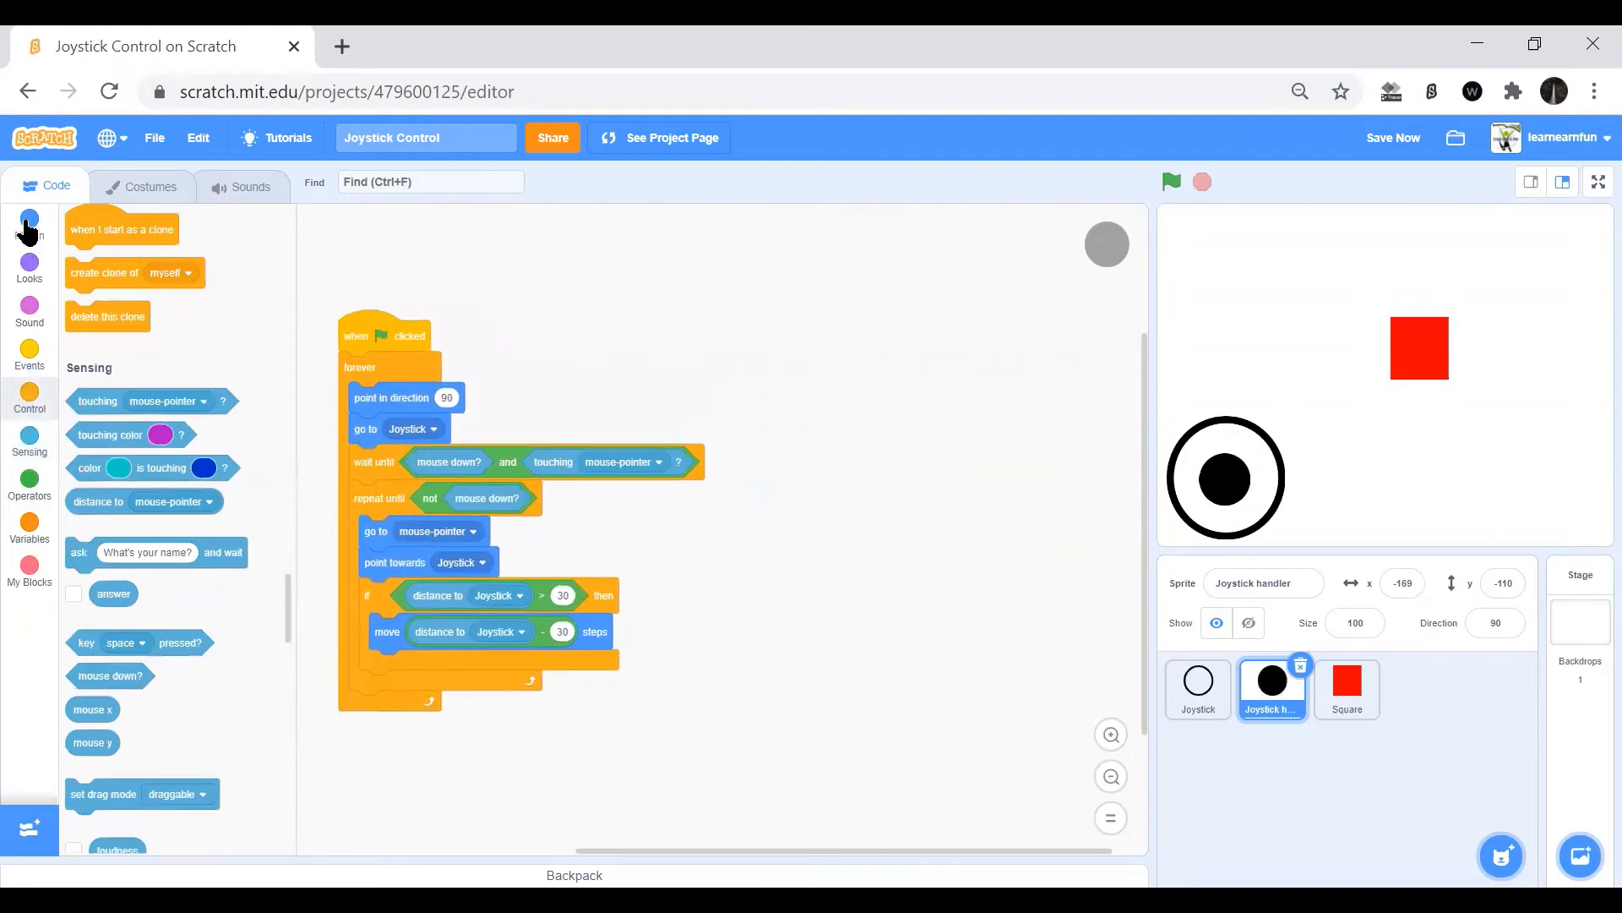
{"action": "left_click", "coordinate": [28, 225]}
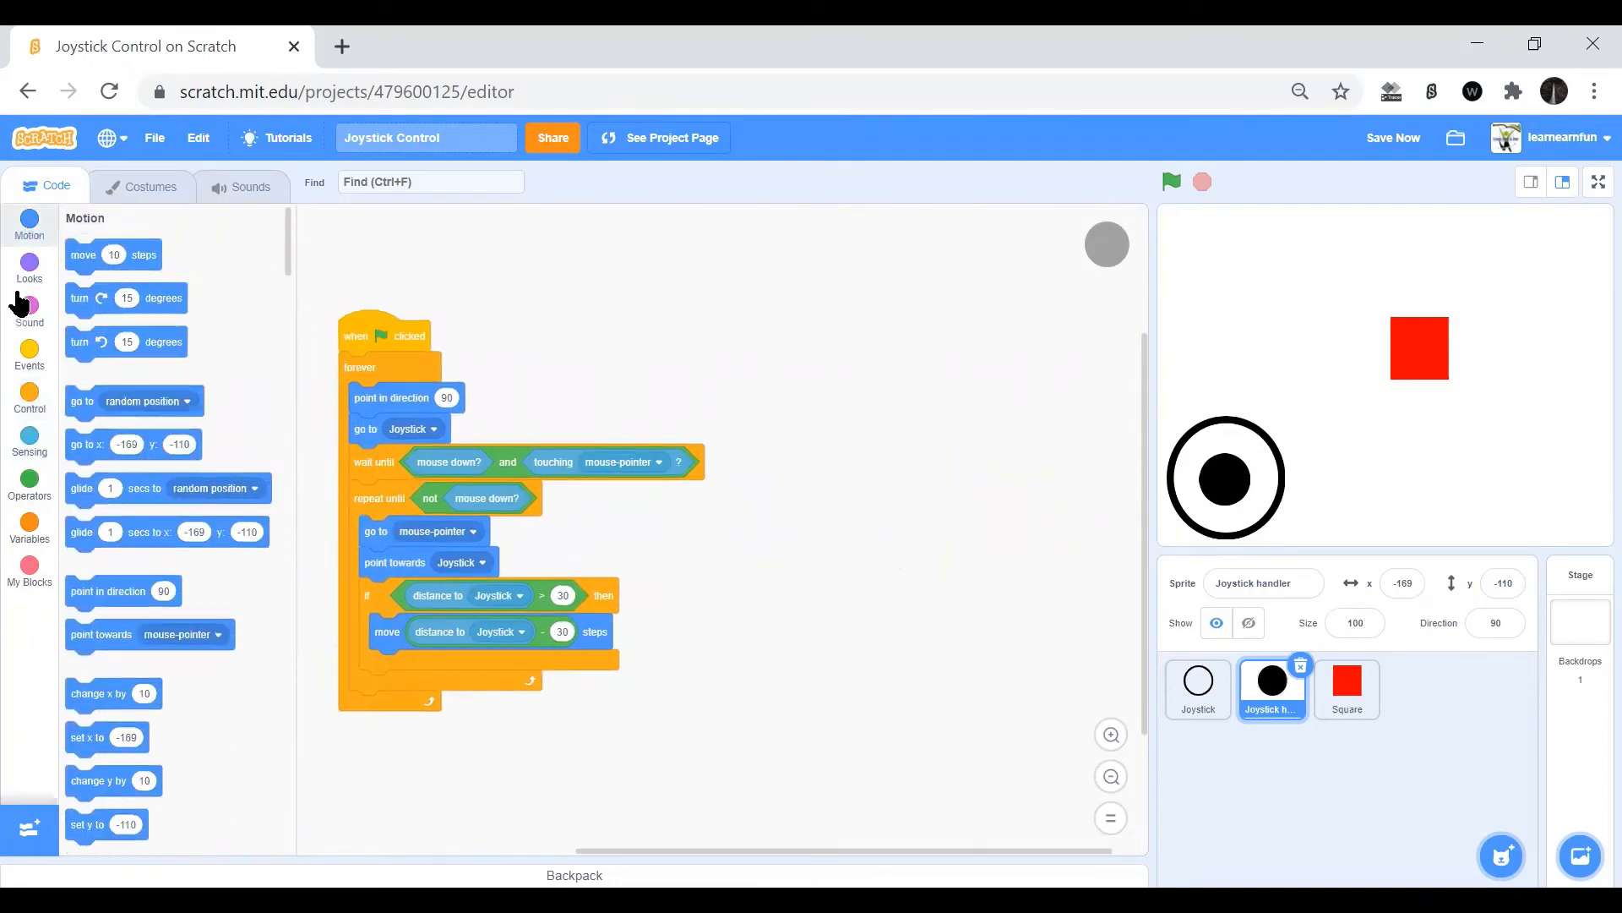
{"action": "left_click", "coordinate": [29, 351]}
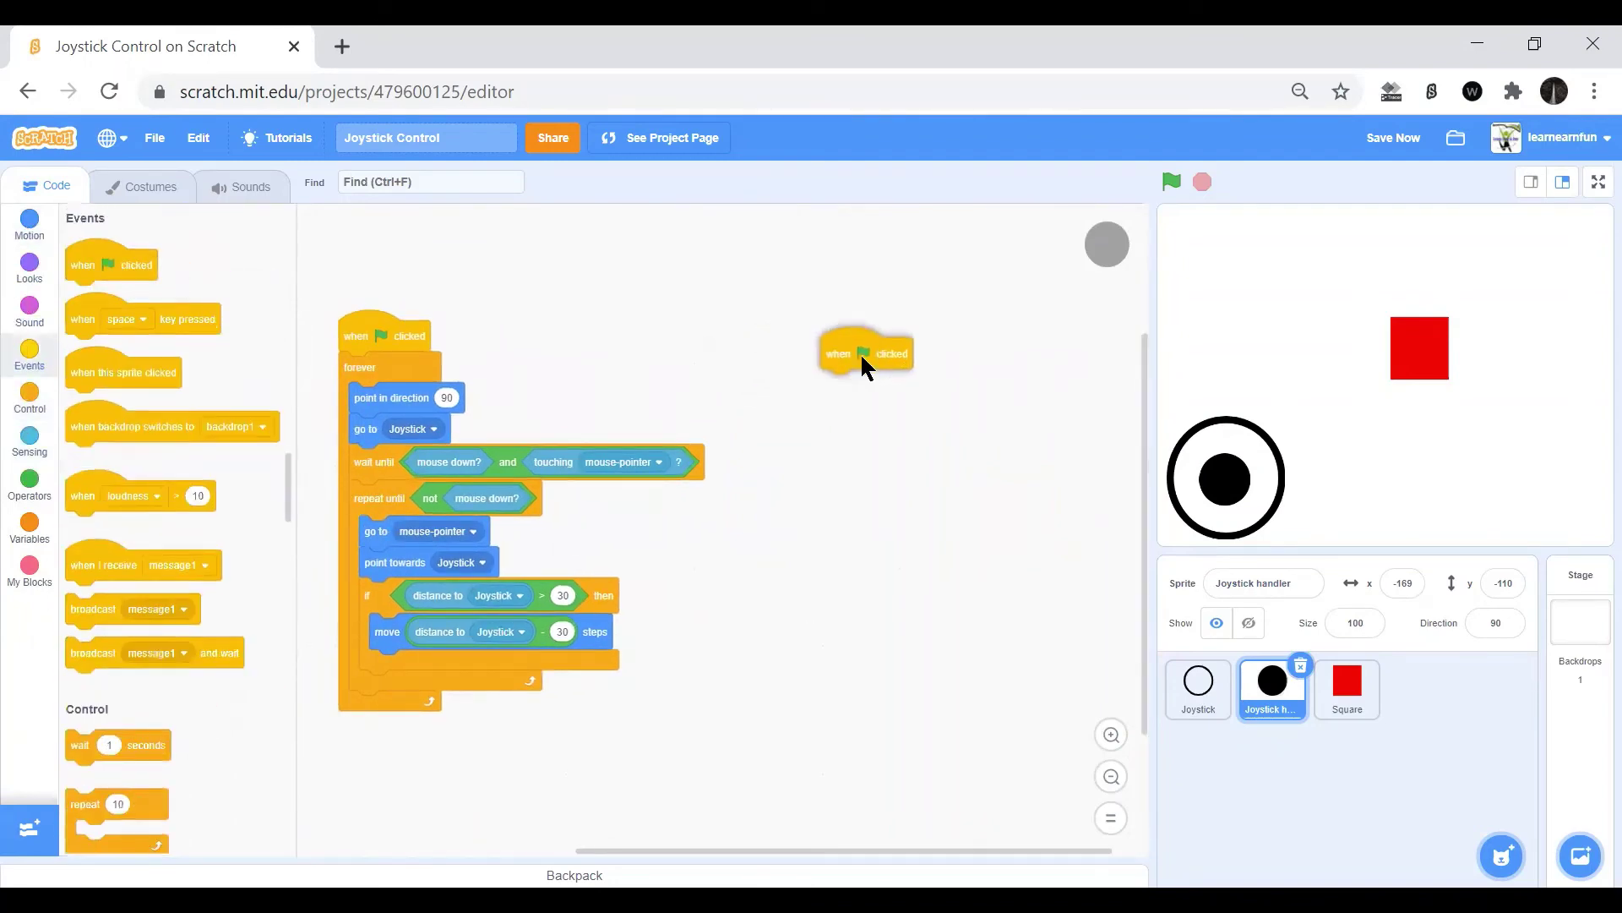
Create variable JoyY for all sprites and delete the default 'my variable'.
{"action": "left_click", "coordinate": [28, 403]}
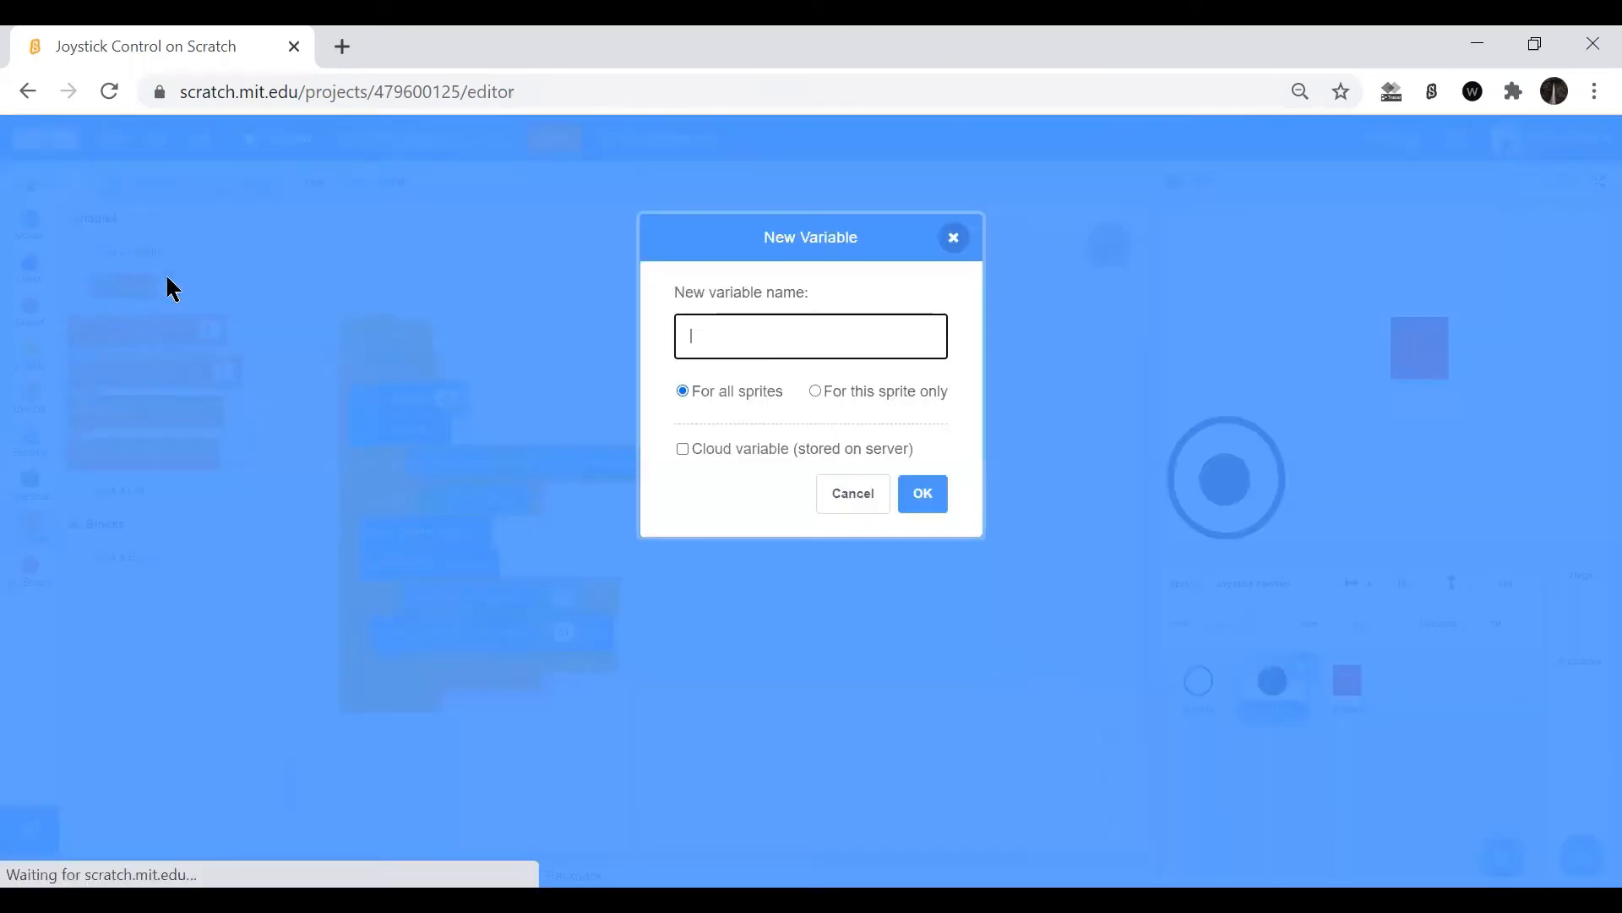
{"action": "type", "text": "Joy"}
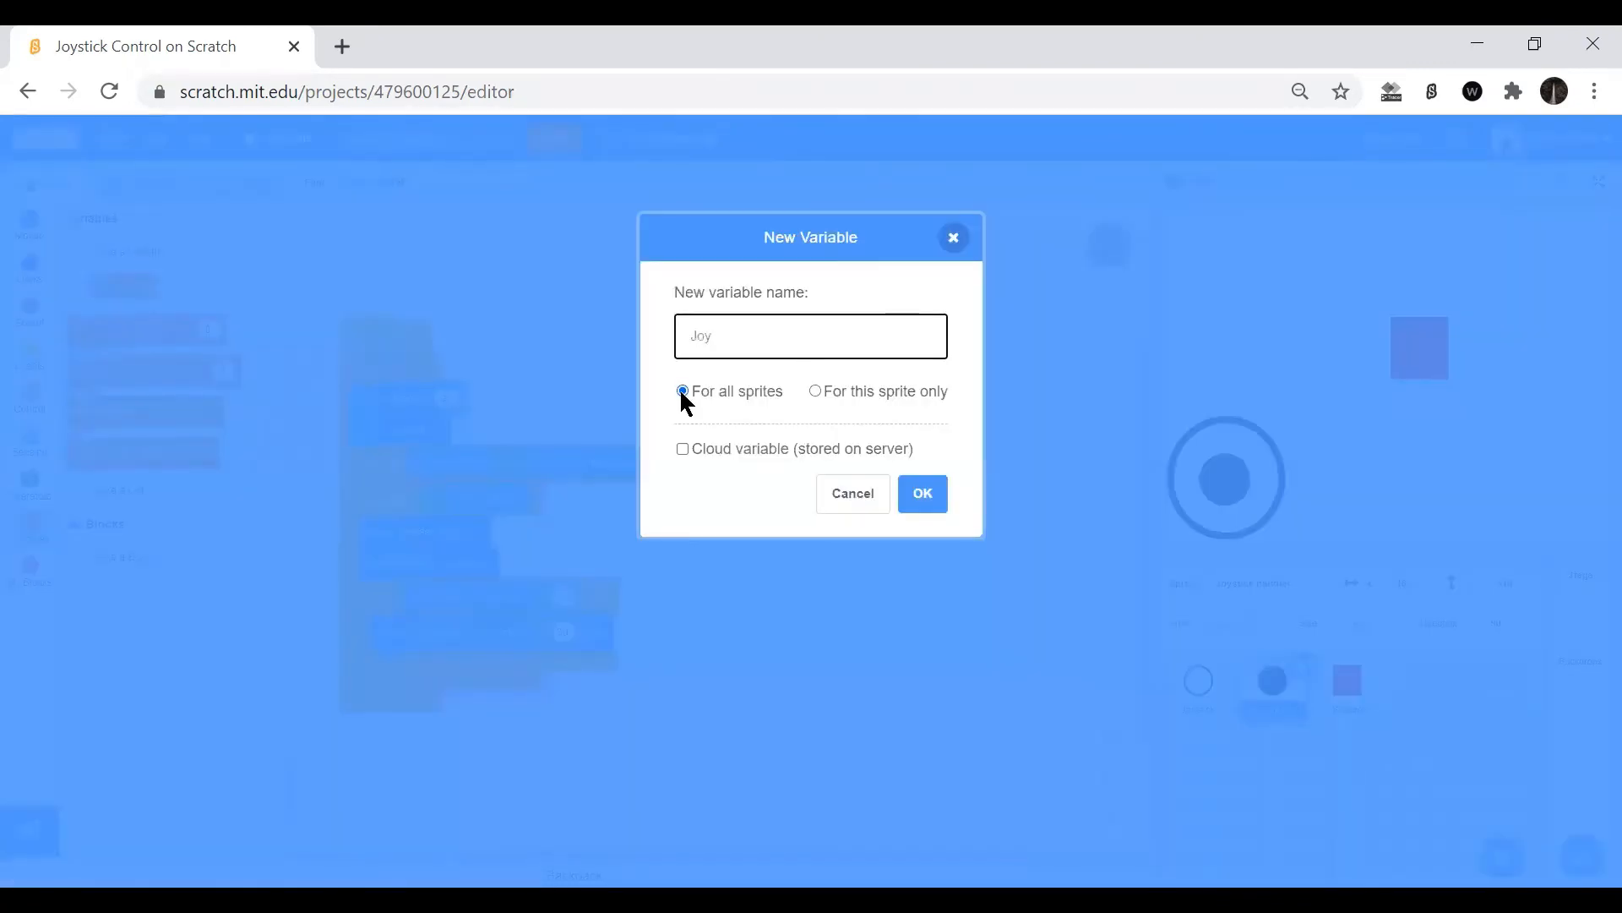
{"action": "left_click", "coordinate": [919, 493]}
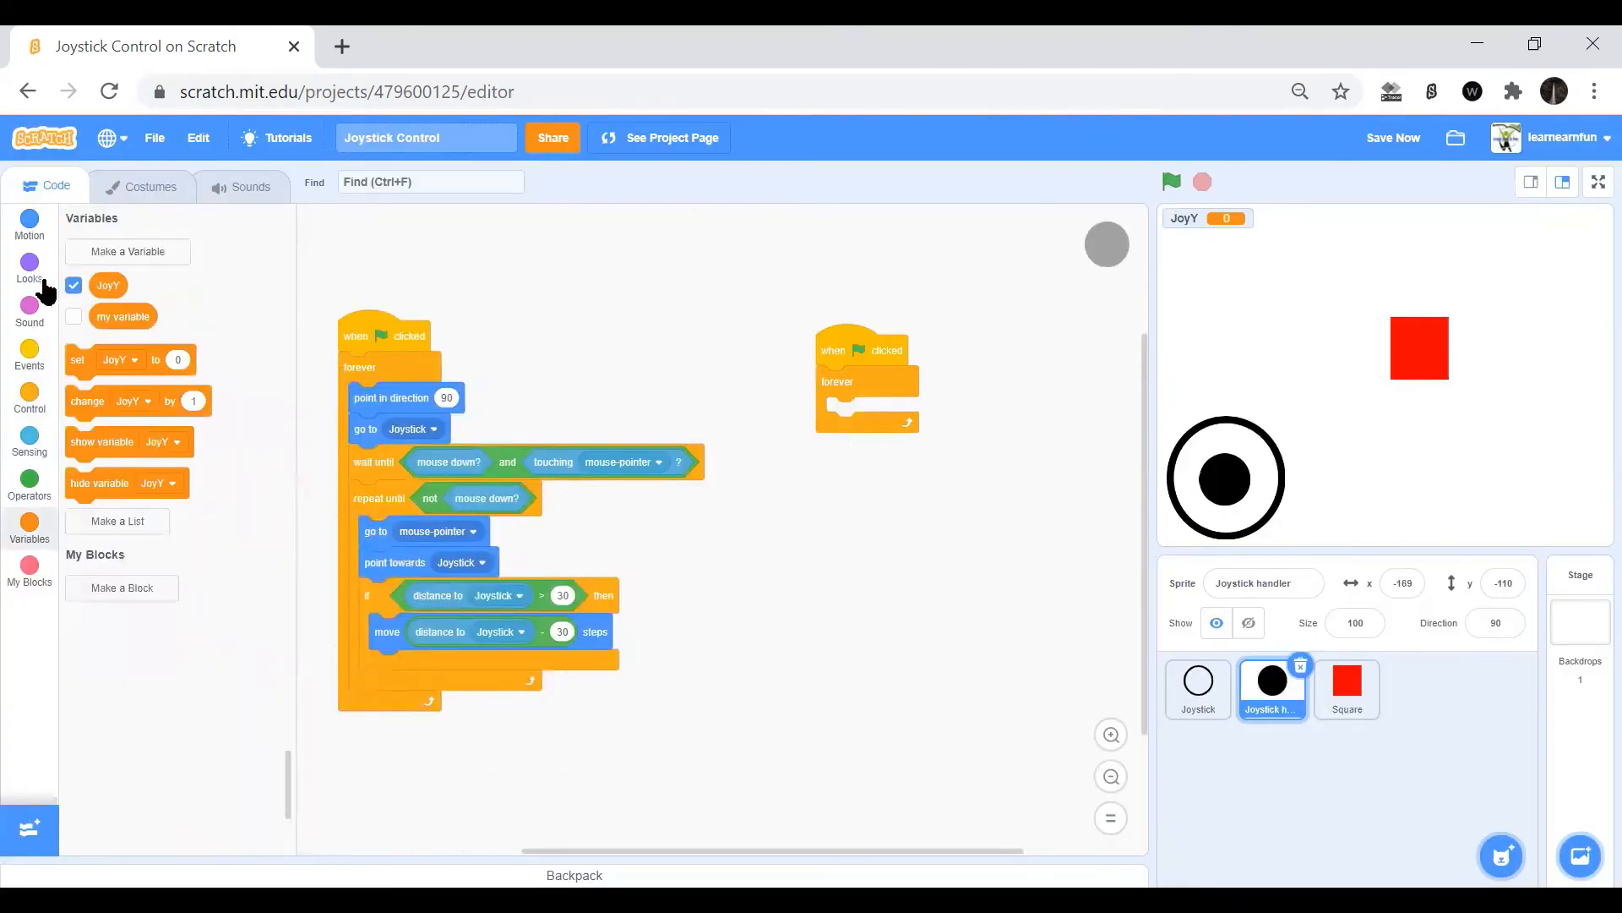
{"action": "right_click", "coordinate": [123, 316]}
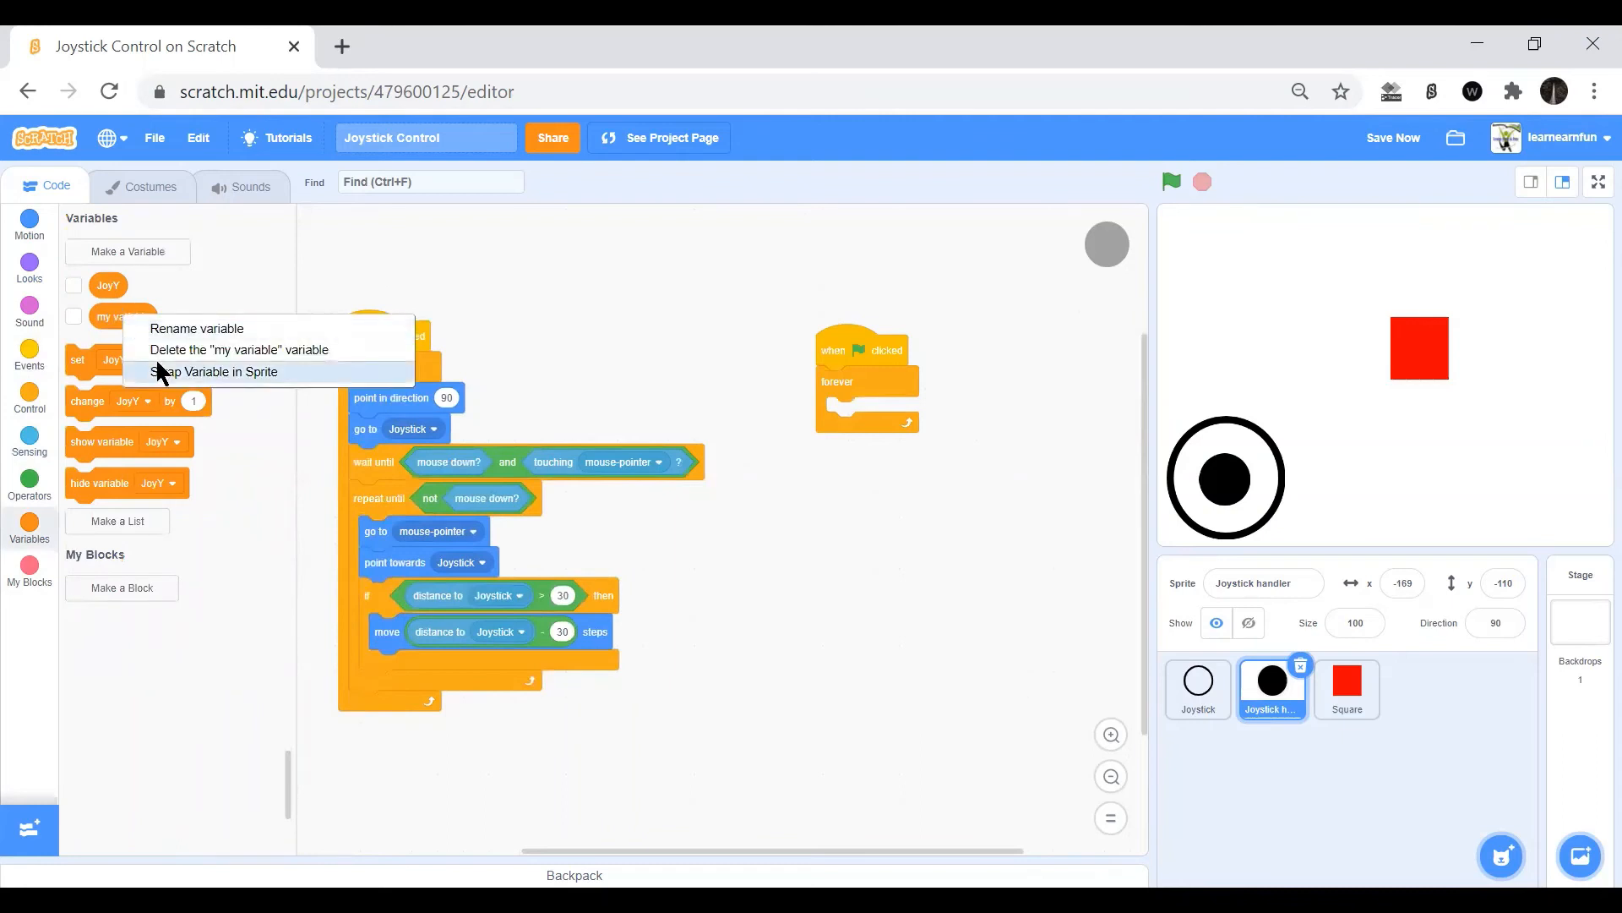
{"action": "left_click", "coordinate": [265, 348]}
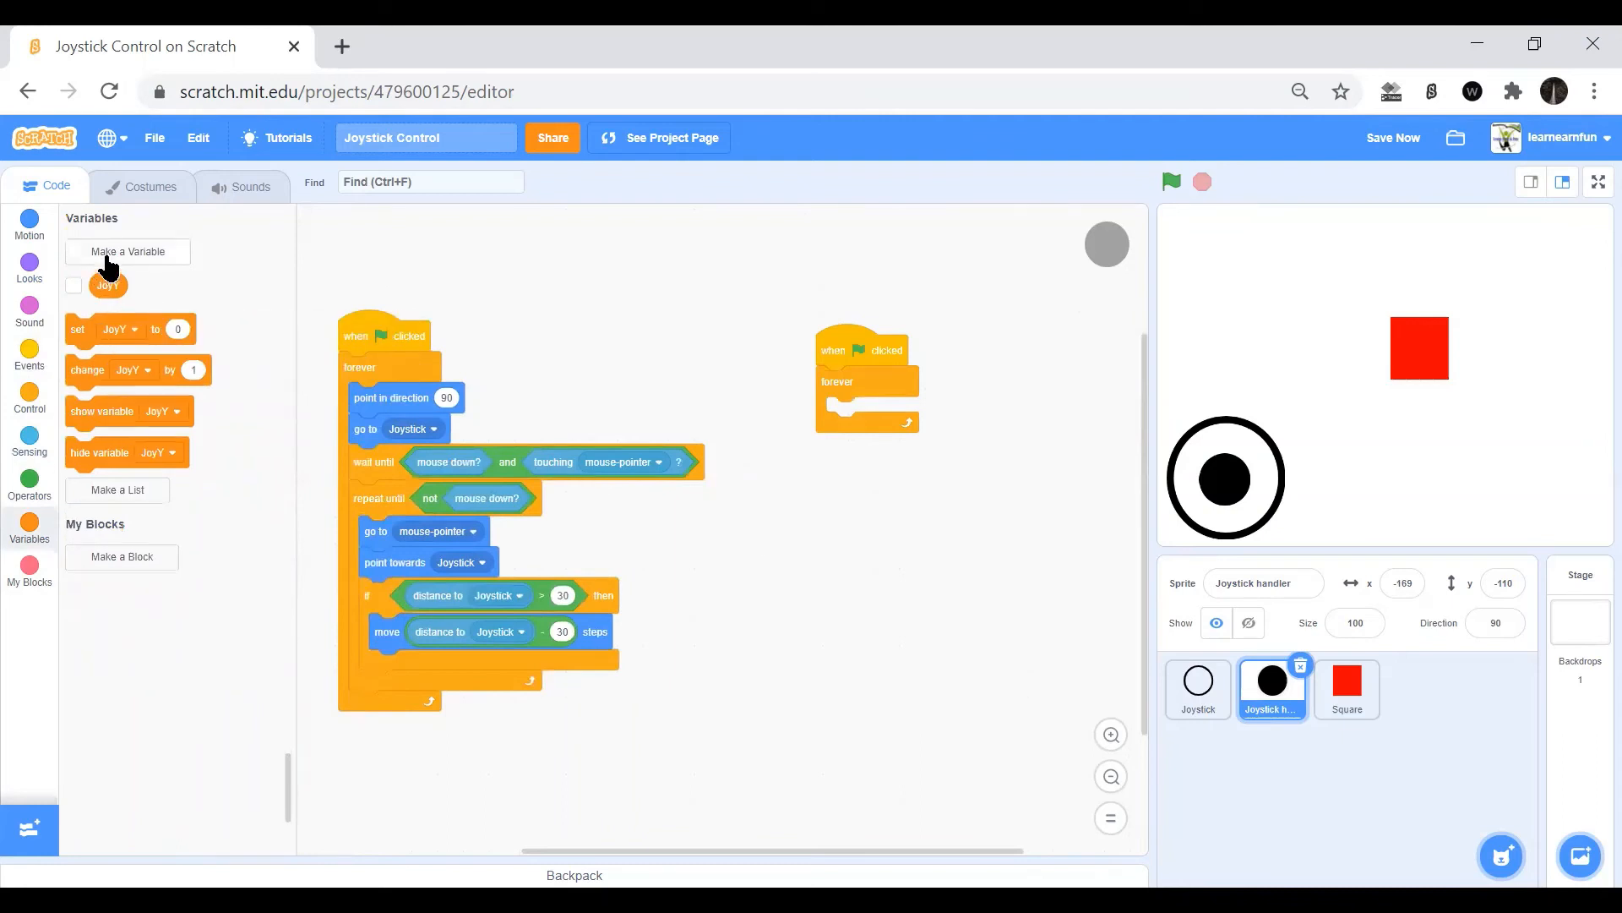
Create variable JoyX and have the handler's forever loop set JoyX and JoyY to 0.
{"action": "left_click", "coordinate": [126, 252]}
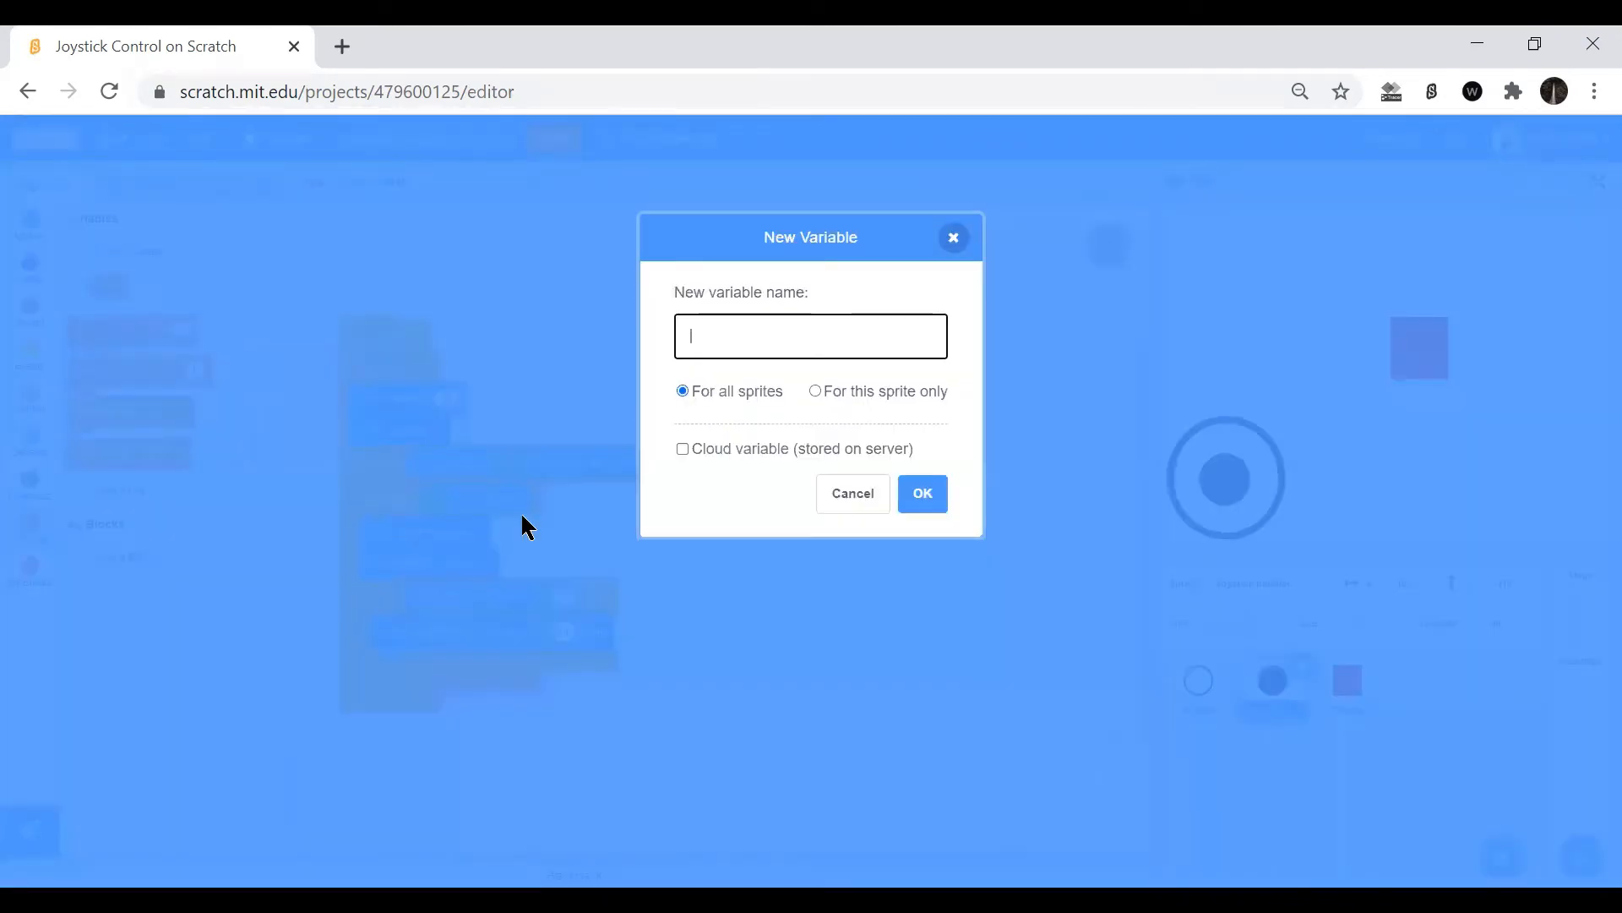
{"action": "type", "text": "J"}
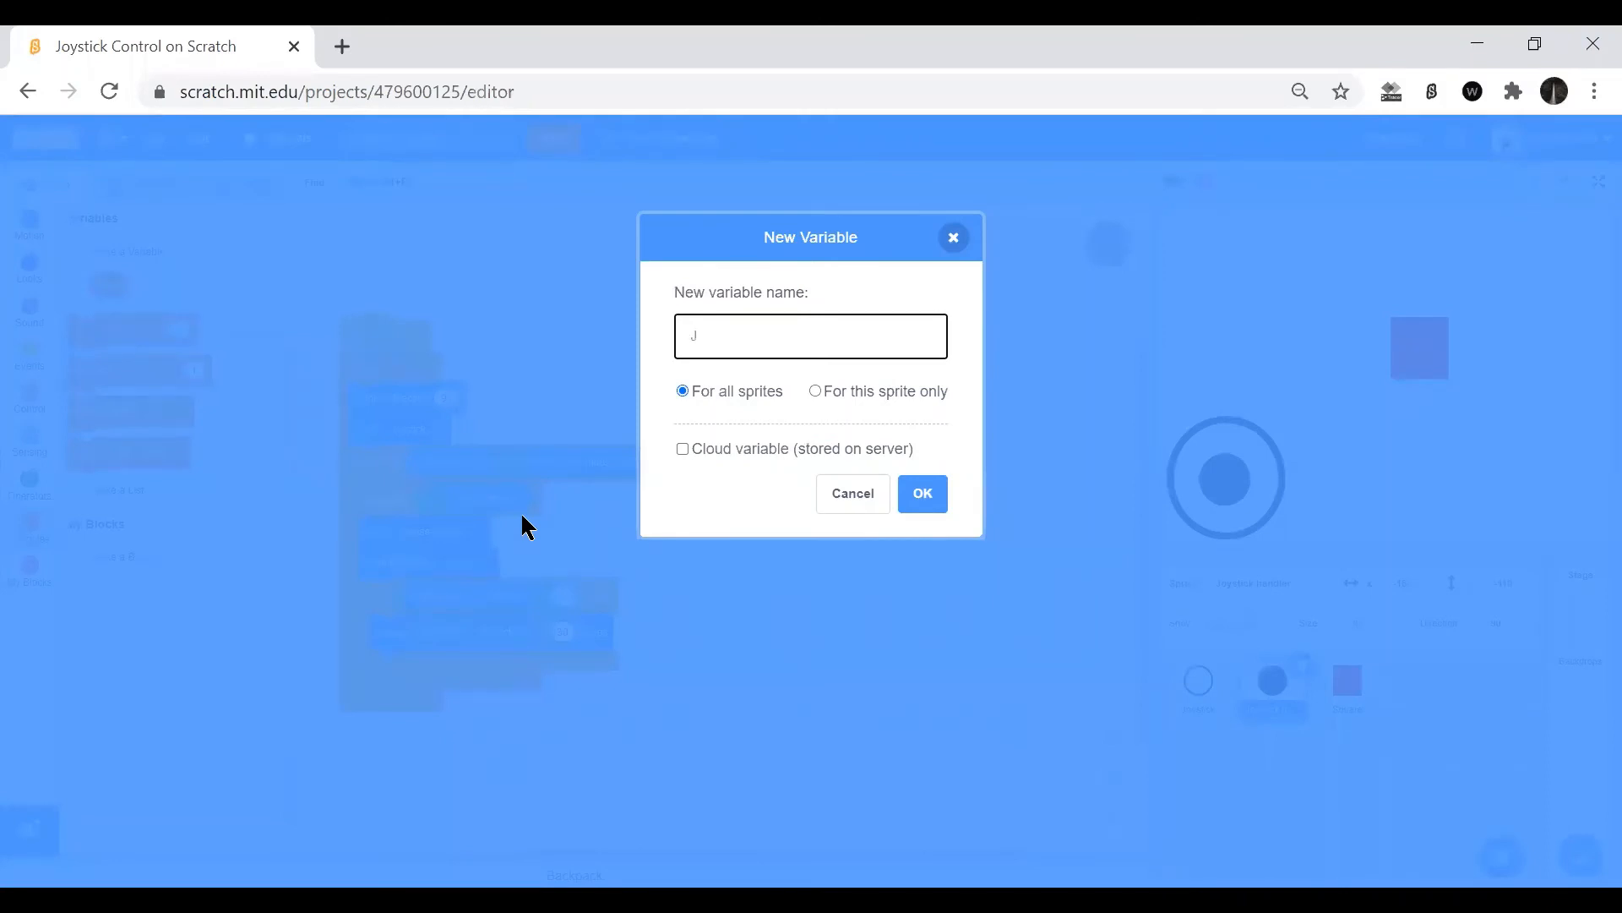
{"action": "type", "text": "oyX"}
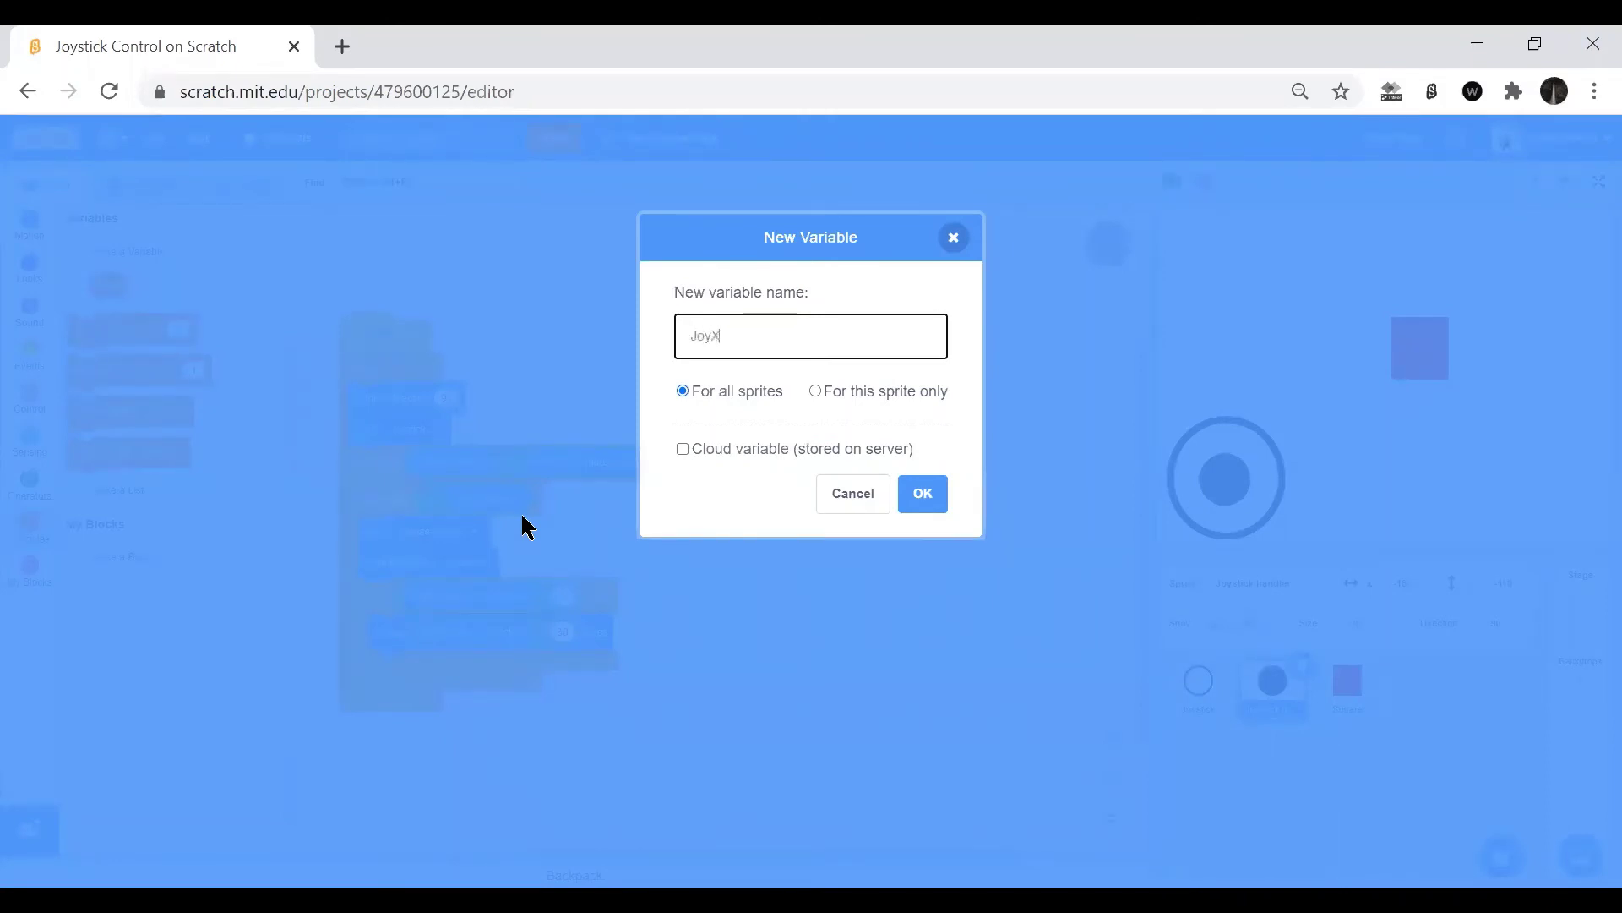
{"action": "left_click", "coordinate": [919, 494]}
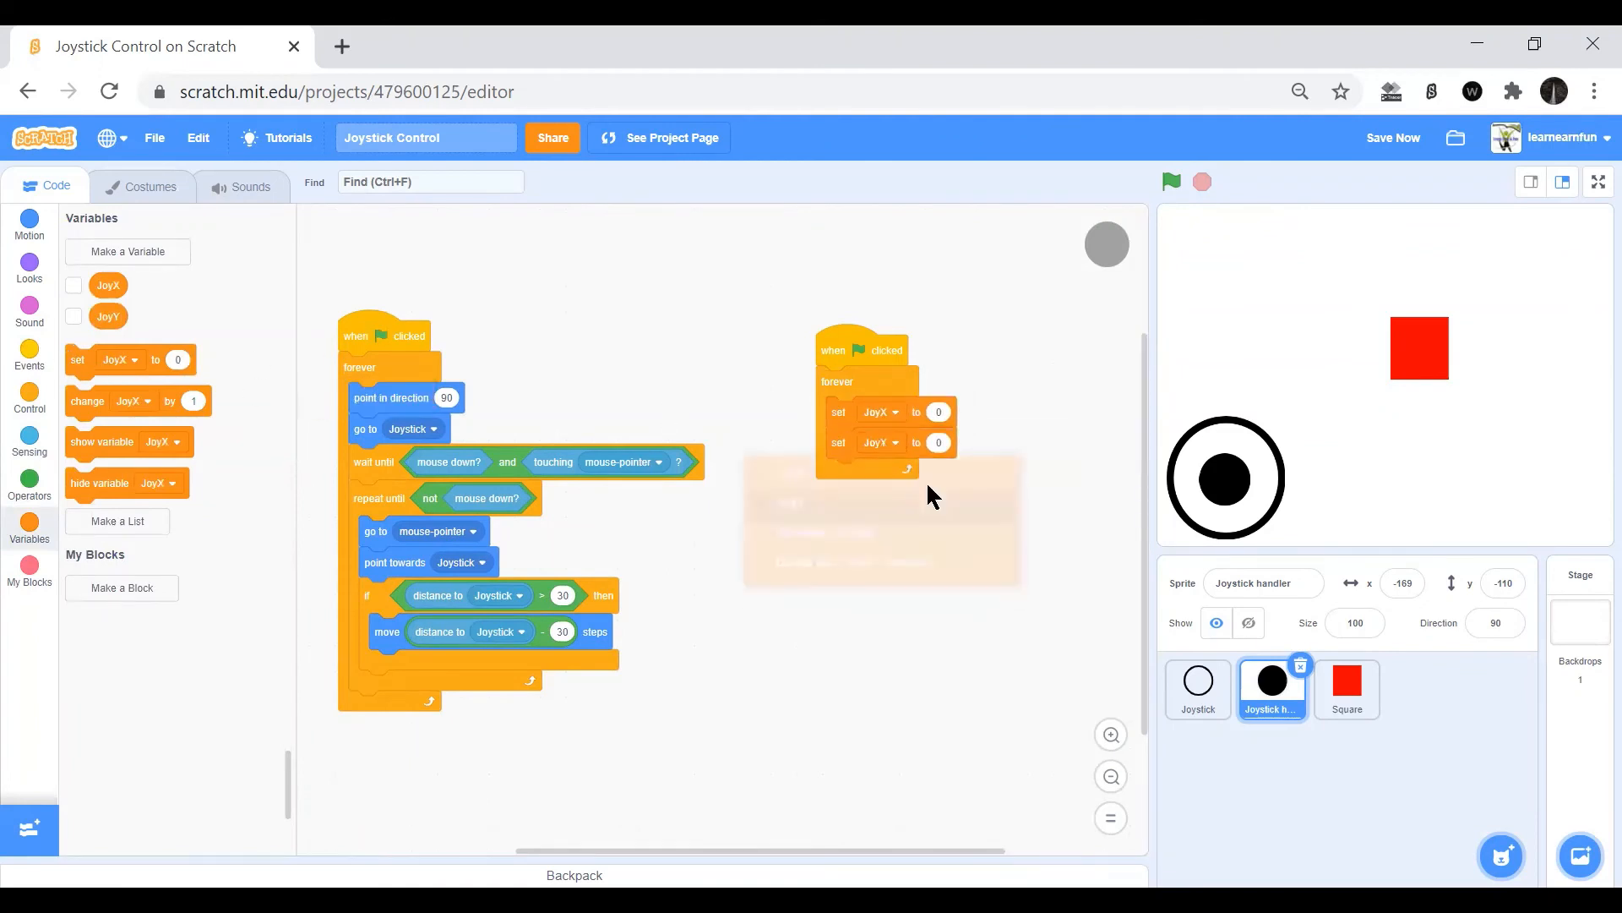
Set JoyX to x position minus -169 and JoyY to y position minus -110, then select the Square sprite.
{"action": "left_click", "coordinate": [29, 481]}
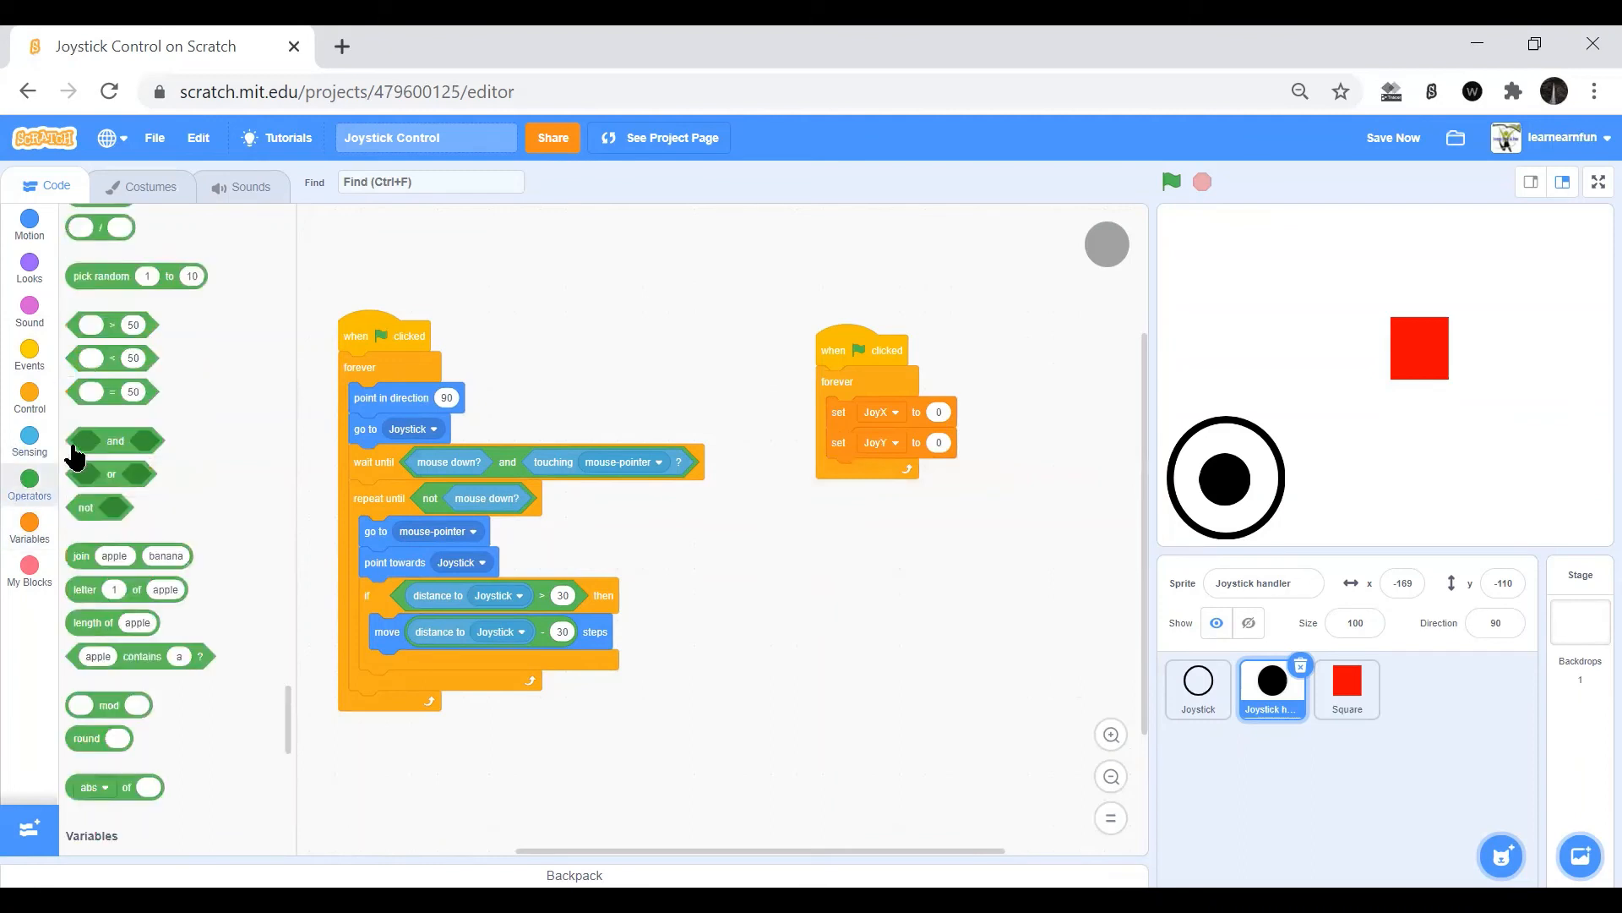
{"action": "scroll", "scroll_direction": "up", "scroll_amount": 3}
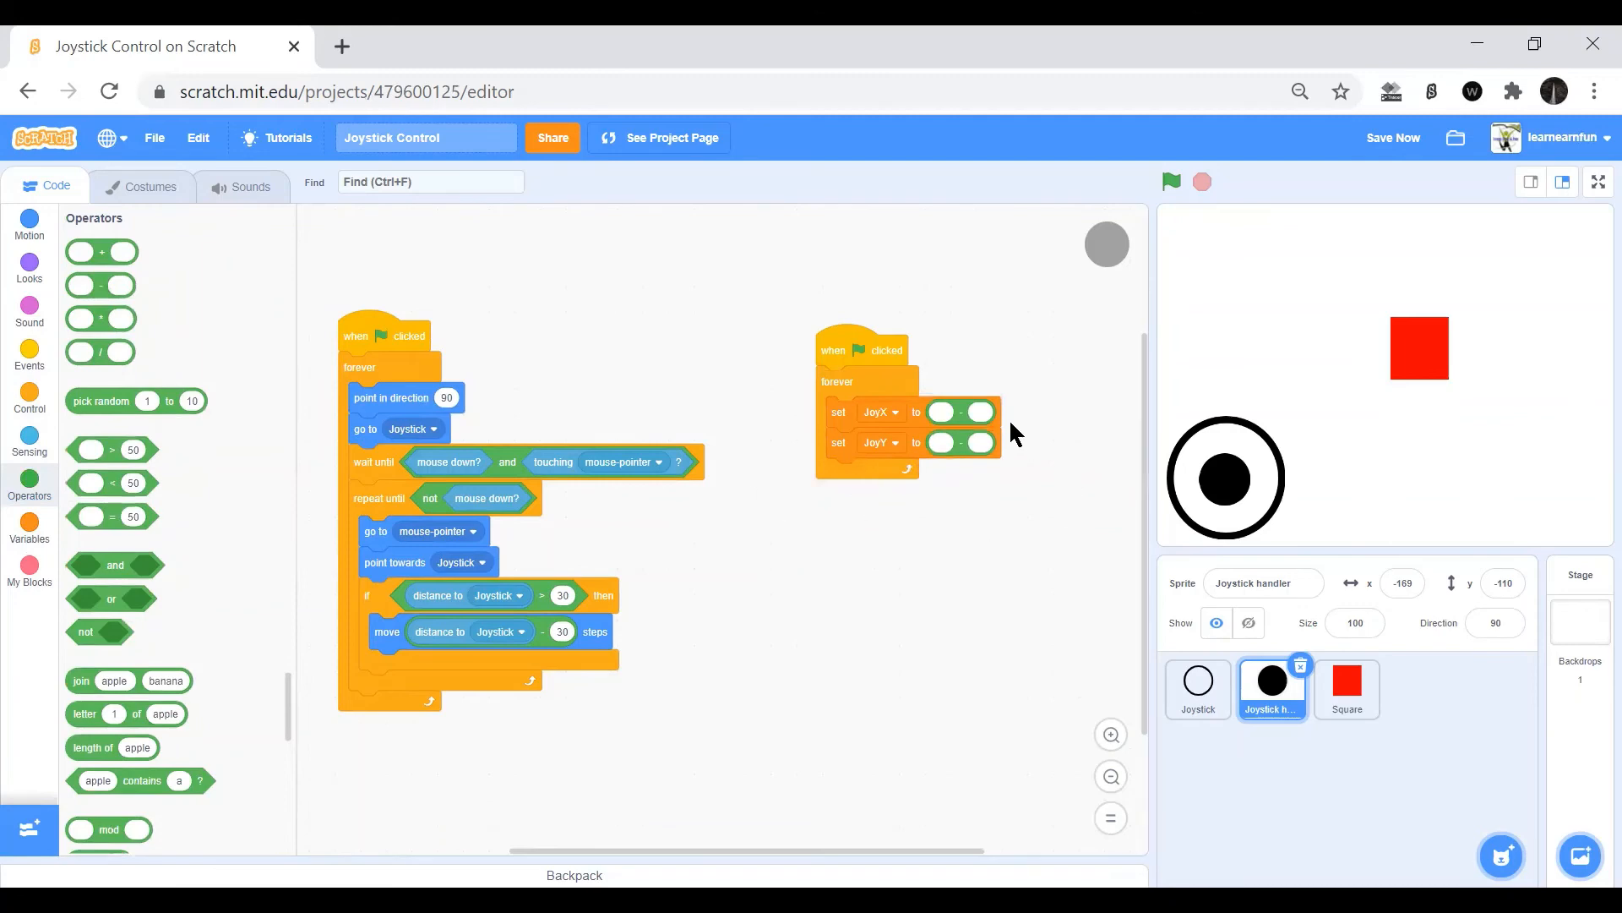
{"action": "mouse_move", "coordinate": [1016, 509]}
{"action": "type", "text": "-169"}
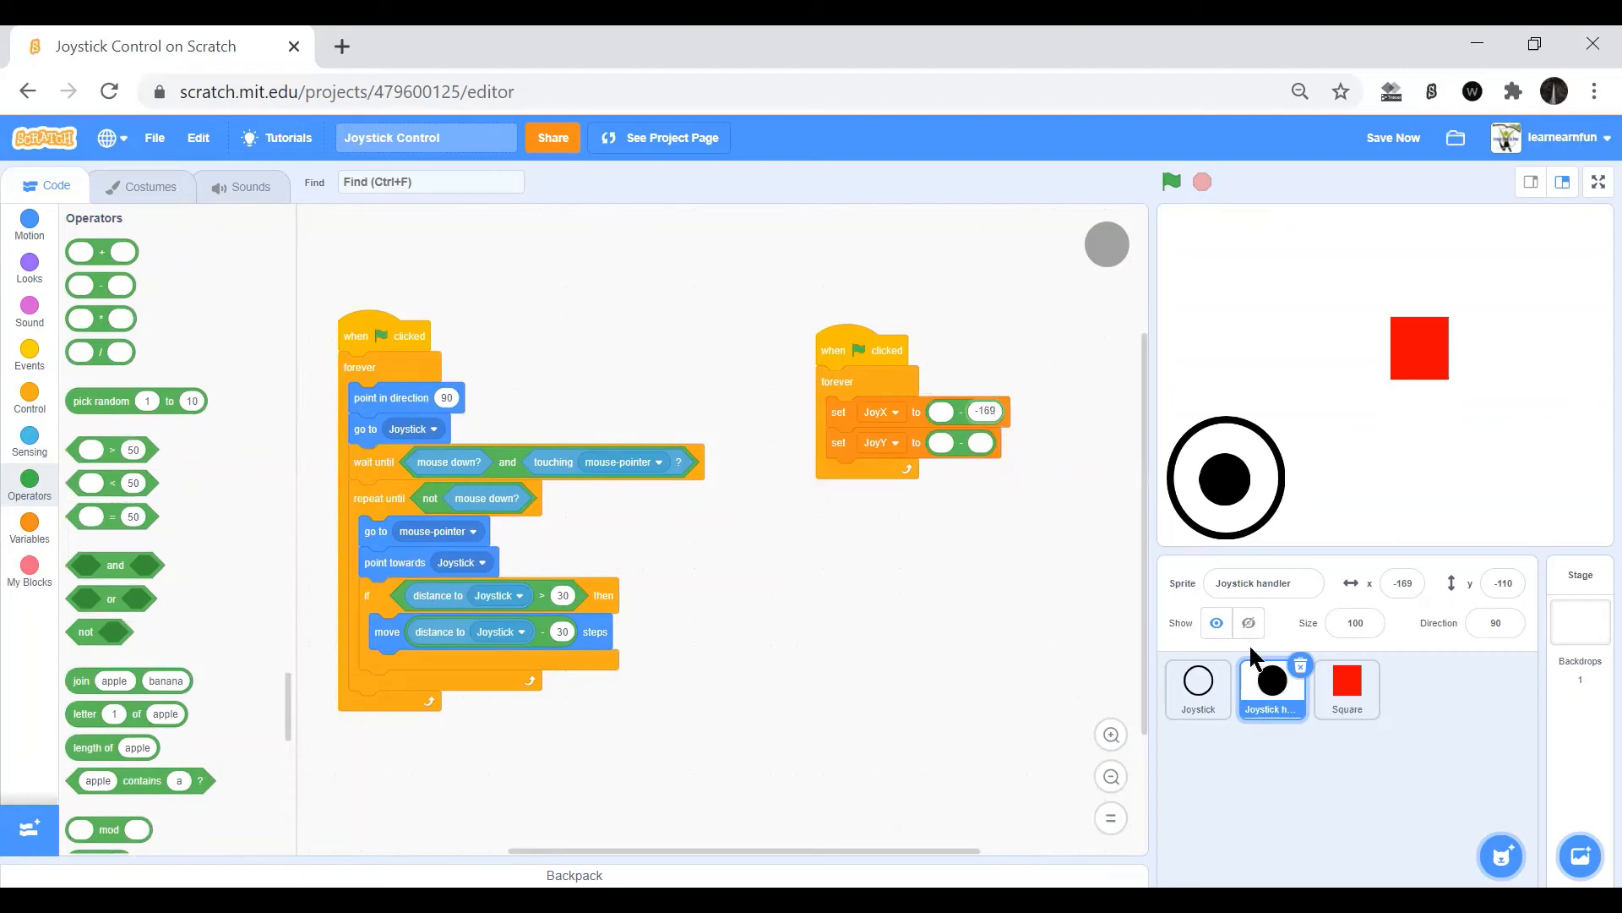
{"action": "mouse_move", "coordinate": [1398, 591]}
{"action": "type", "text": "-110"}
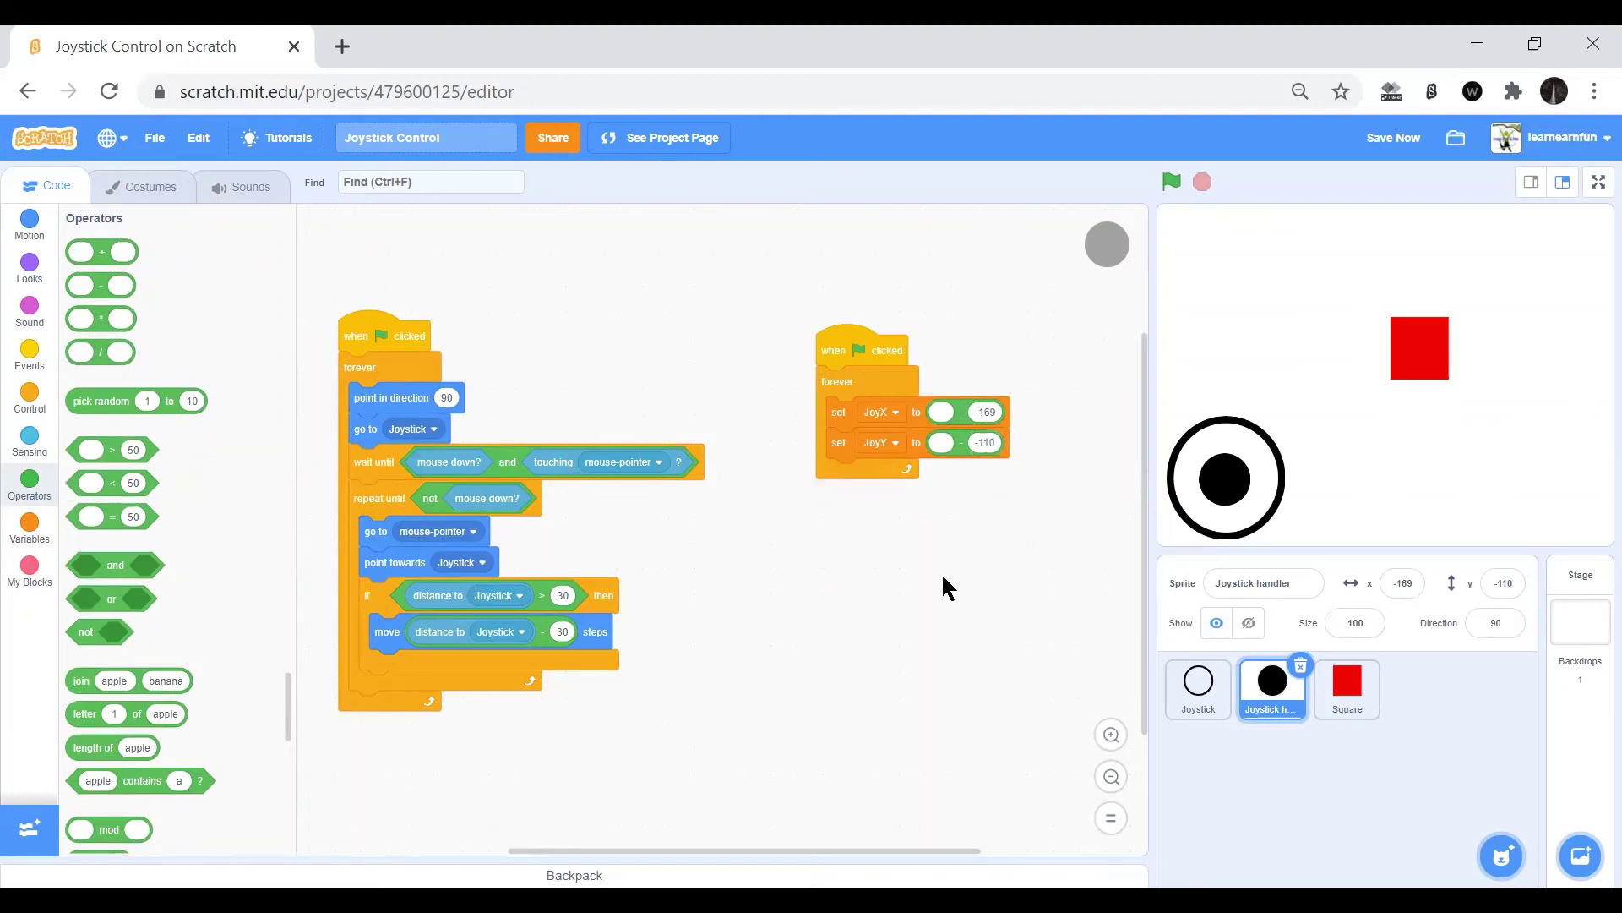
{"action": "mouse_move", "coordinate": [28, 238]}
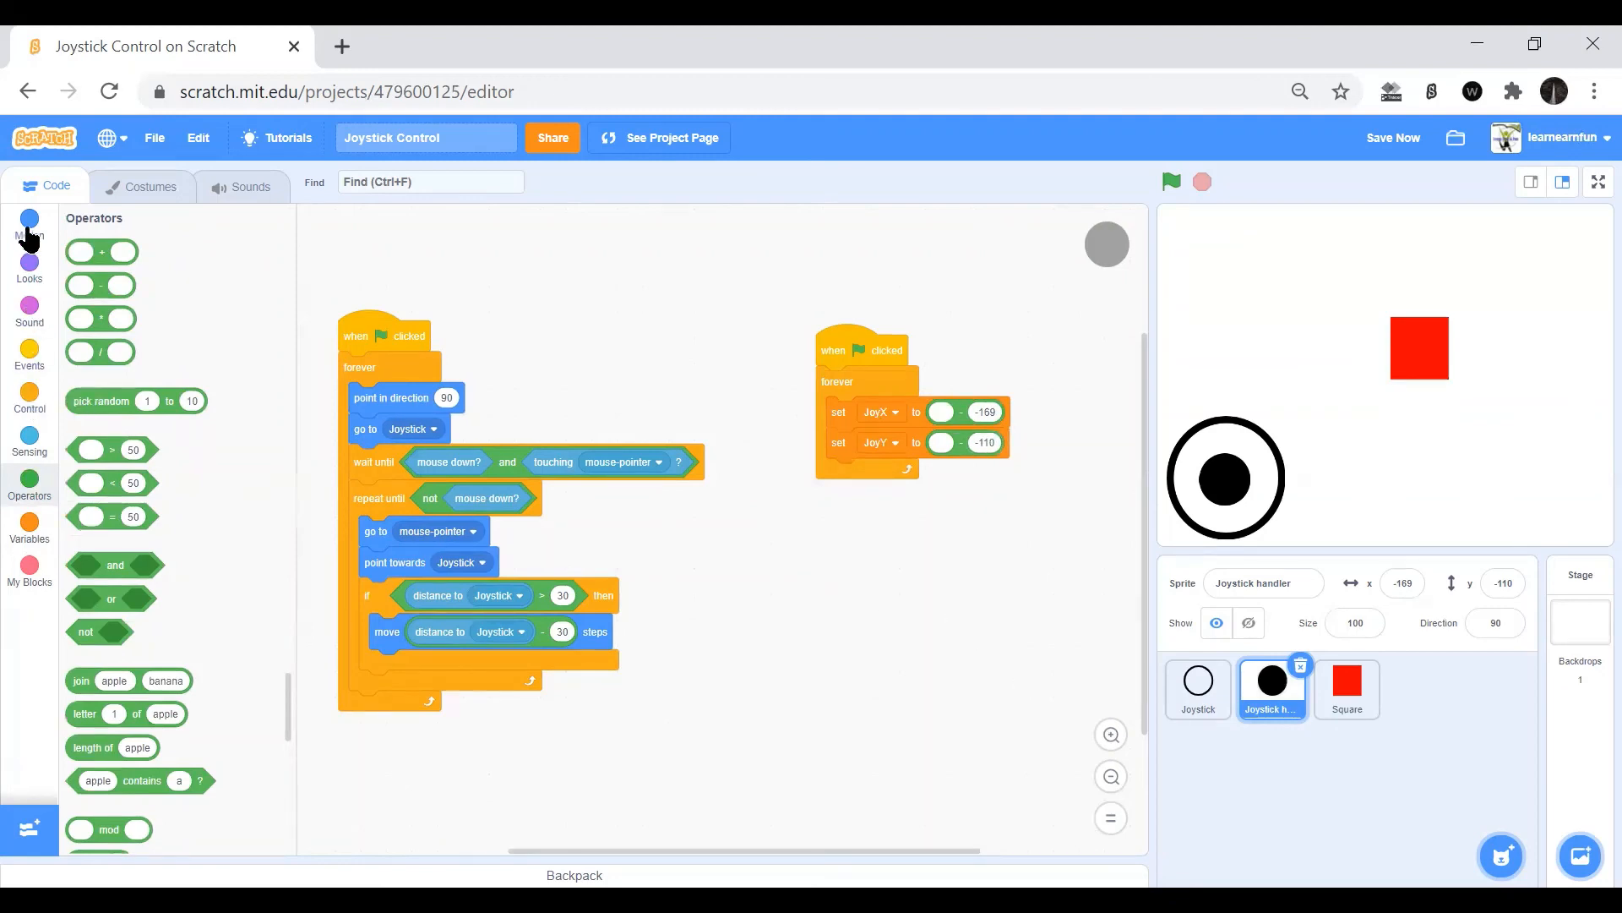
{"action": "left_click", "coordinate": [29, 225]}
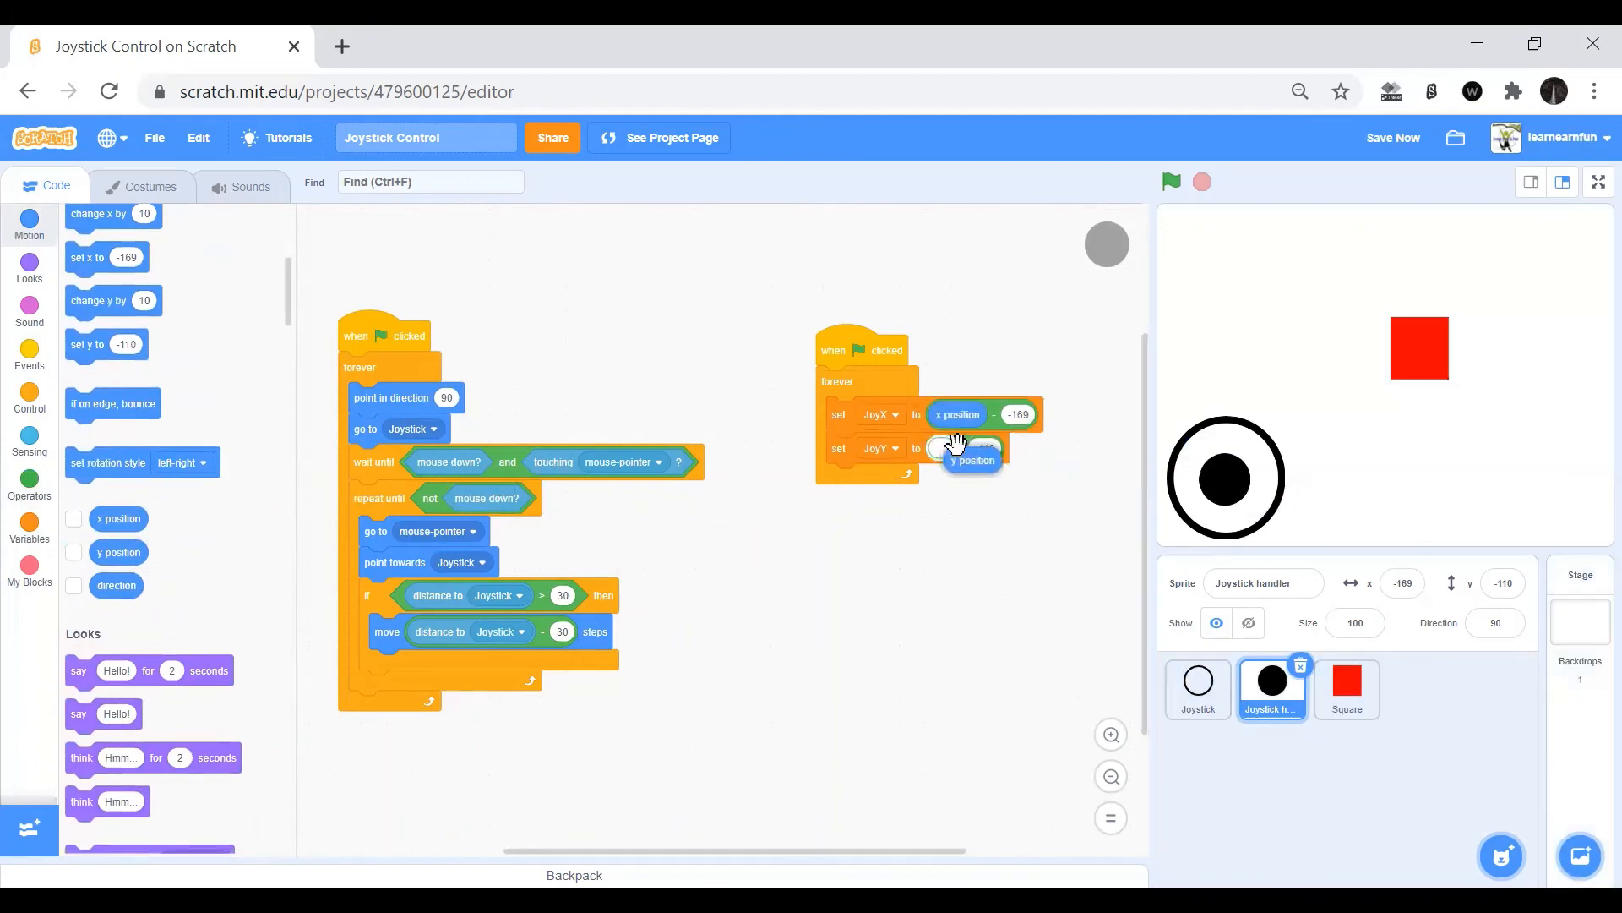
{"action": "left_click", "coordinate": [1347, 688]}
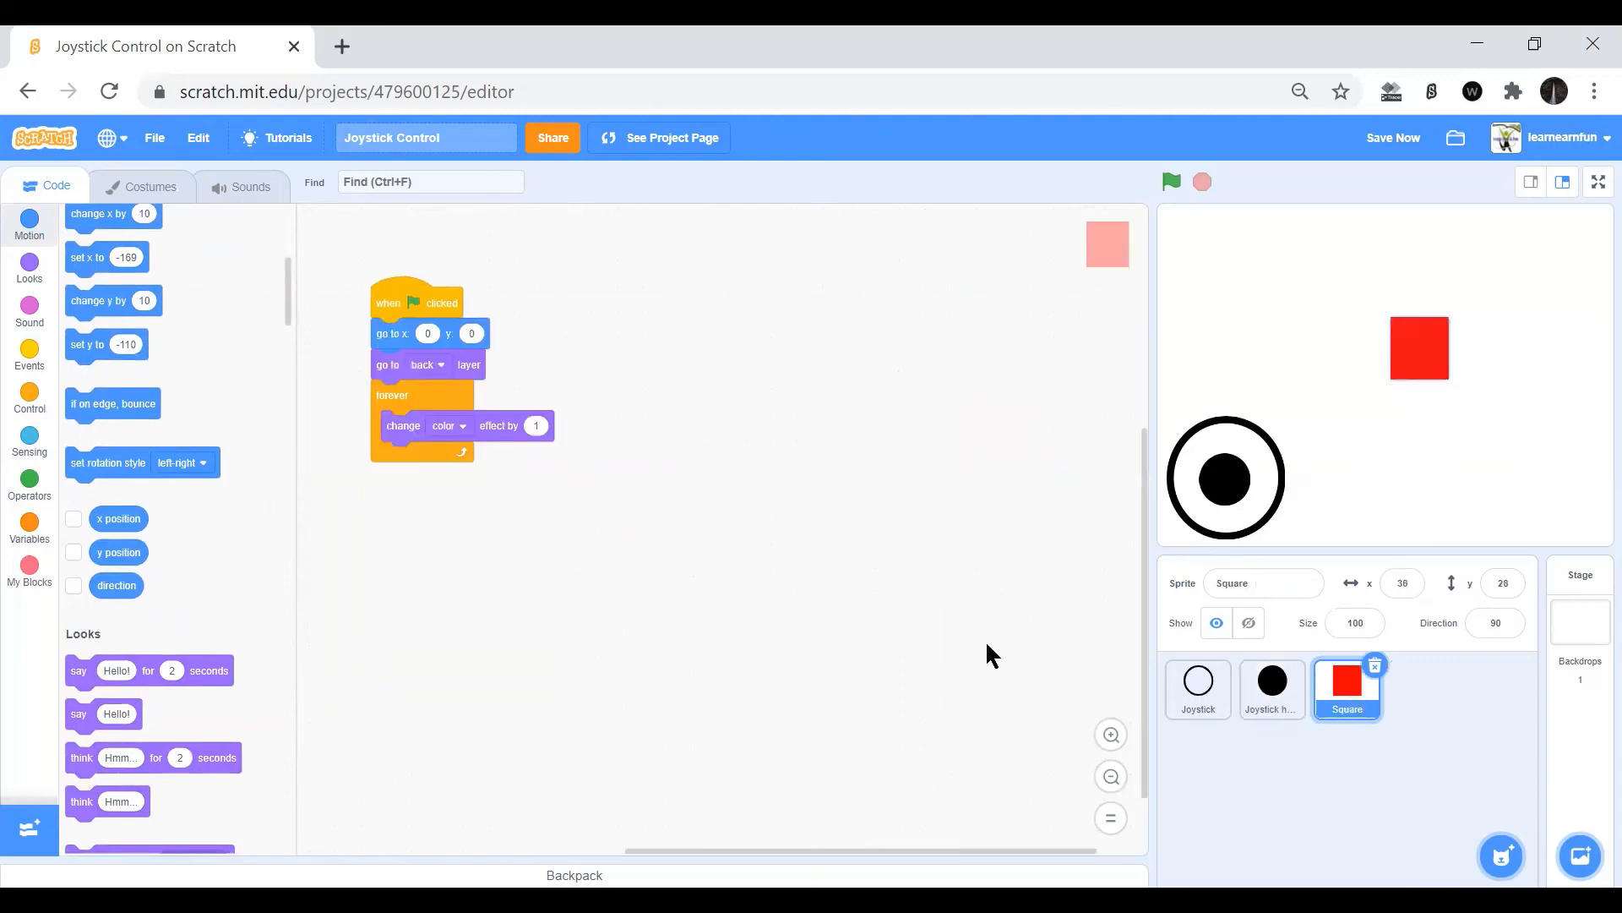
Make the Square's forever loop change x by JoyX / 3 and y by JoyY / 3.
{"action": "scroll", "scroll_direction": "up", "scroll_amount": 3}
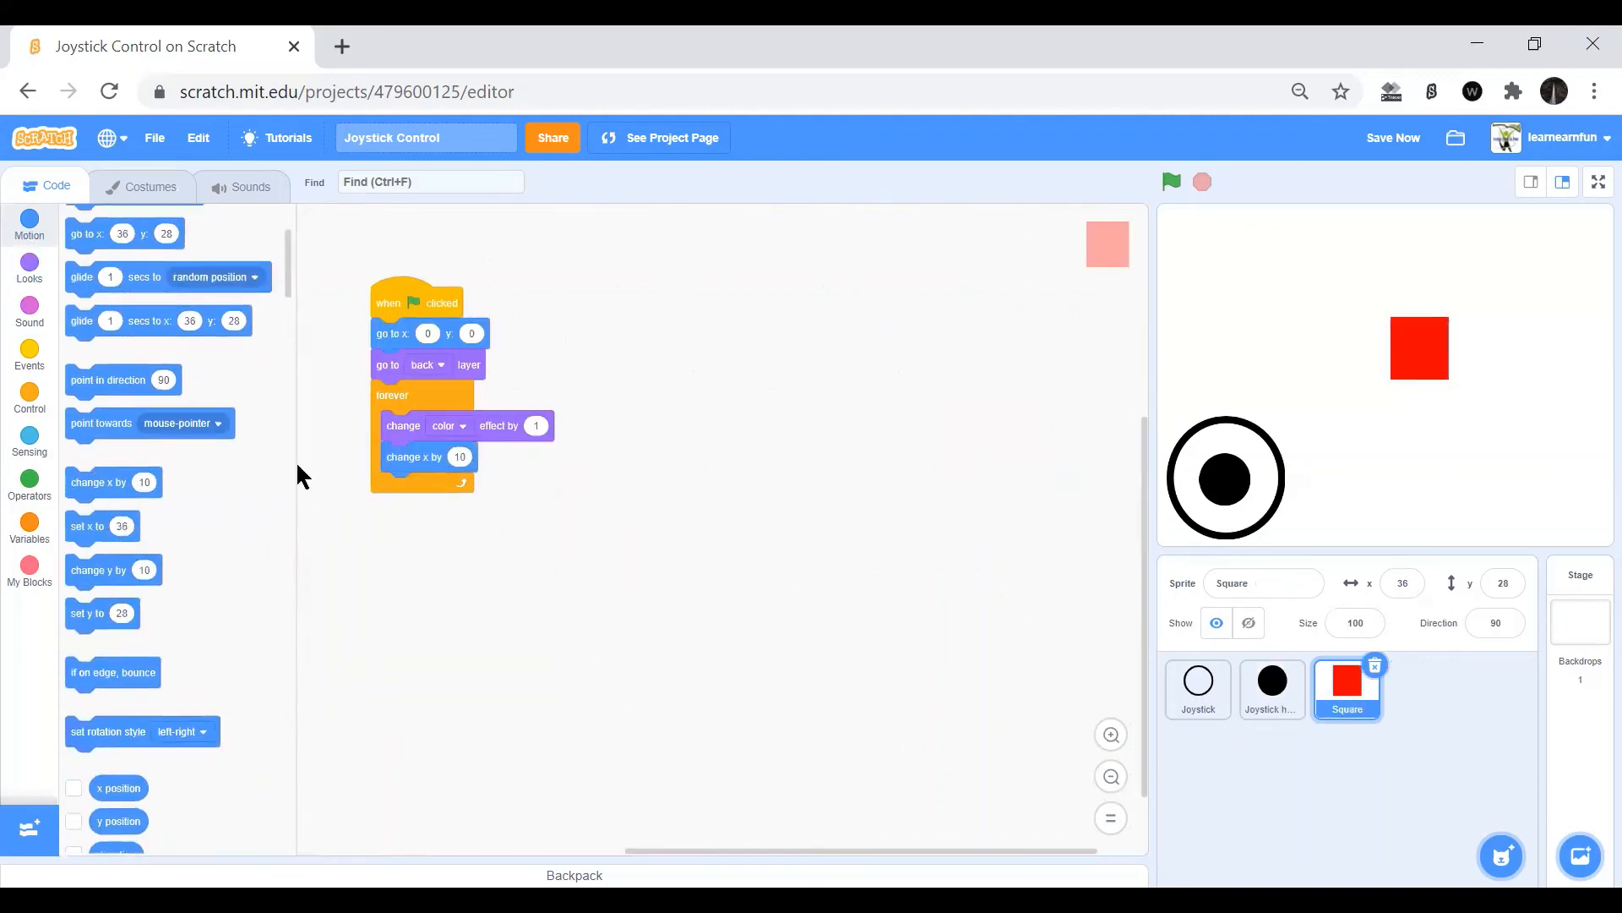
{"action": "left_click", "coordinate": [28, 478]}
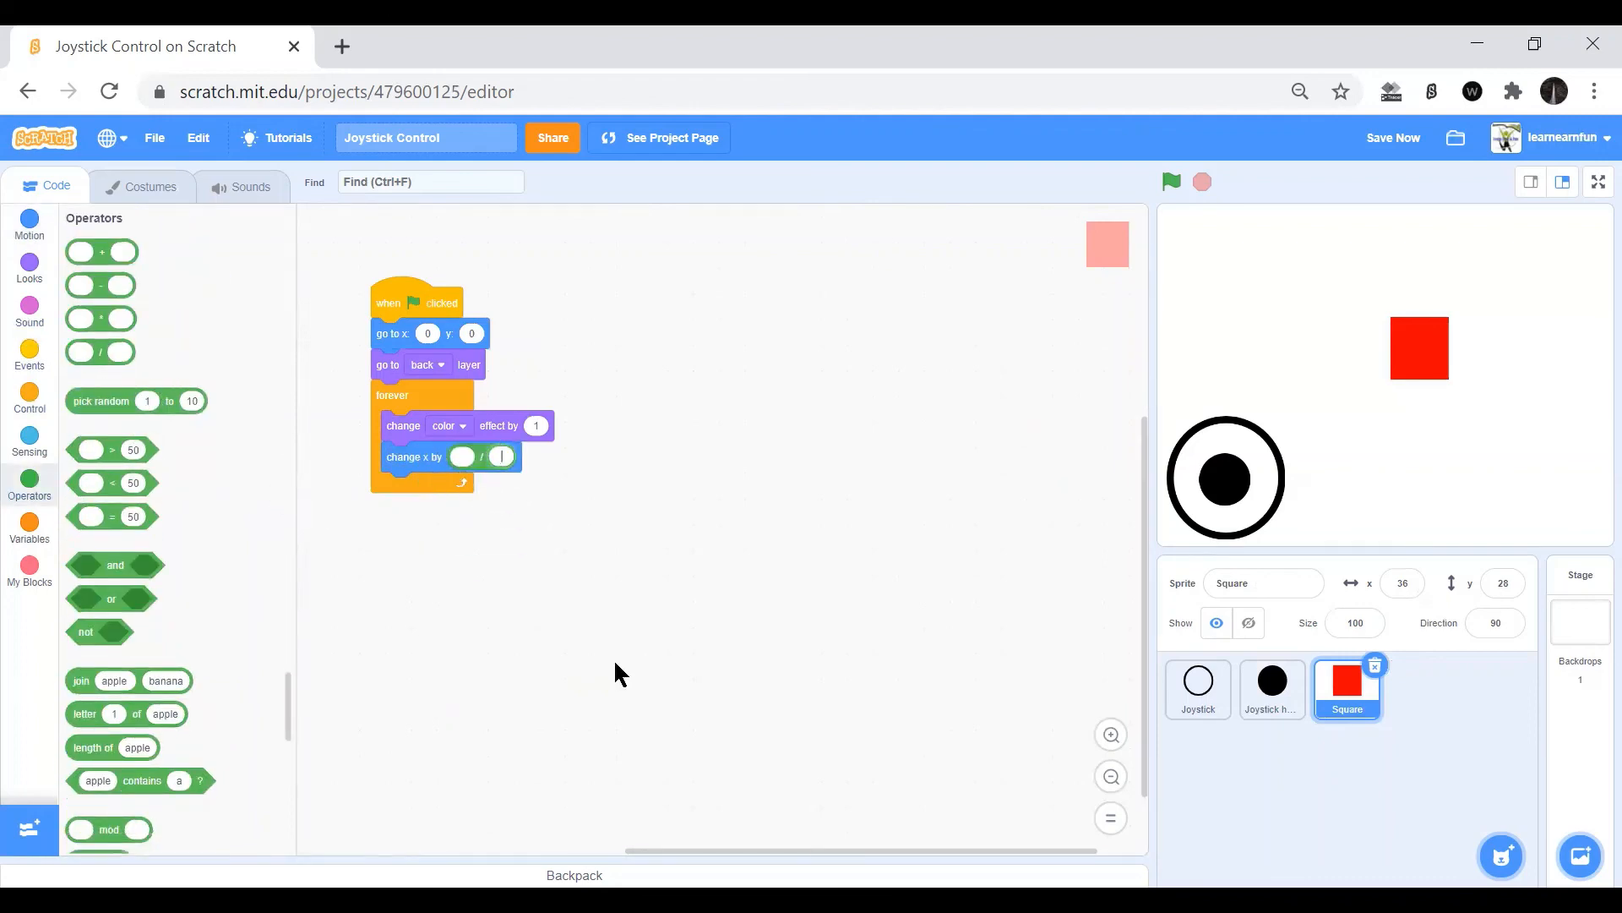
{"action": "left_click", "coordinate": [28, 523]}
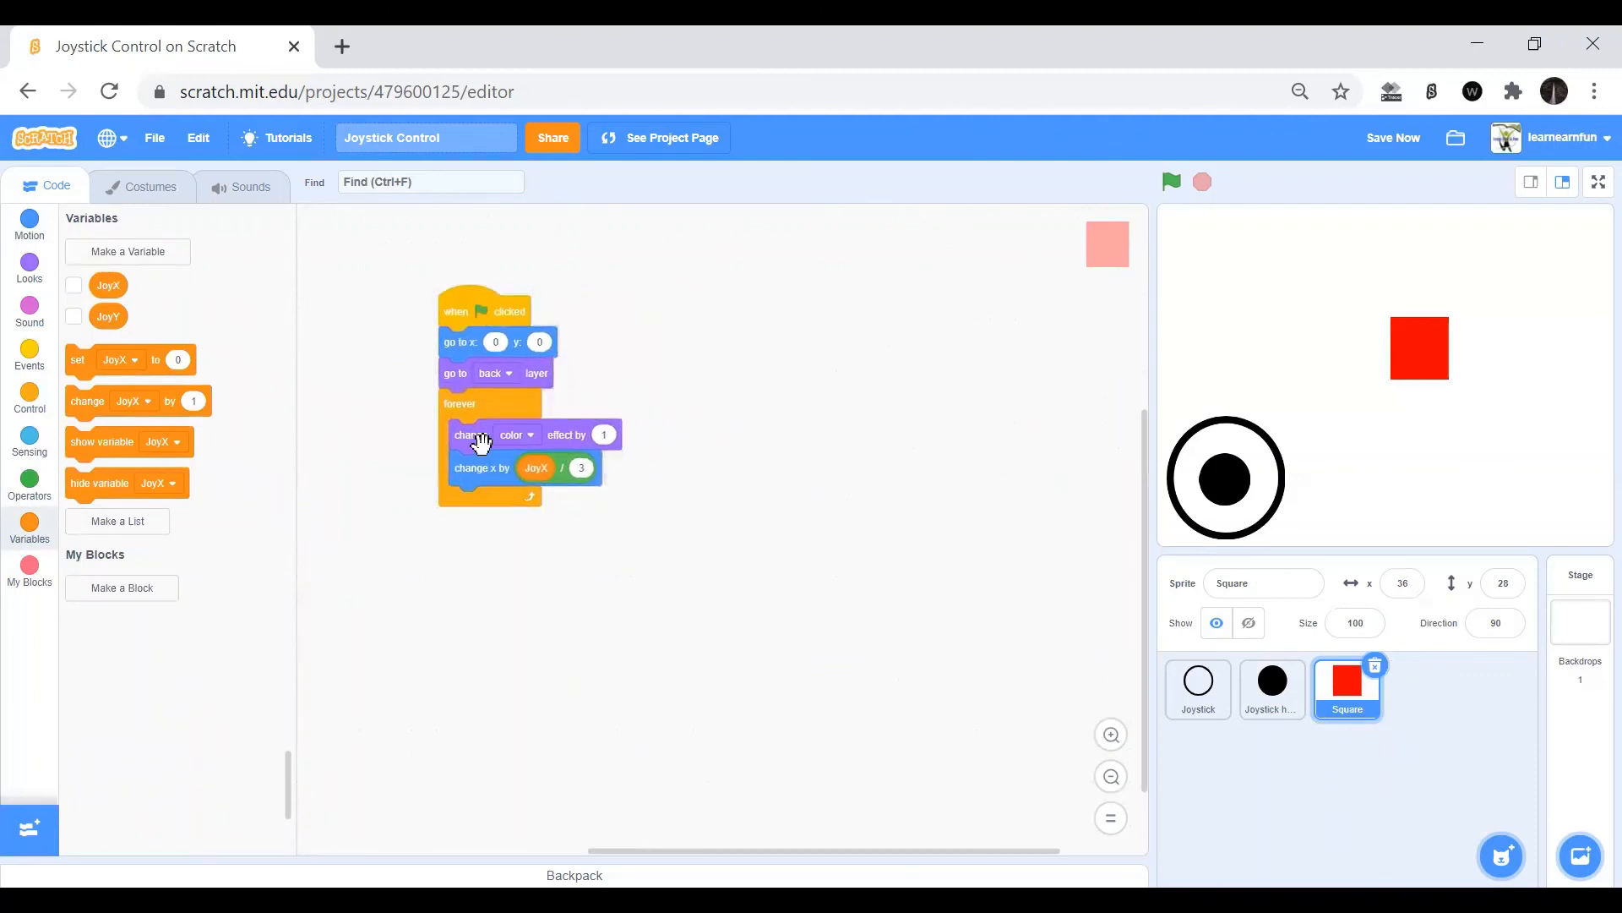
{"action": "left_click", "coordinate": [29, 219]}
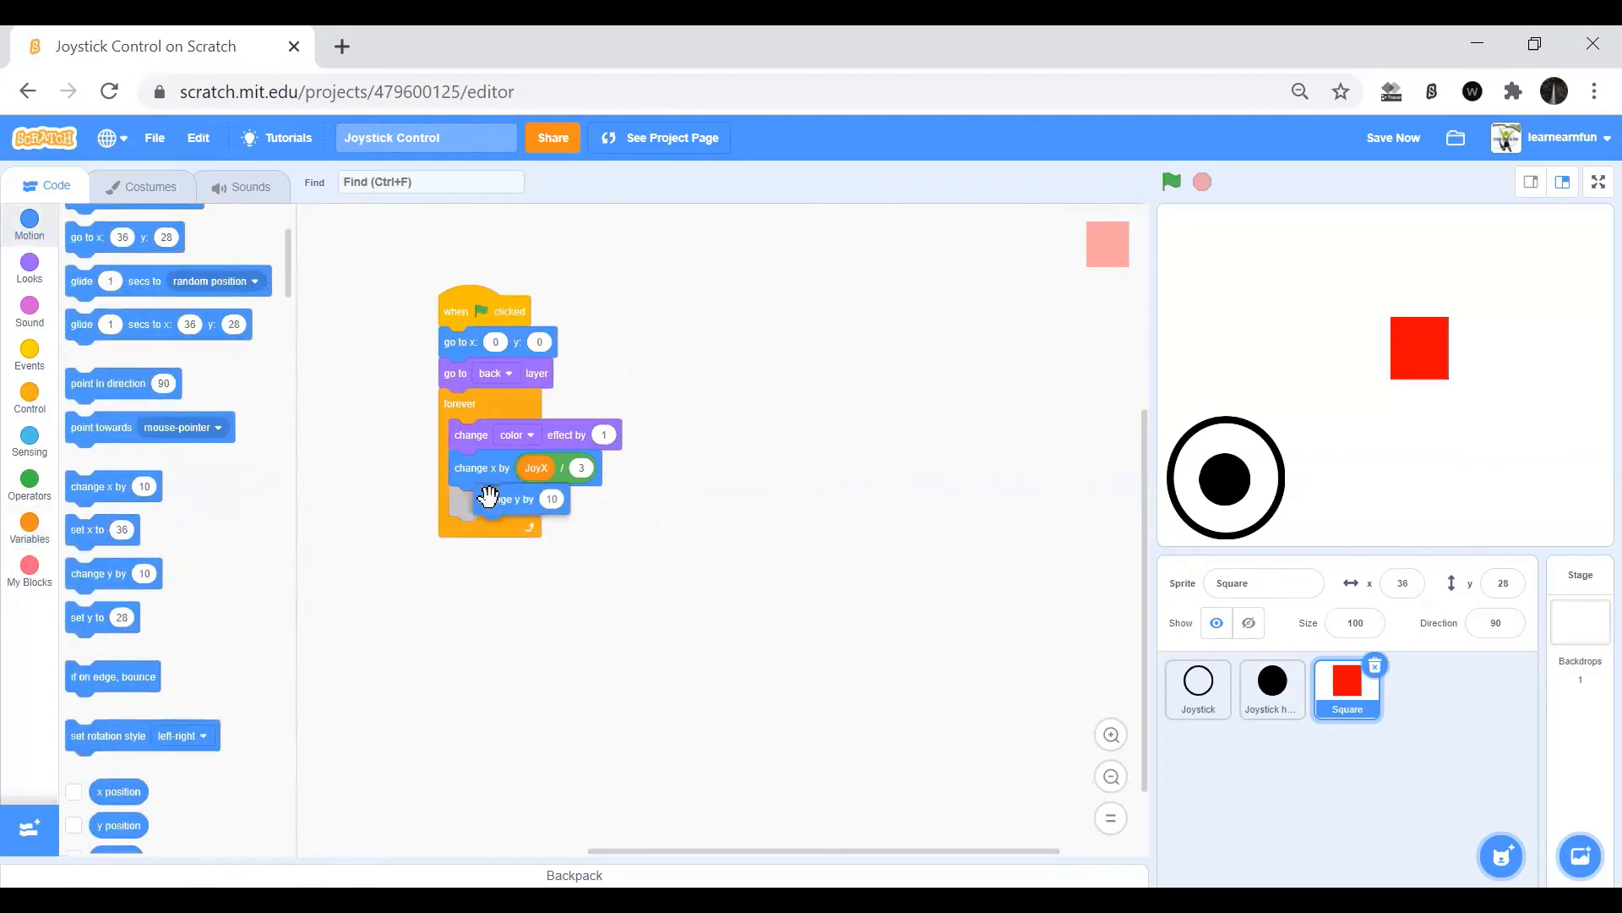
{"action": "left_click", "coordinate": [28, 486]}
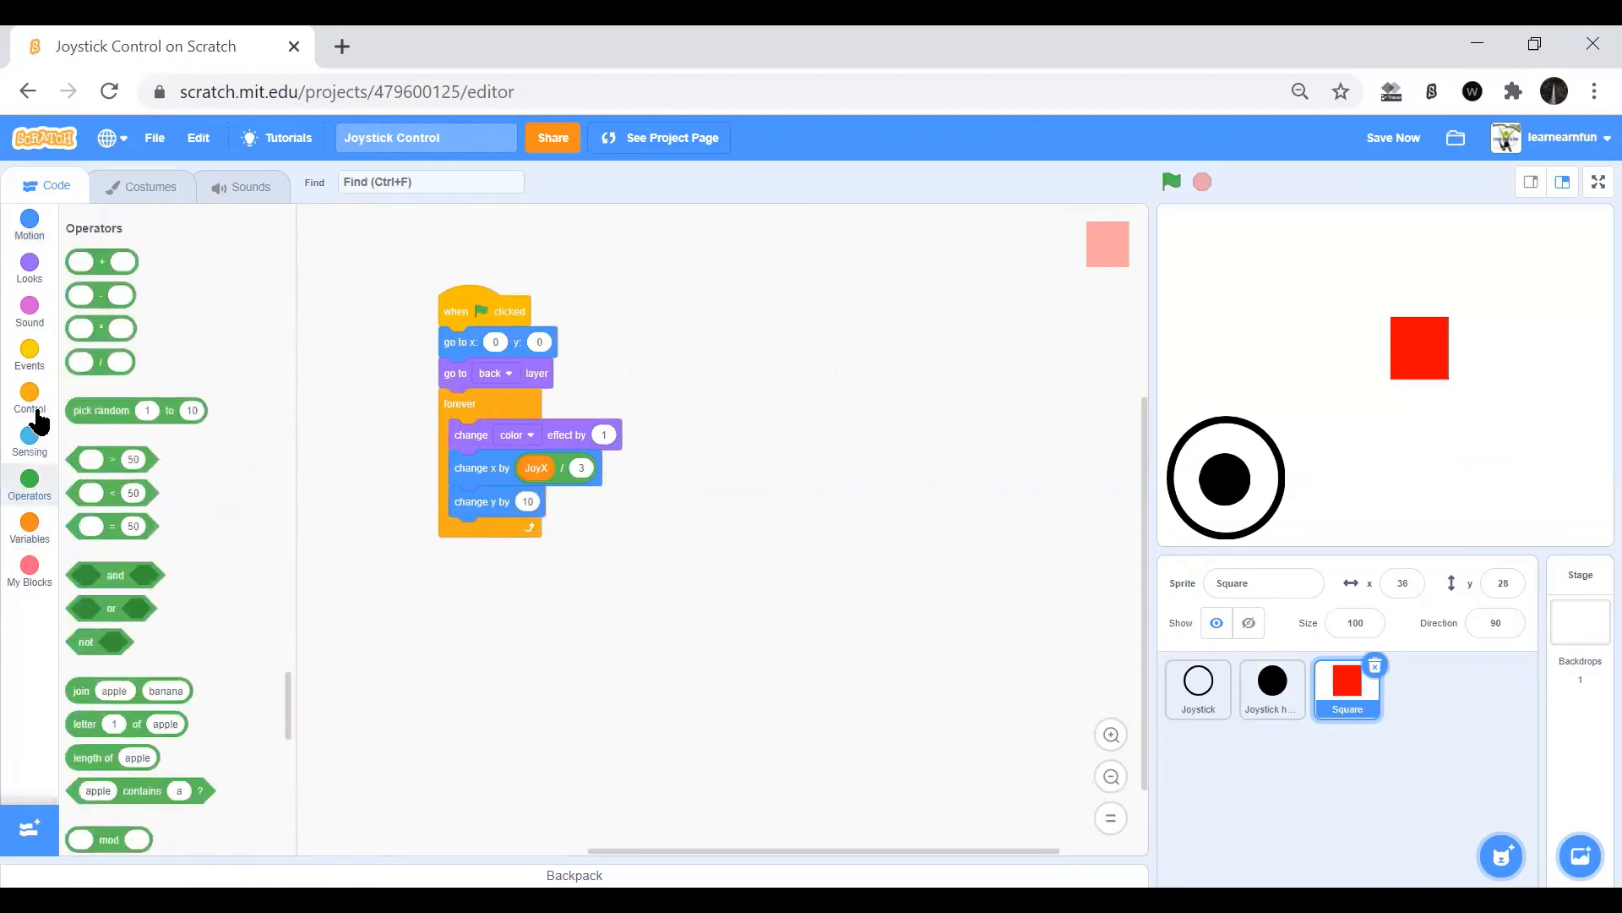
{"action": "right_click", "coordinate": [482, 468]}
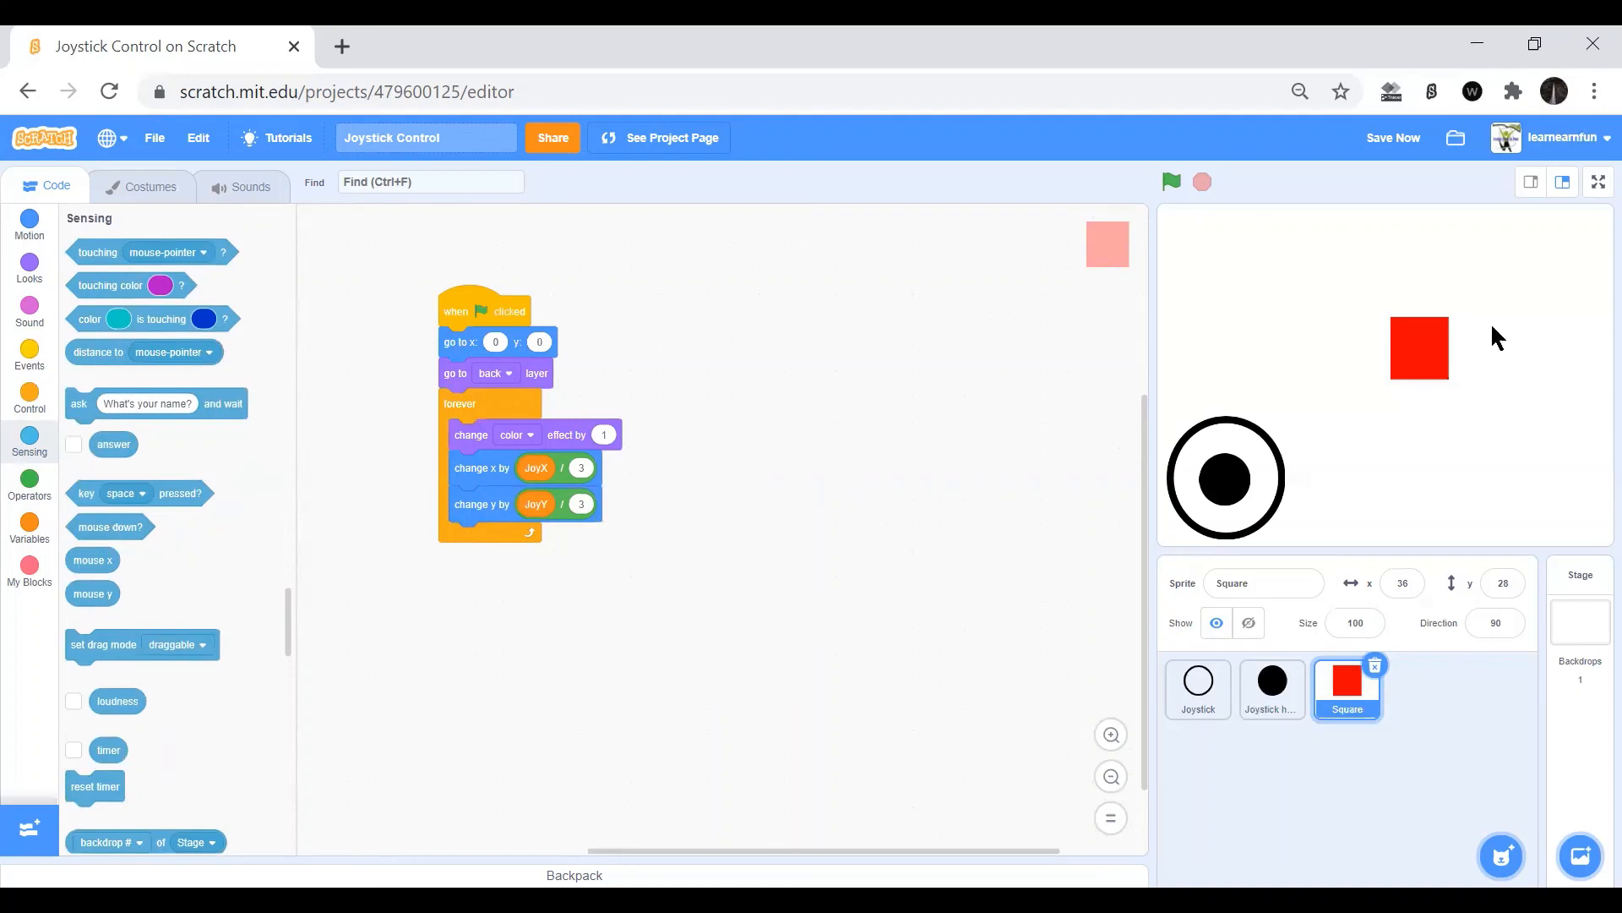
Run the project full screen so the square moves and turns green.
{"action": "left_click", "coordinate": [1598, 182]}
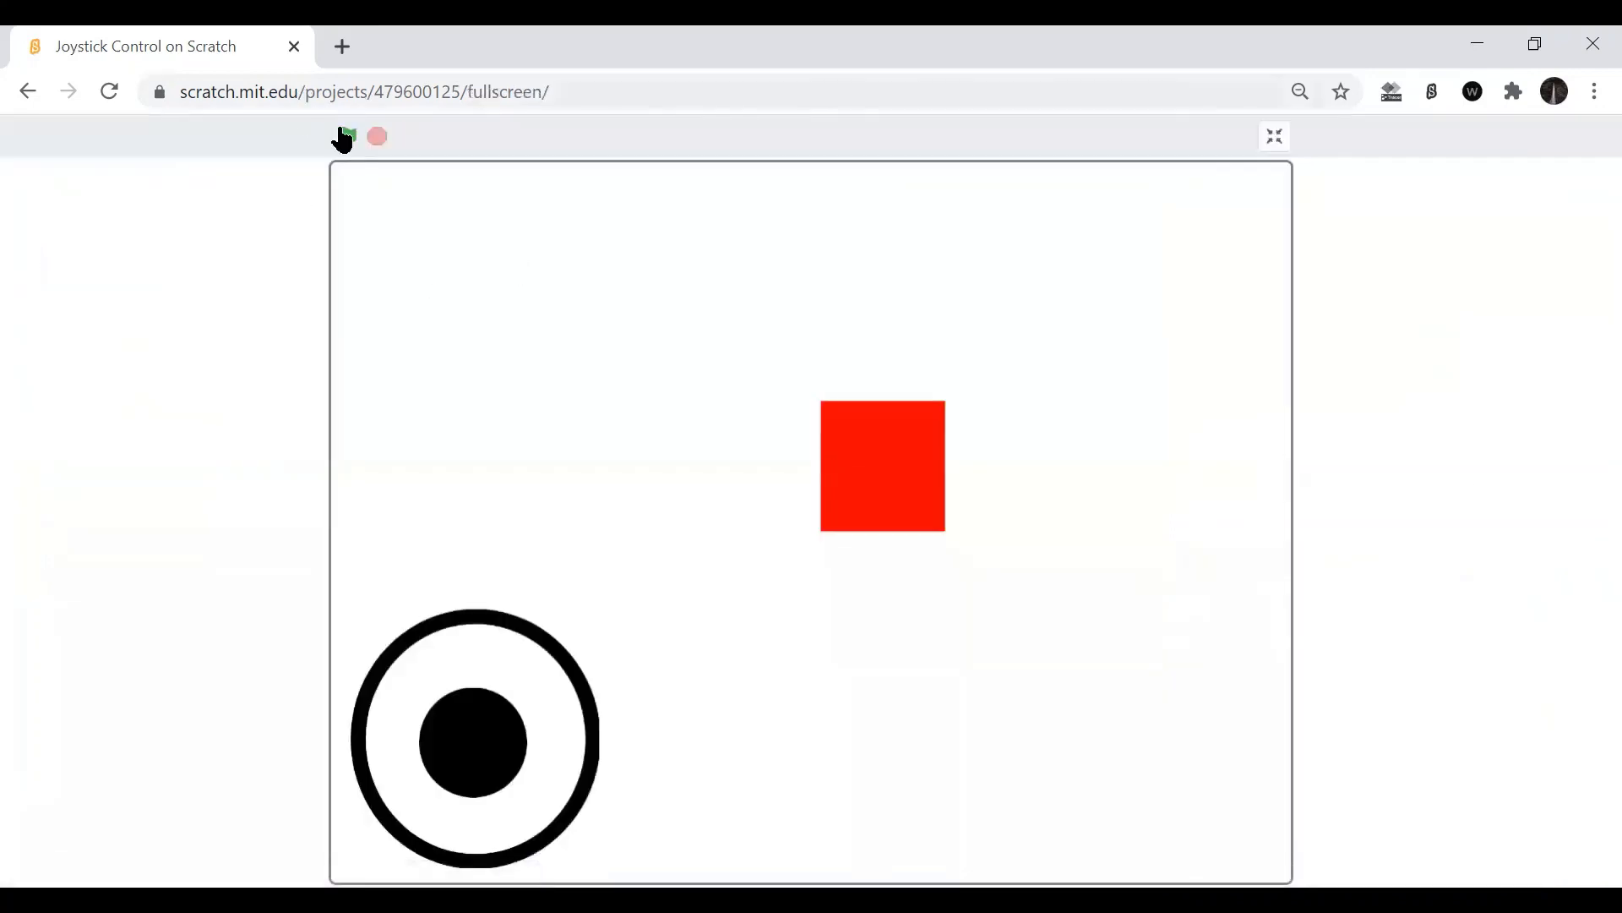
{"action": "left_click", "coordinate": [346, 135]}
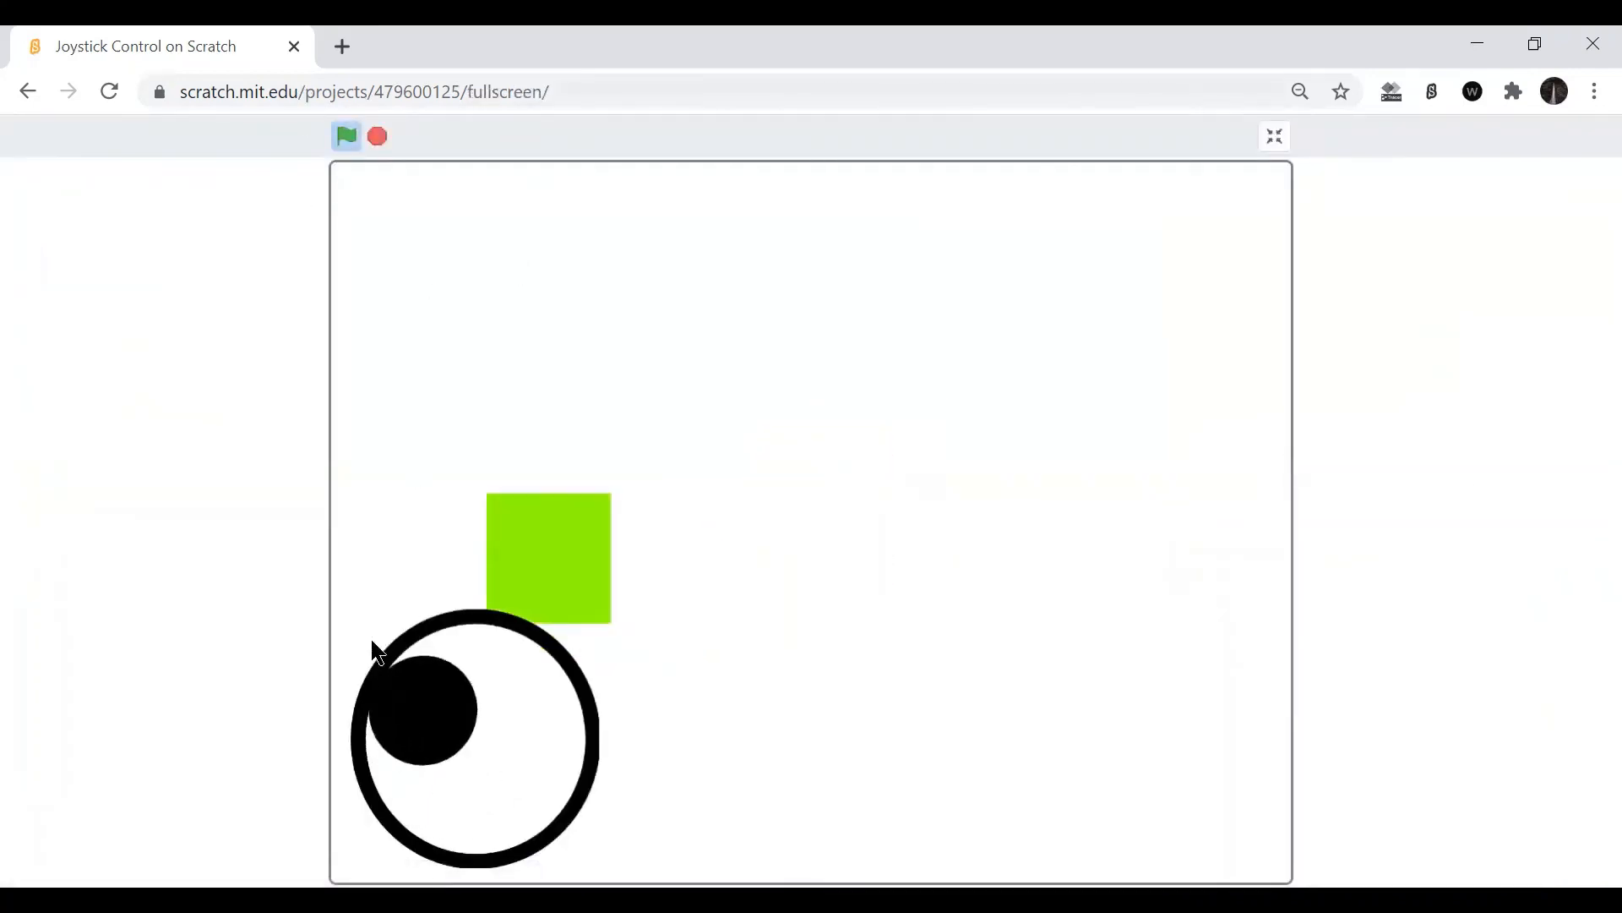